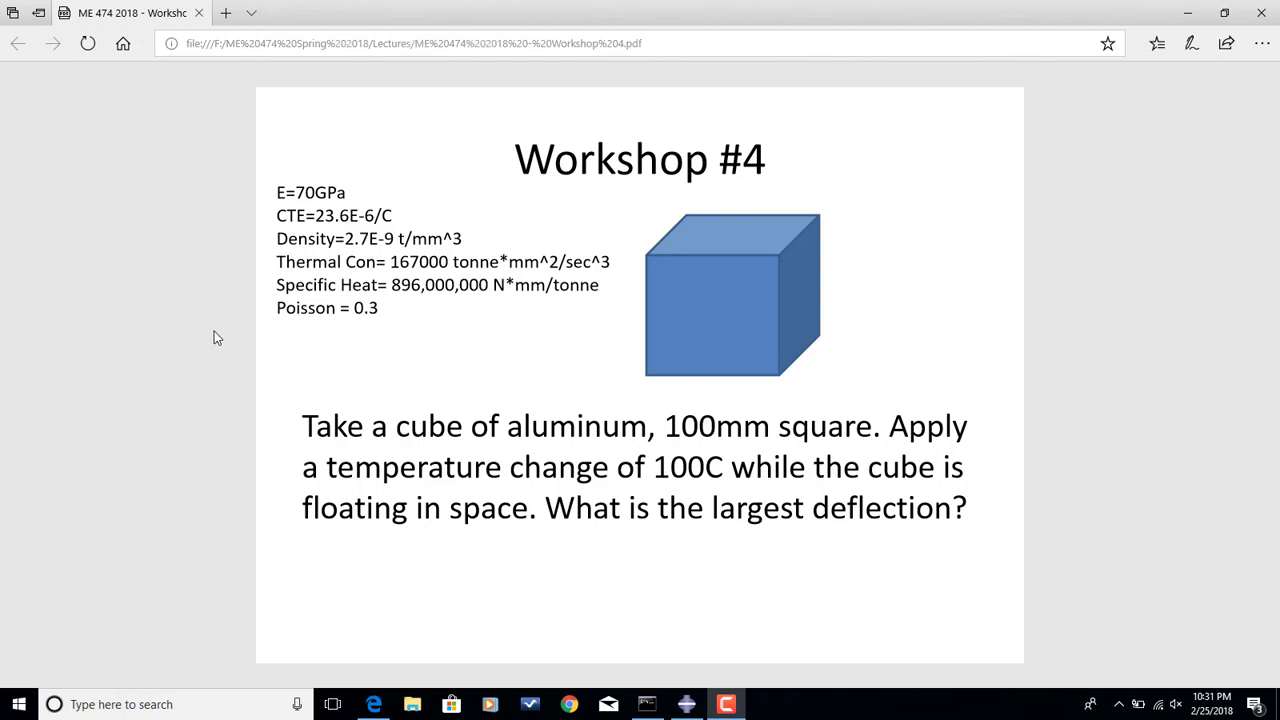
{"action": "mouse_move", "coordinate": [693, 320]}
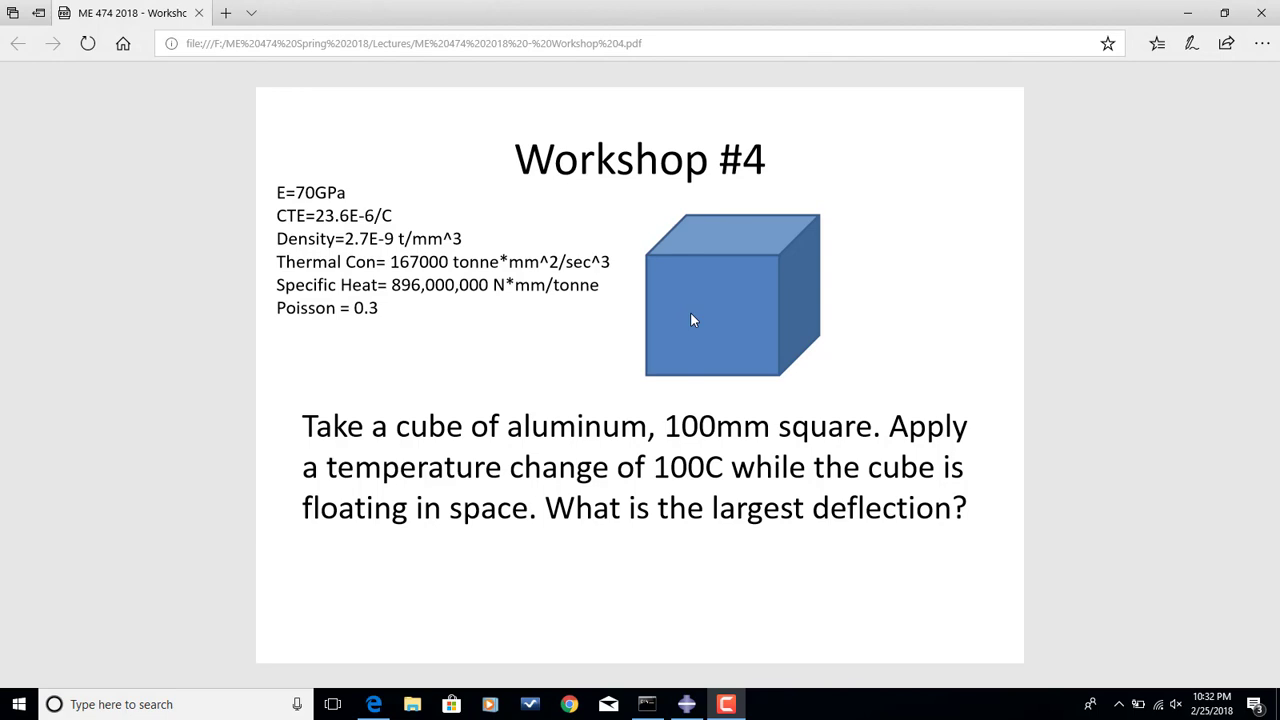
{"action": "mouse_move", "coordinate": [744, 628]}
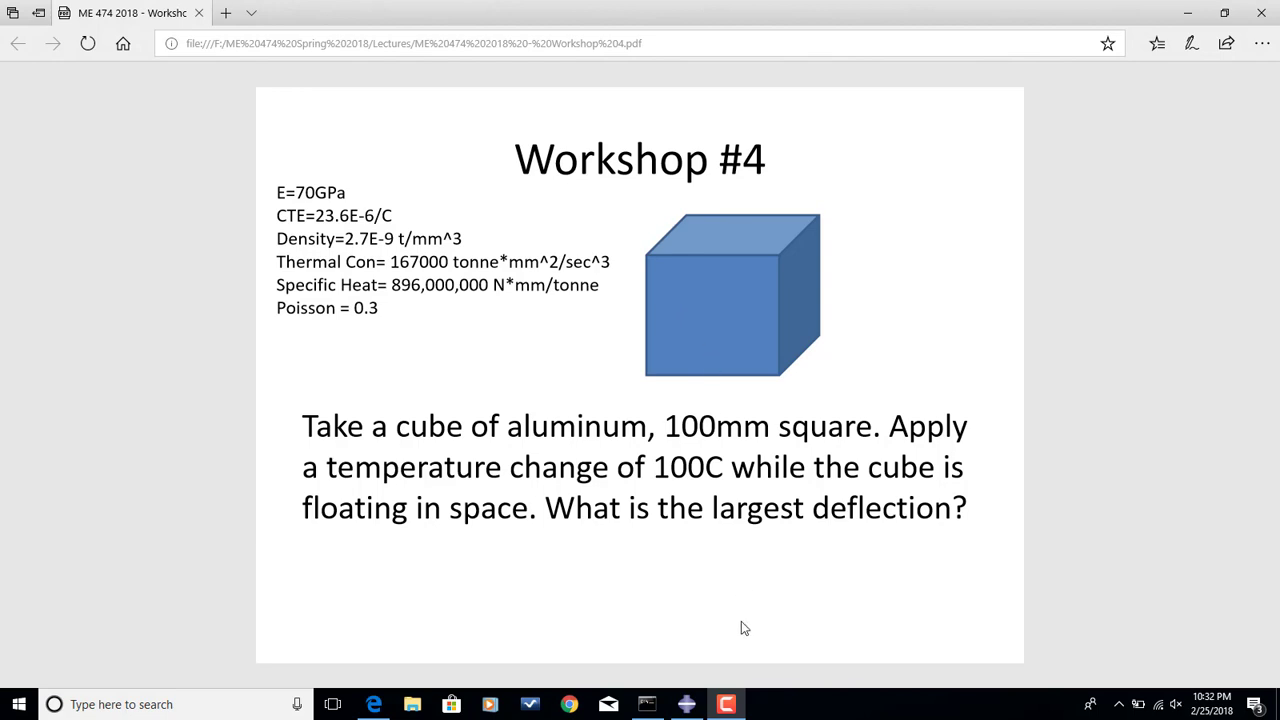
- Bring the Abaqus/CAE window with the empty Model-1 to the front
{"action": "left_click", "coordinate": [686, 704]}
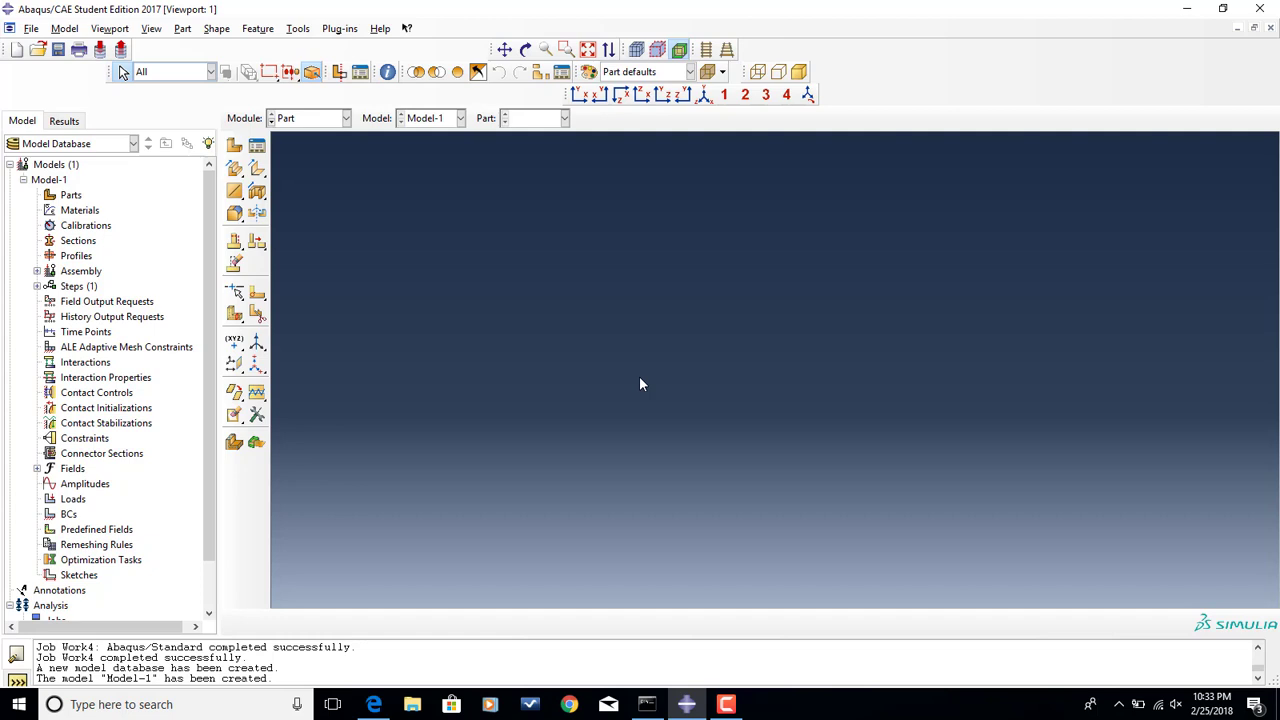
{"action": "mouse_move", "coordinate": [599, 367]}
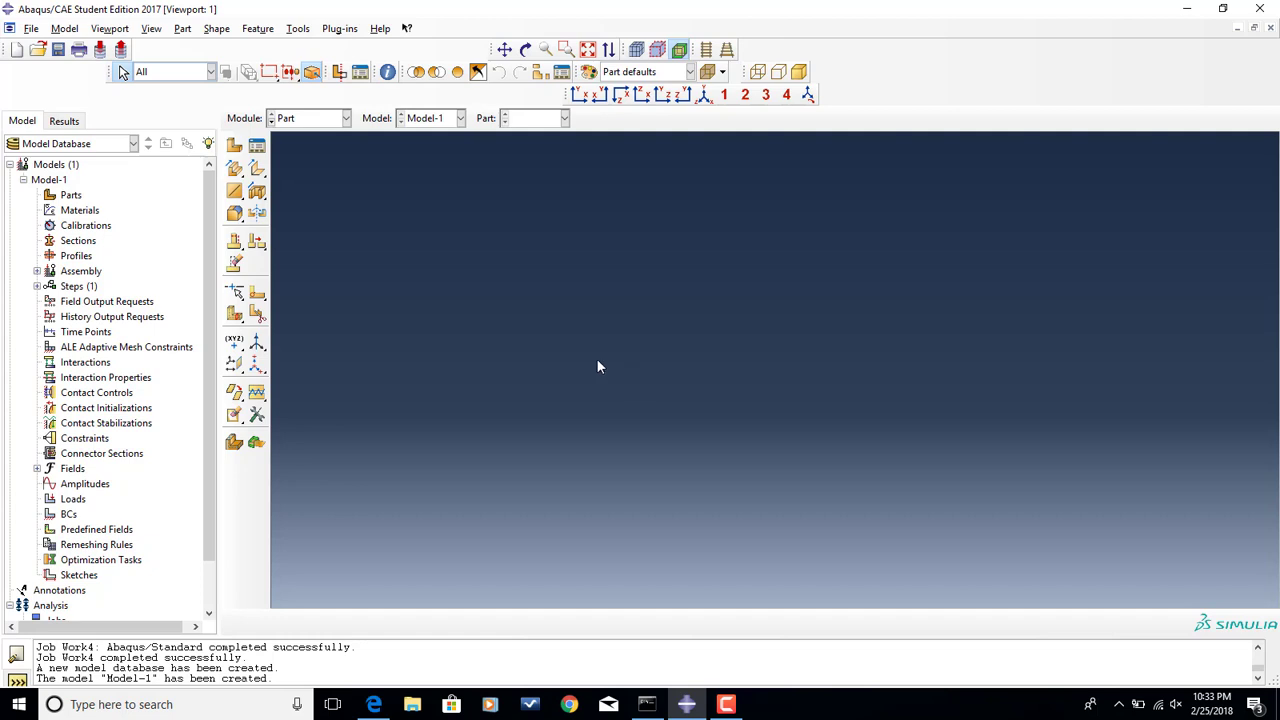
{"action": "mouse_move", "coordinate": [297, 143]}
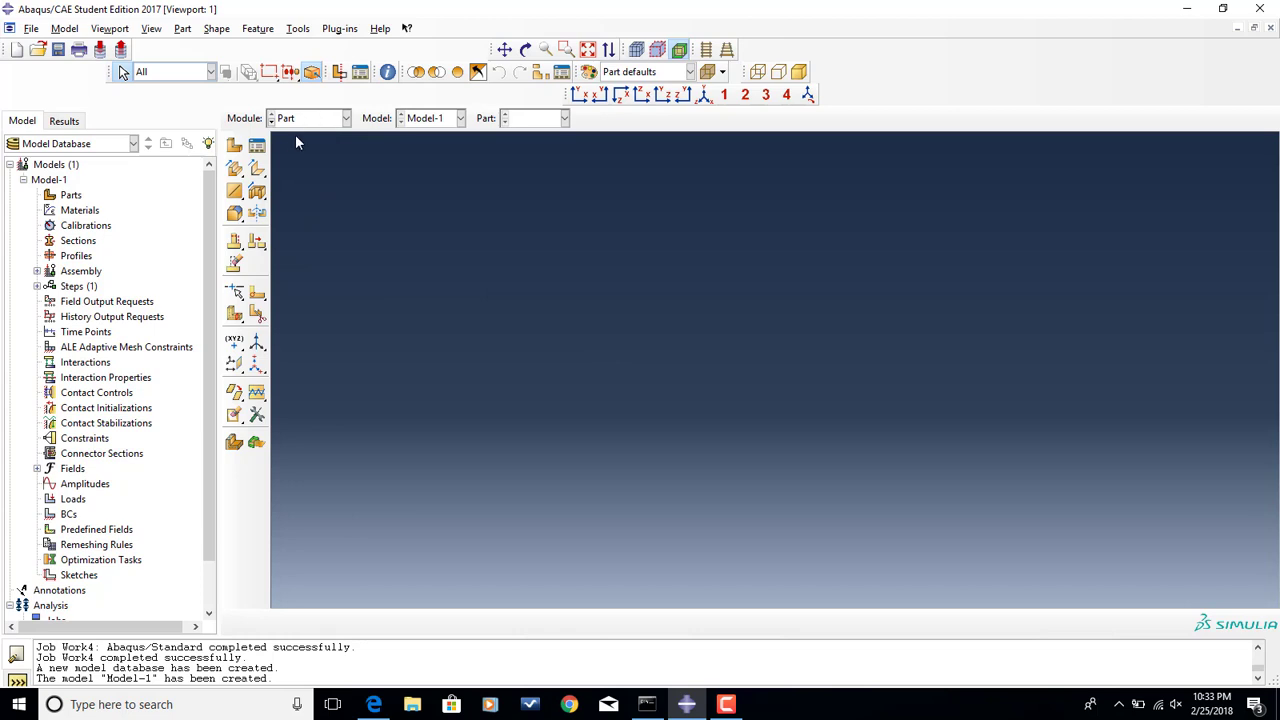
{"action": "mouse_move", "coordinate": [234, 145]}
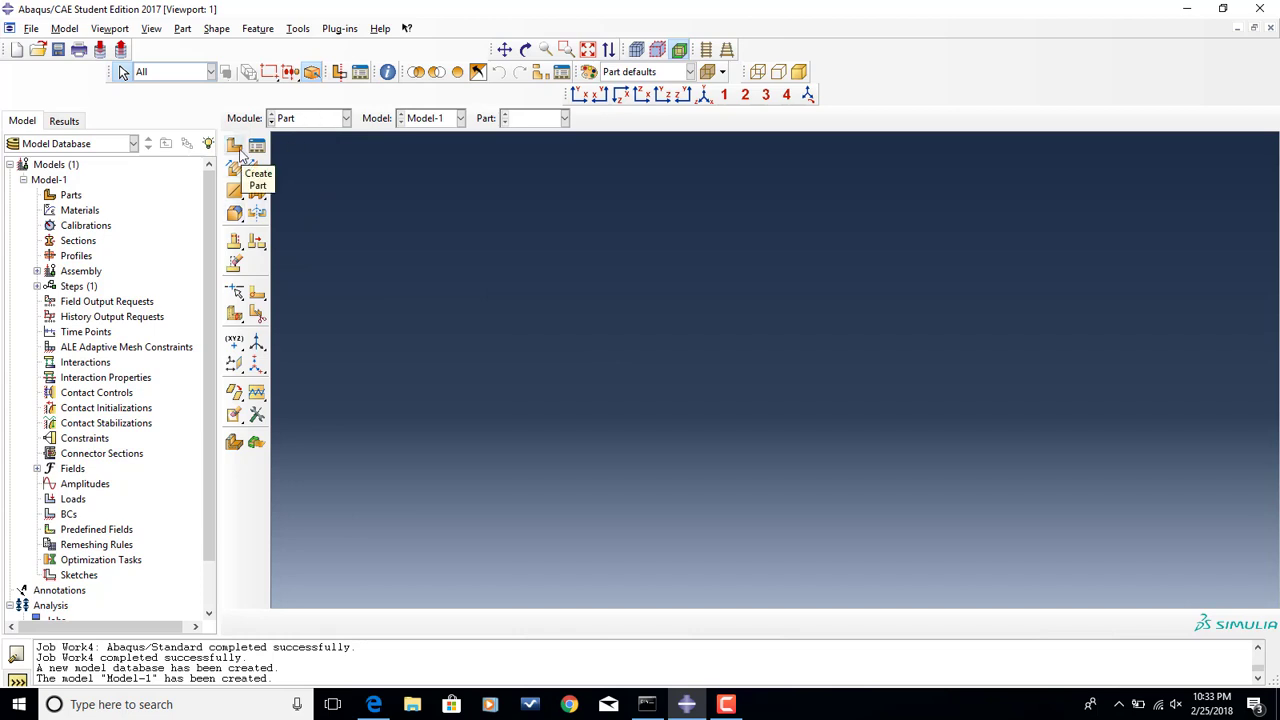
- Create a 3D deformable solid extrusion part named Cube and continue to its sketch
{"action": "left_click", "coordinate": [234, 147]}
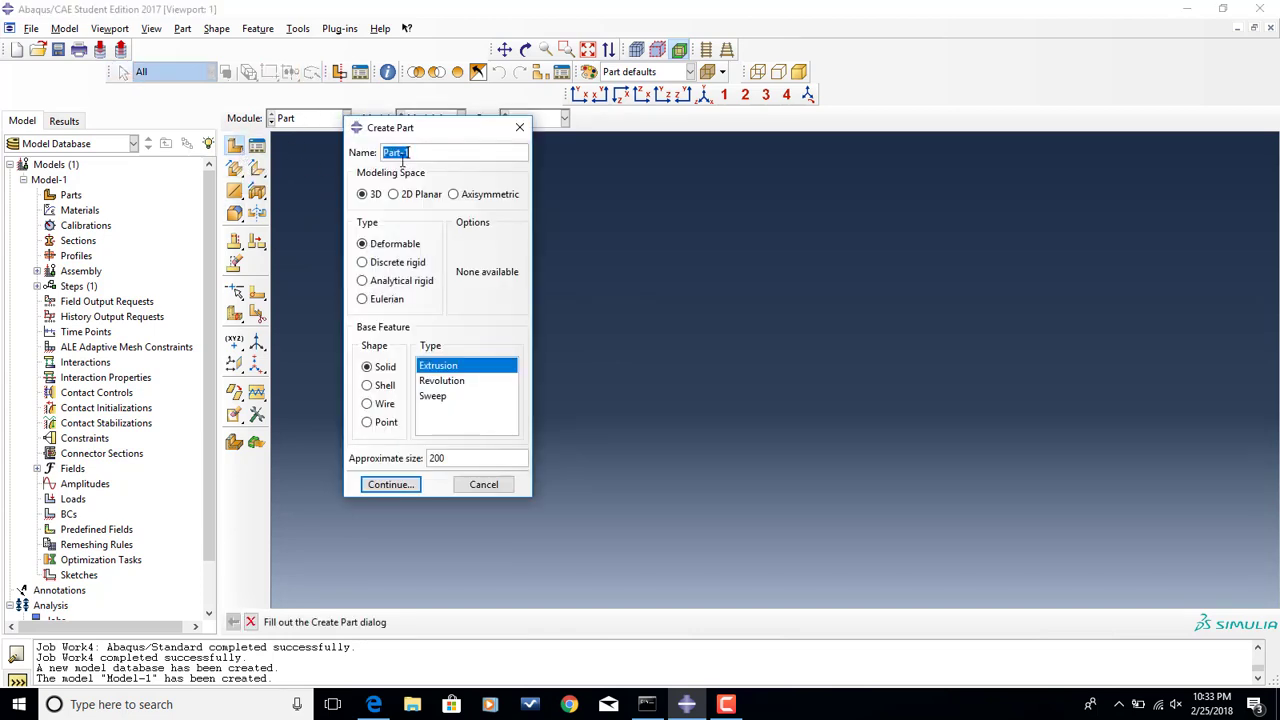
{"action": "type", "text": "Cu"}
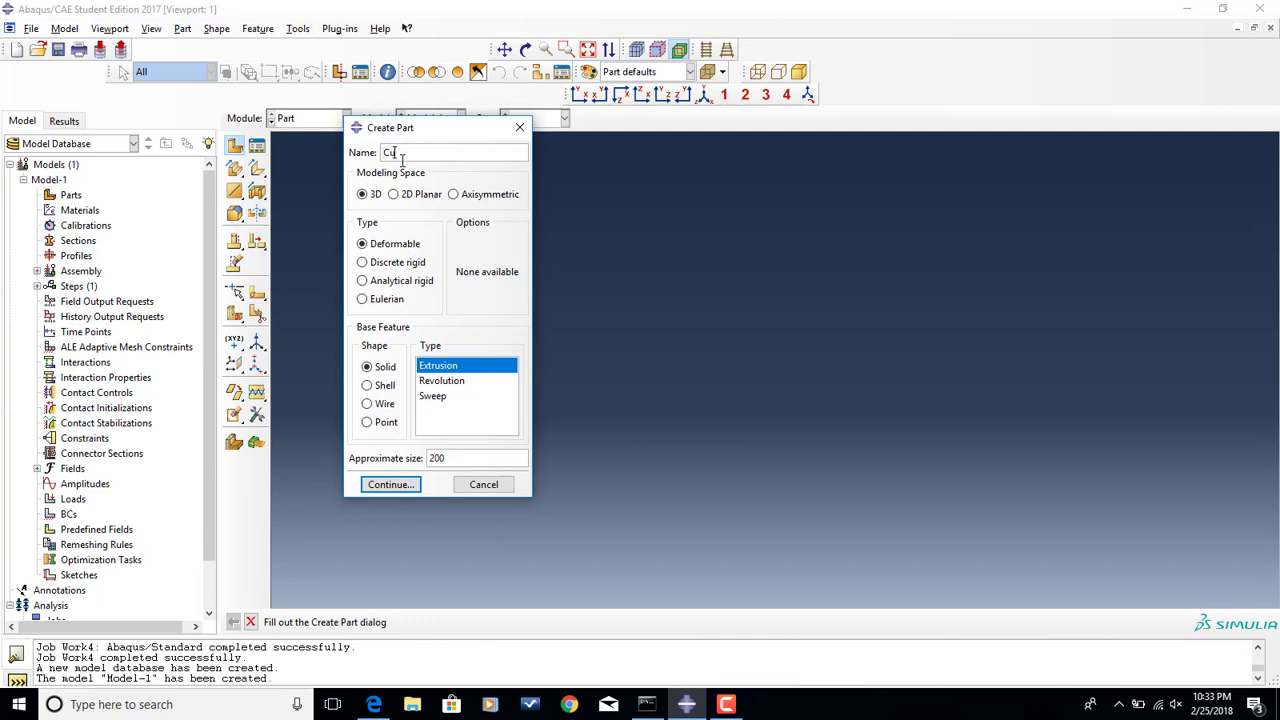
{"action": "type", "text": "be"}
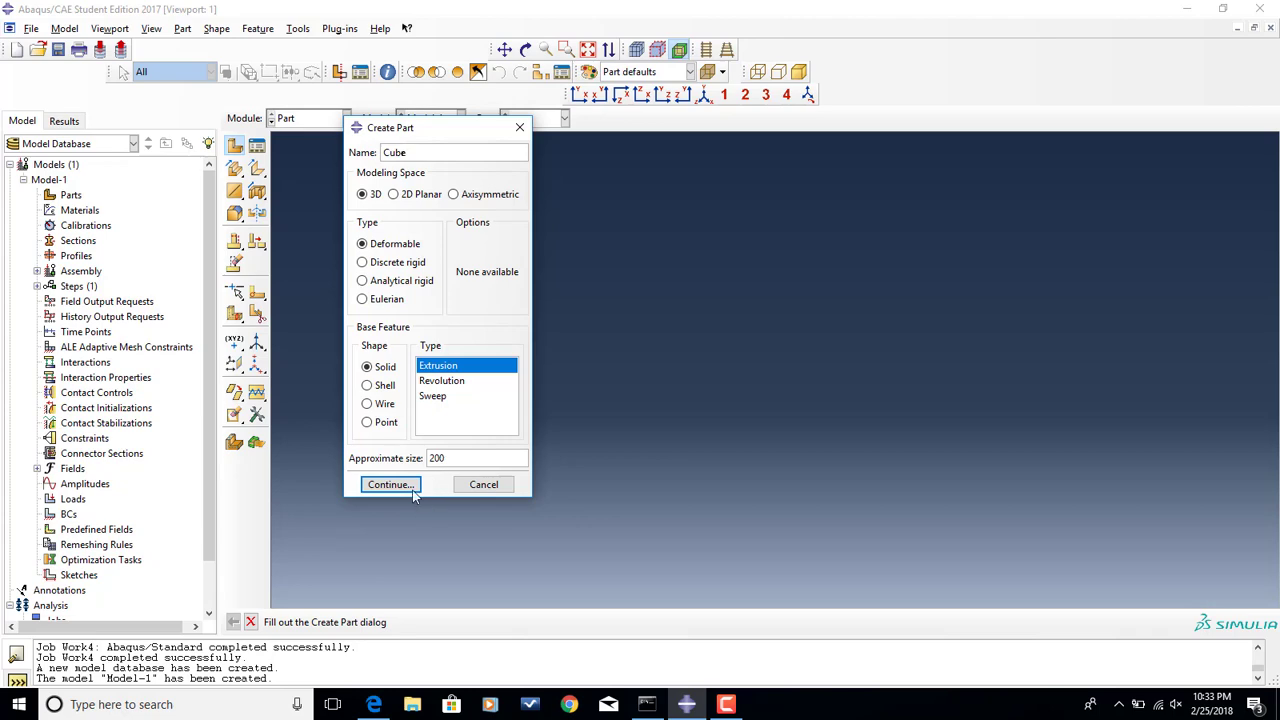
{"action": "left_click", "coordinate": [390, 484]}
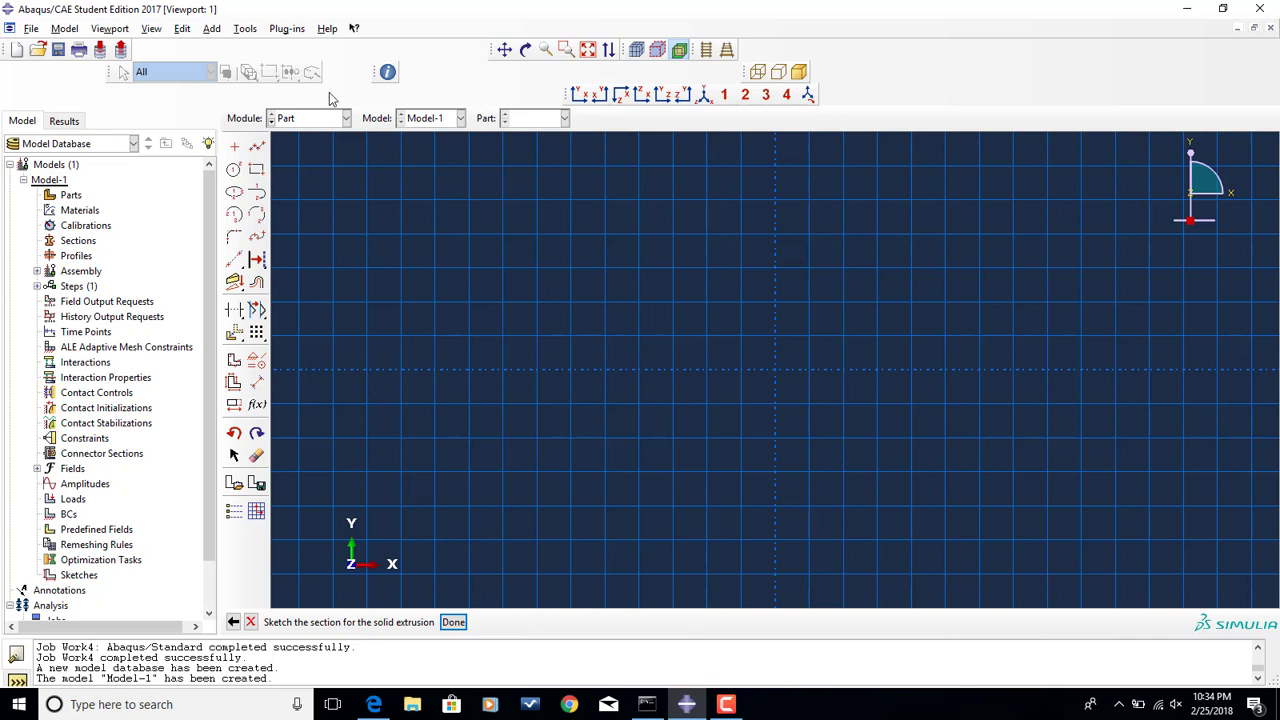
{"action": "mouse_move", "coordinate": [256, 169]}
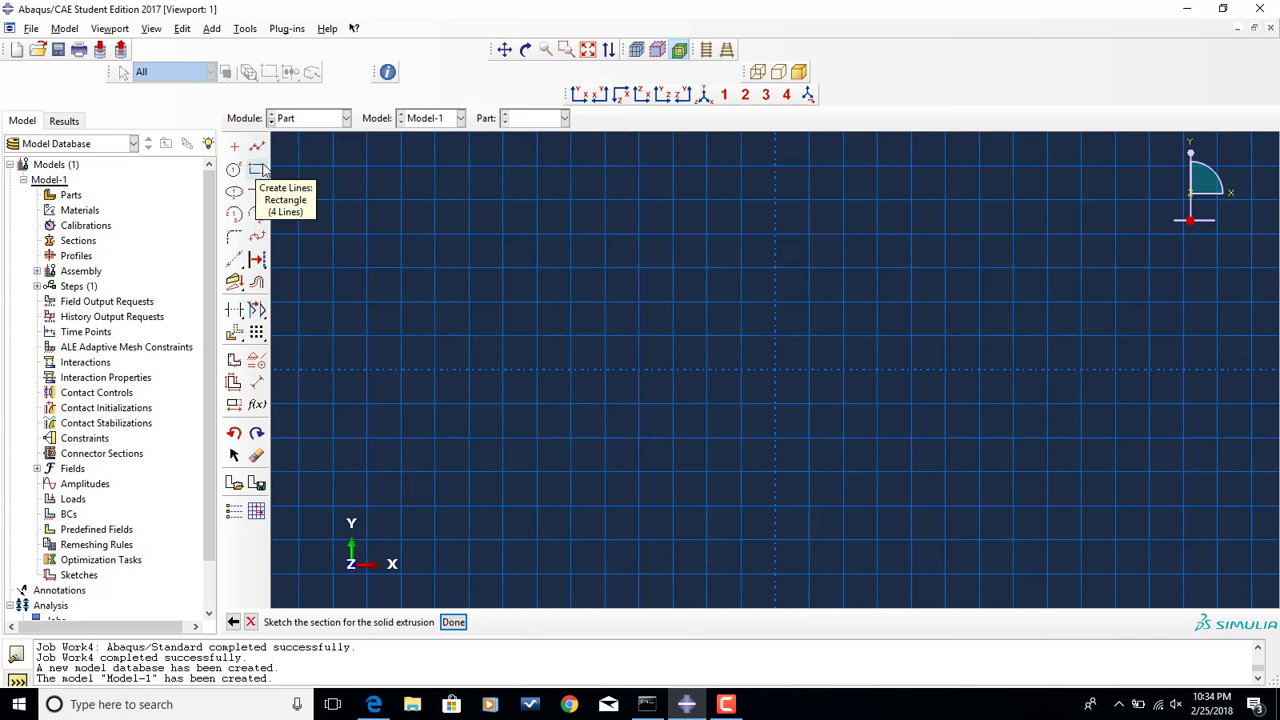
- Sketch a rectangle from 0,0 to -50,50 and finish the section sketch
{"action": "left_click", "coordinate": [257, 169]}
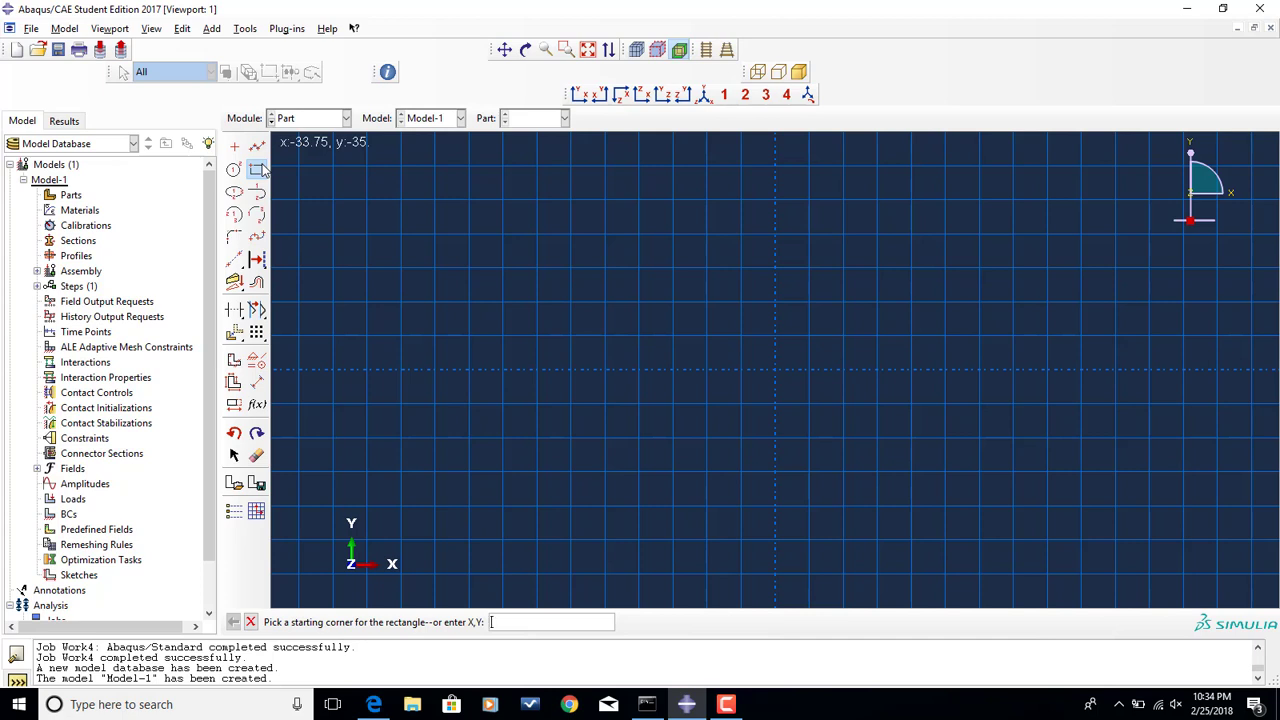
{"action": "type", "text": "0"}
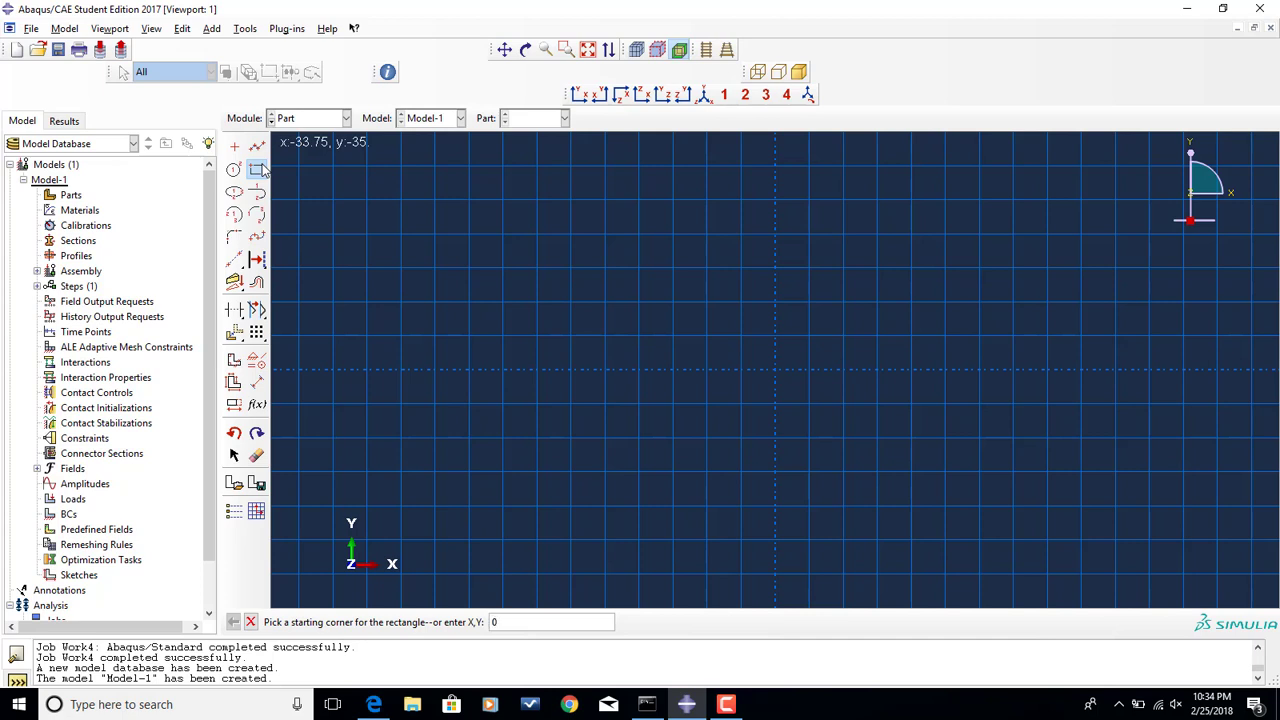
{"action": "left_click", "coordinate": [545, 375]}
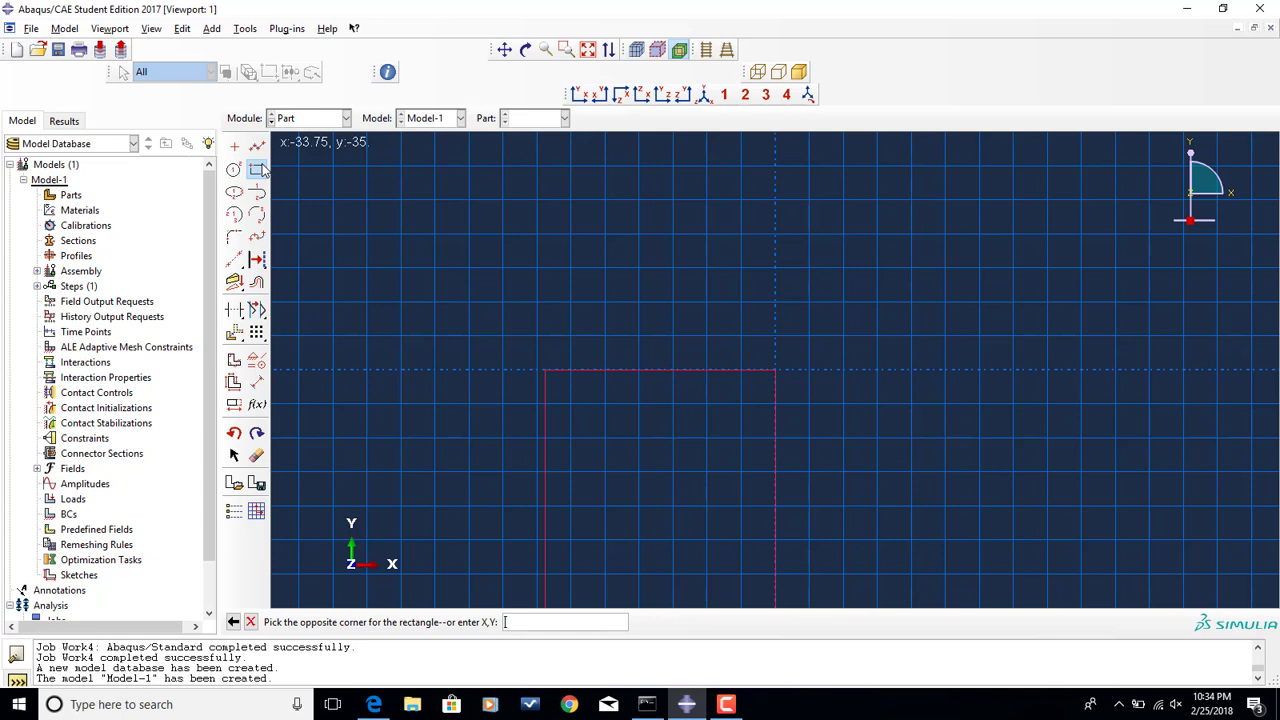
{"action": "type", "text": "-50"}
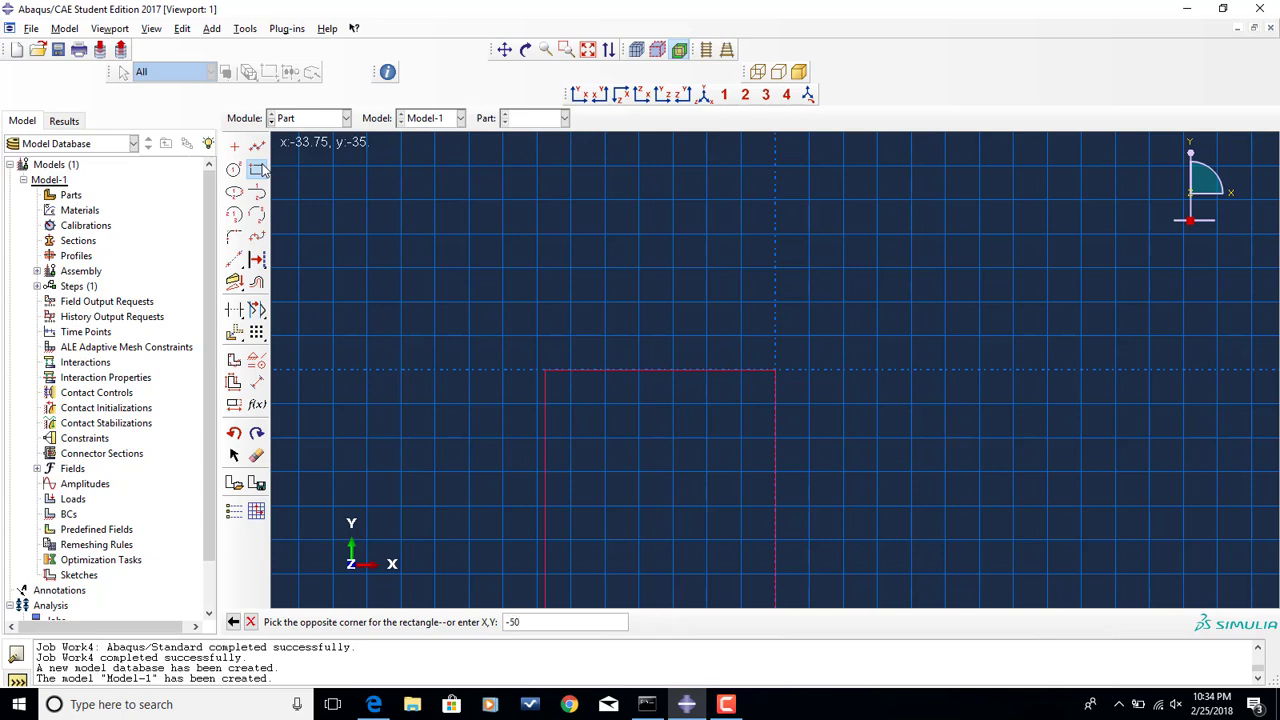
{"action": "type", "text": ",50"}
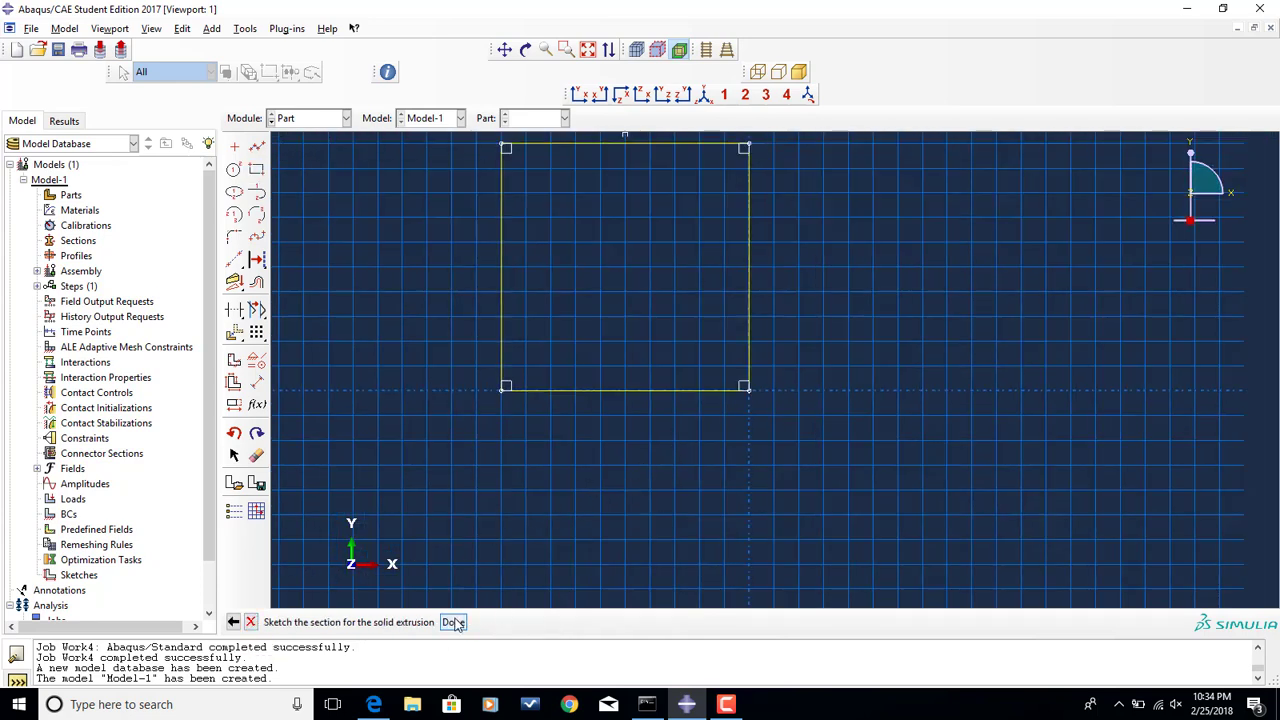
{"action": "left_click", "coordinate": [452, 622]}
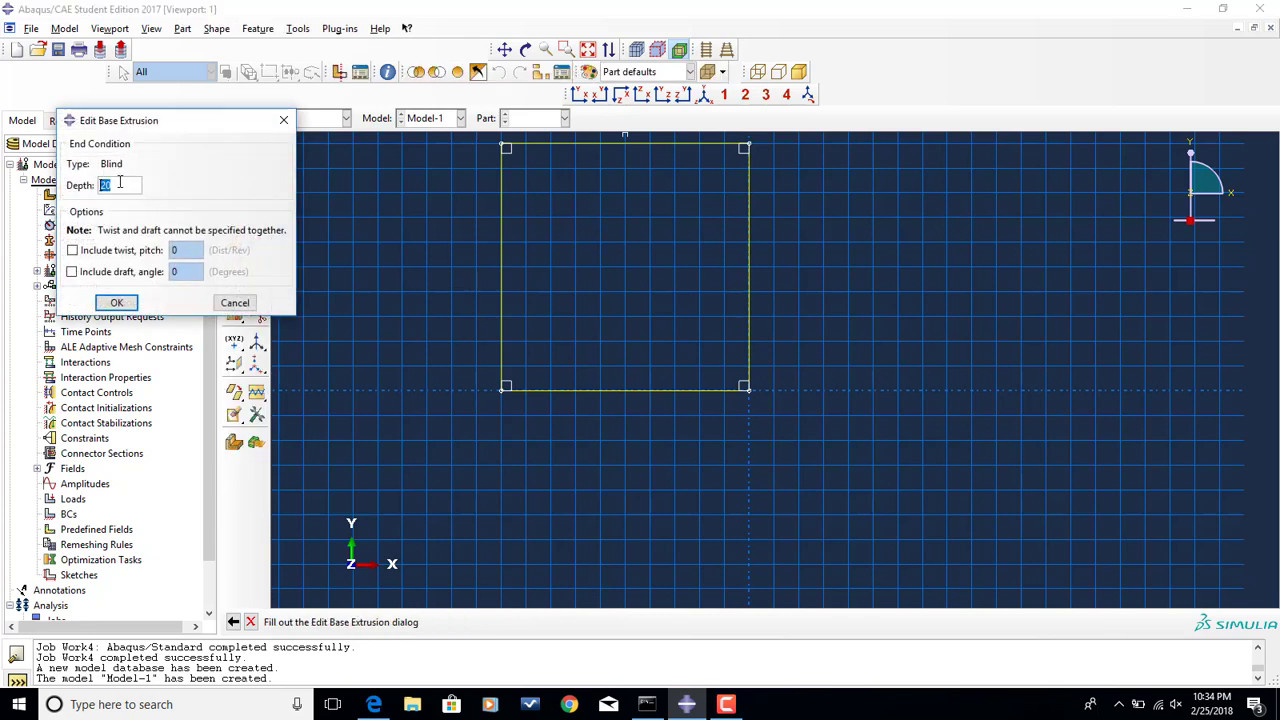
- Extrude the square section to a depth of 50 to form the solid Cube
{"action": "type", "text": "50"}
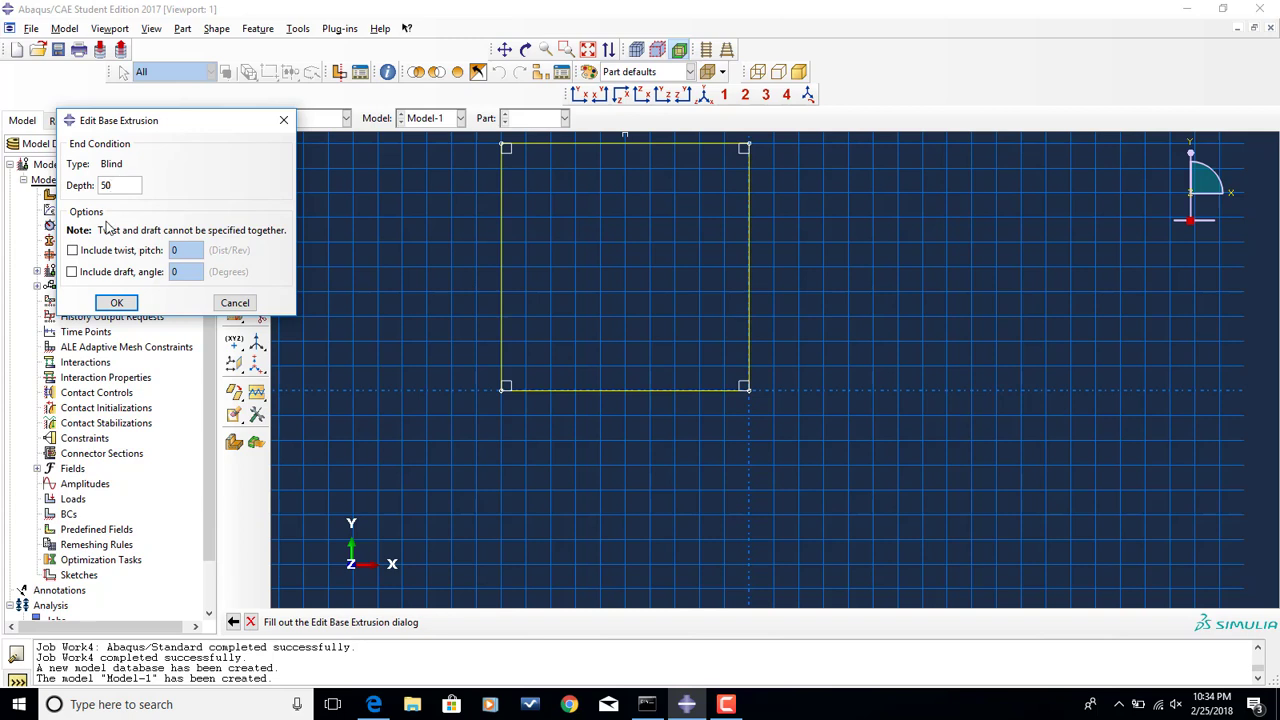
{"action": "left_click", "coordinate": [116, 302]}
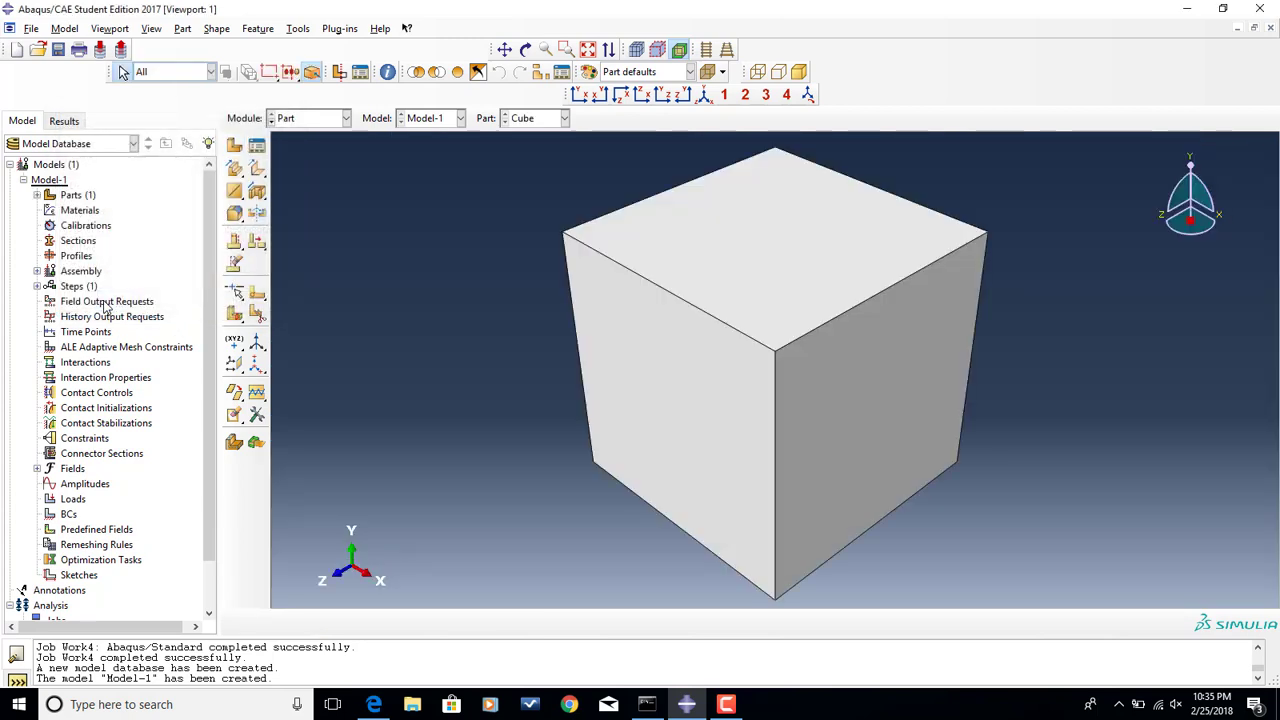
{"action": "mouse_move", "coordinate": [107, 301]}
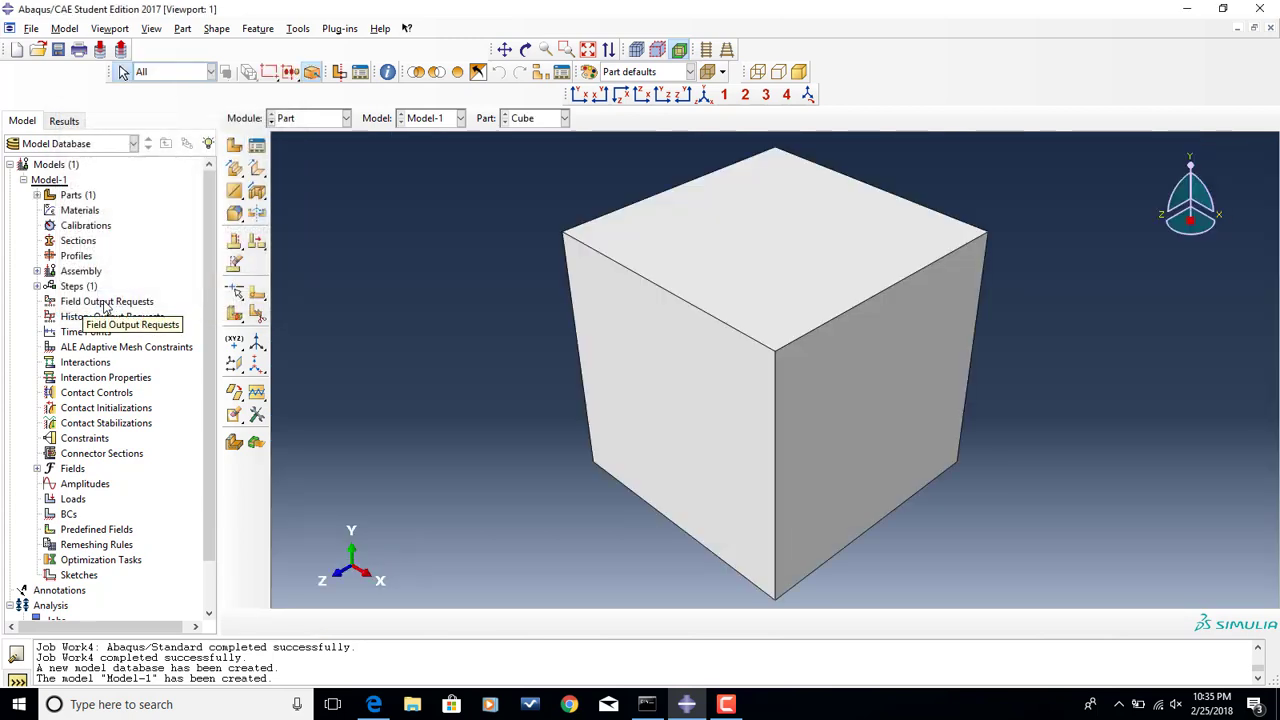
{"action": "mouse_move", "coordinate": [235, 218]}
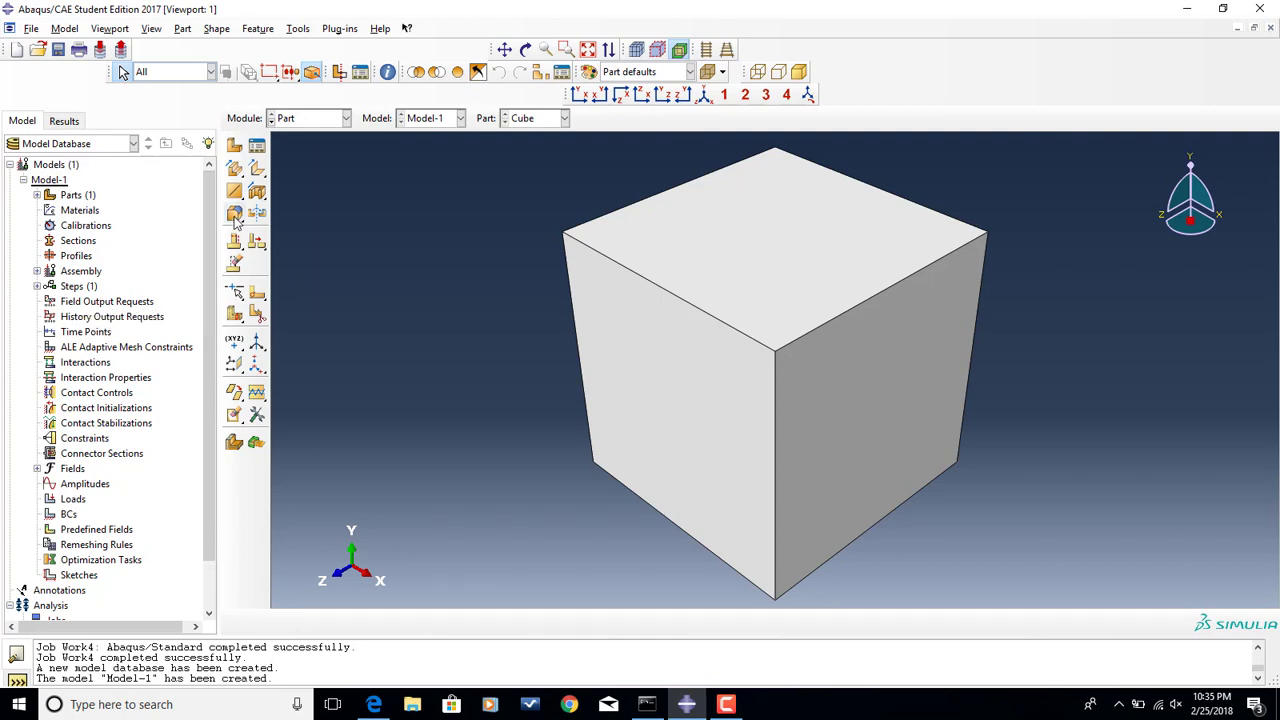
- Switch the model to the Property module for material definition
{"action": "left_click", "coordinate": [345, 118]}
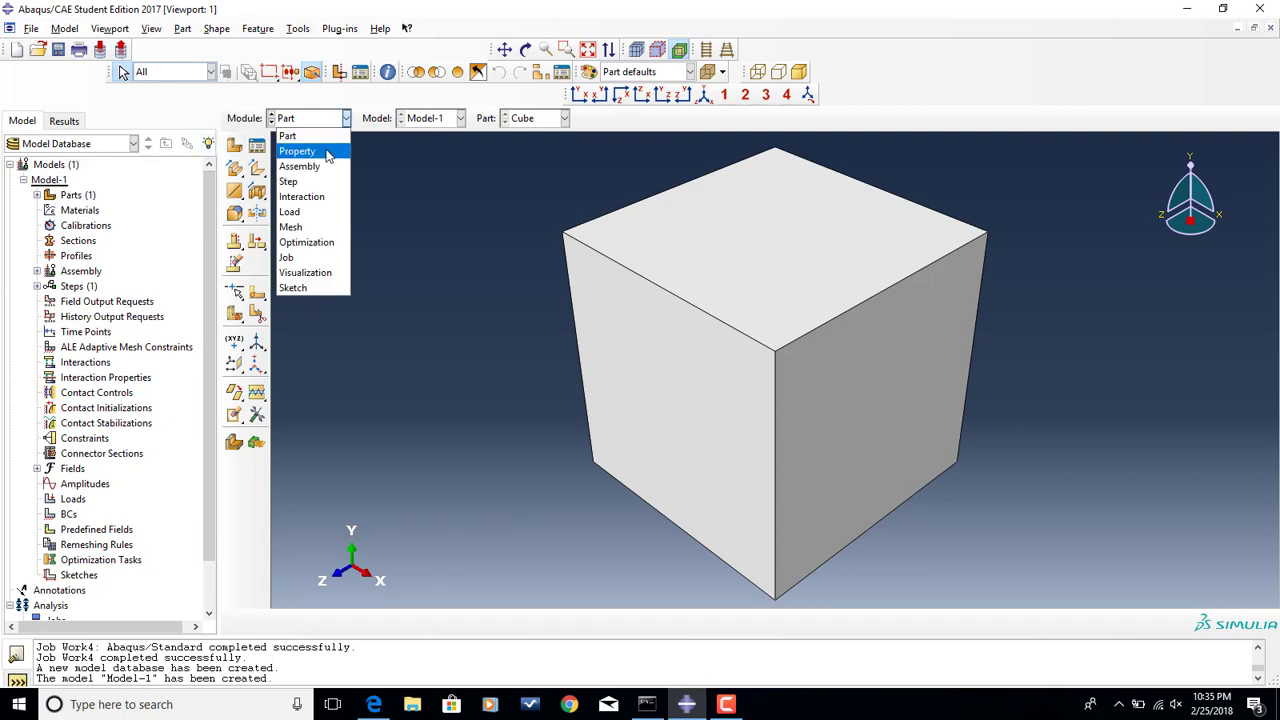
{"action": "left_click", "coordinate": [296, 151]}
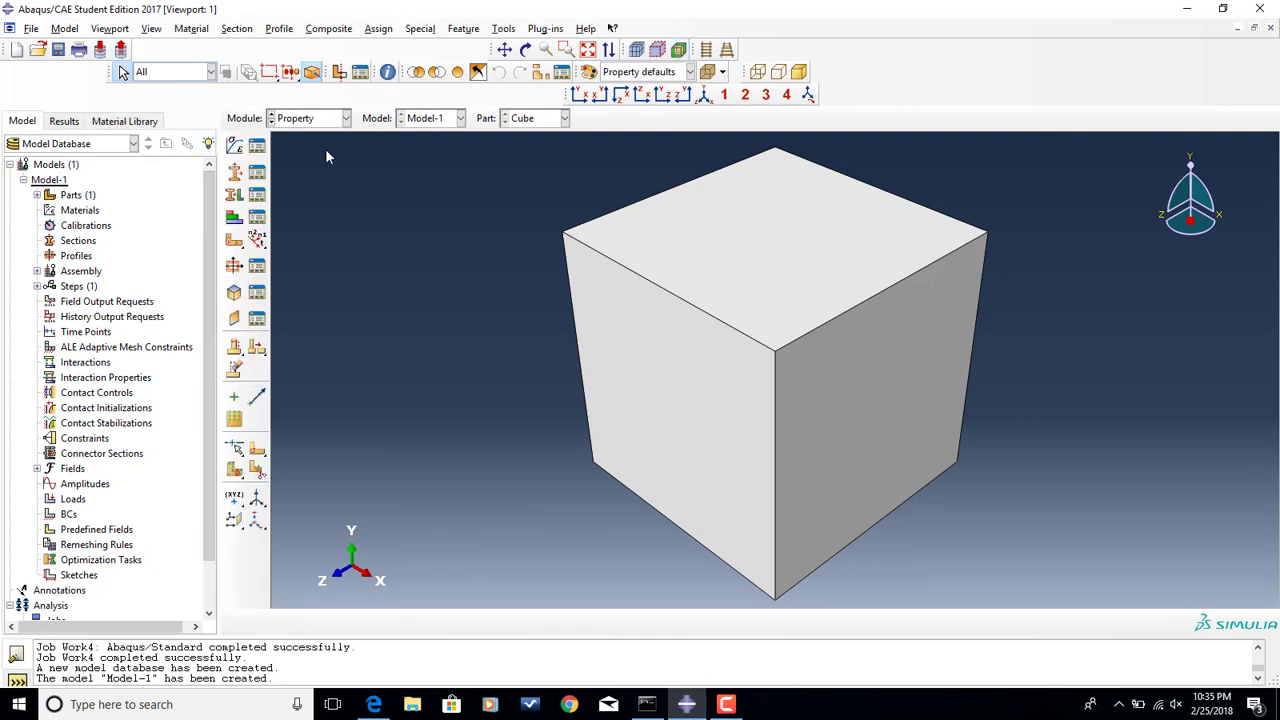
{"action": "mouse_move", "coordinate": [294, 147]}
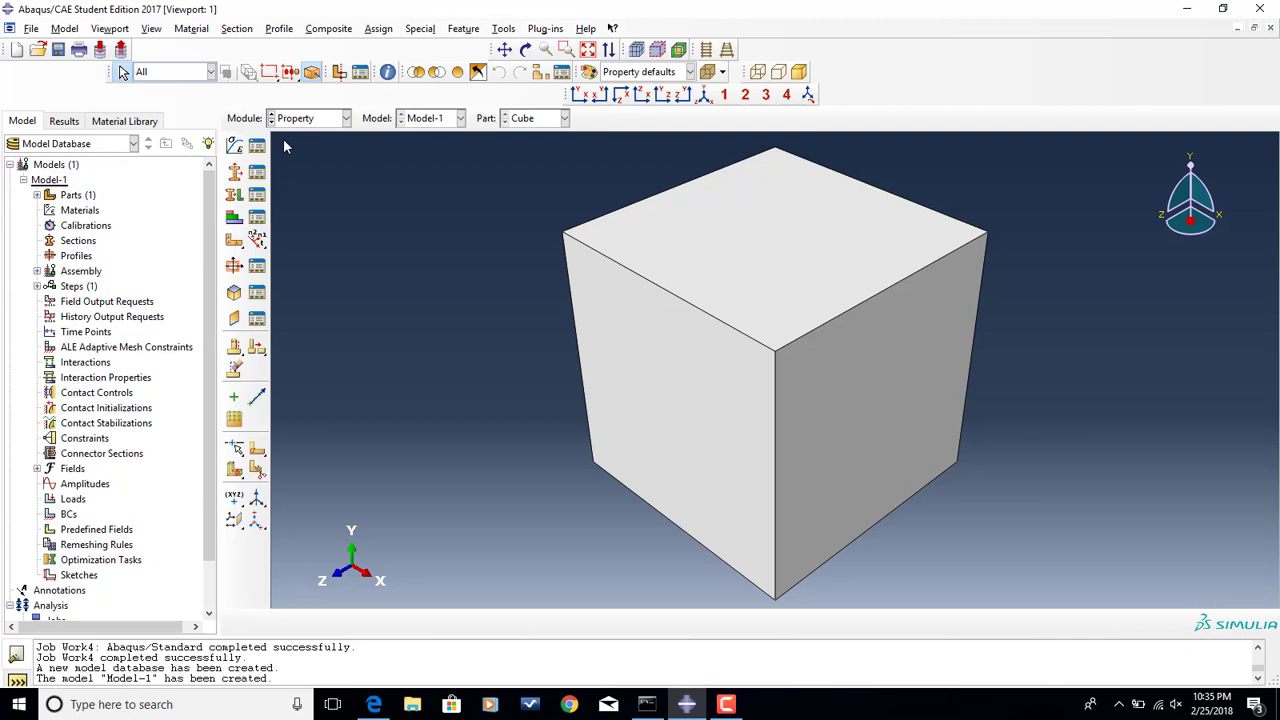
{"action": "mouse_move", "coordinate": [234, 146]}
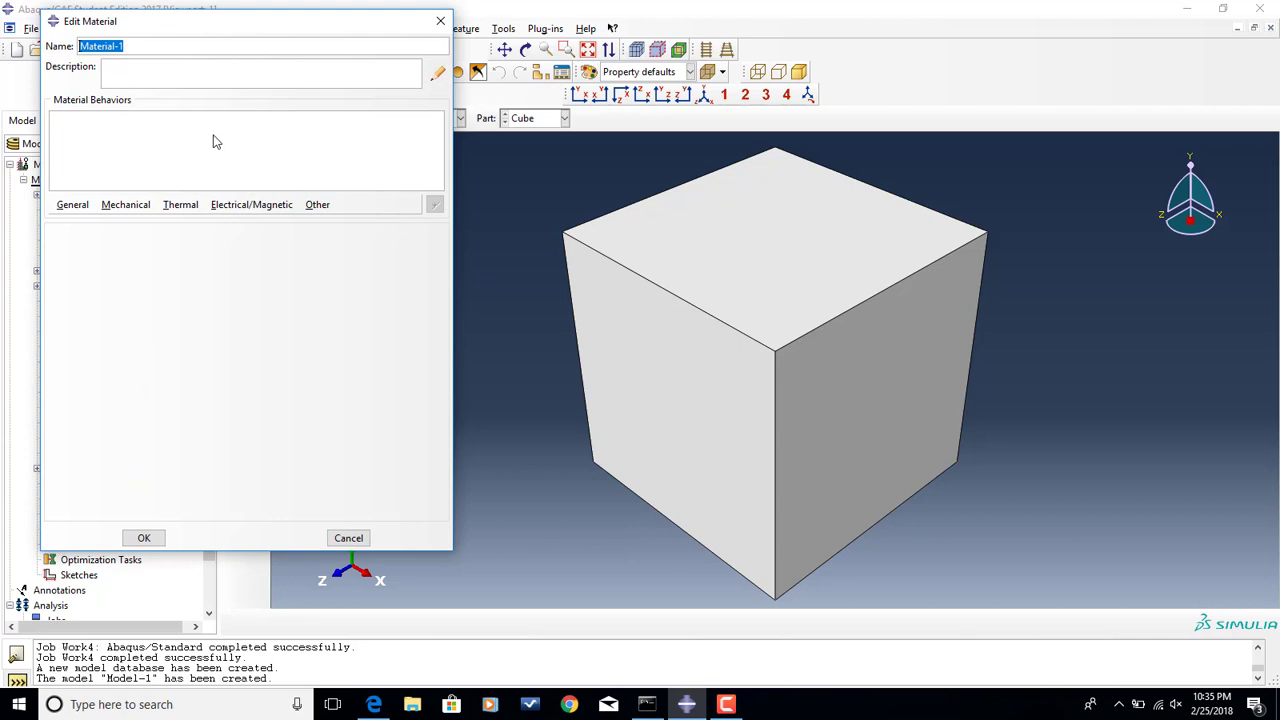
- Name the material Aluminum with elastic Young's modulus 70000 and Poisson's ratio 0.3
{"action": "type", "text": "Alu"}
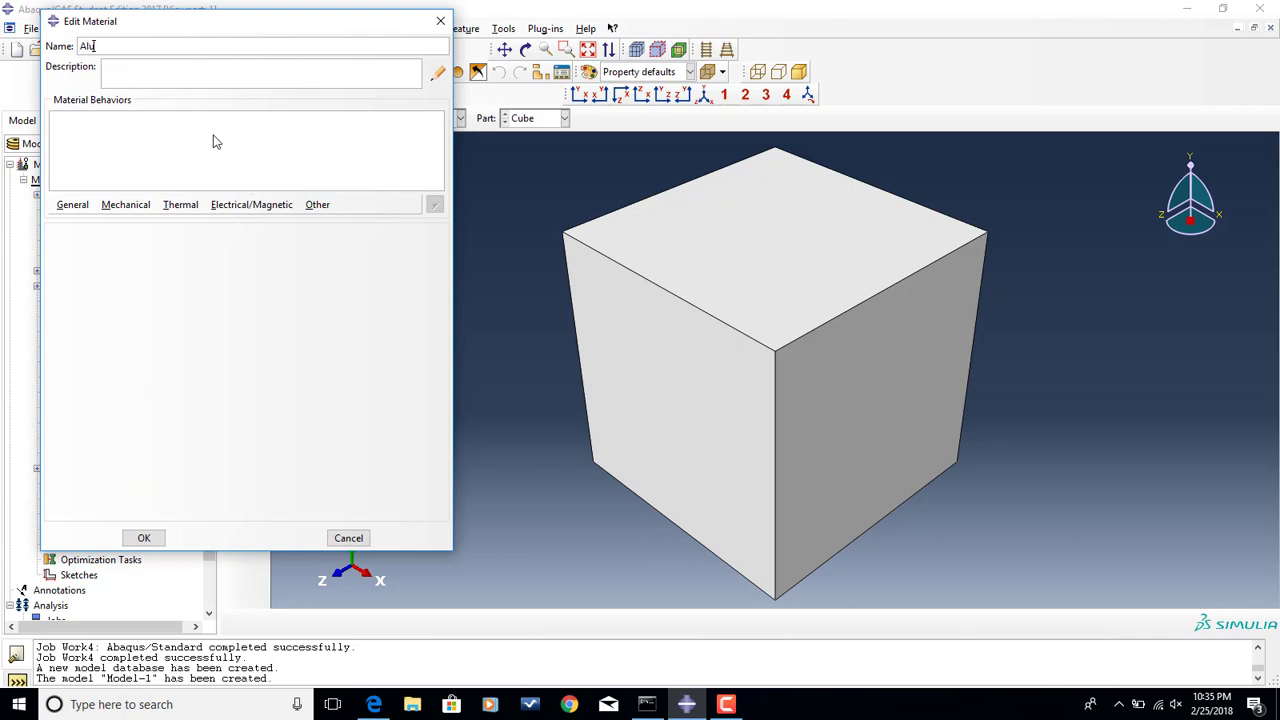
{"action": "type", "text": "minum"}
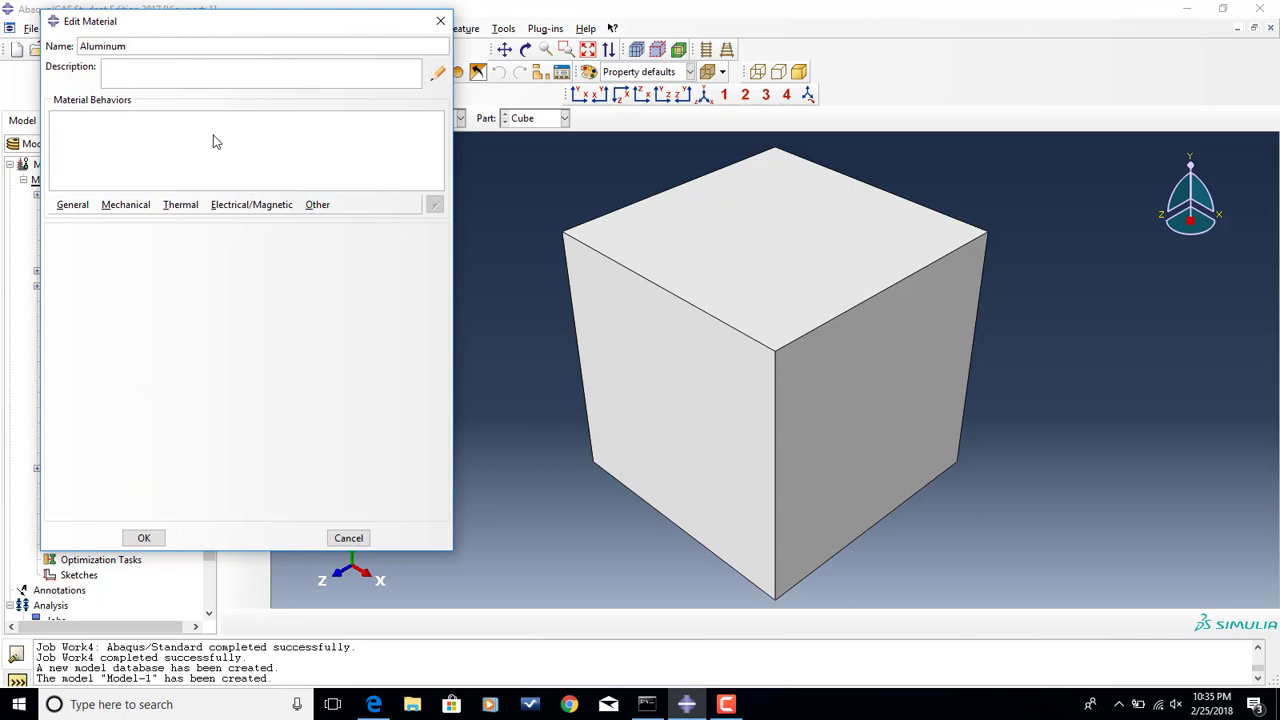
{"action": "mouse_move", "coordinate": [113, 174]}
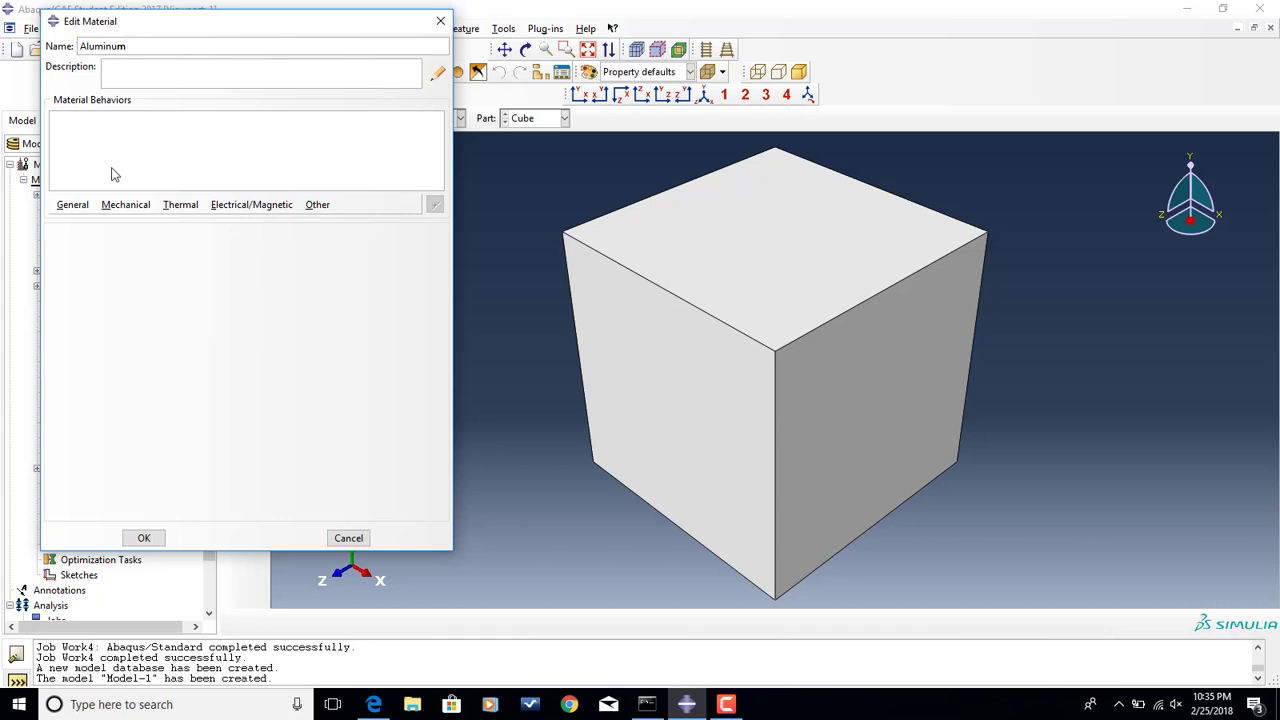
{"action": "left_click", "coordinate": [126, 204]}
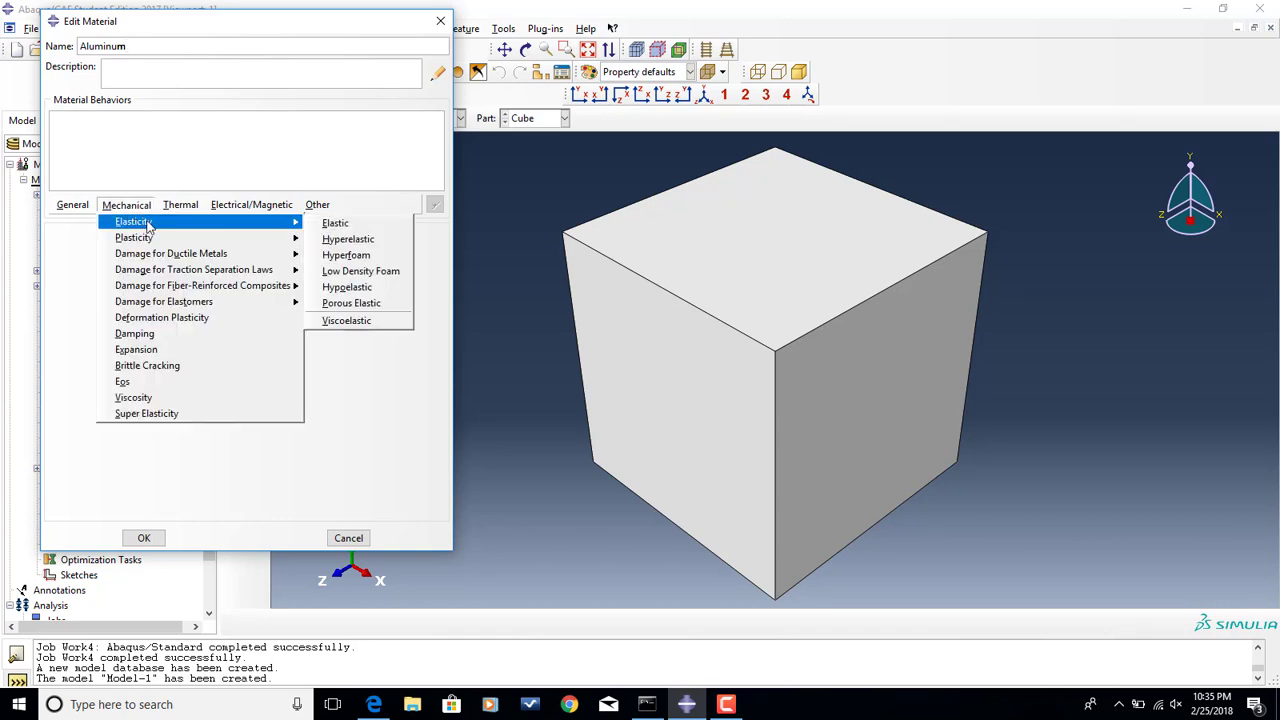
{"action": "mouse_move", "coordinate": [335, 222]}
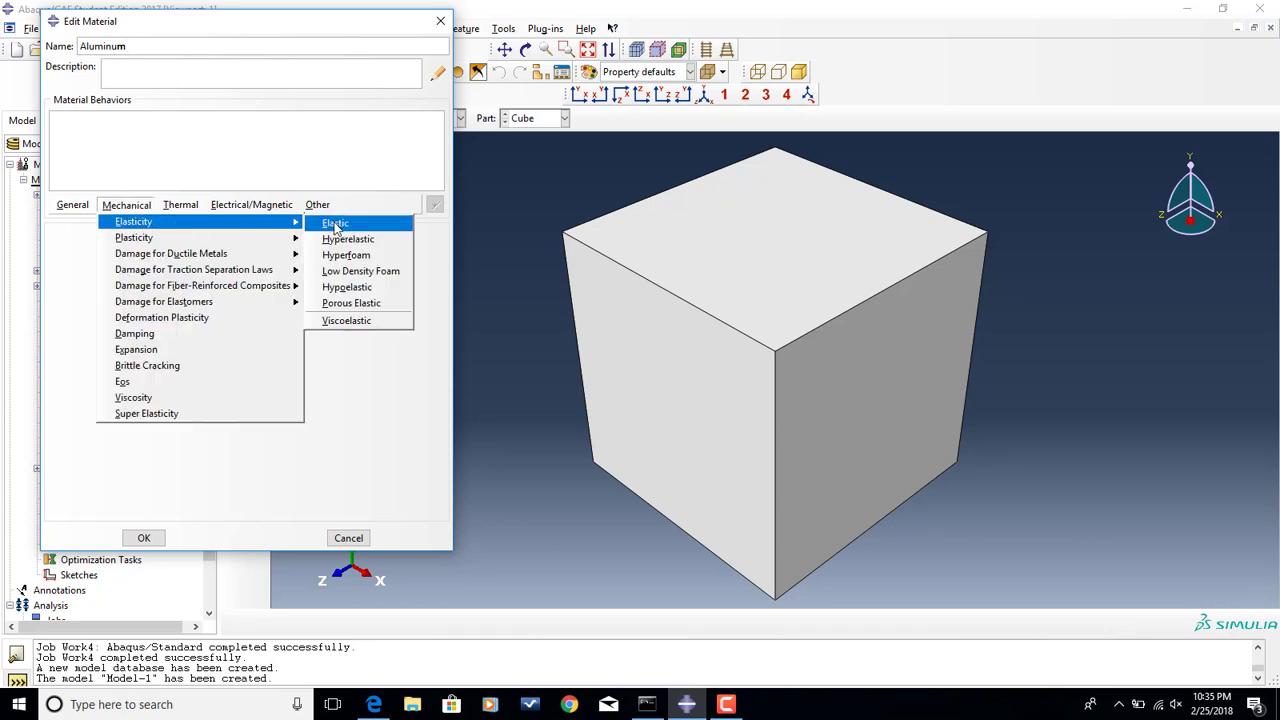
{"action": "left_click", "coordinate": [335, 223]}
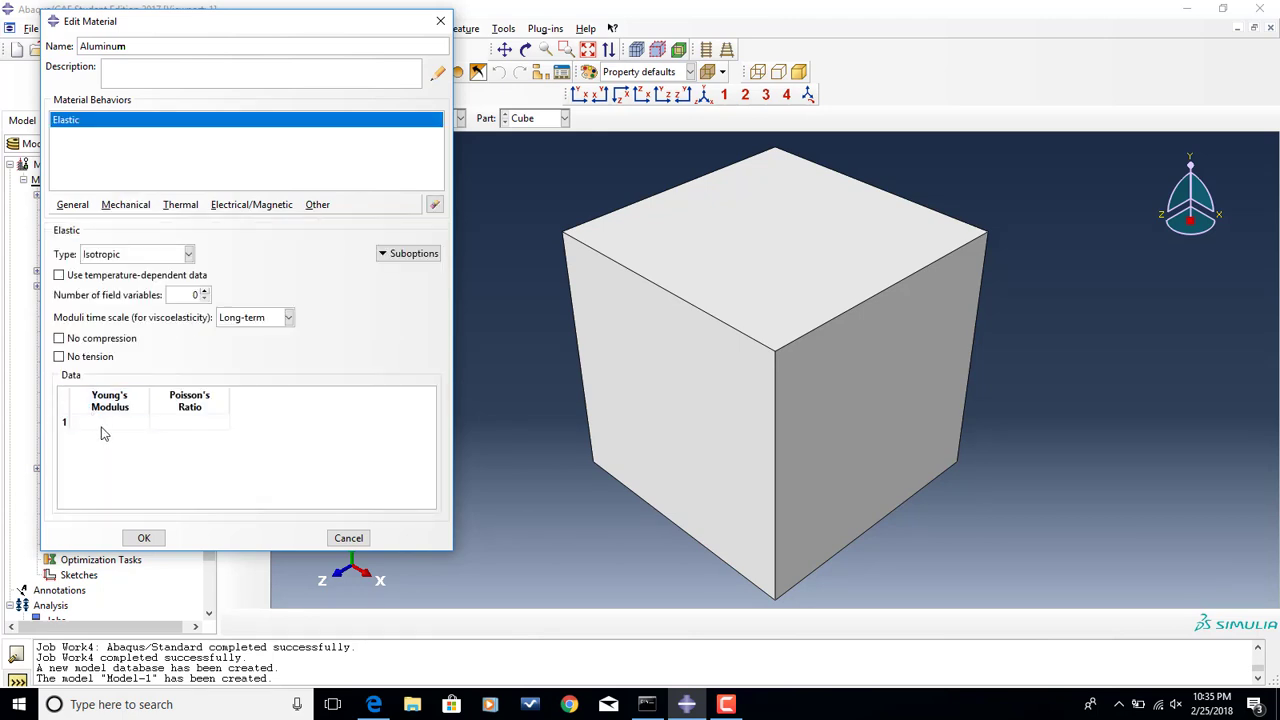
{"action": "left_click", "coordinate": [109, 421]}
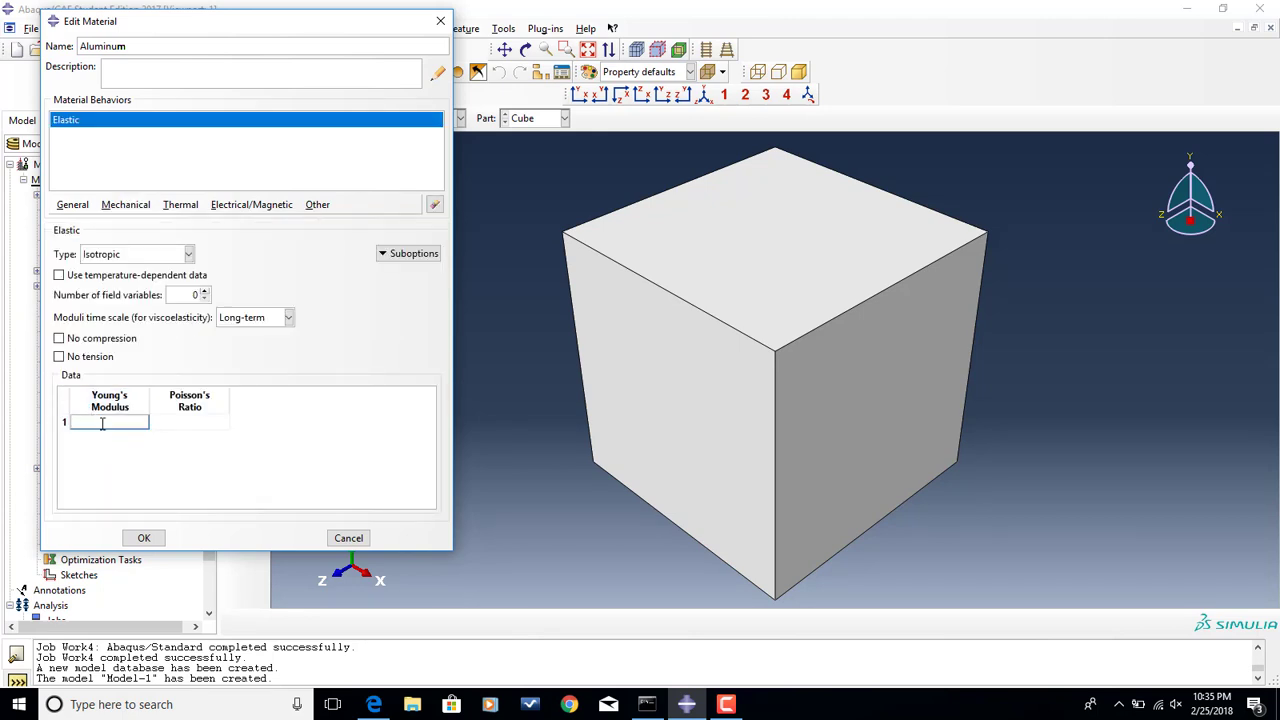
{"action": "type", "text": "70000"}
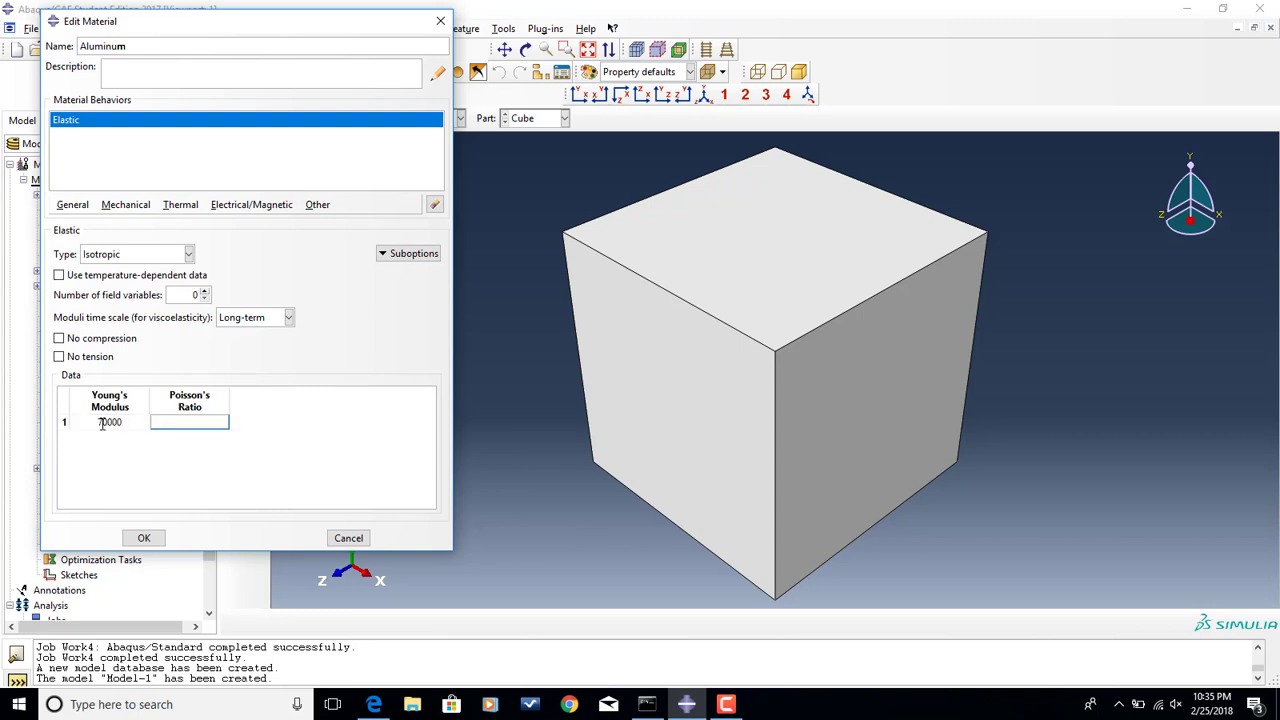
{"action": "type", "text": "0.3"}
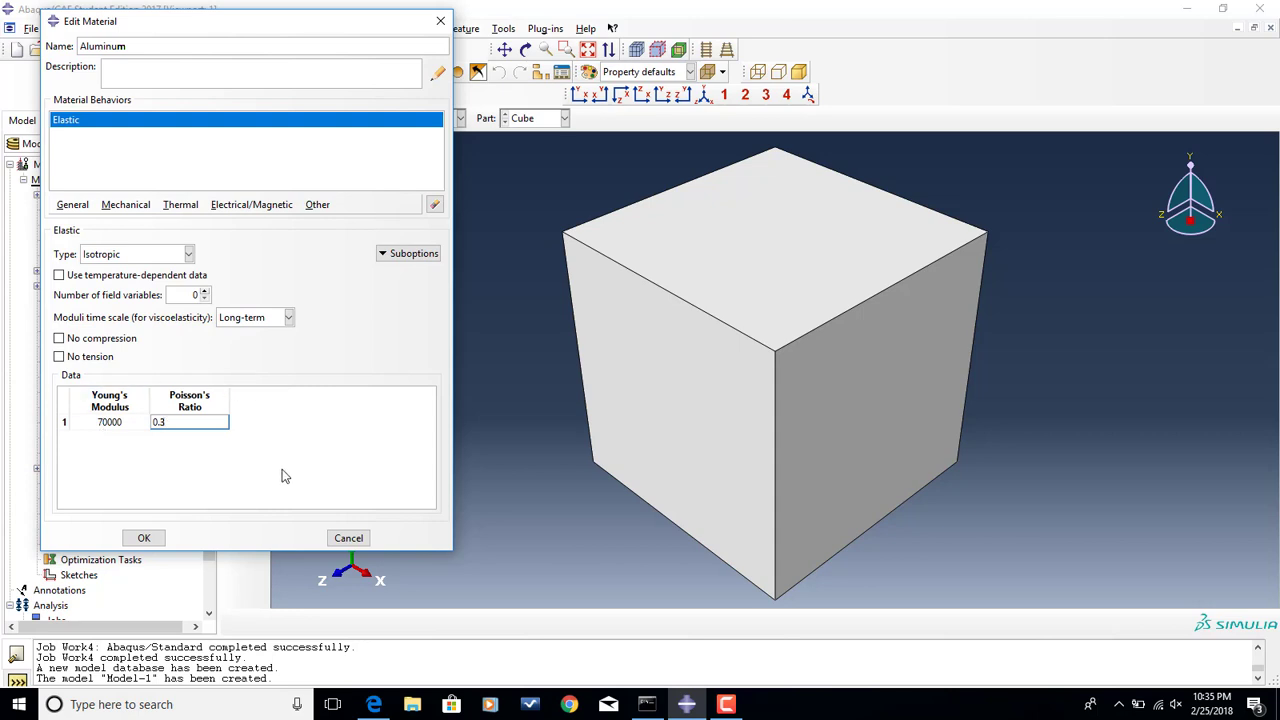
{"action": "left_click", "coordinate": [373, 704]}
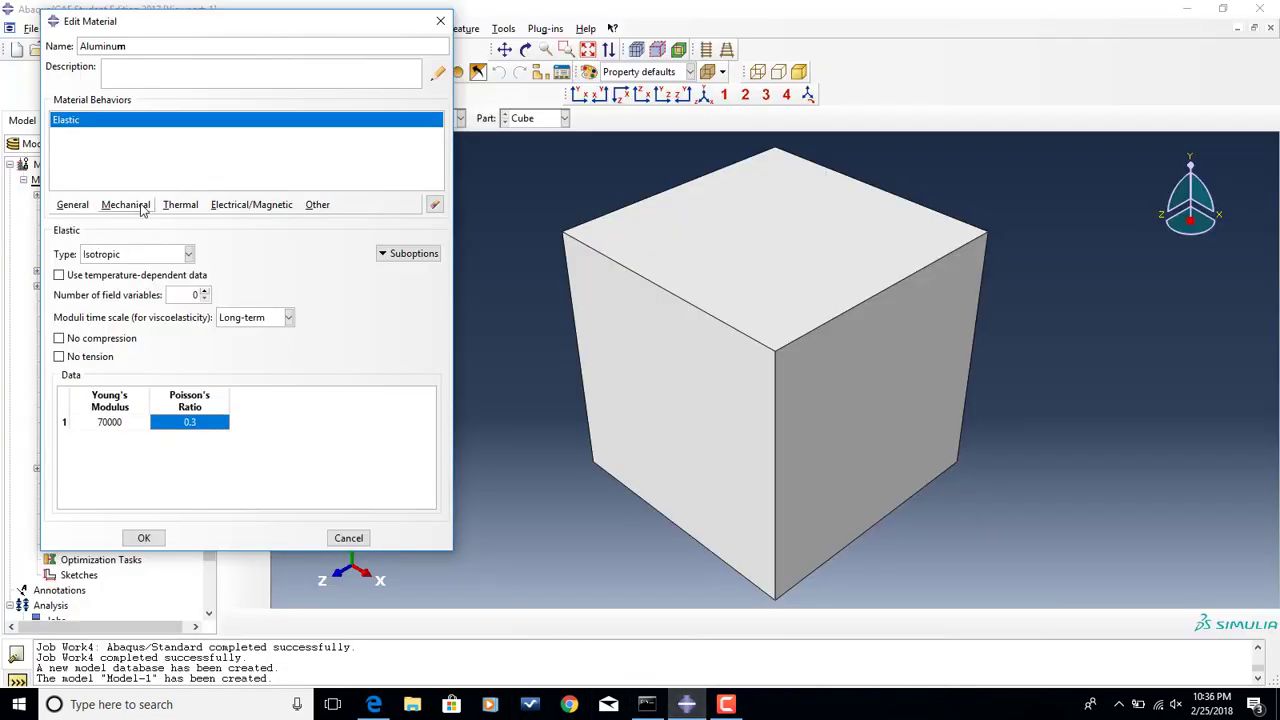
- Add thermal expansion with coefficient 23.6e-6 to the Aluminum material
{"action": "left_click", "coordinate": [126, 204]}
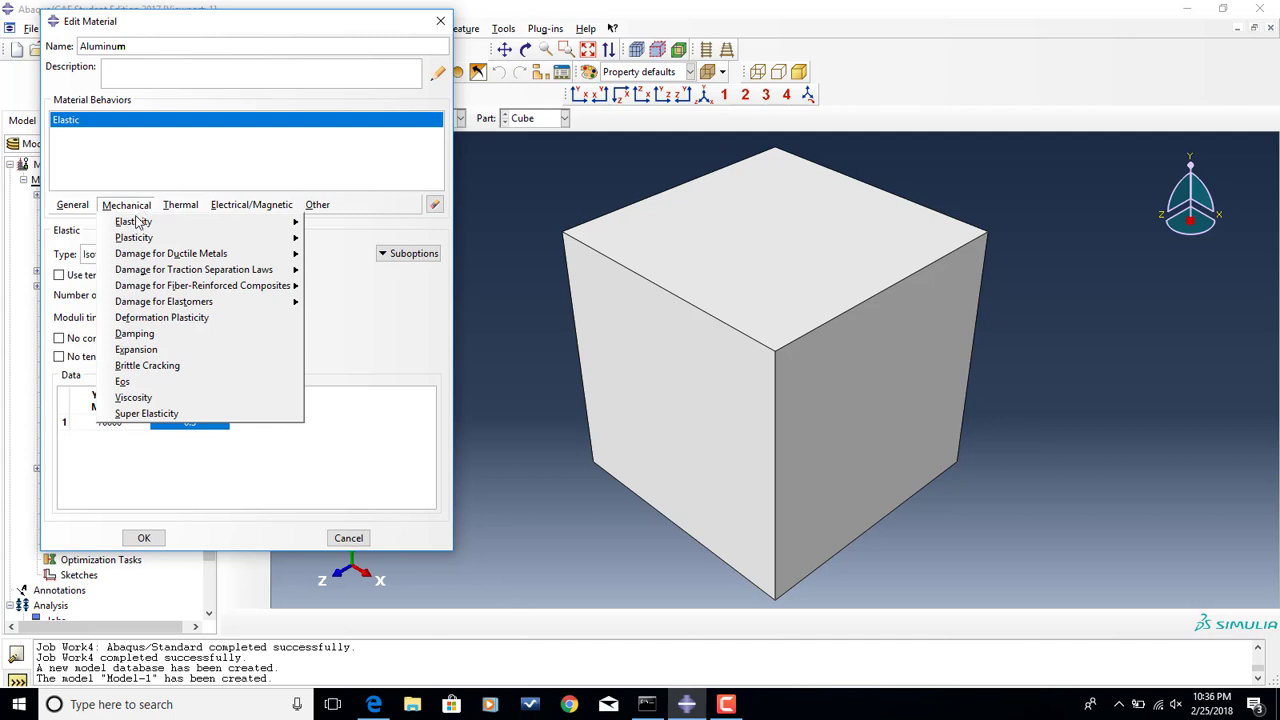
{"action": "left_click", "coordinate": [135, 349]}
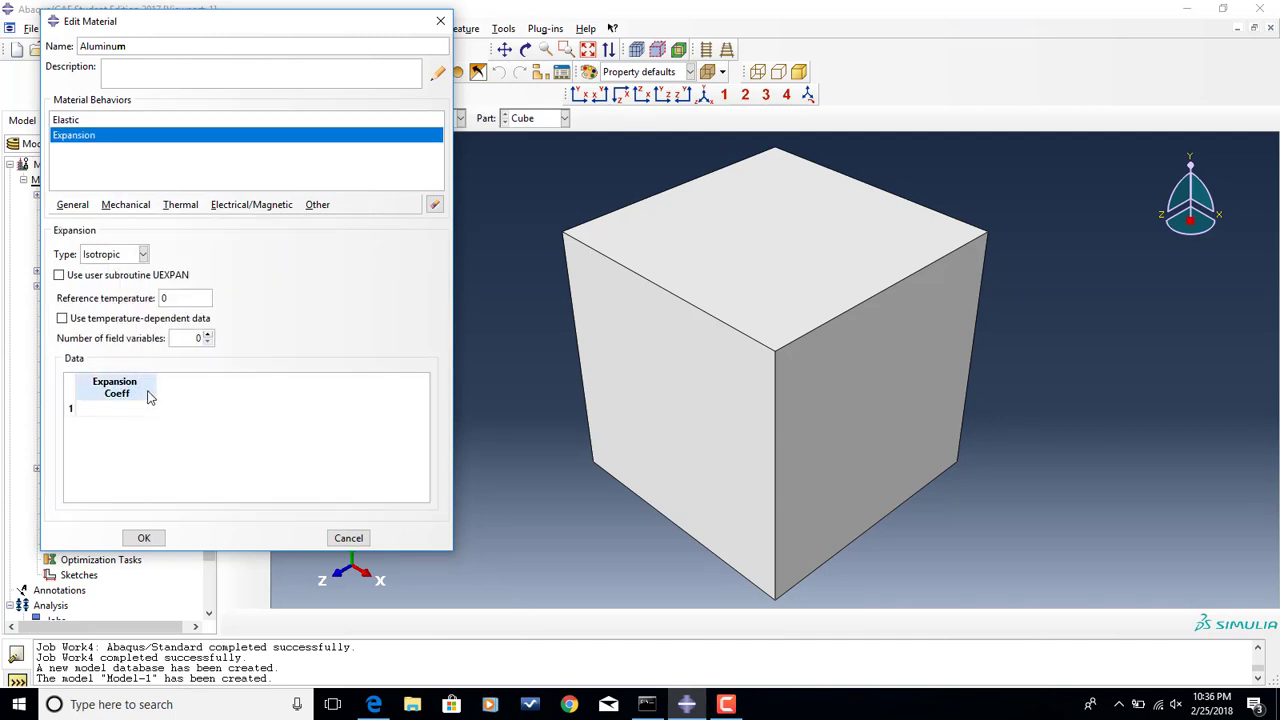
{"action": "left_click", "coordinate": [115, 408]}
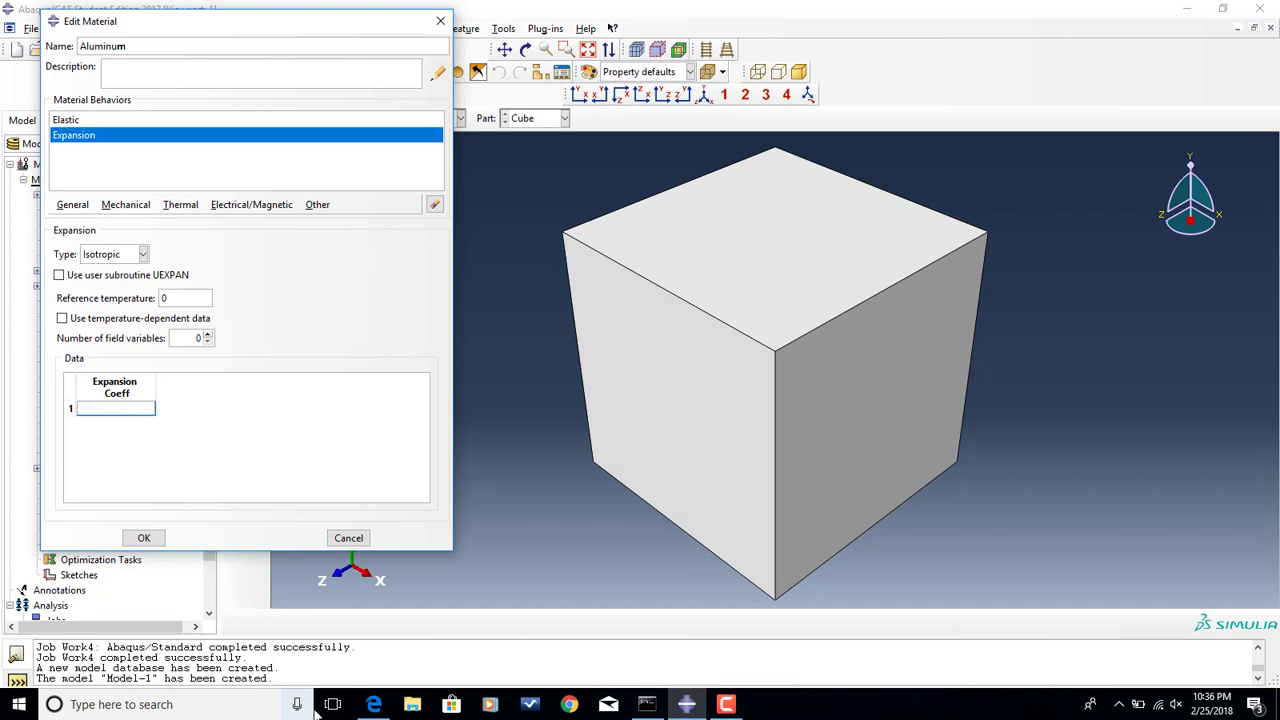
{"action": "left_click", "coordinate": [373, 704]}
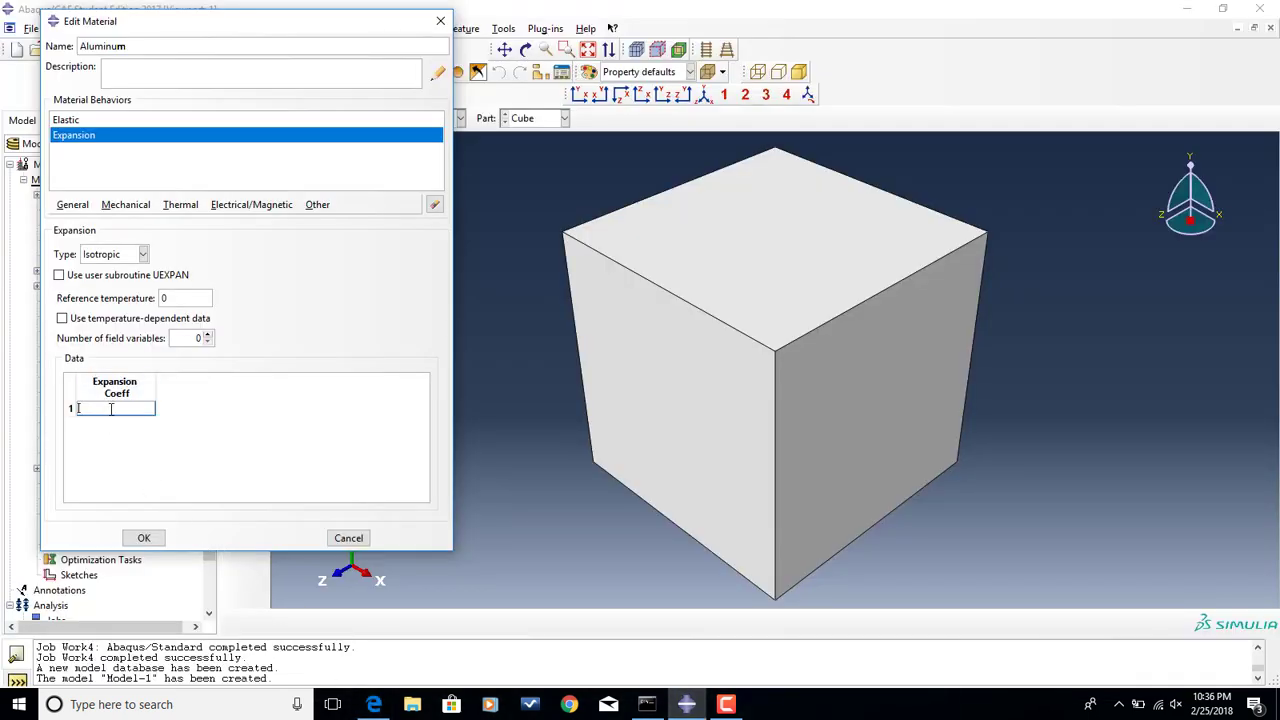
{"action": "type", "text": "23.6"}
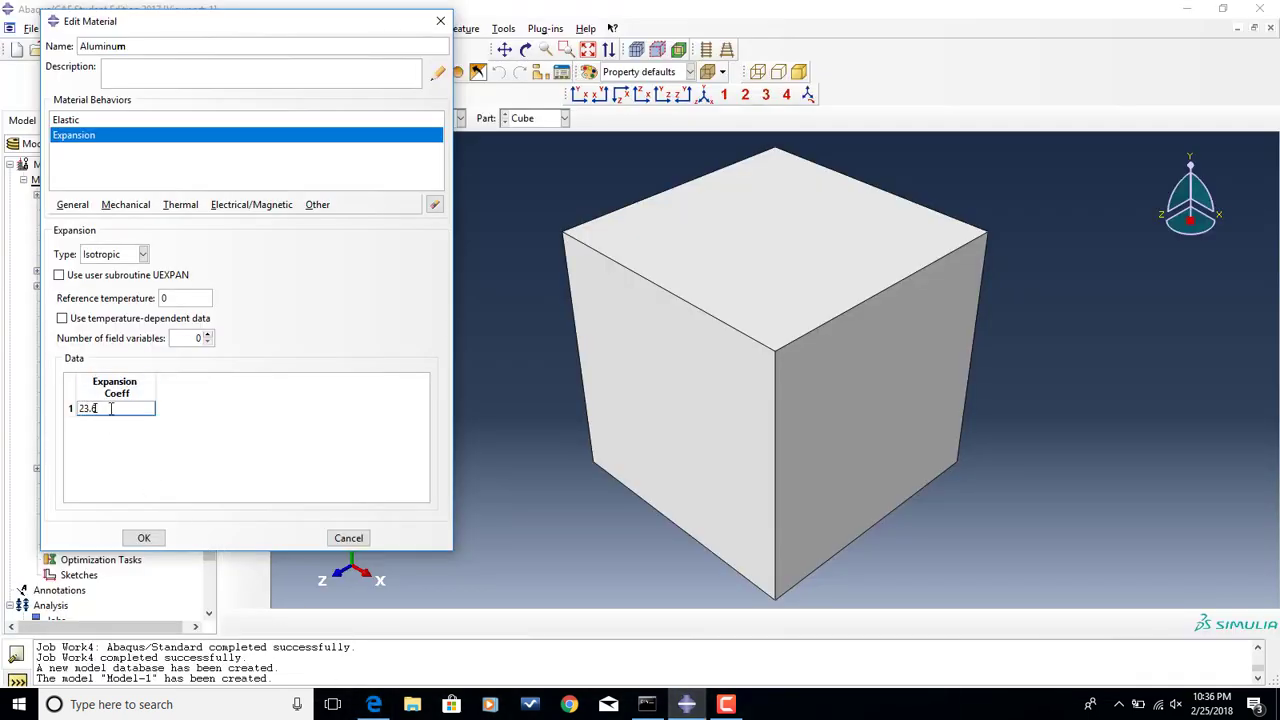
{"action": "type", "text": "e-6"}
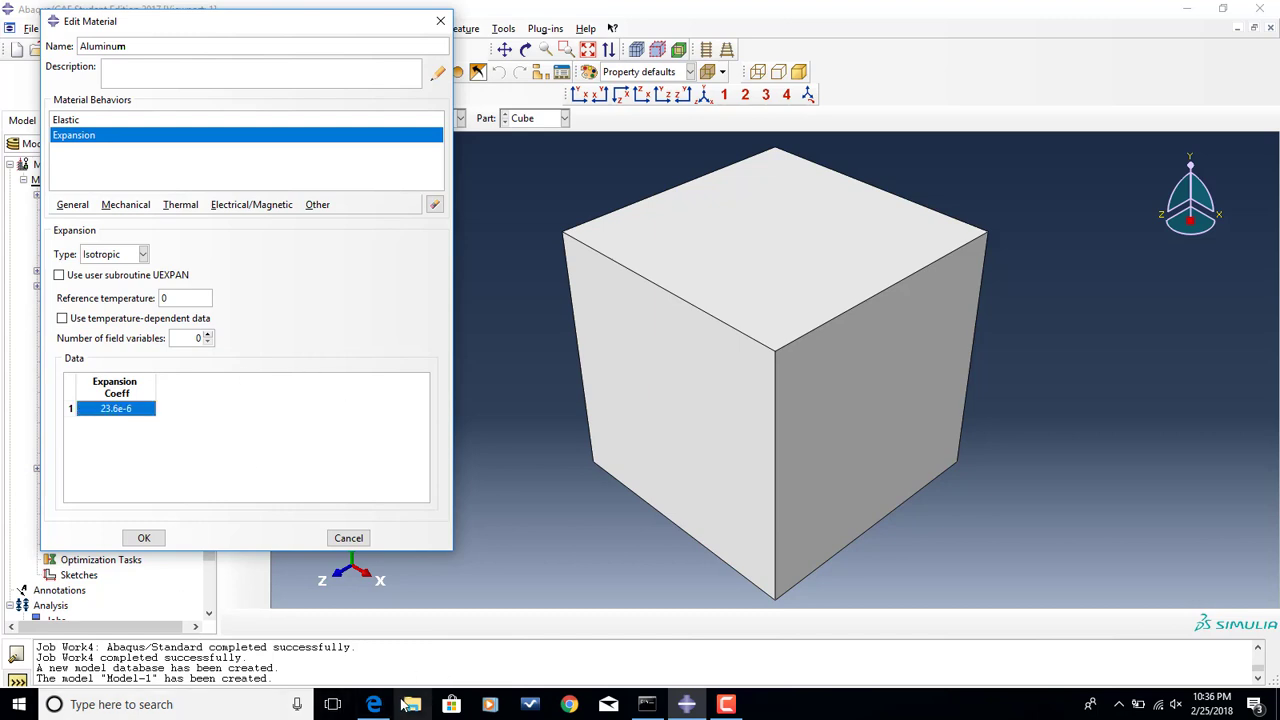
{"action": "left_click", "coordinate": [374, 704]}
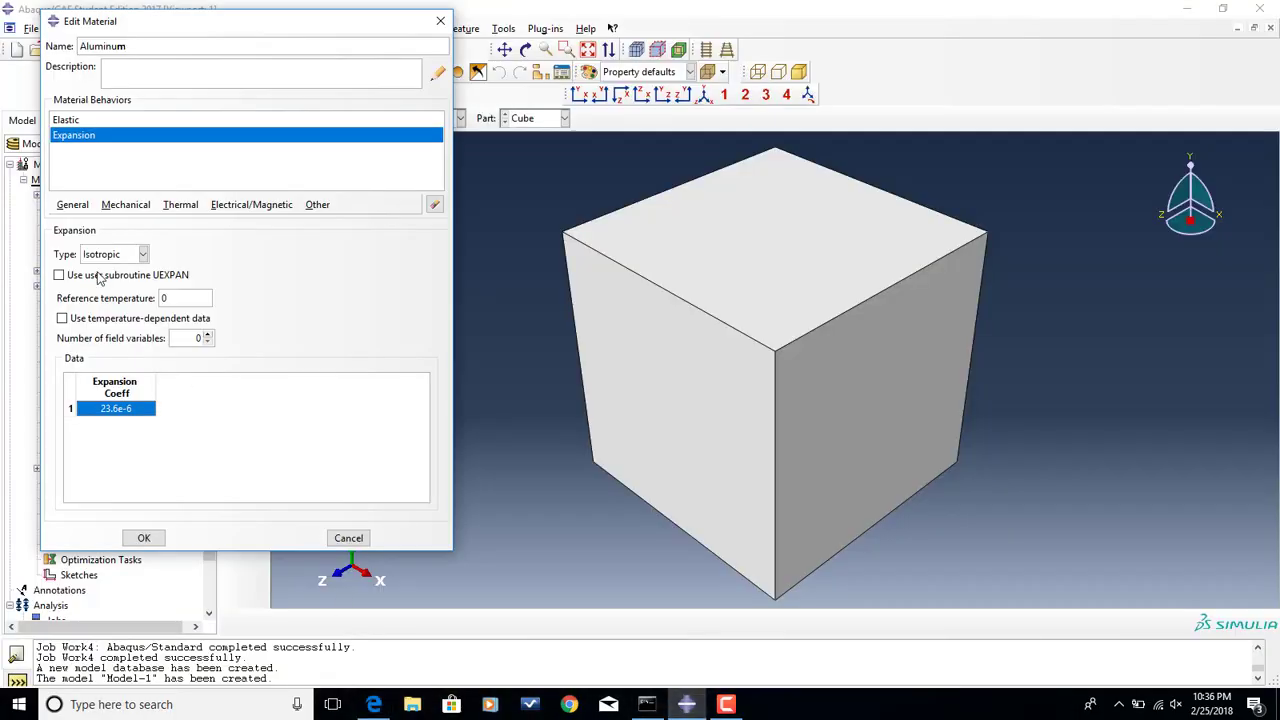
{"action": "left_click", "coordinate": [72, 204]}
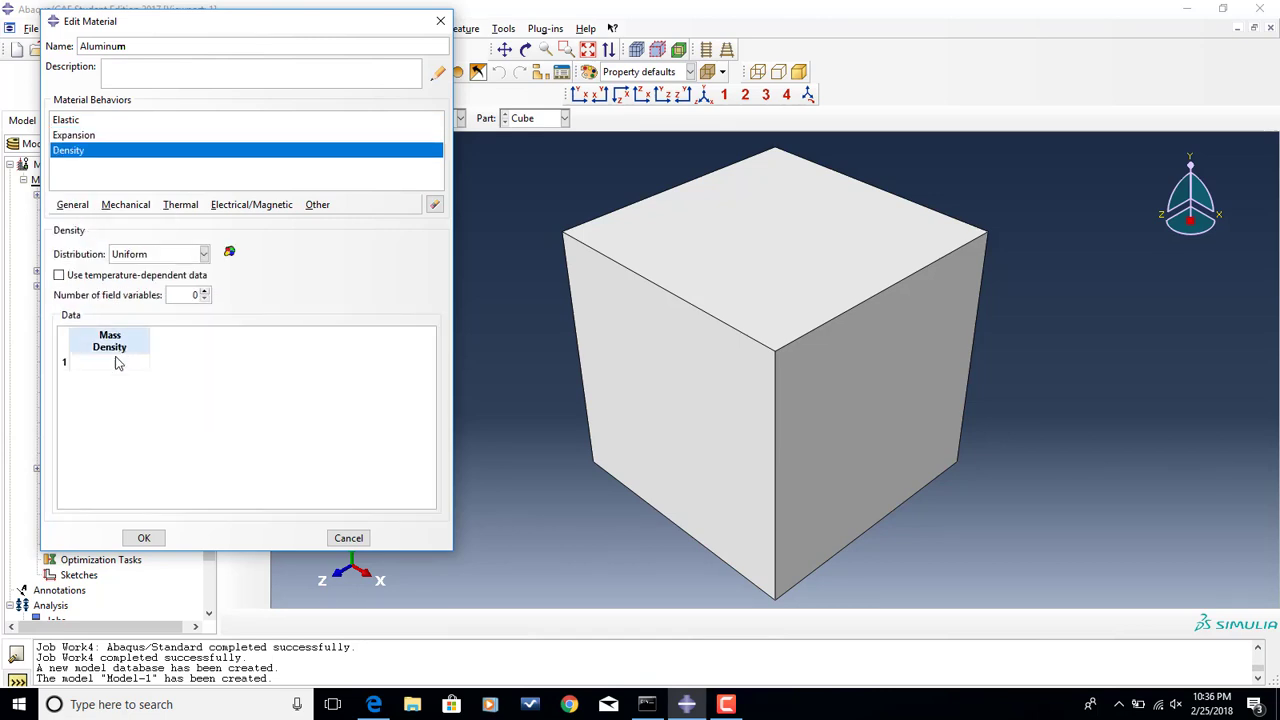
- Enter Aluminum's mass density 2.7e-9, checking the value against the workshop handout
{"action": "left_click", "coordinate": [109, 361]}
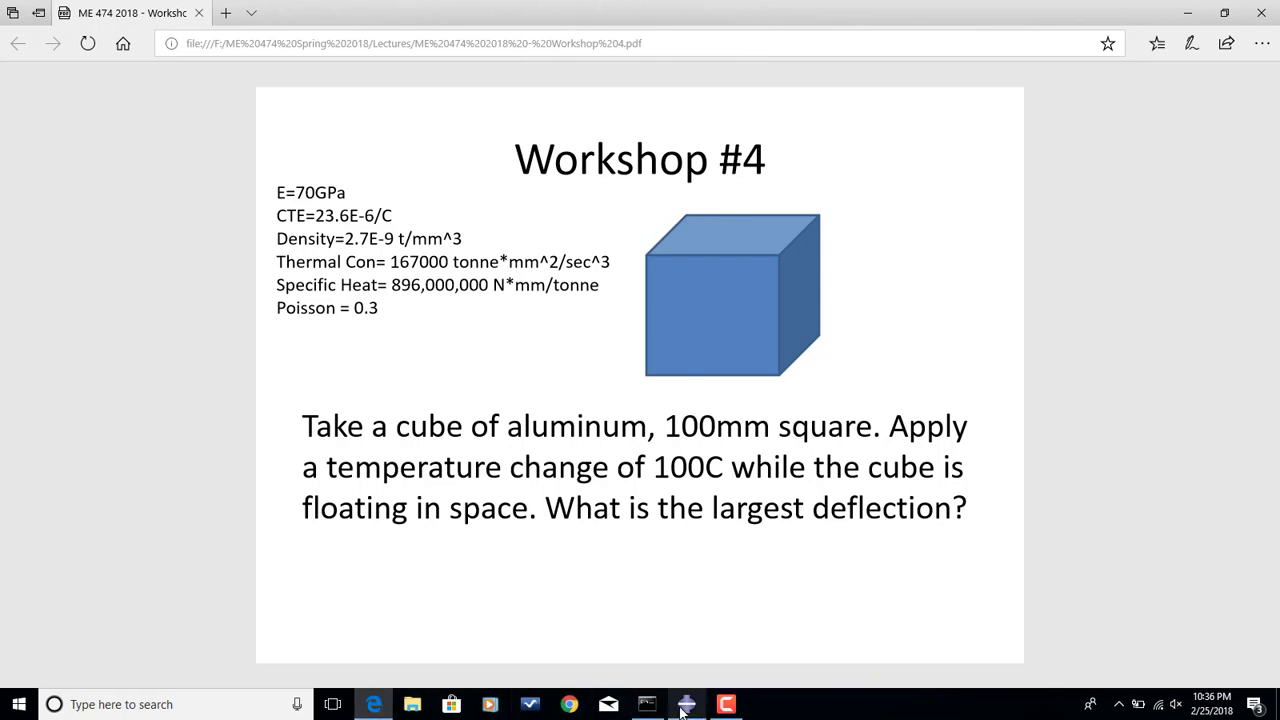
{"action": "left_click", "coordinate": [686, 704]}
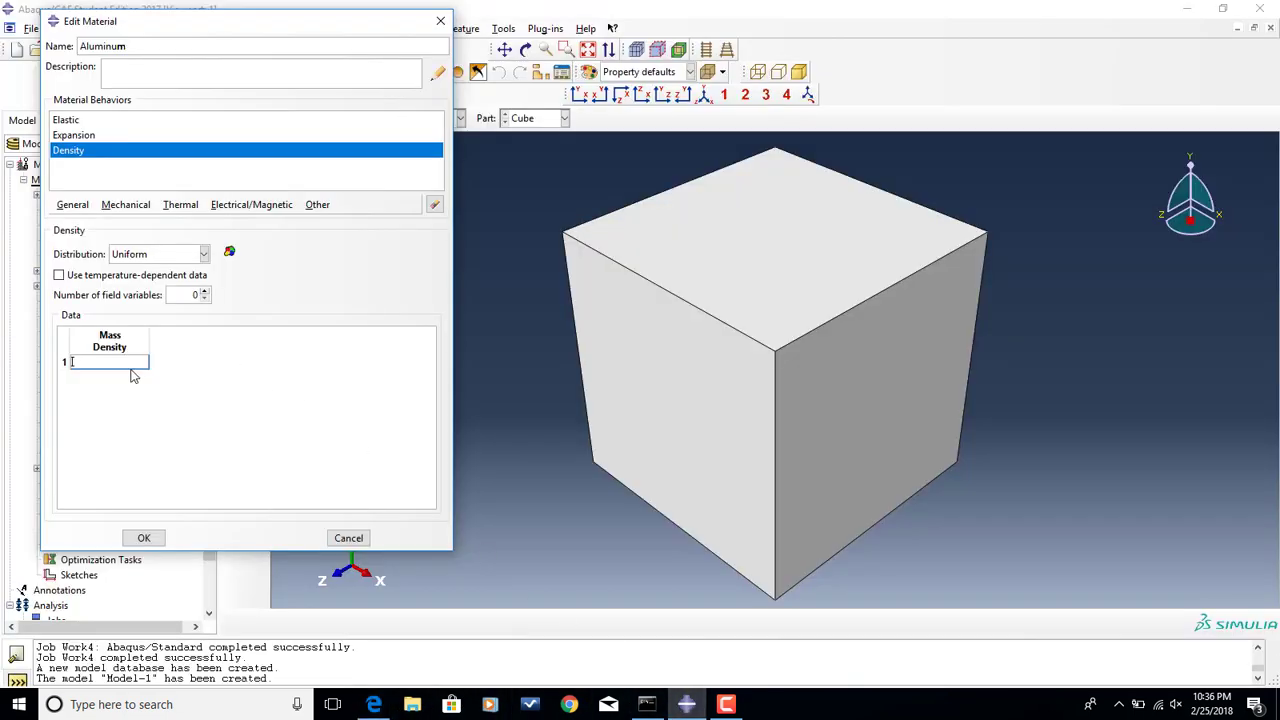
{"action": "type", "text": "2.1"}
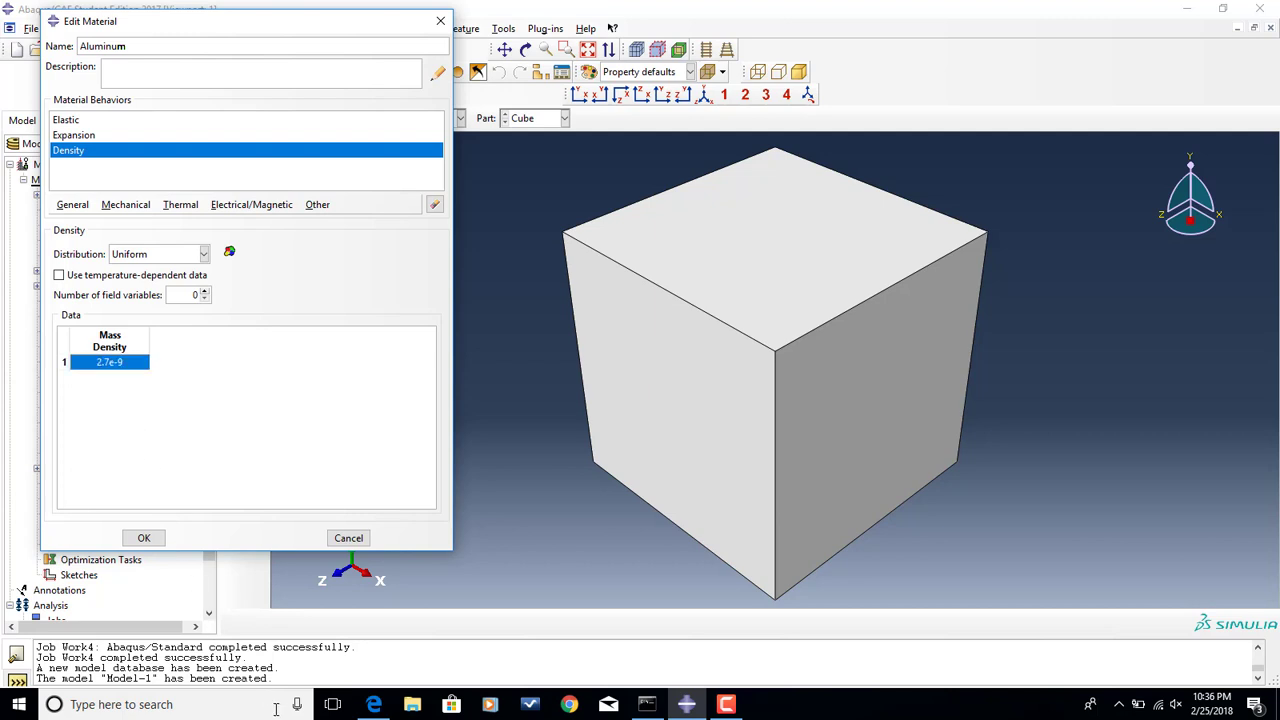
{"action": "left_click", "coordinate": [373, 704]}
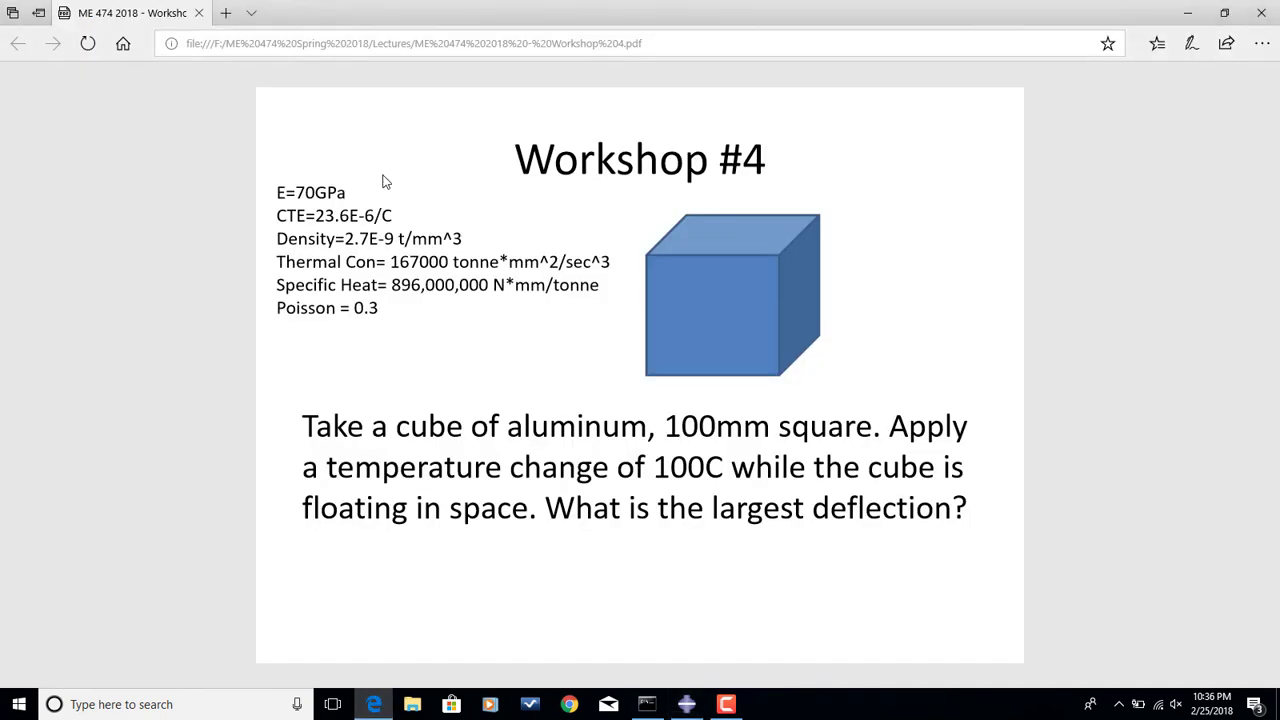
{"action": "mouse_move", "coordinate": [362, 687]}
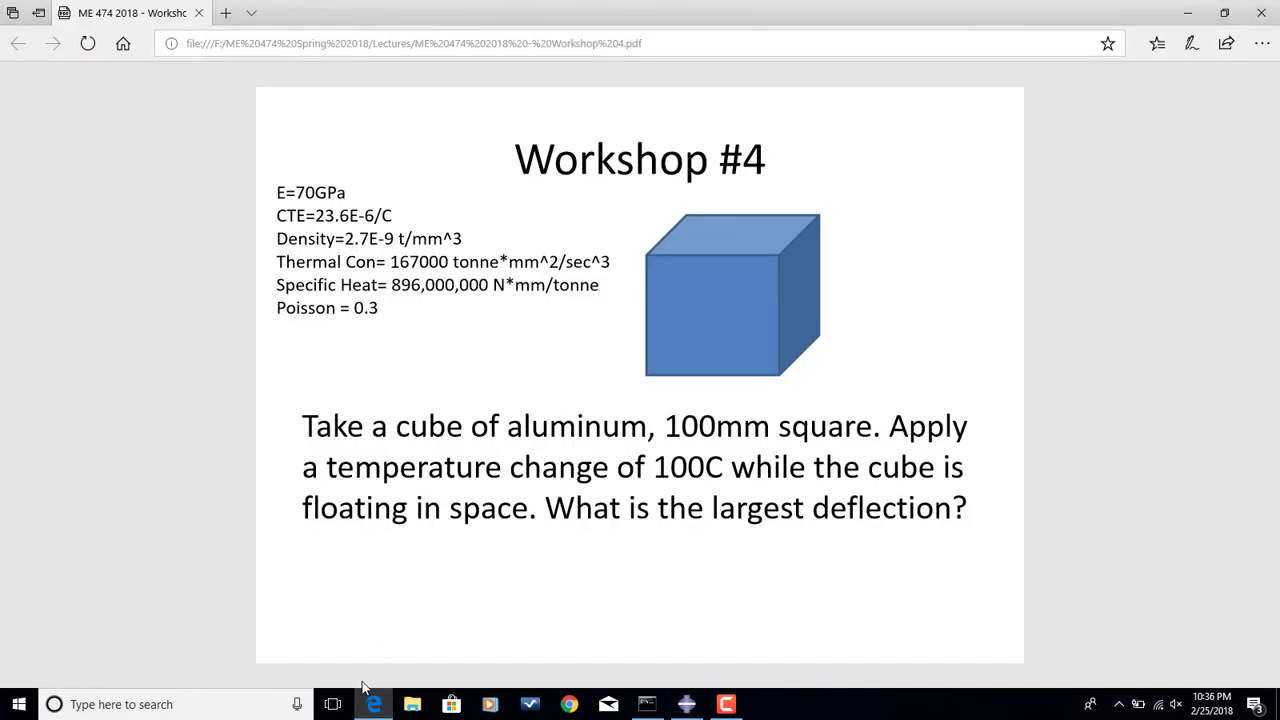
{"action": "left_click", "coordinate": [686, 704]}
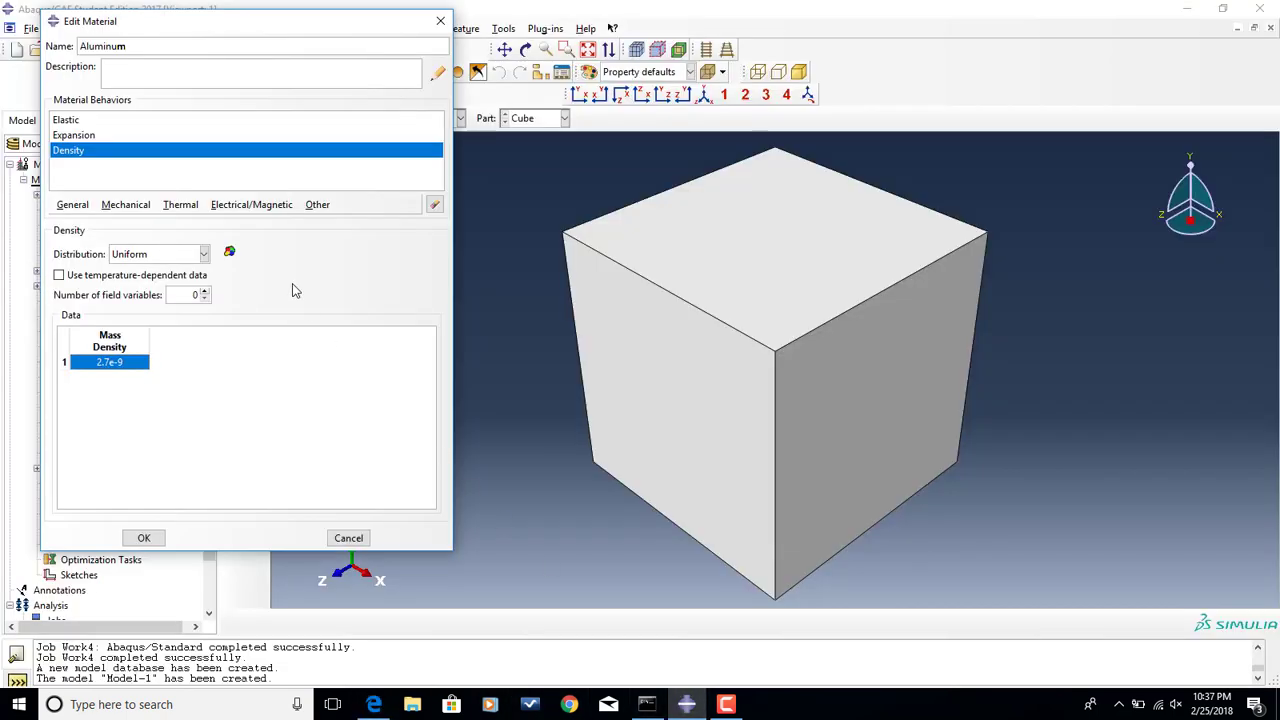
- Add a conductivity behaviour to Aluminum and begin entering 167000 from the handout
{"action": "left_click", "coordinate": [180, 204]}
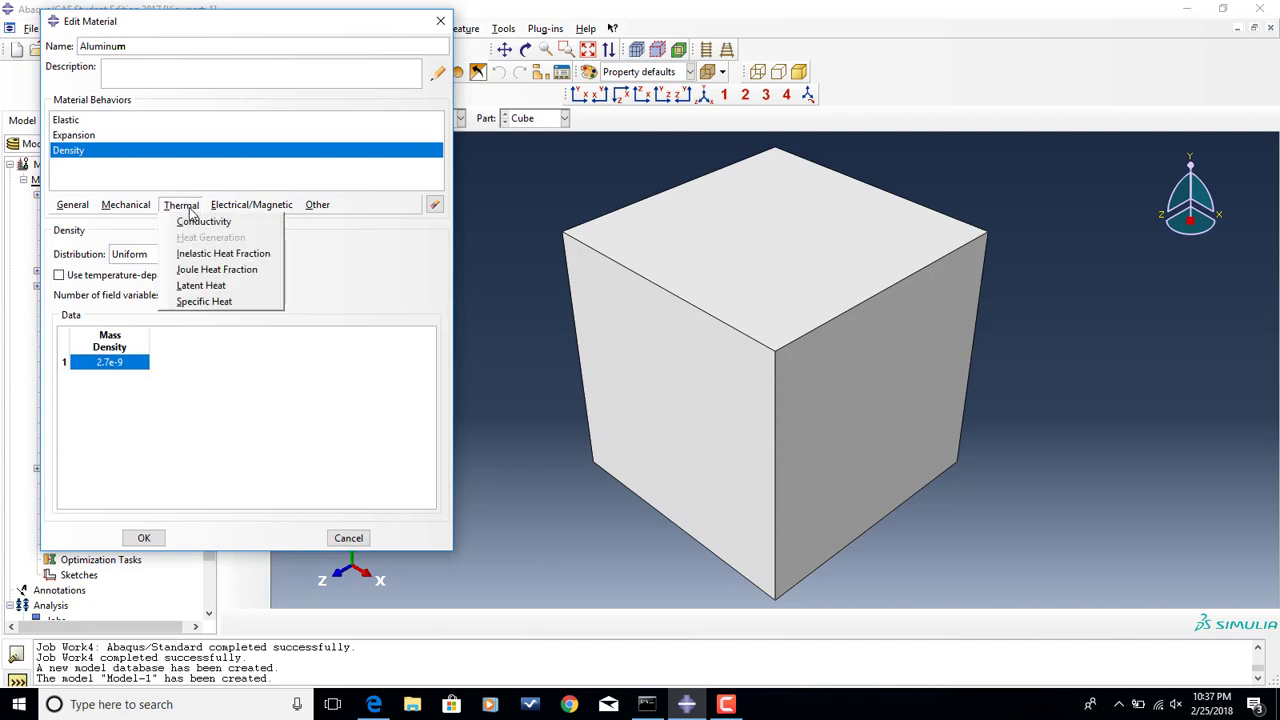
{"action": "mouse_move", "coordinate": [204, 221]}
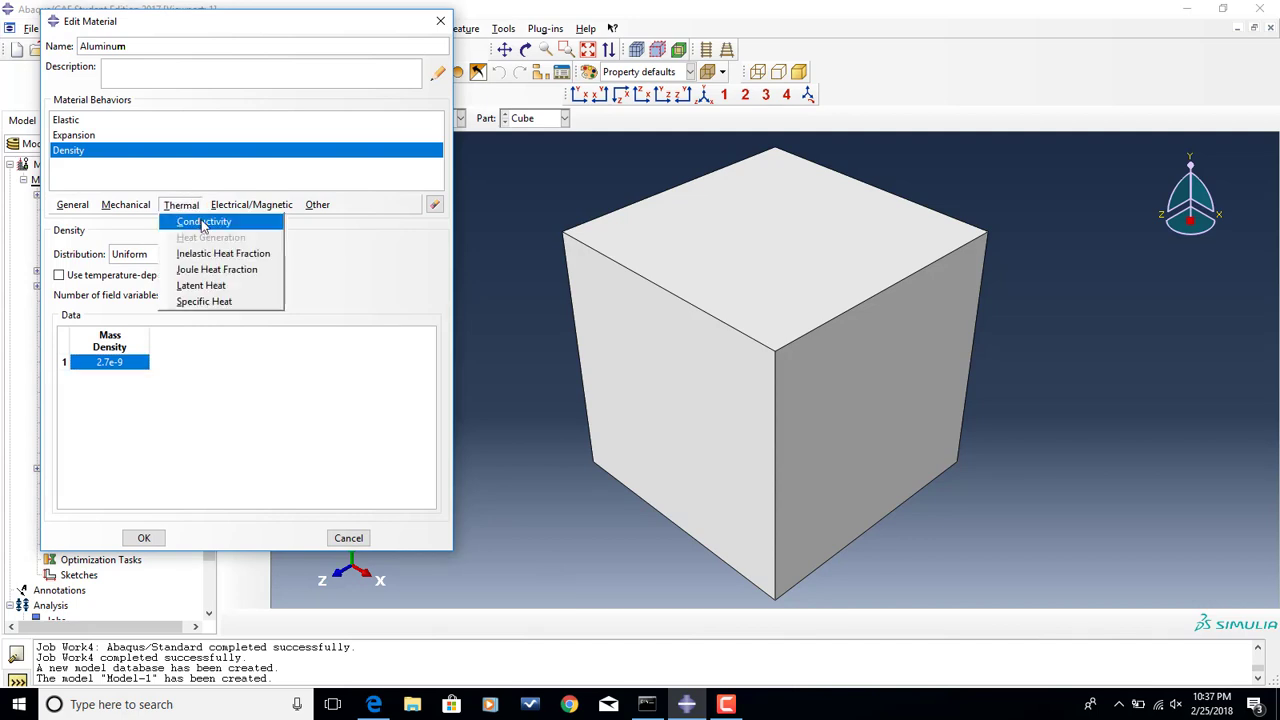
{"action": "left_click", "coordinate": [204, 221]}
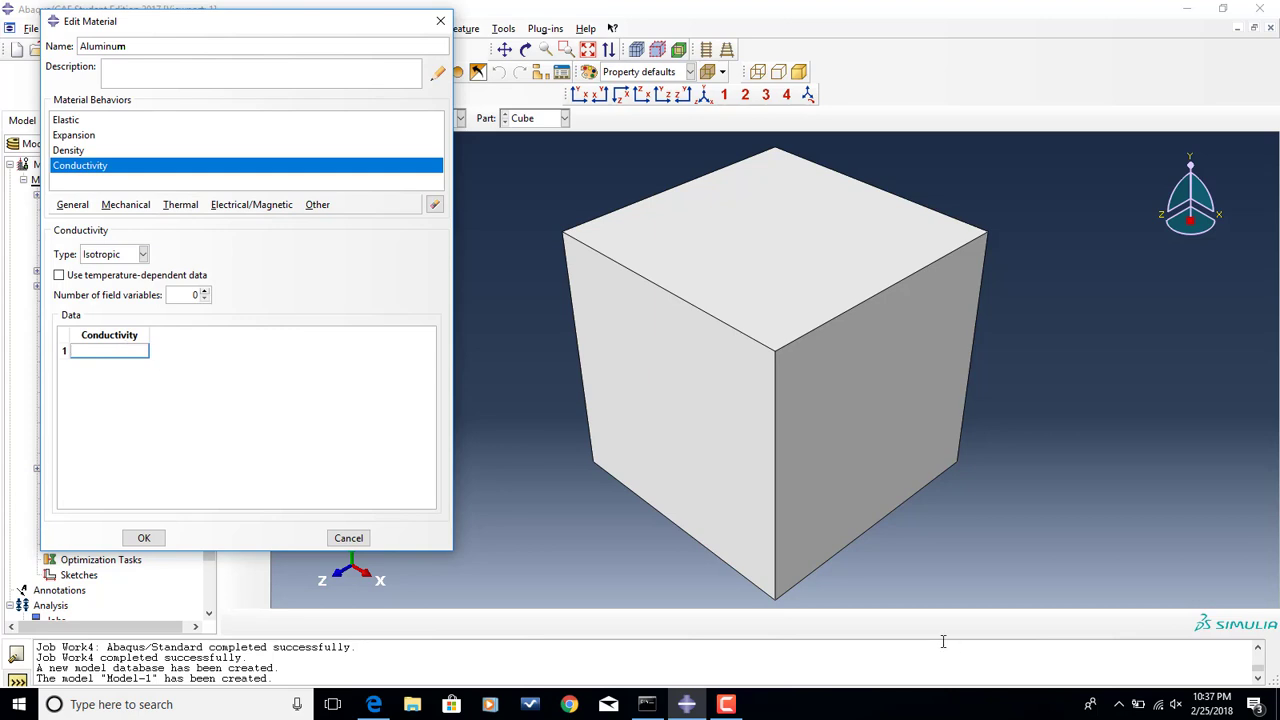
{"action": "left_click", "coordinate": [374, 704]}
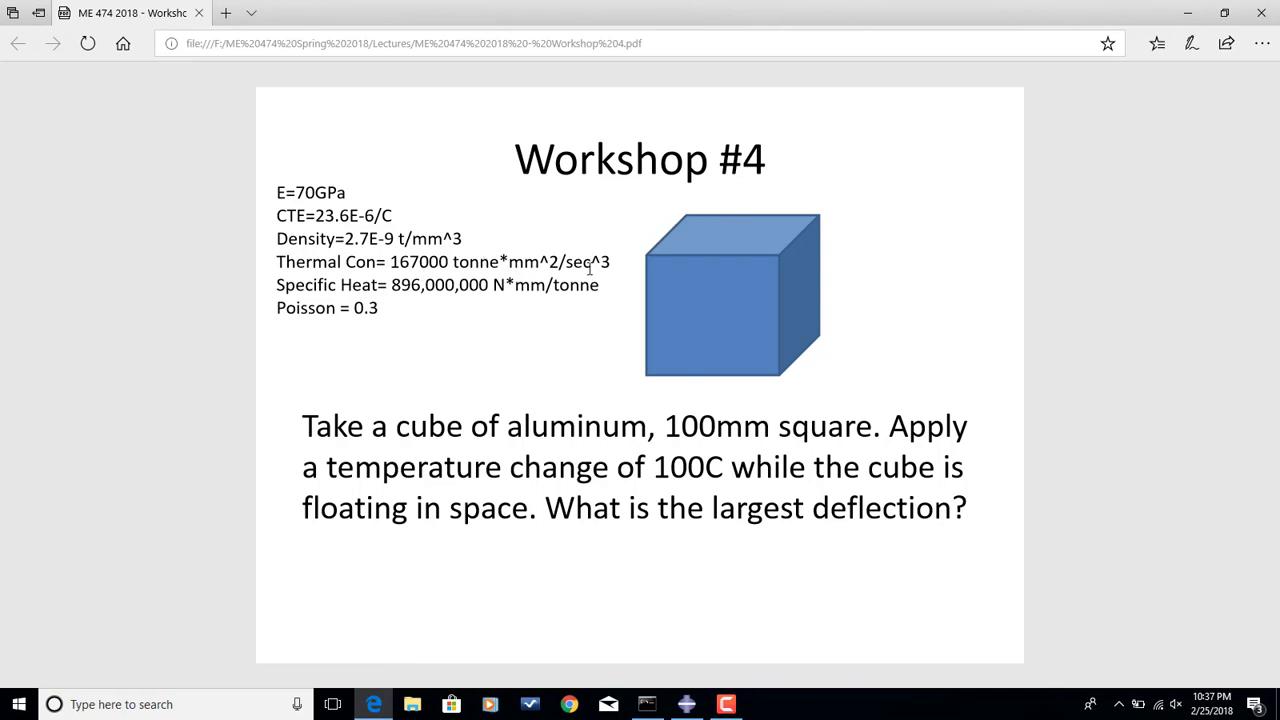
{"action": "mouse_move", "coordinate": [395, 663]}
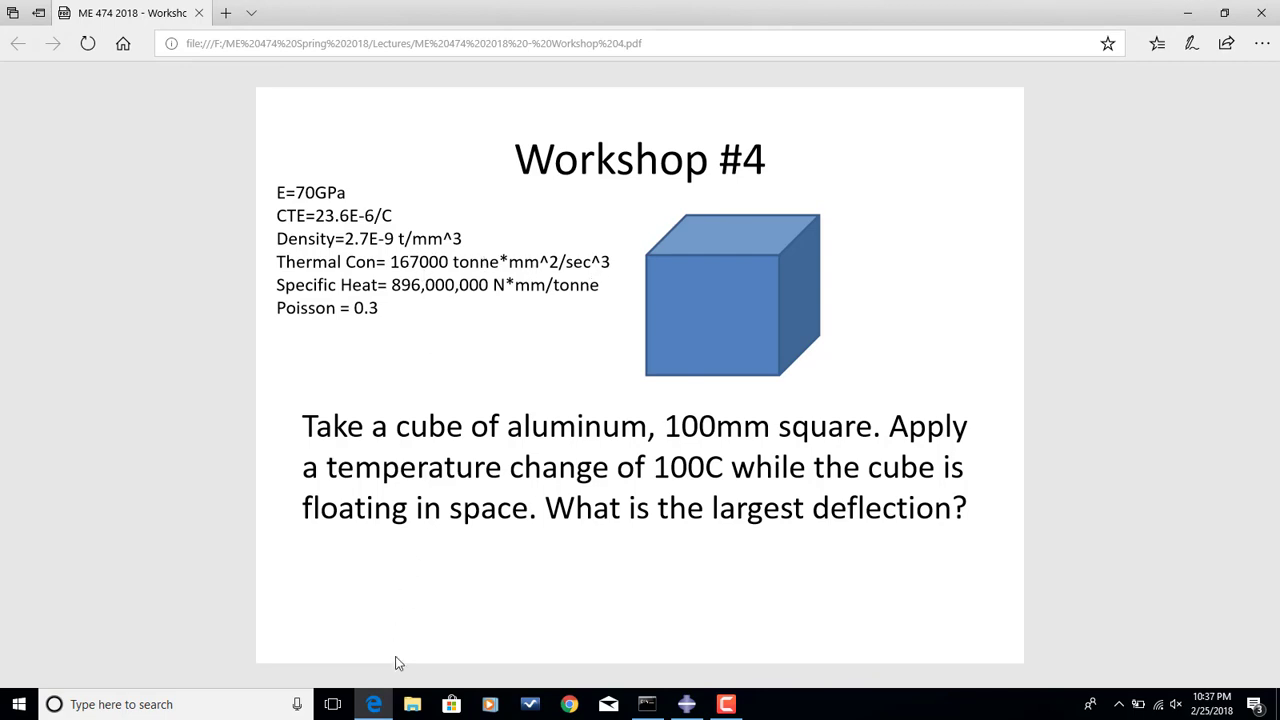
{"action": "left_click", "coordinate": [686, 704]}
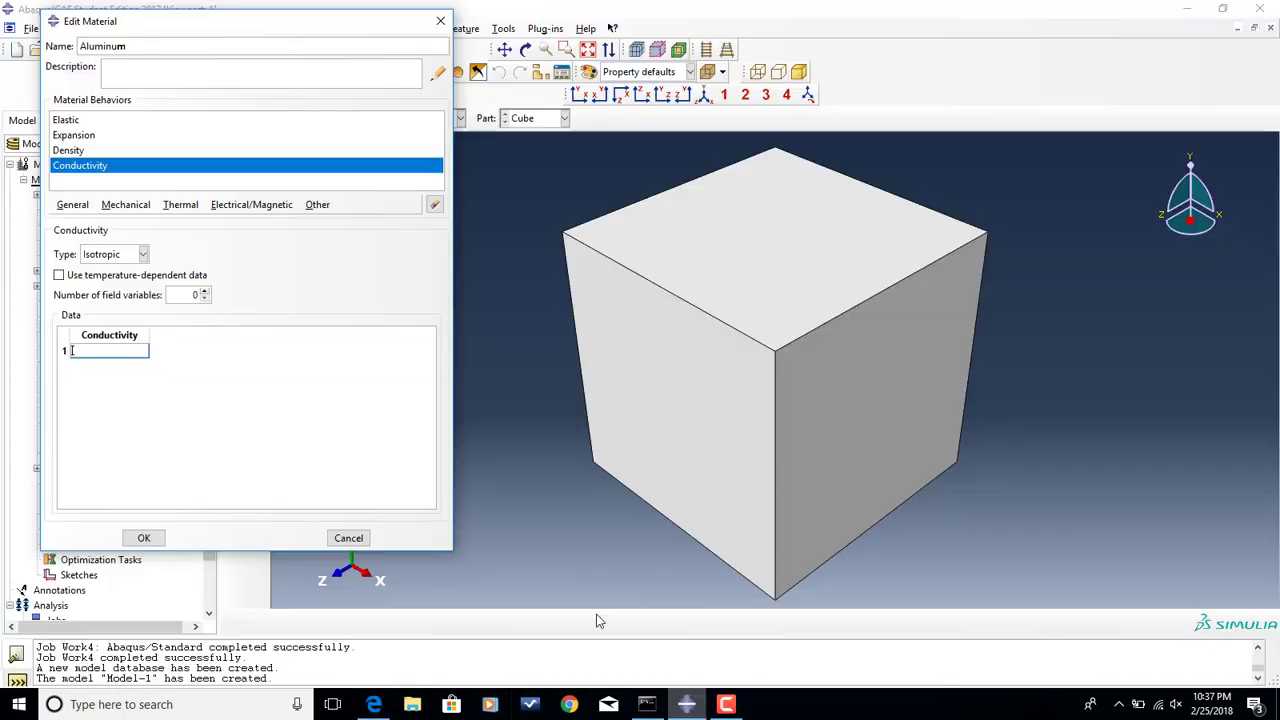
{"action": "type", "text": "16"}
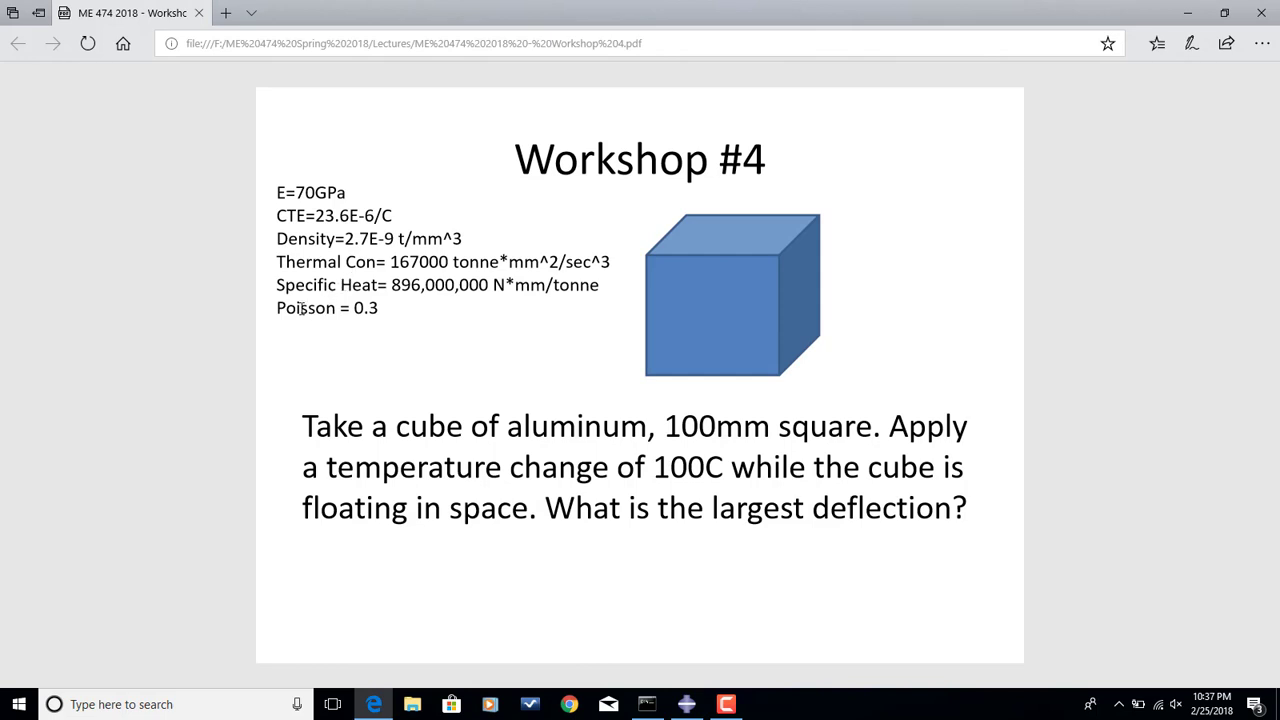
{"action": "mouse_move", "coordinate": [309, 281]}
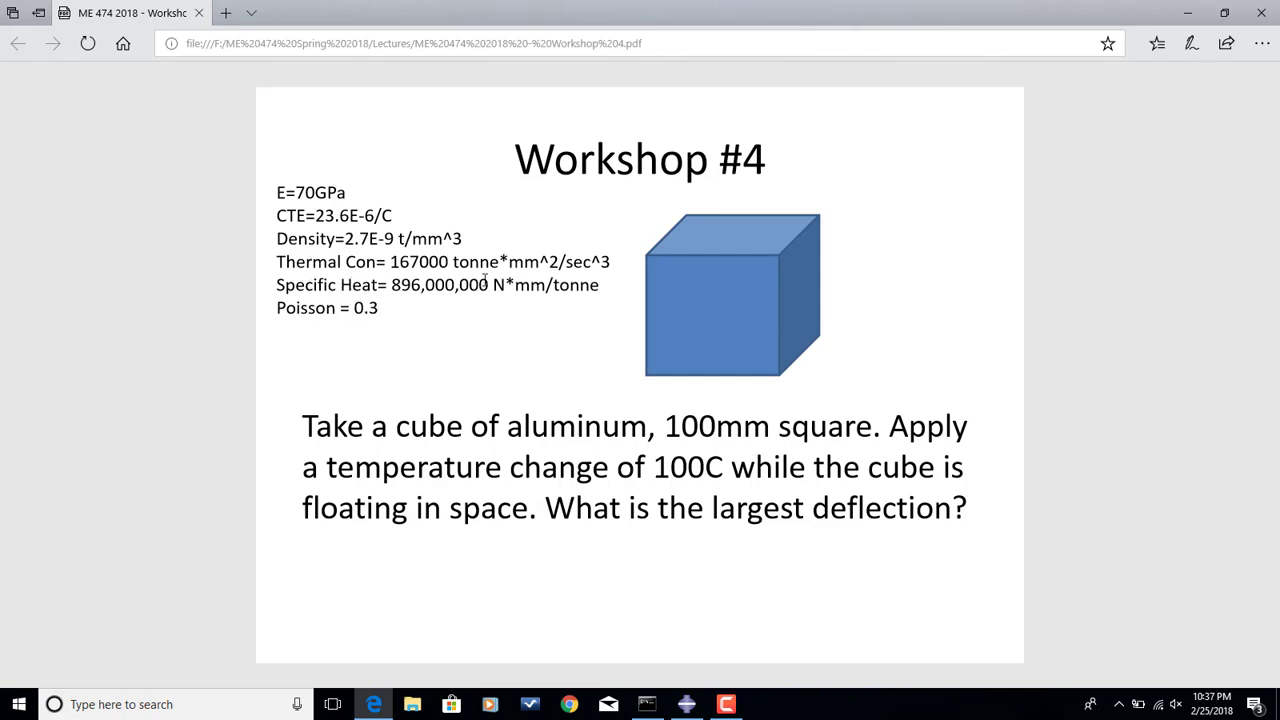
{"action": "mouse_move", "coordinate": [556, 284]}
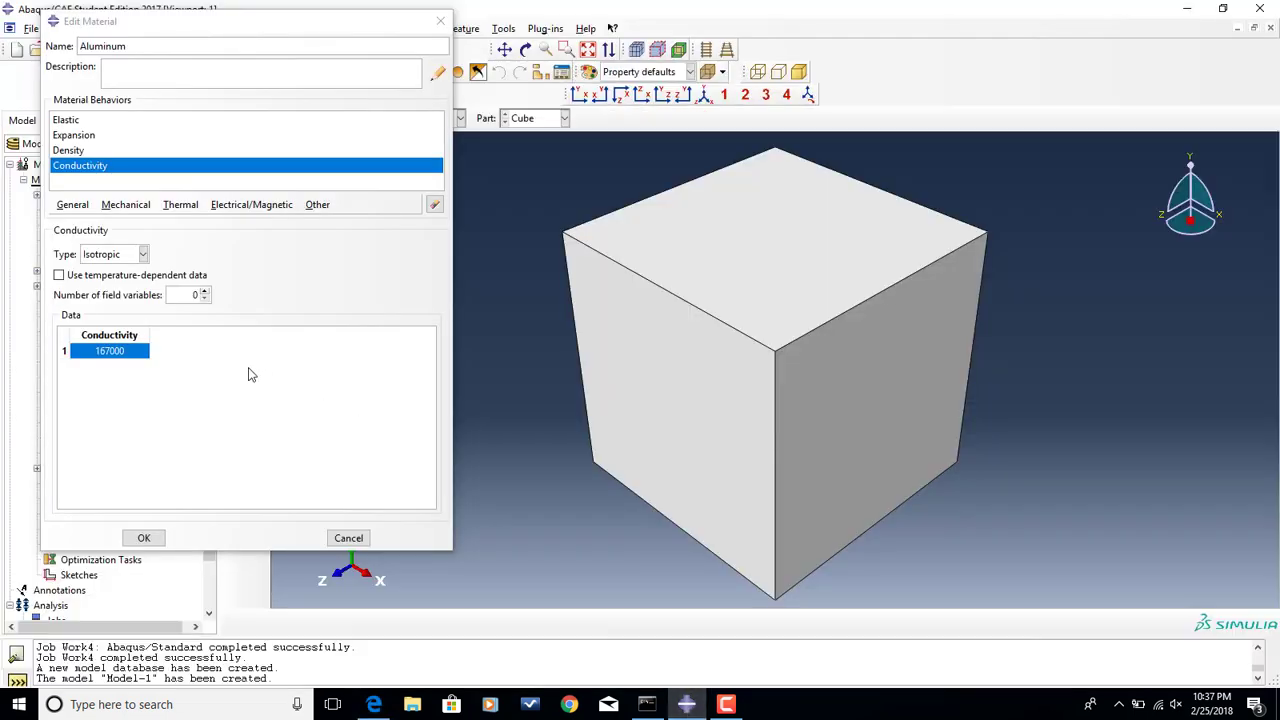
- Add specific heat 896000000 and accept the completed Aluminum material
{"action": "left_click", "coordinate": [180, 204]}
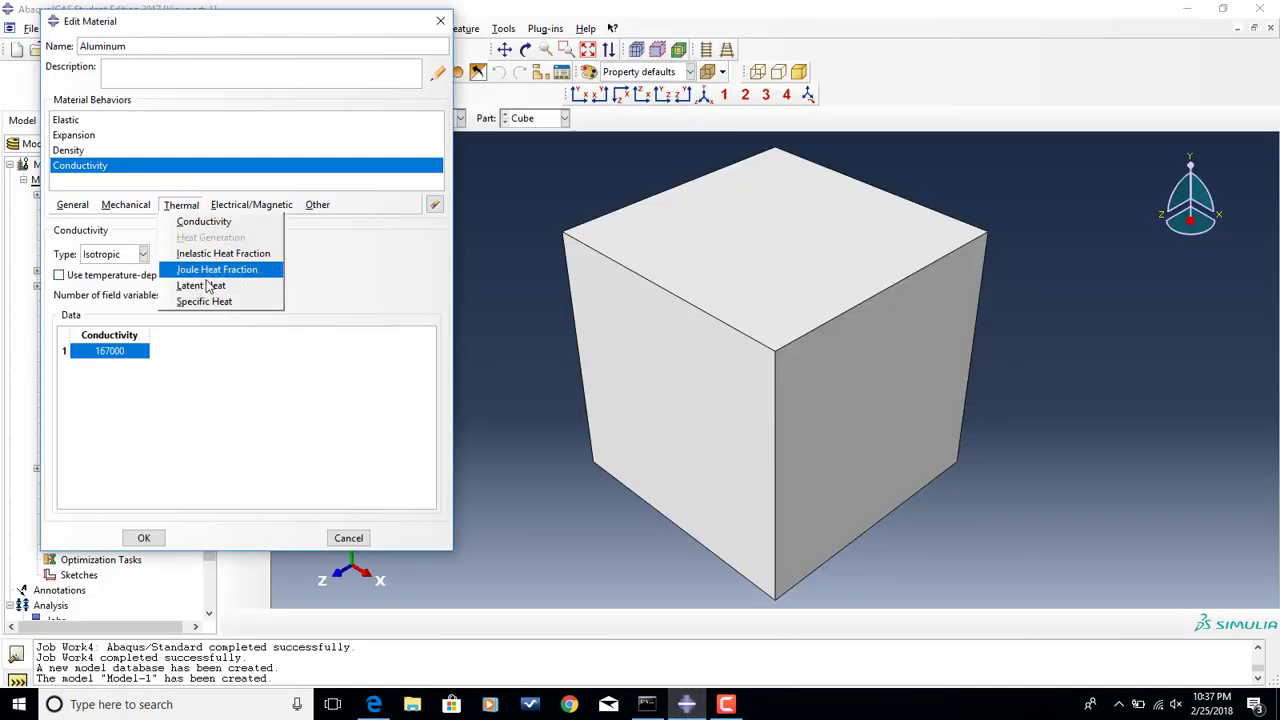
{"action": "left_click", "coordinate": [204, 301]}
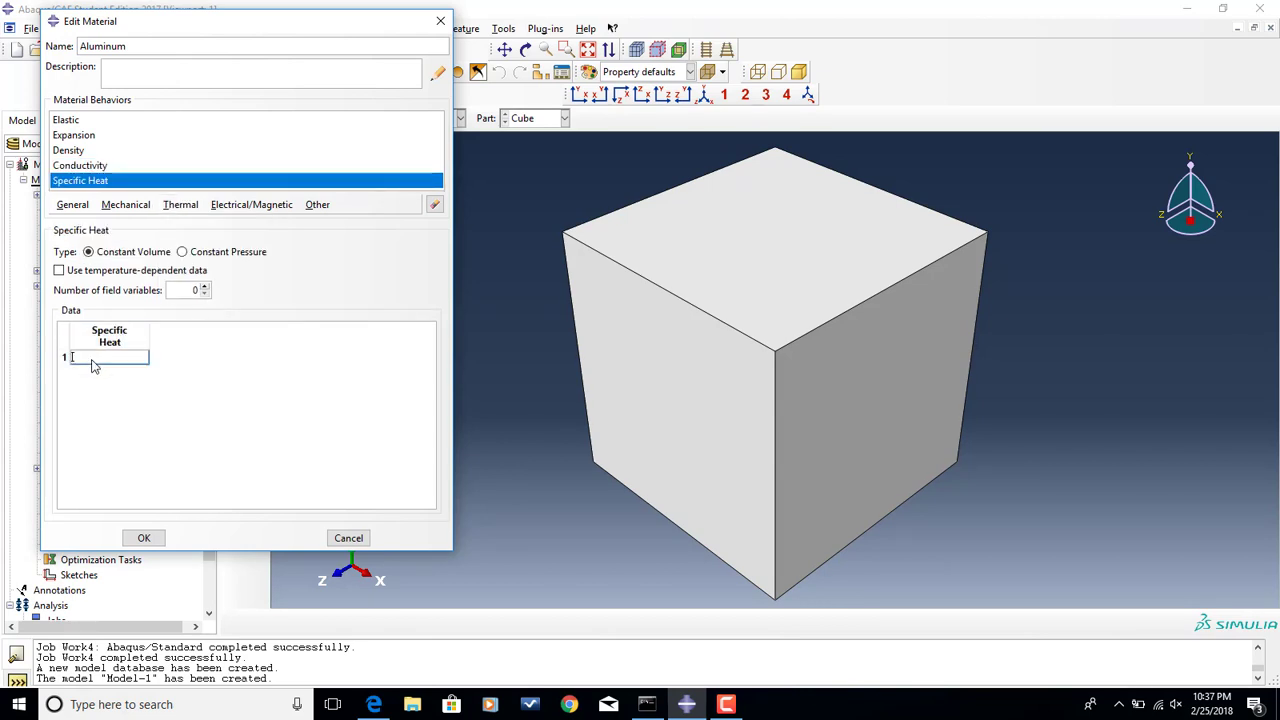
{"action": "type", "text": "896000000"}
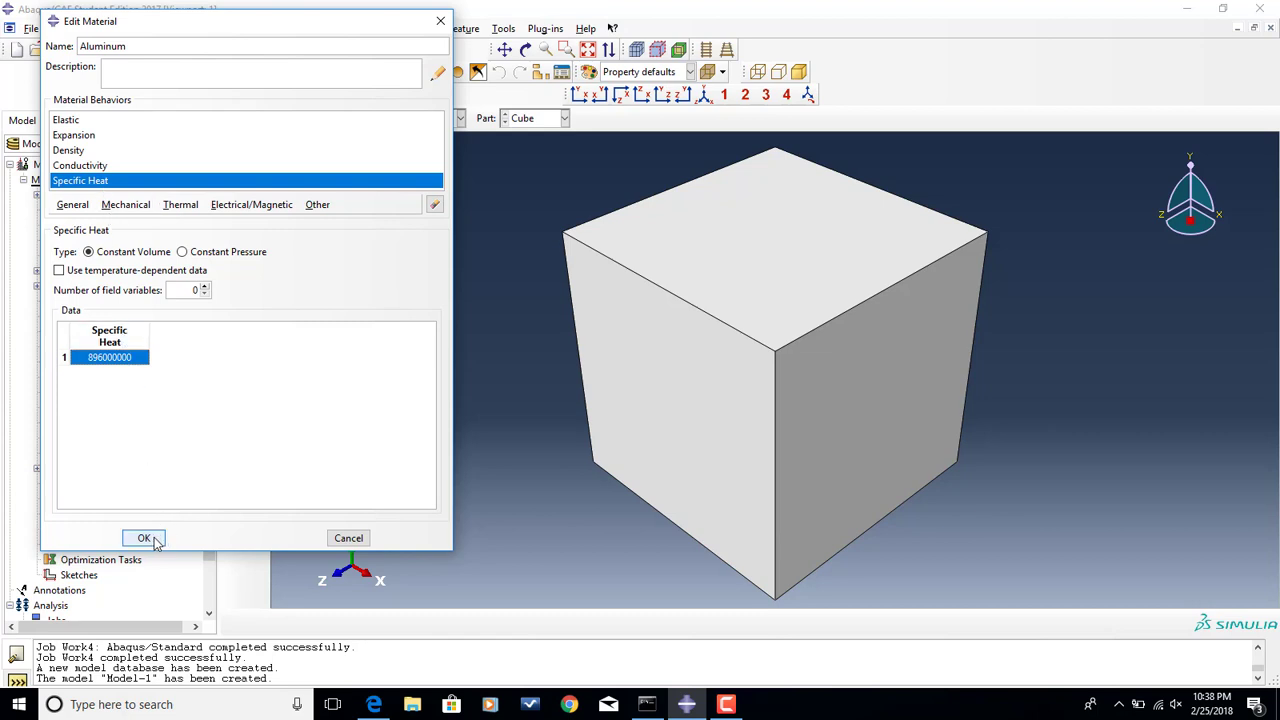
{"action": "left_click", "coordinate": [143, 538]}
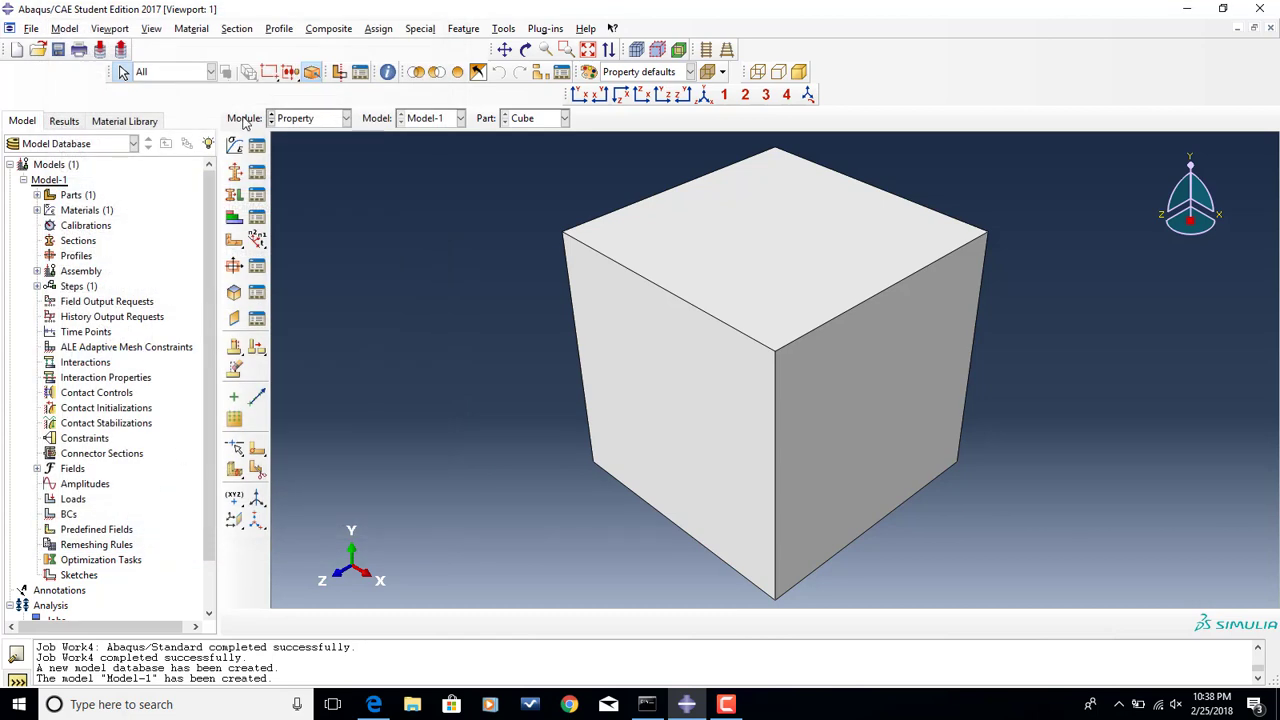
{"action": "mouse_move", "coordinate": [245, 130]}
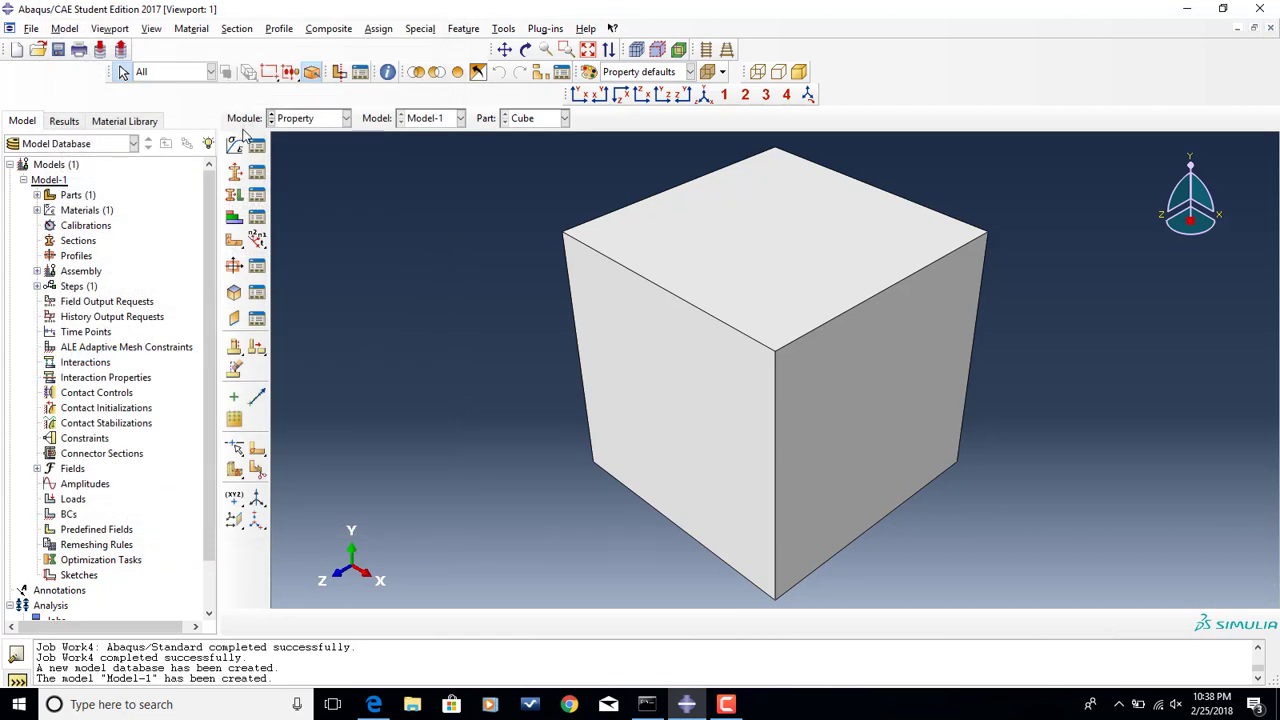
{"action": "mouse_move", "coordinate": [234, 173]}
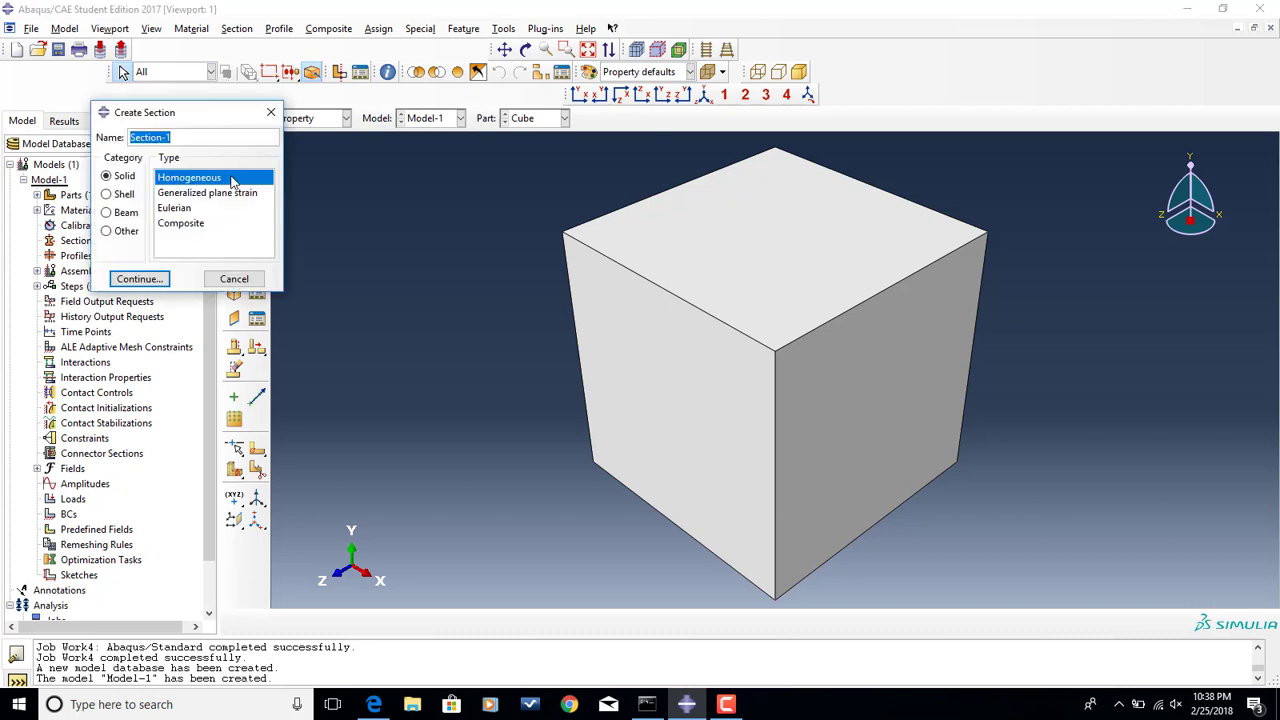
- Create a solid homogeneous section named Cube using the aluminum material
{"action": "type", "text": "Cube"}
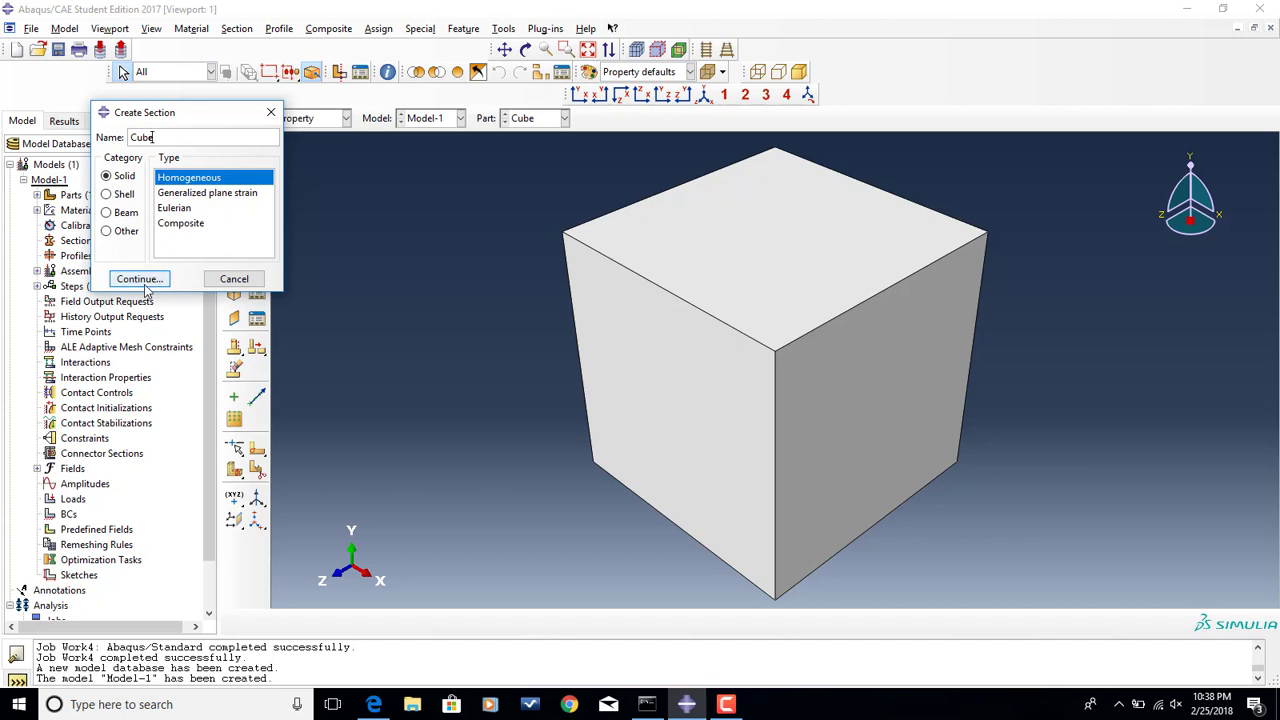
{"action": "left_click", "coordinate": [139, 278]}
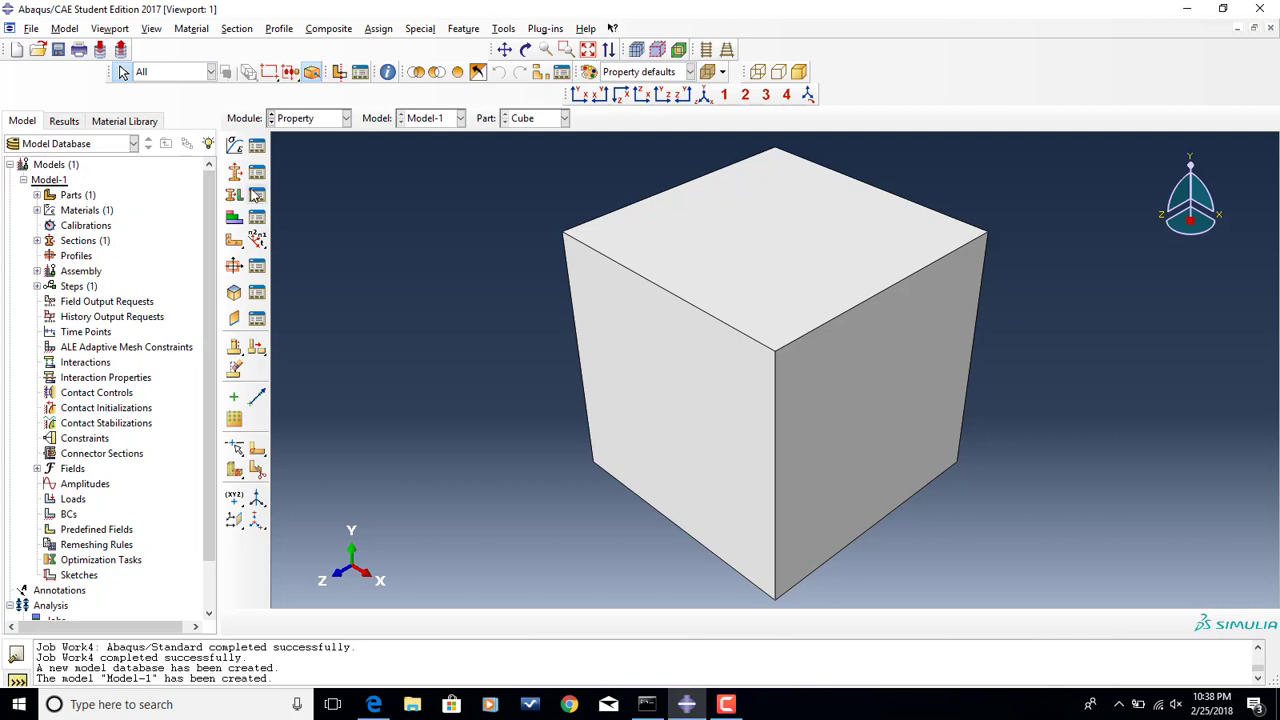
{"action": "mouse_move", "coordinate": [237, 197]}
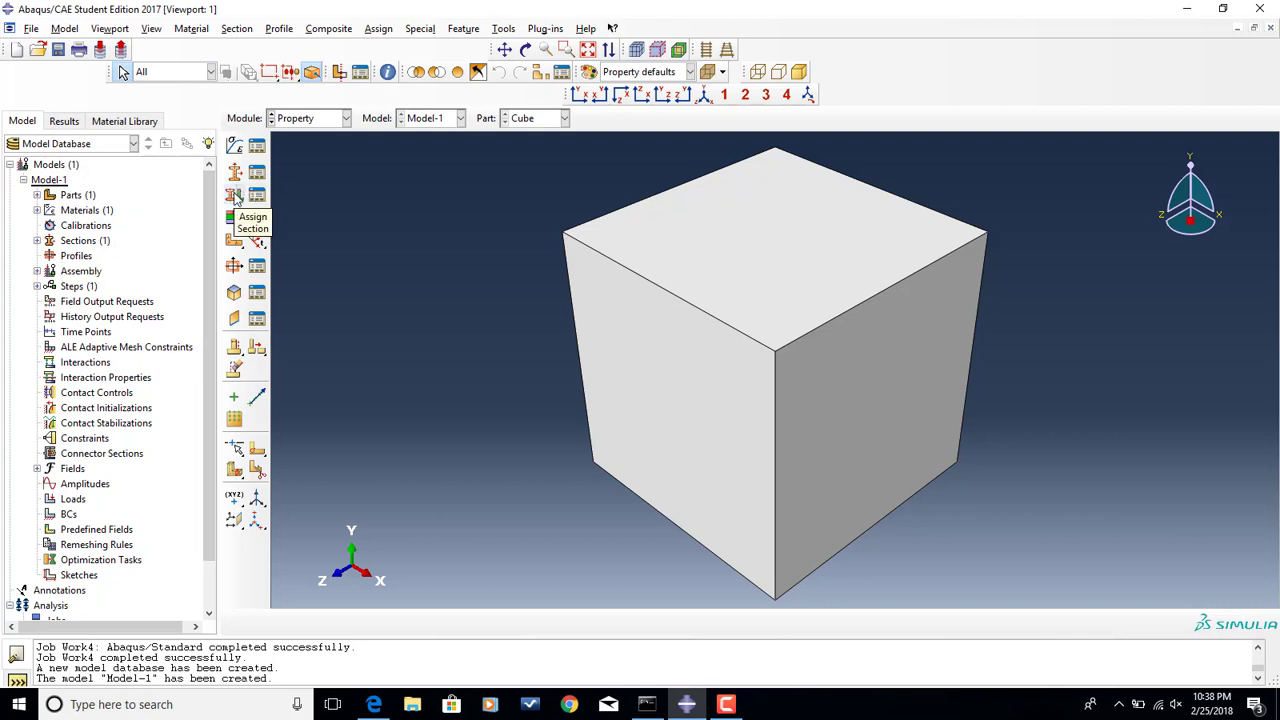
- Assign the Cube section to the entire cube part as its region
{"action": "left_click", "coordinate": [234, 195]}
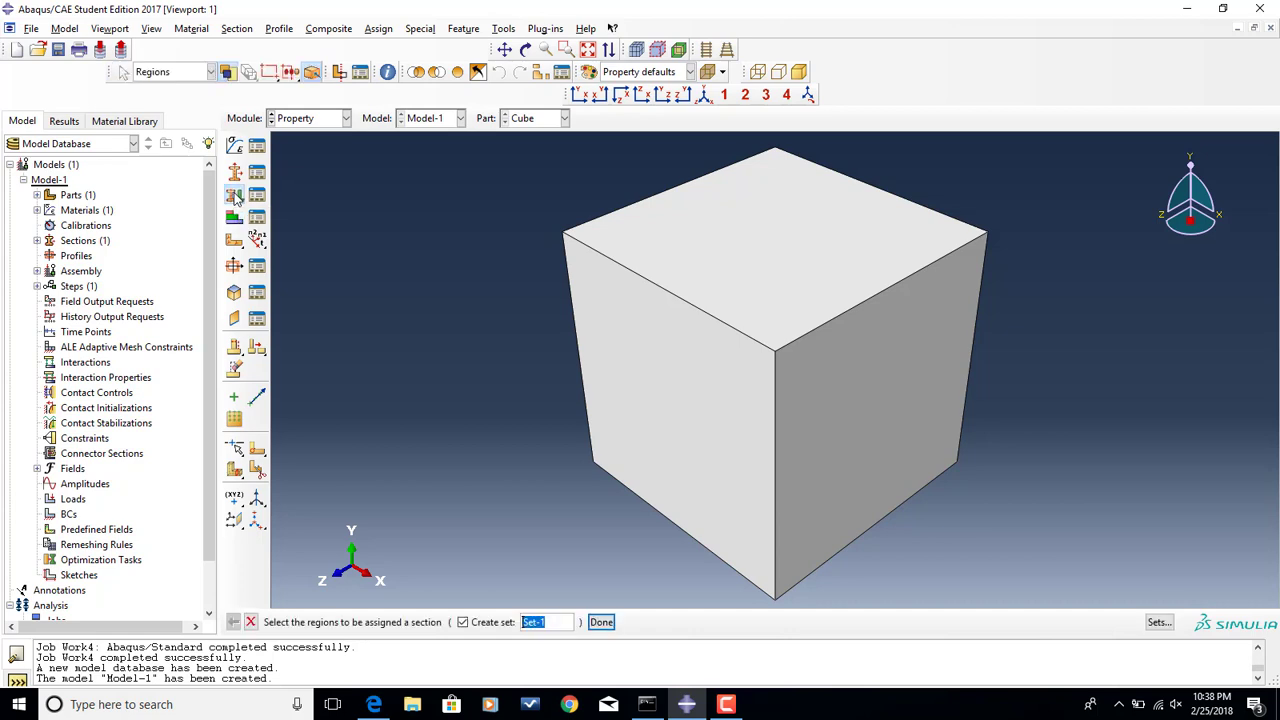
{"action": "left_click", "coordinate": [650, 378]}
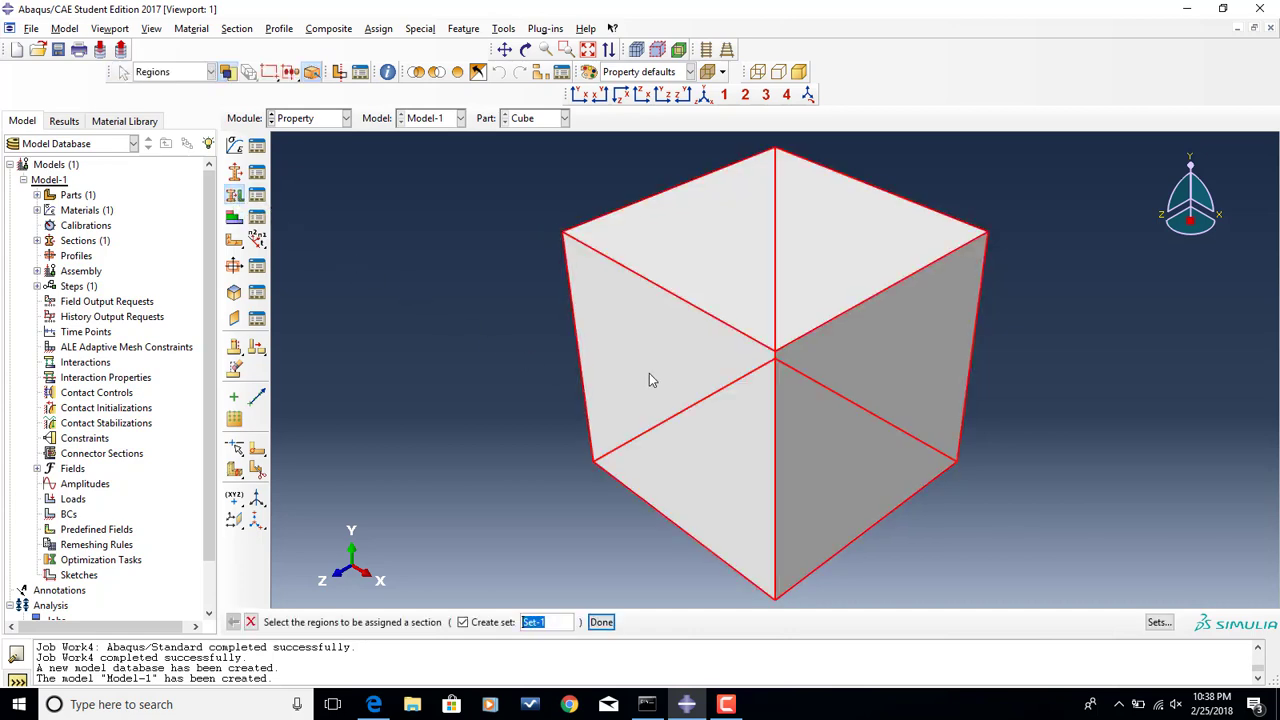
{"action": "left_click", "coordinate": [600, 621]}
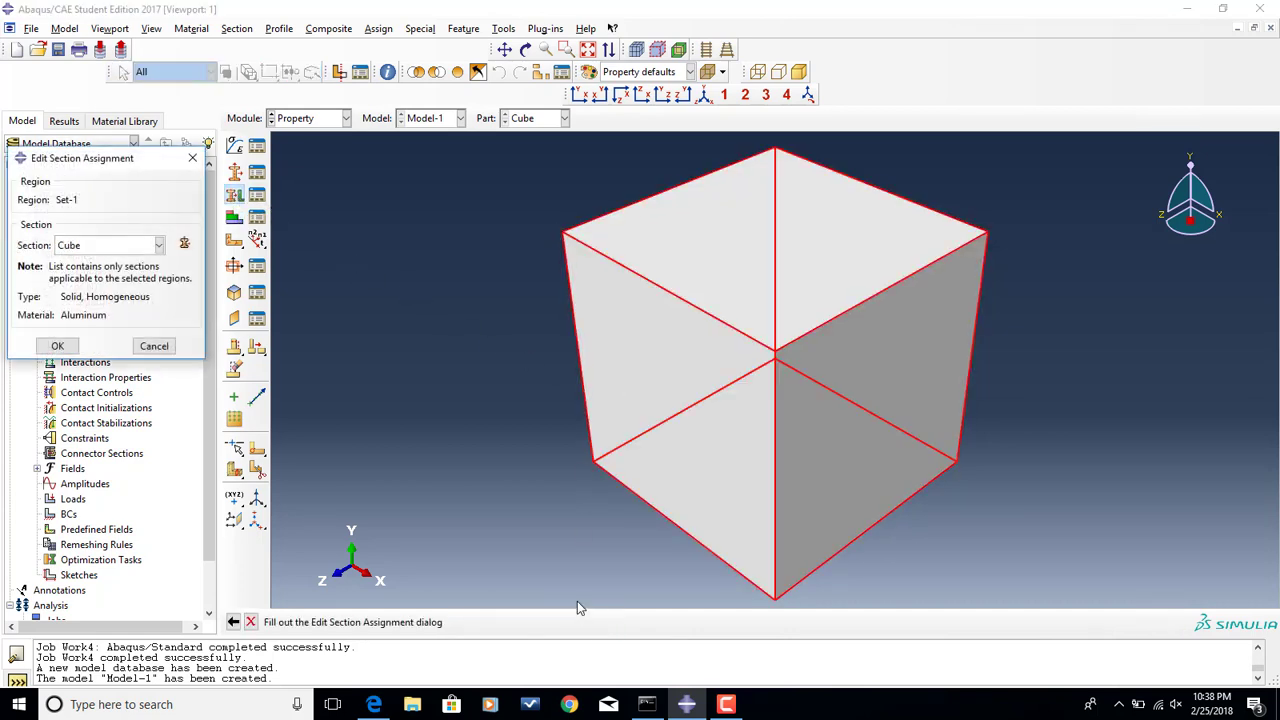
{"action": "mouse_move", "coordinate": [117, 250]}
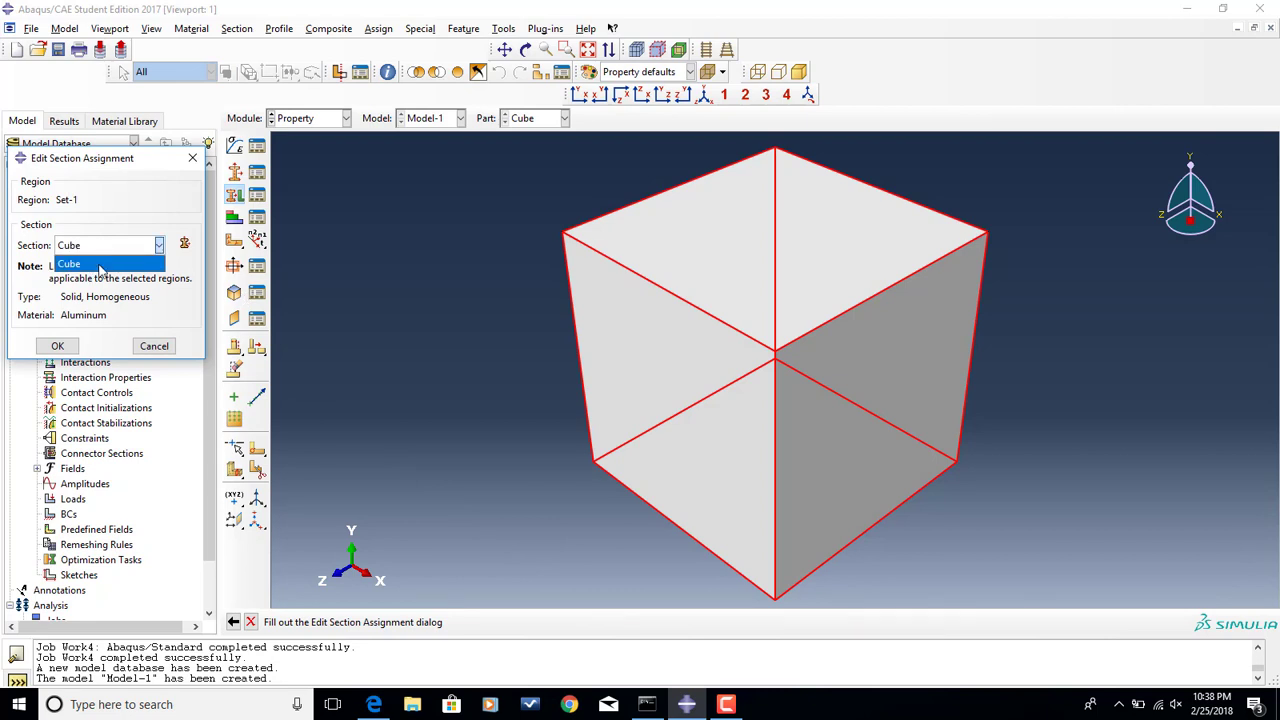
{"action": "left_click", "coordinate": [69, 263]}
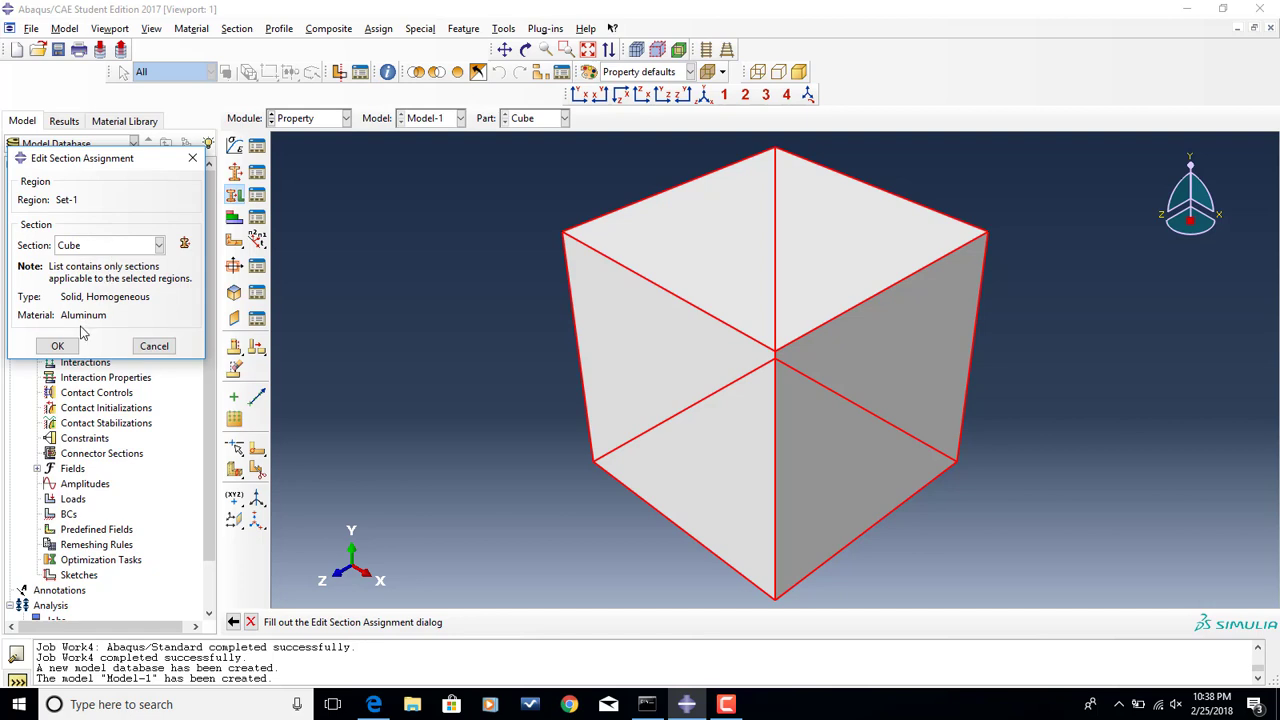
{"action": "left_click", "coordinate": [57, 345]}
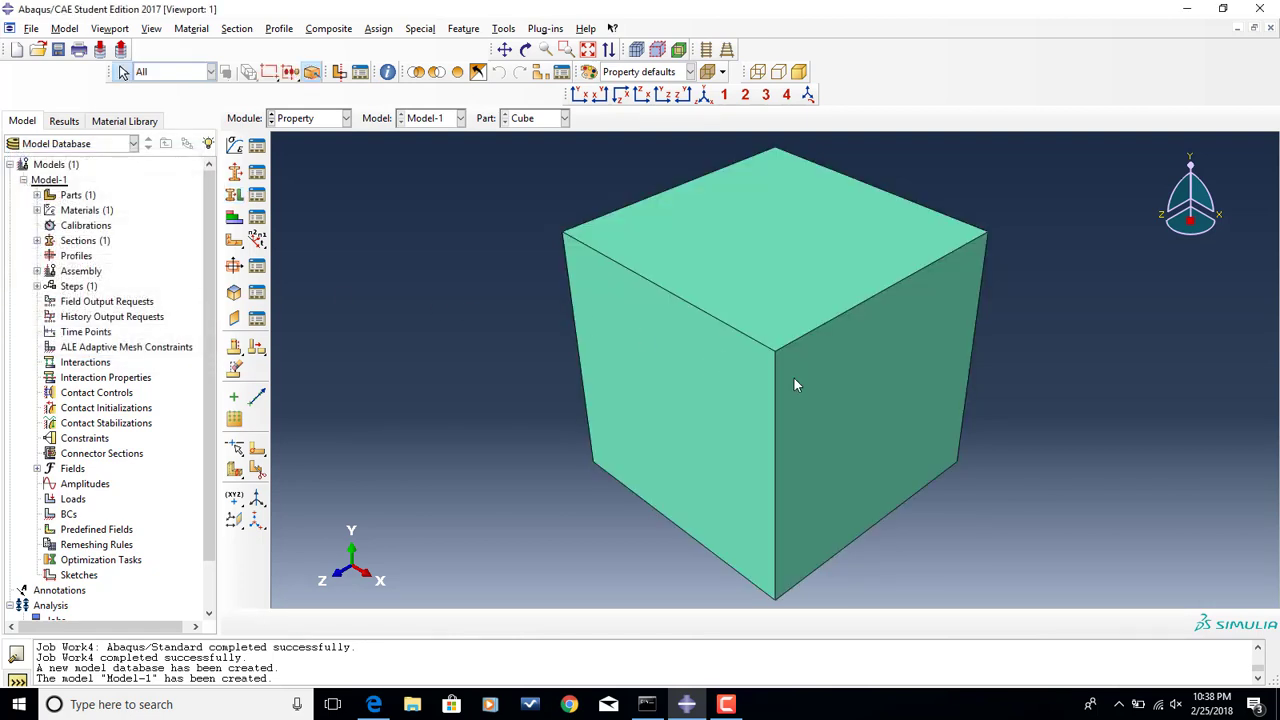
{"action": "mouse_move", "coordinate": [784, 252]}
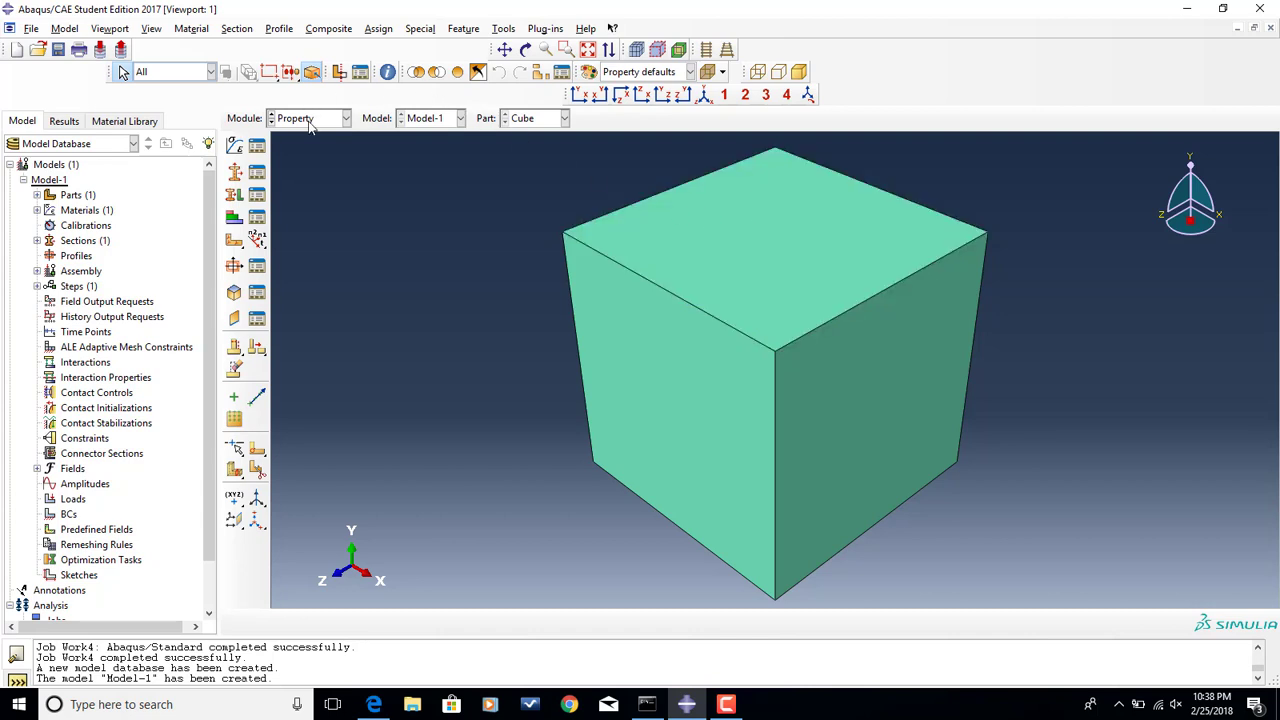
- In the Assembly module, place a dependent instance of the Cube part
{"action": "left_click", "coordinate": [345, 118]}
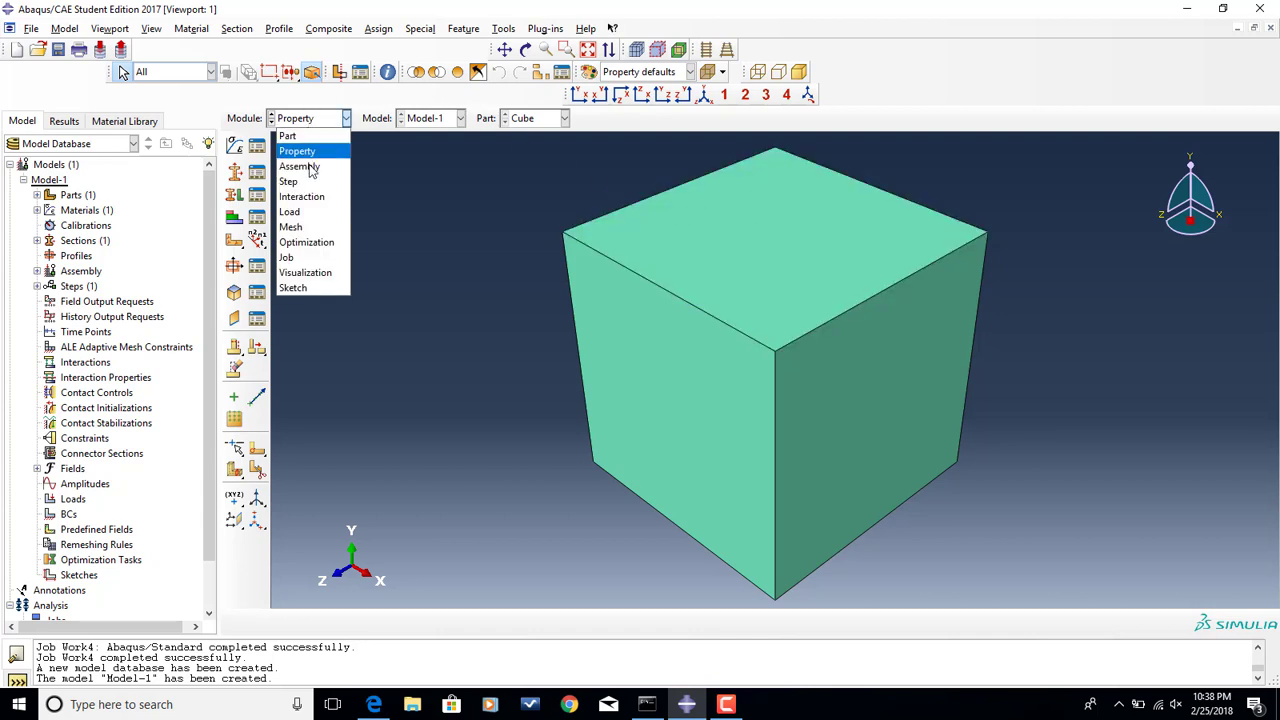
{"action": "left_click", "coordinate": [300, 166]}
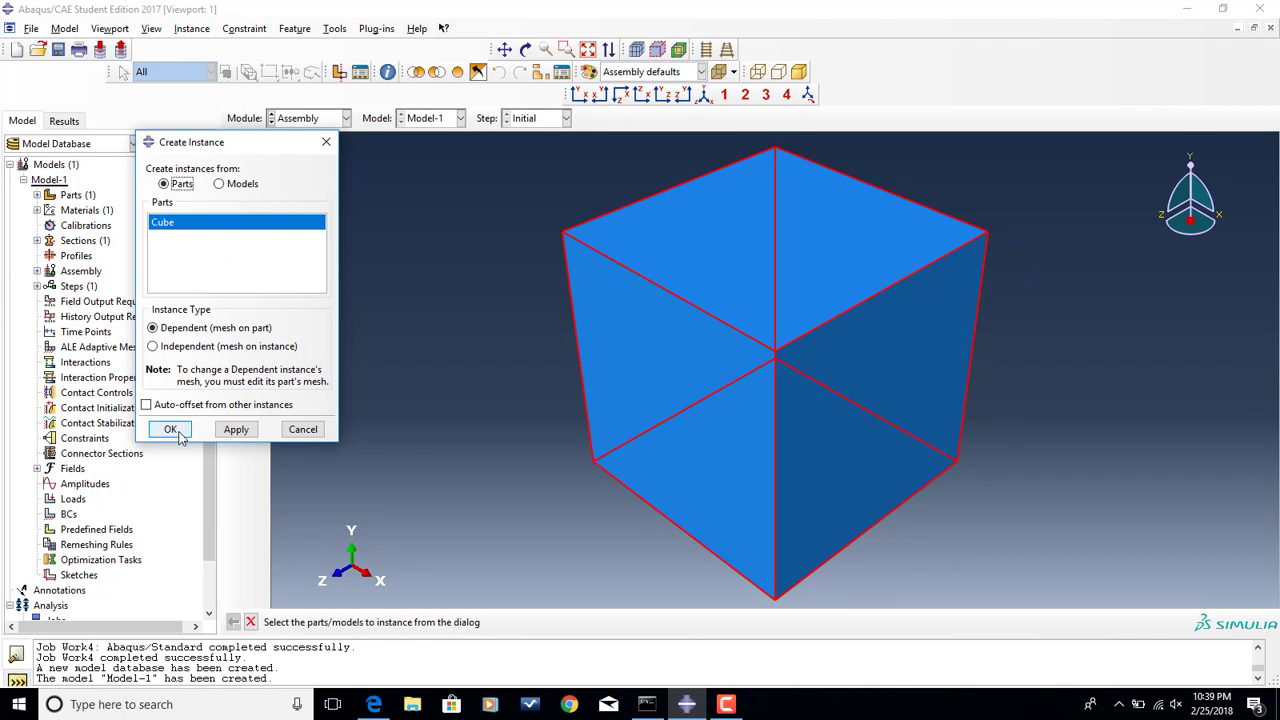
{"action": "left_click", "coordinate": [170, 429]}
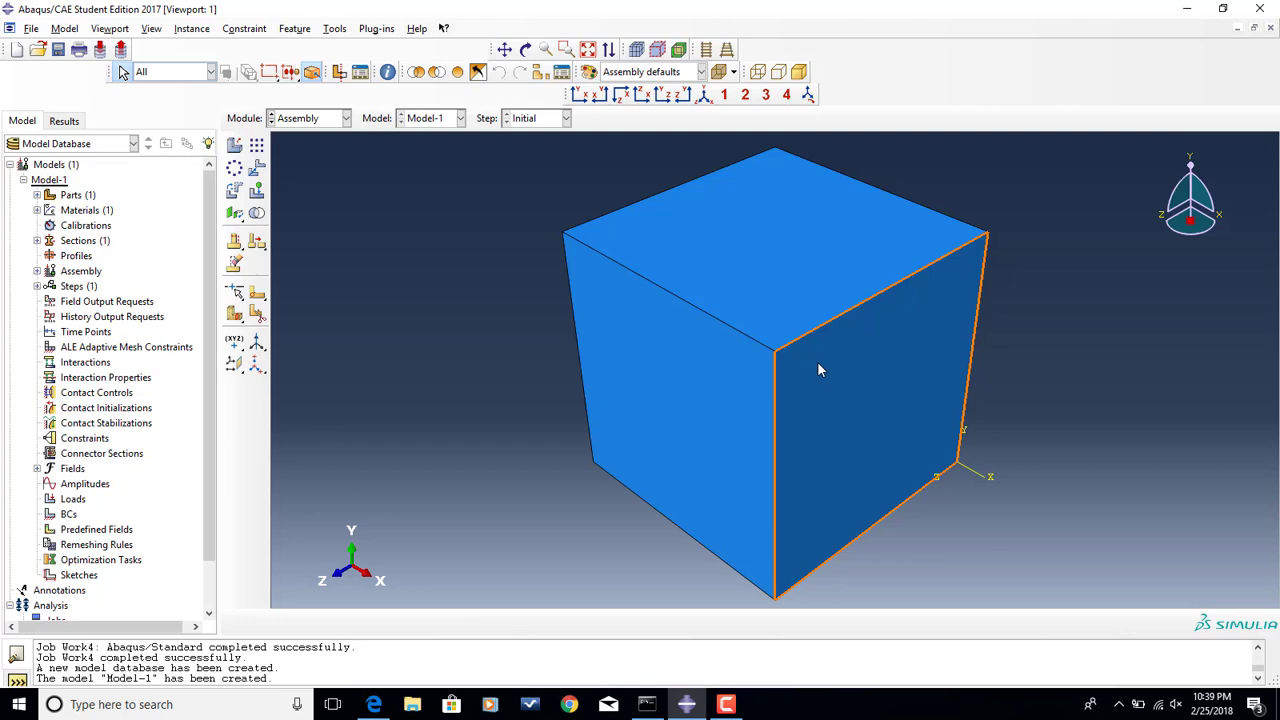
{"action": "mouse_move", "coordinate": [354, 152]}
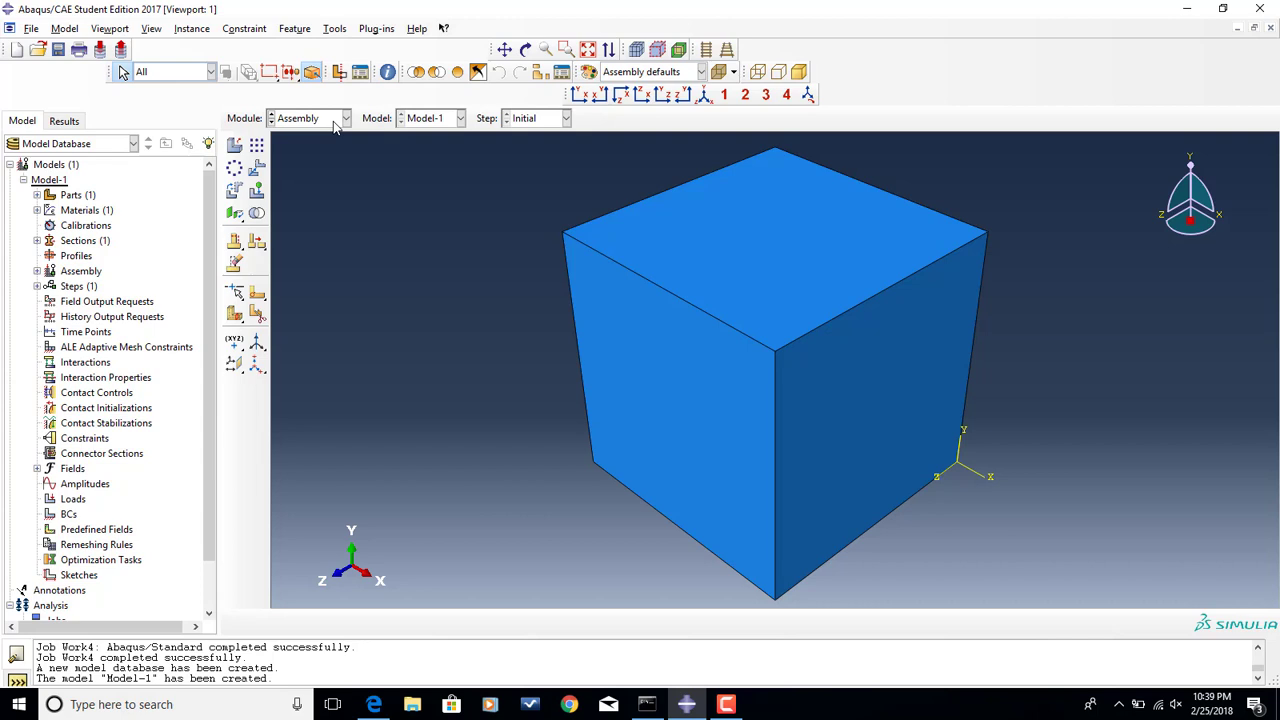
{"action": "left_click", "coordinate": [346, 118]}
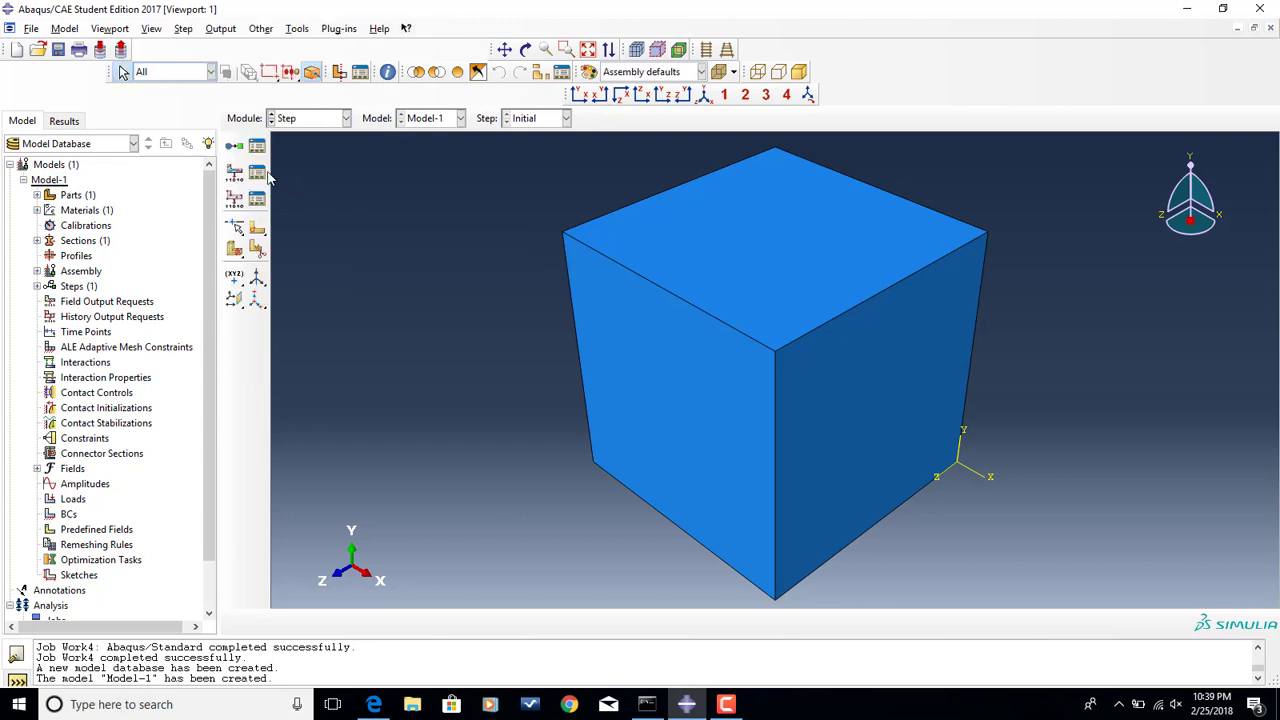
- Create a step named Temperature with the Coupled temp-displacement procedure
{"action": "left_click", "coordinate": [234, 147]}
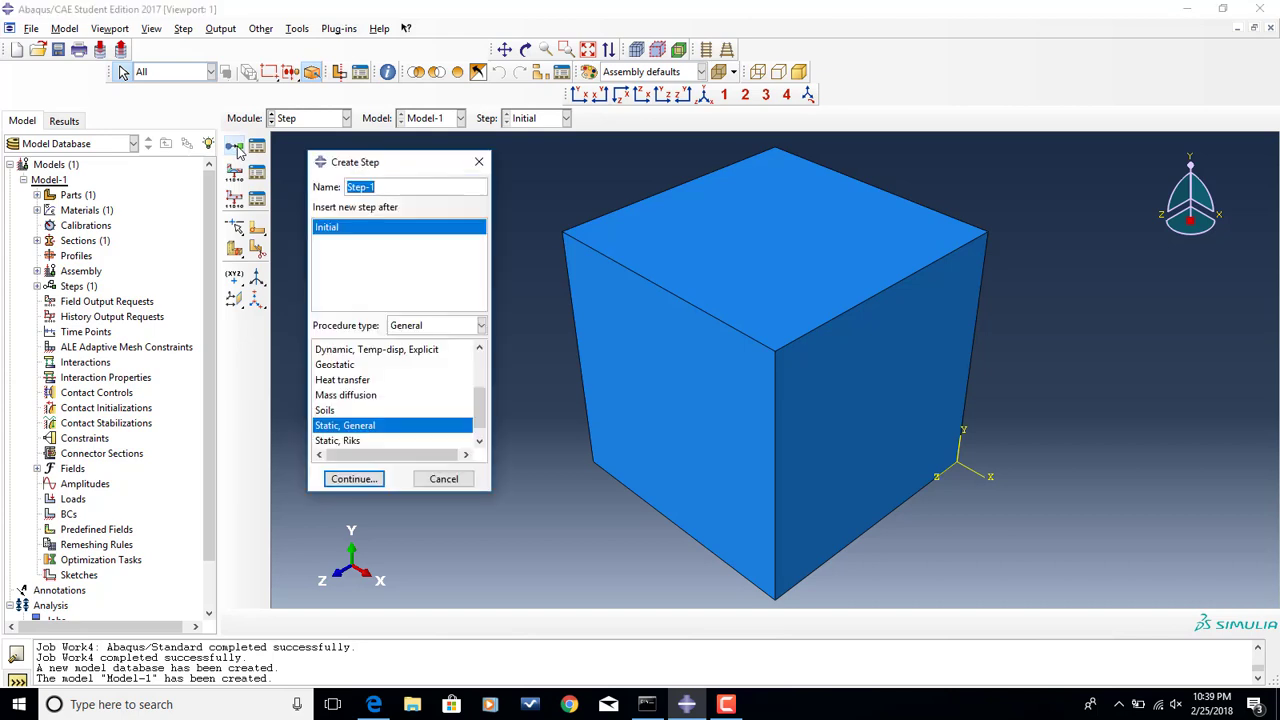
{"action": "type", "text": "Tempera"}
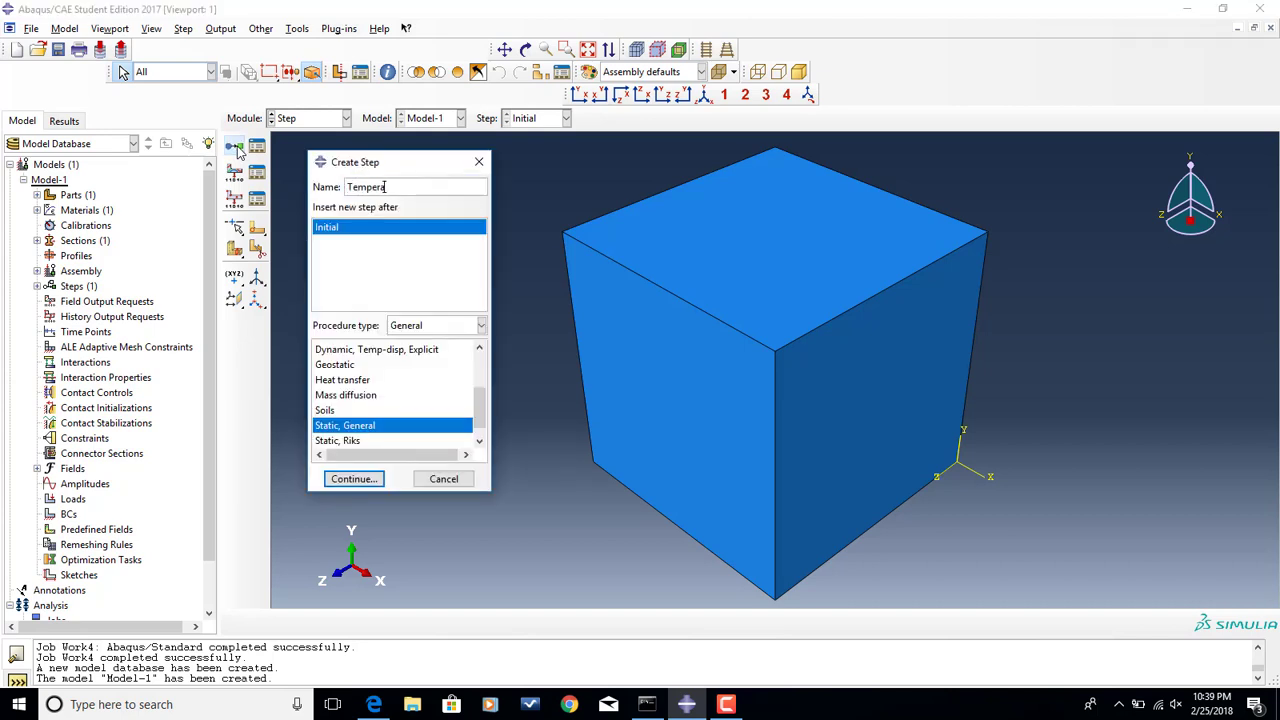
{"action": "type", "text": "ture"}
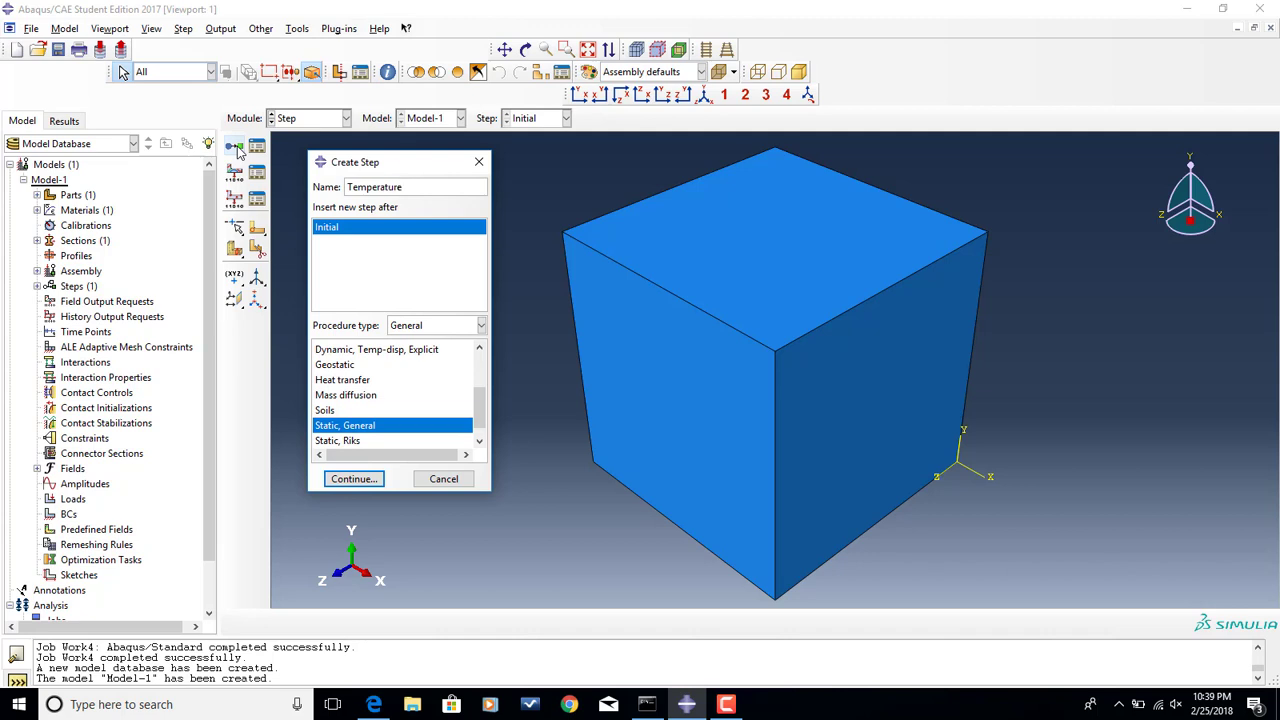
{"action": "mouse_move", "coordinate": [355, 440]}
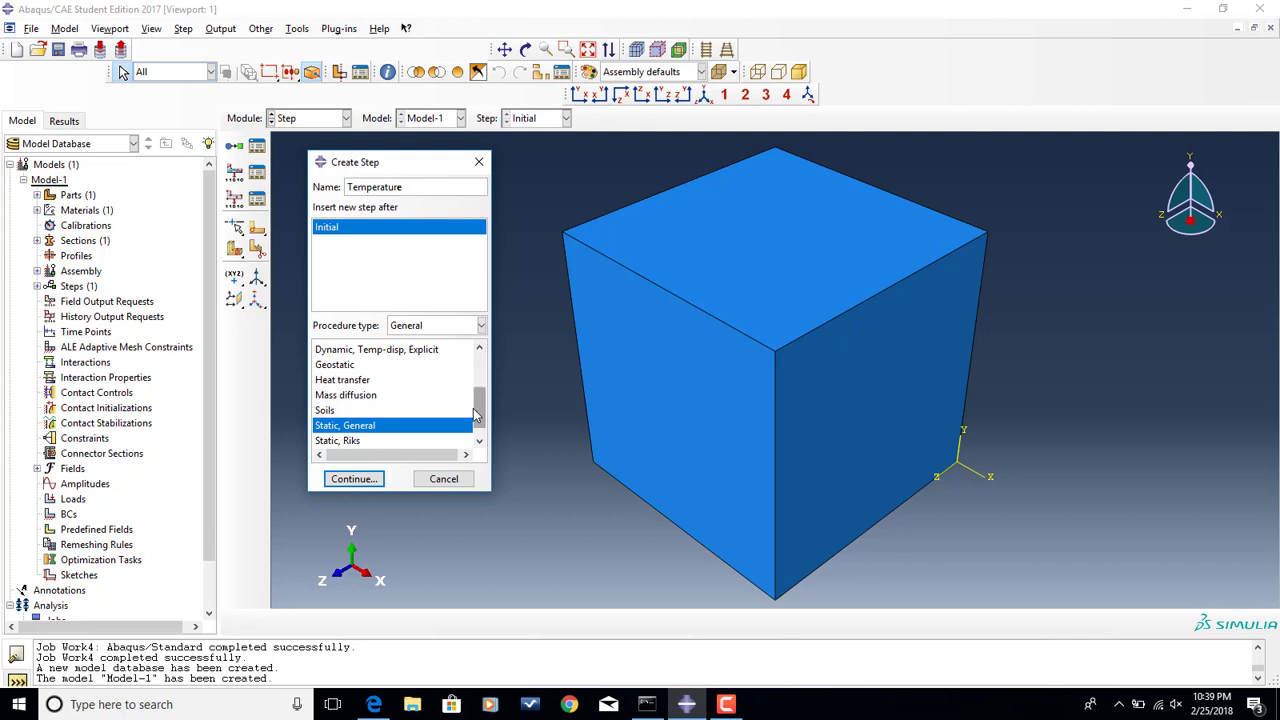
{"action": "scroll", "scroll_direction": "up", "scroll_amount": 3}
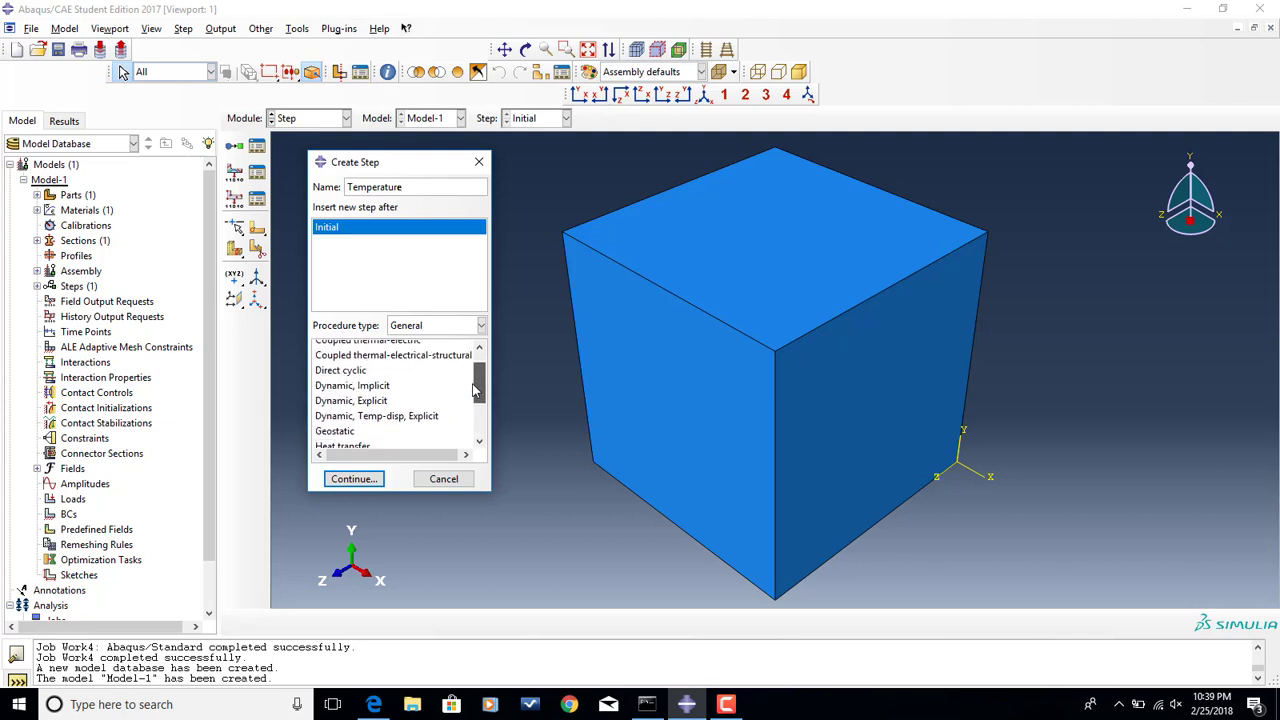
{"action": "scroll", "scroll_direction": "up", "scroll_amount": 3}
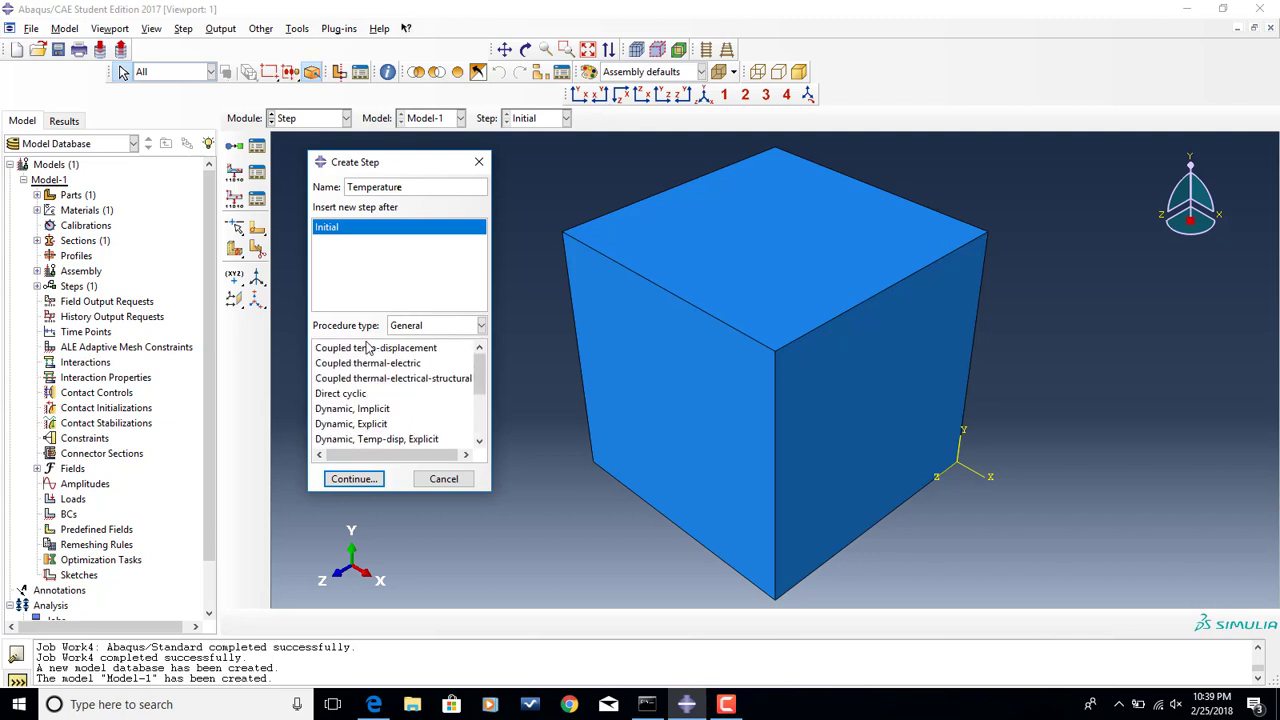
{"action": "left_click", "coordinate": [377, 347]}
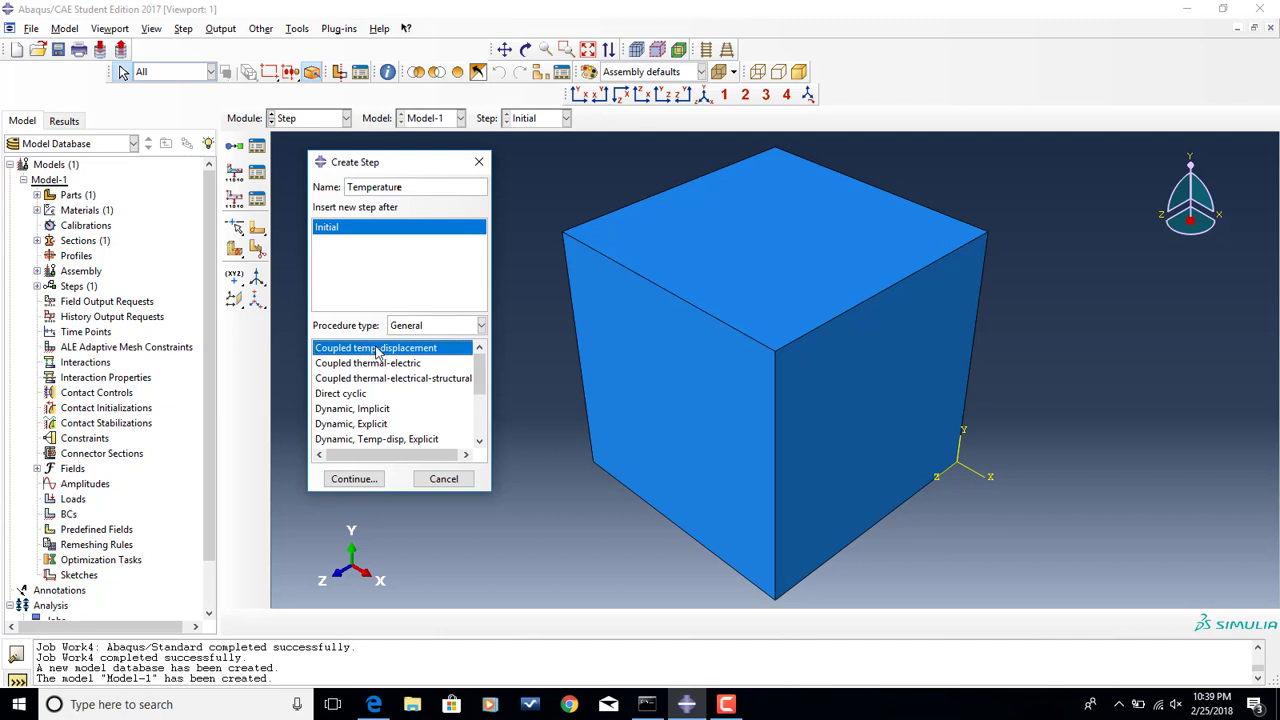
{"action": "mouse_move", "coordinate": [377, 347]}
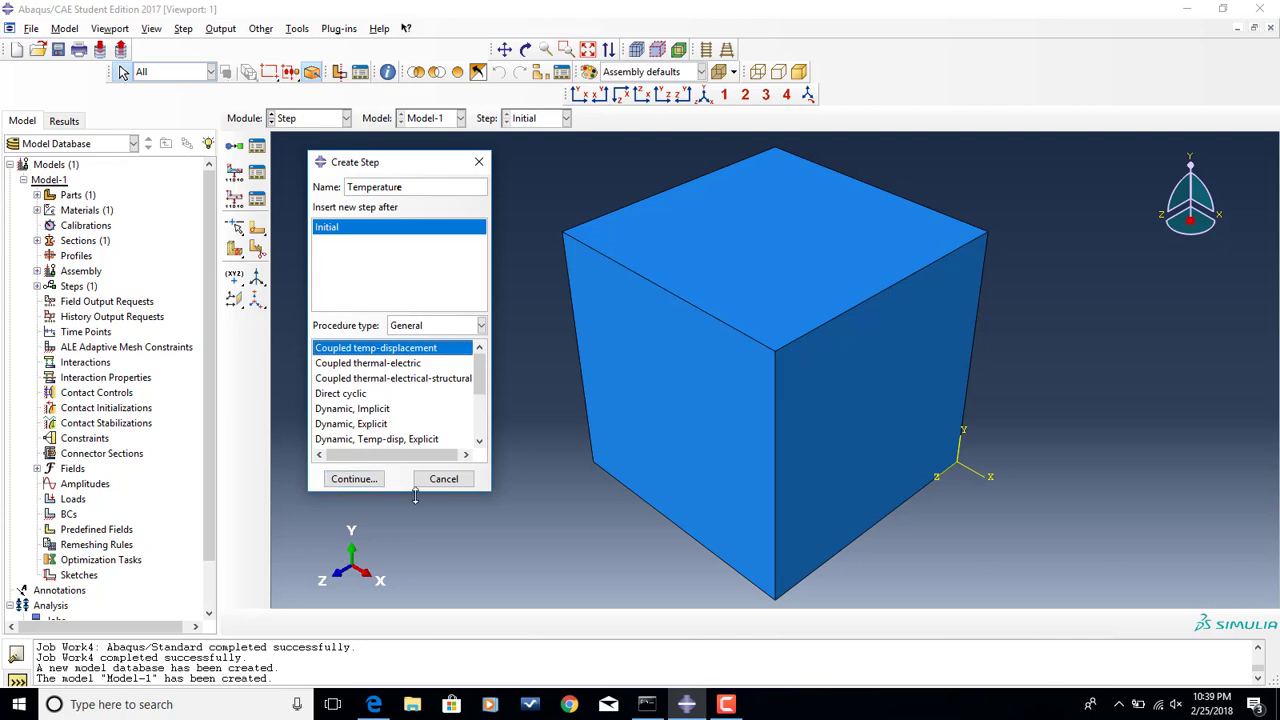
- Set max temperature change 50, initial increment 0.1 and maximum increment 0.25 for the step
{"action": "left_click", "coordinate": [352, 478]}
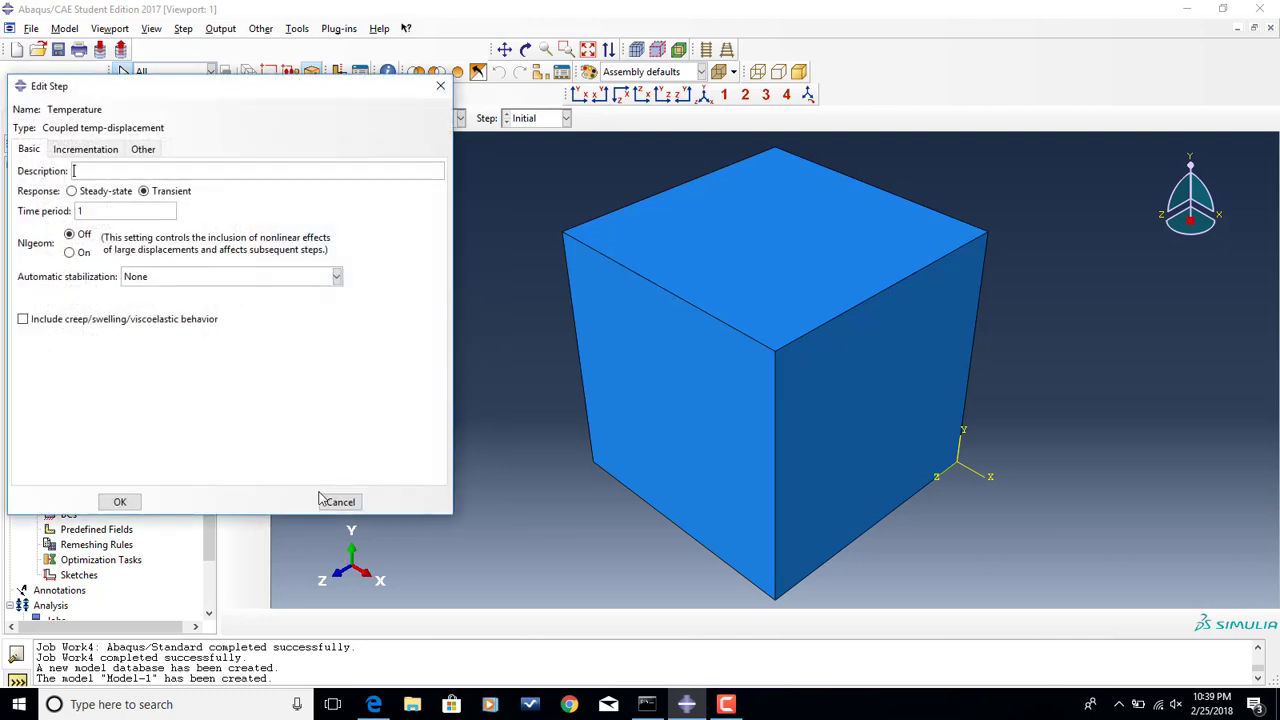
{"action": "mouse_move", "coordinate": [201, 347]}
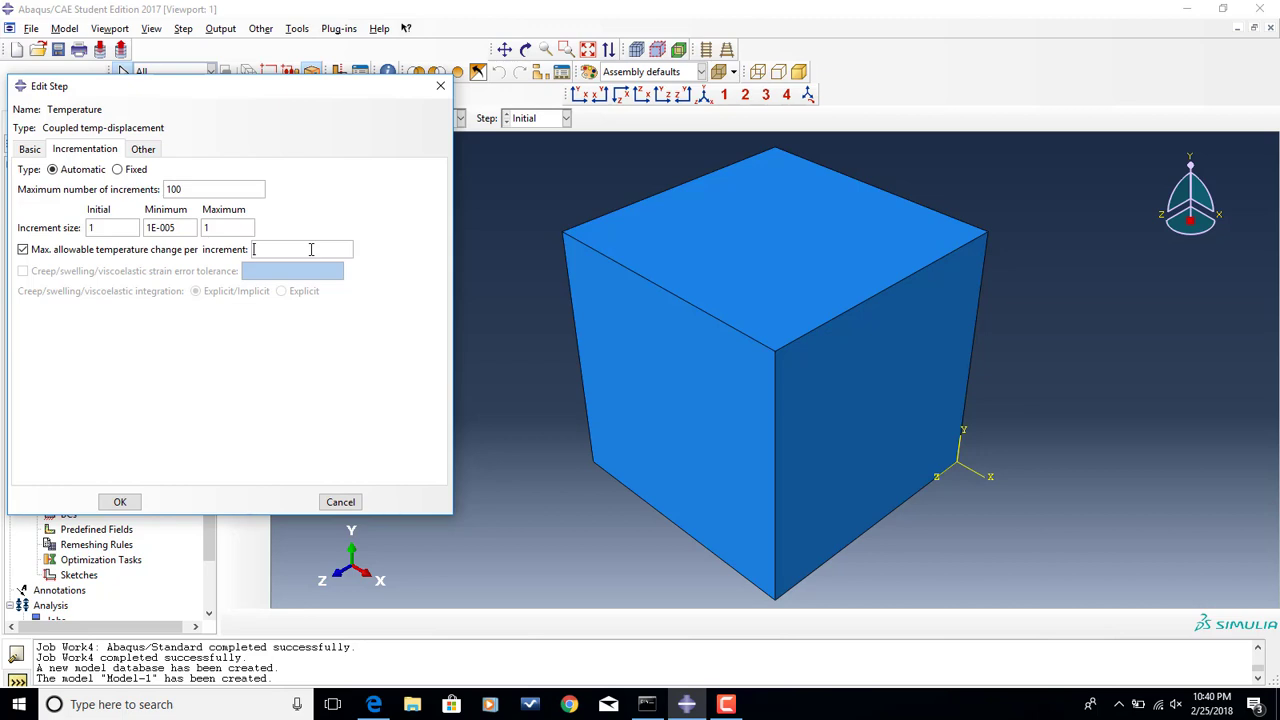
{"action": "type", "text": "50"}
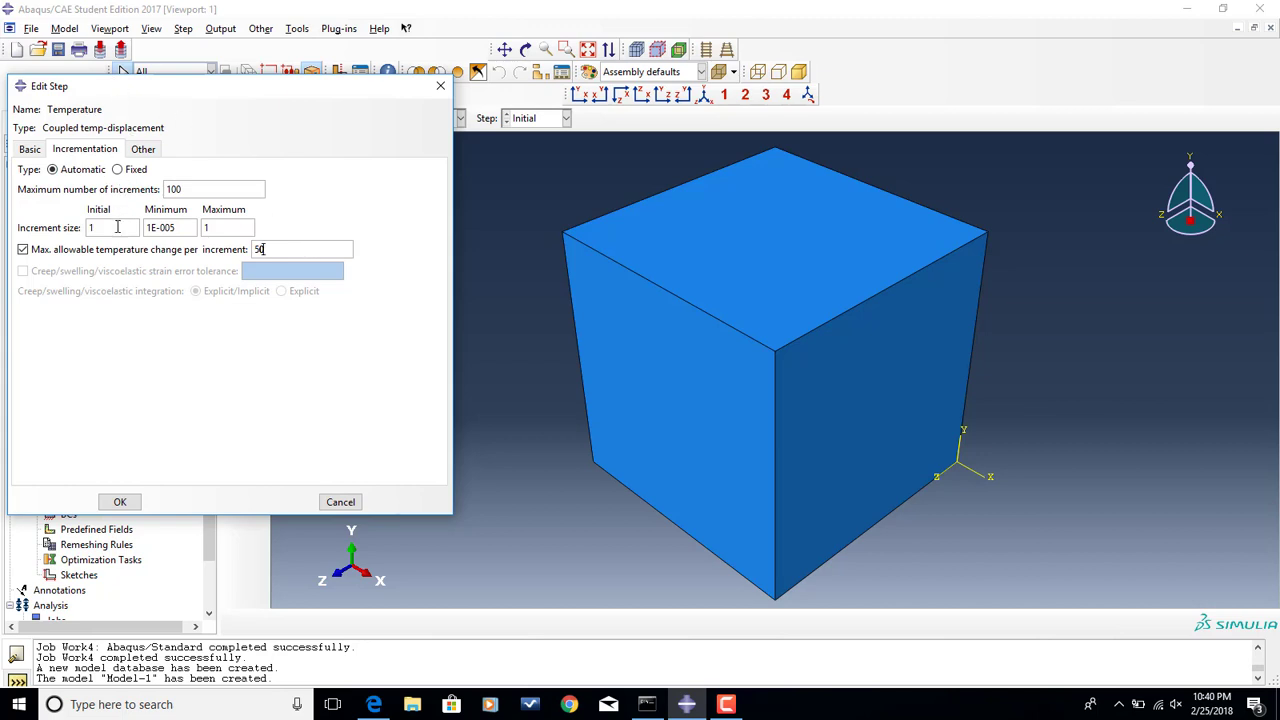
{"action": "type", "text": "0.1"}
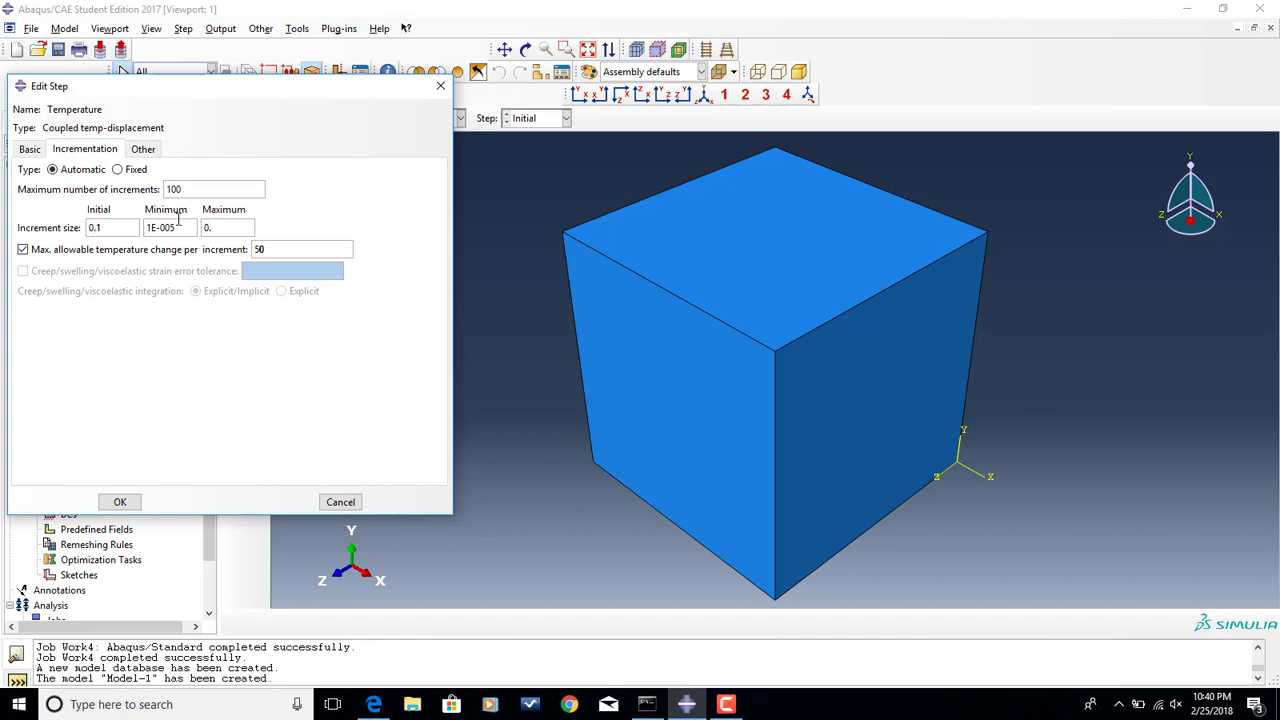
{"action": "type", "text": "0.25"}
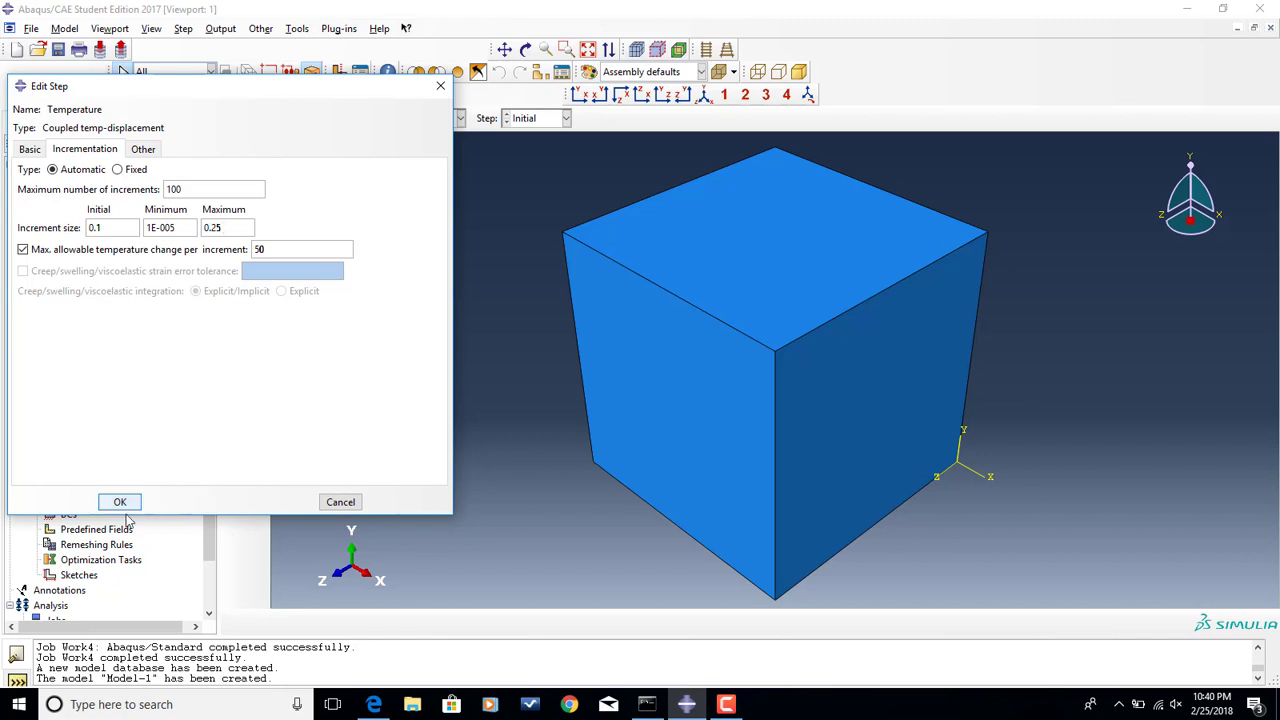
{"action": "left_click", "coordinate": [119, 501]}
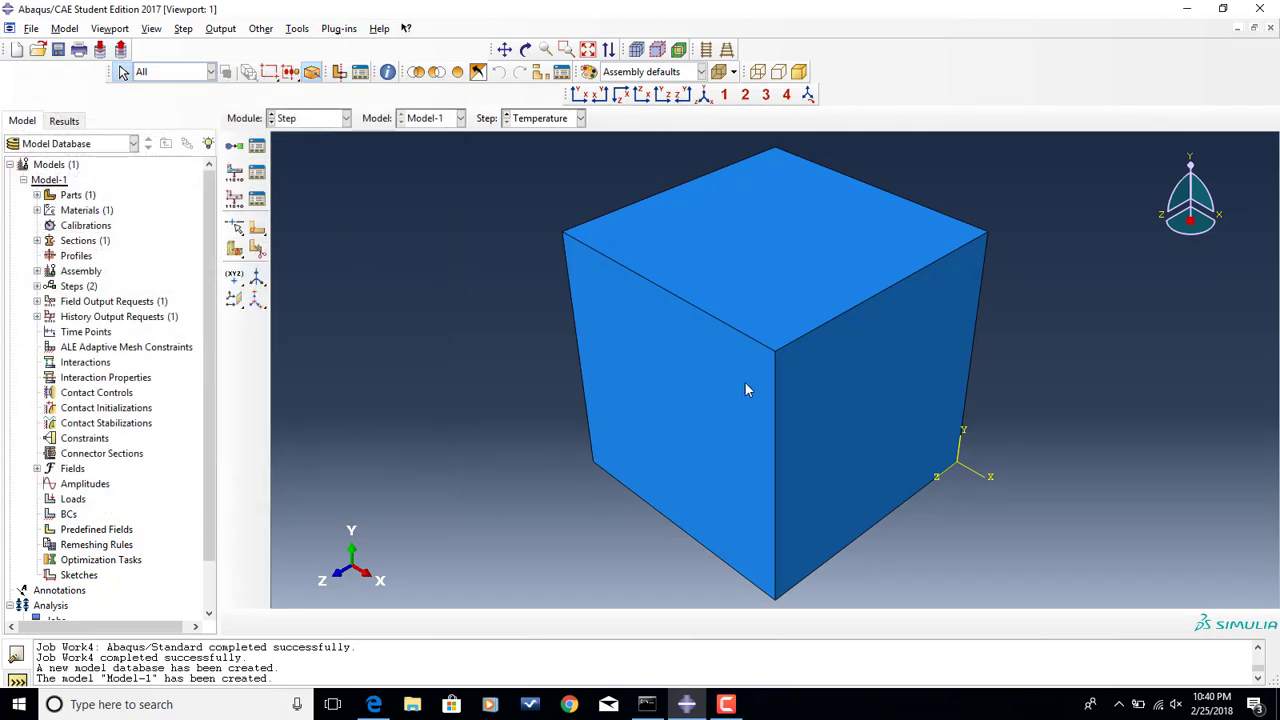
{"action": "mouse_move", "coordinate": [547, 232]}
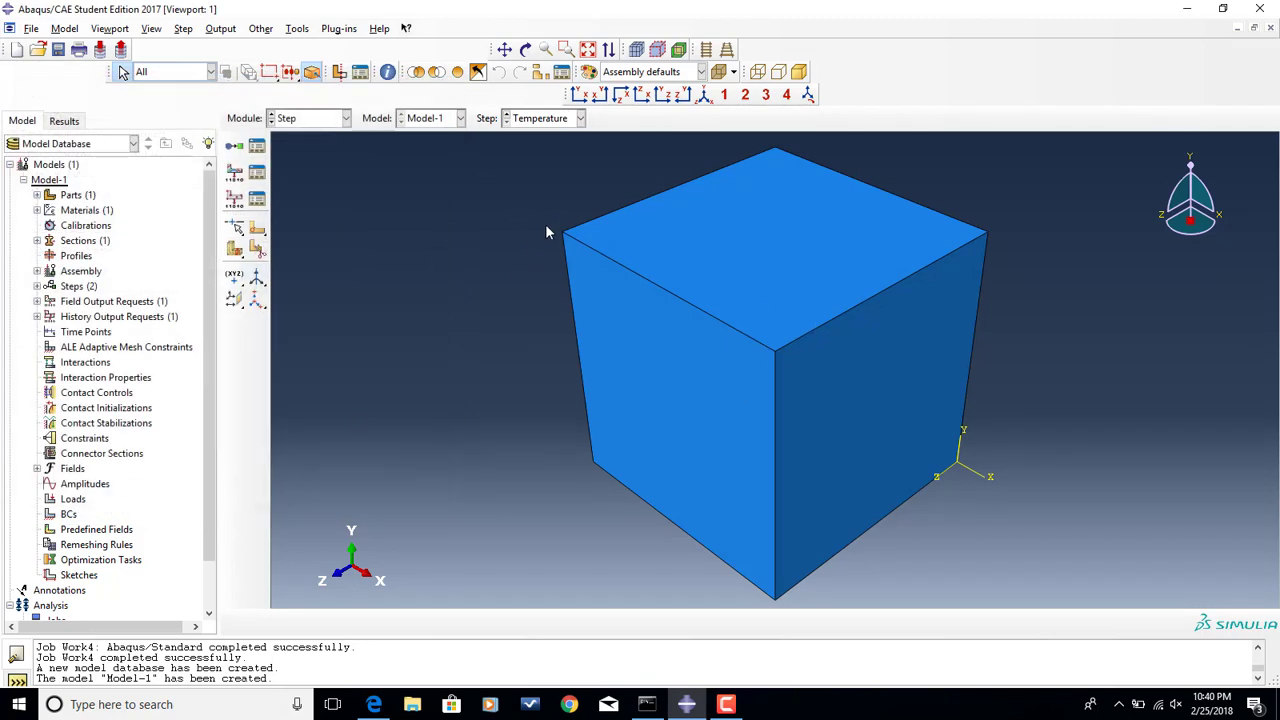
- Pass through the Interaction module and switch to the Load module
{"action": "left_click", "coordinate": [345, 118]}
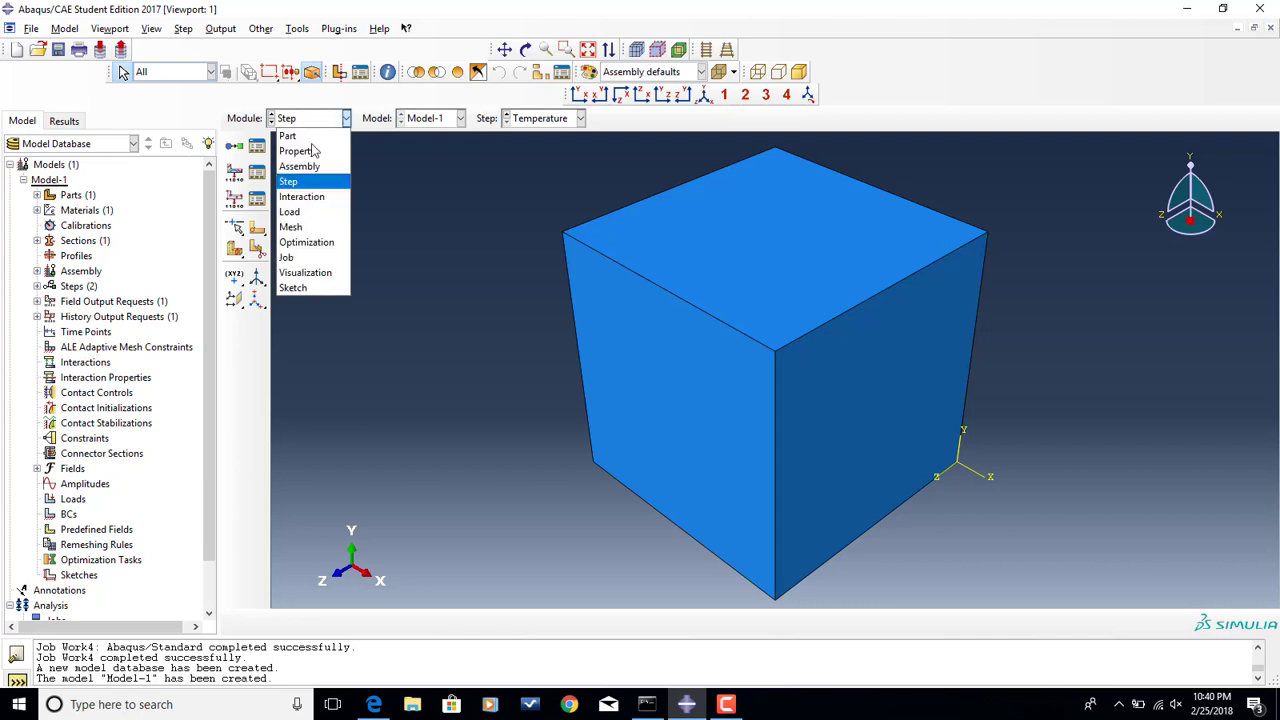
{"action": "left_click", "coordinate": [301, 196]}
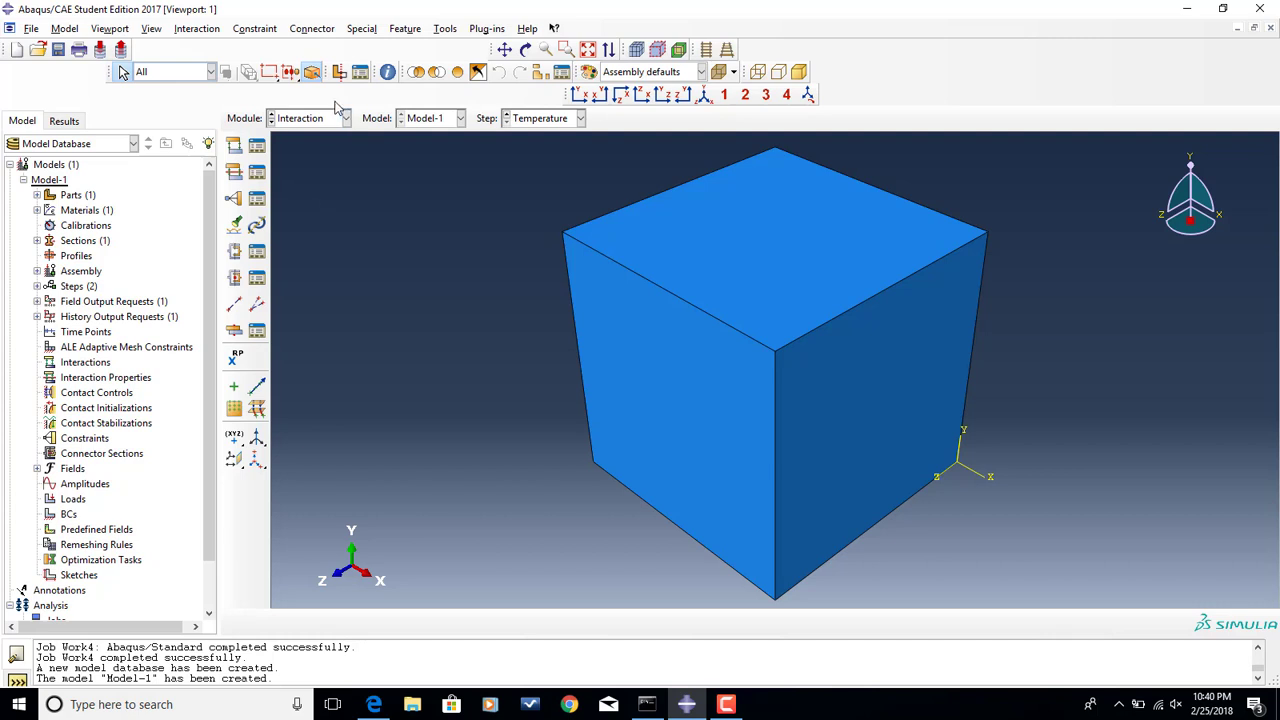
{"action": "left_click", "coordinate": [345, 118]}
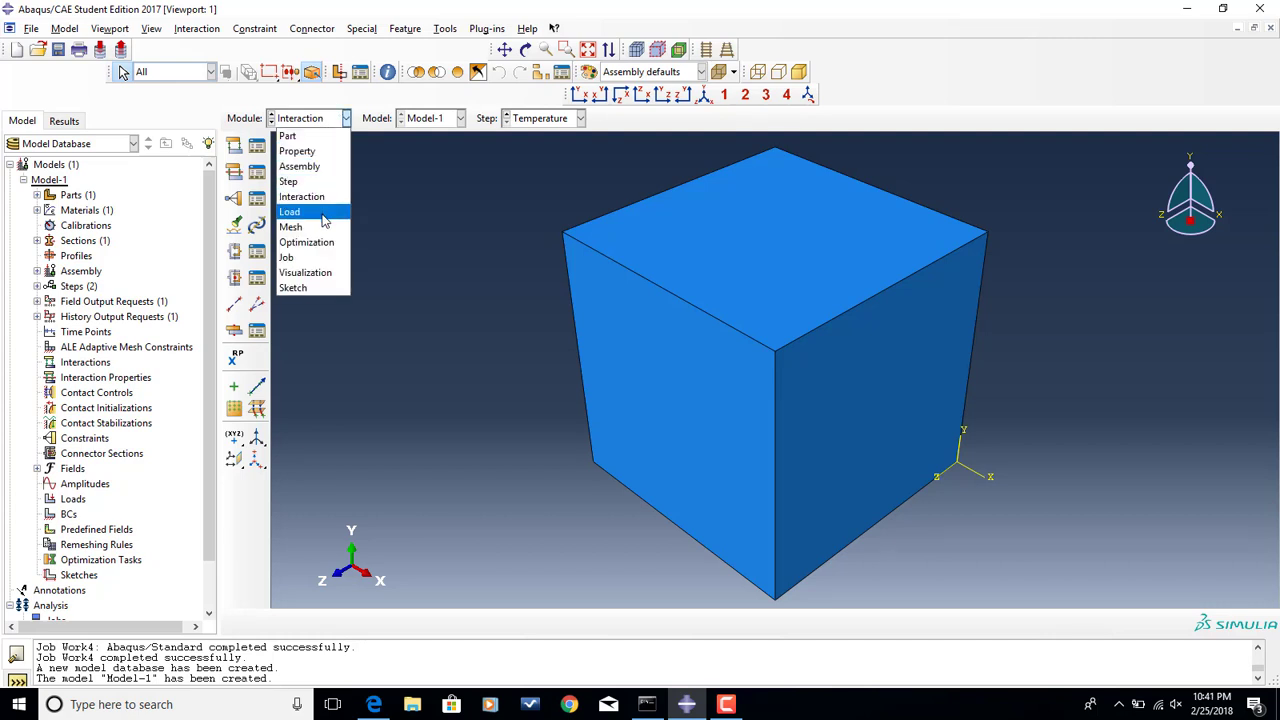
{"action": "left_click", "coordinate": [290, 211]}
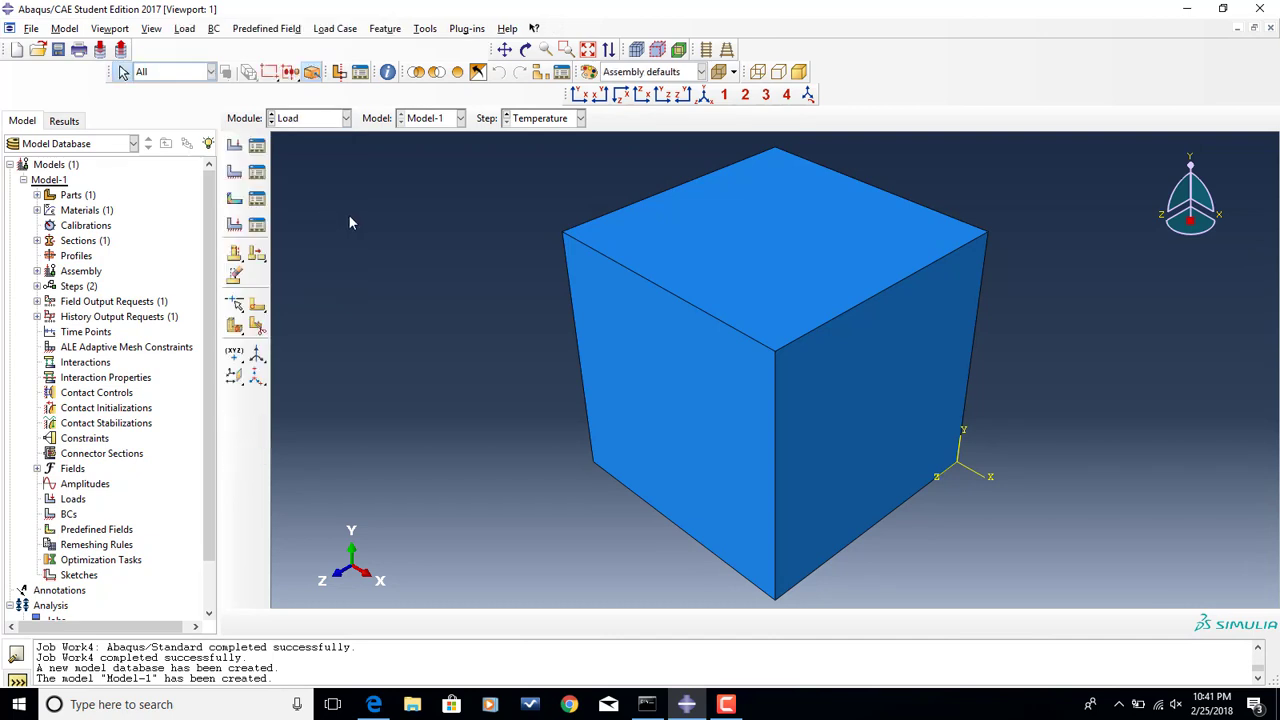
{"action": "mouse_move", "coordinate": [360, 202]}
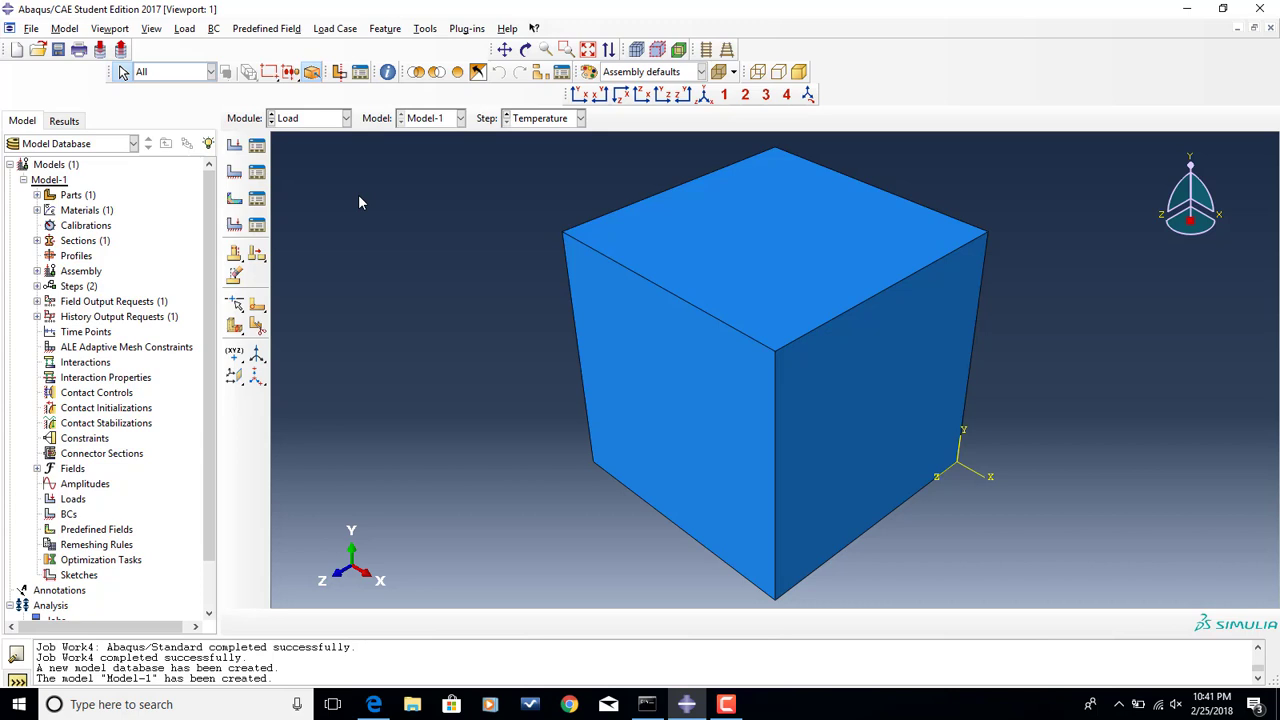
{"action": "mouse_move", "coordinate": [830, 244]}
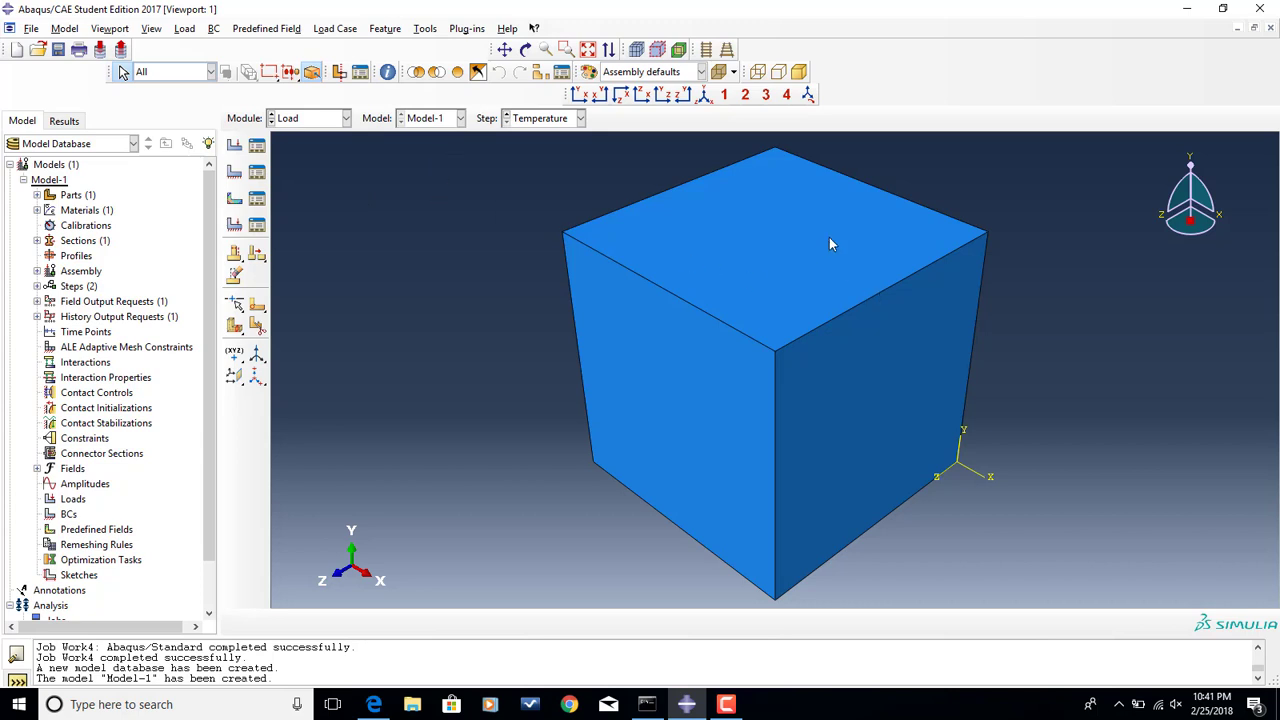
{"action": "mouse_move", "coordinate": [995, 455]}
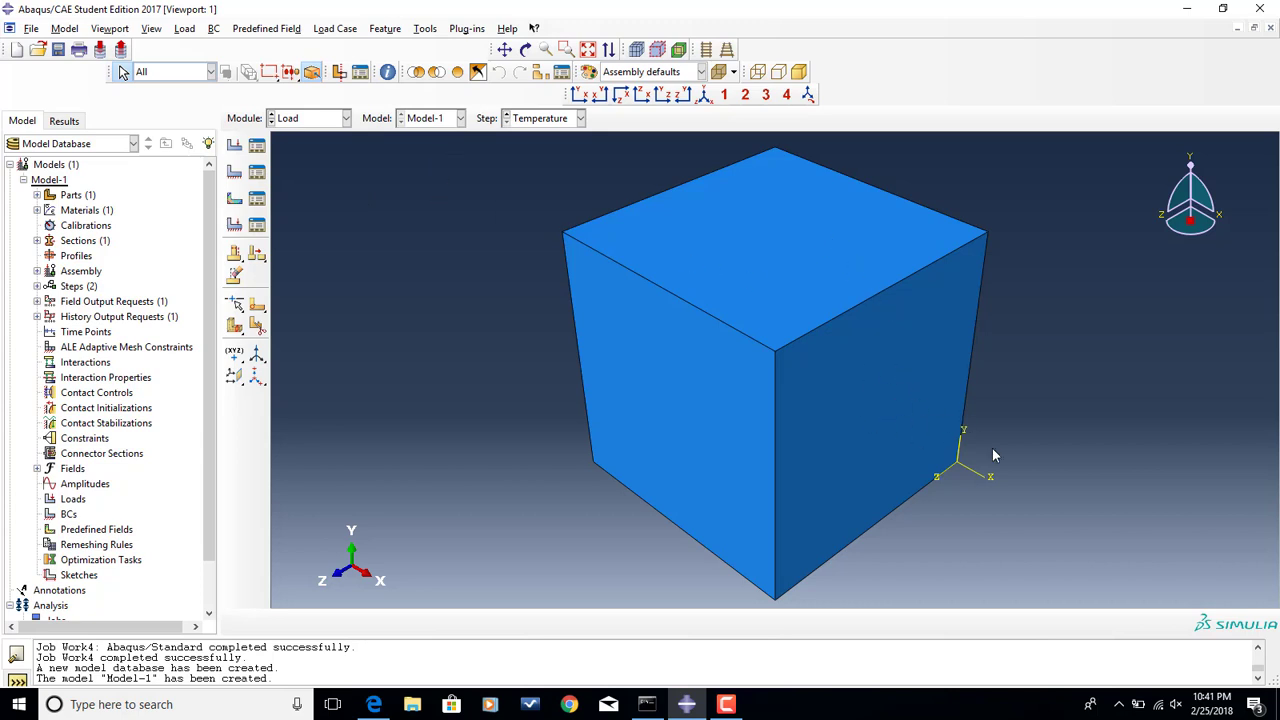
{"action": "mouse_move", "coordinate": [1033, 473]}
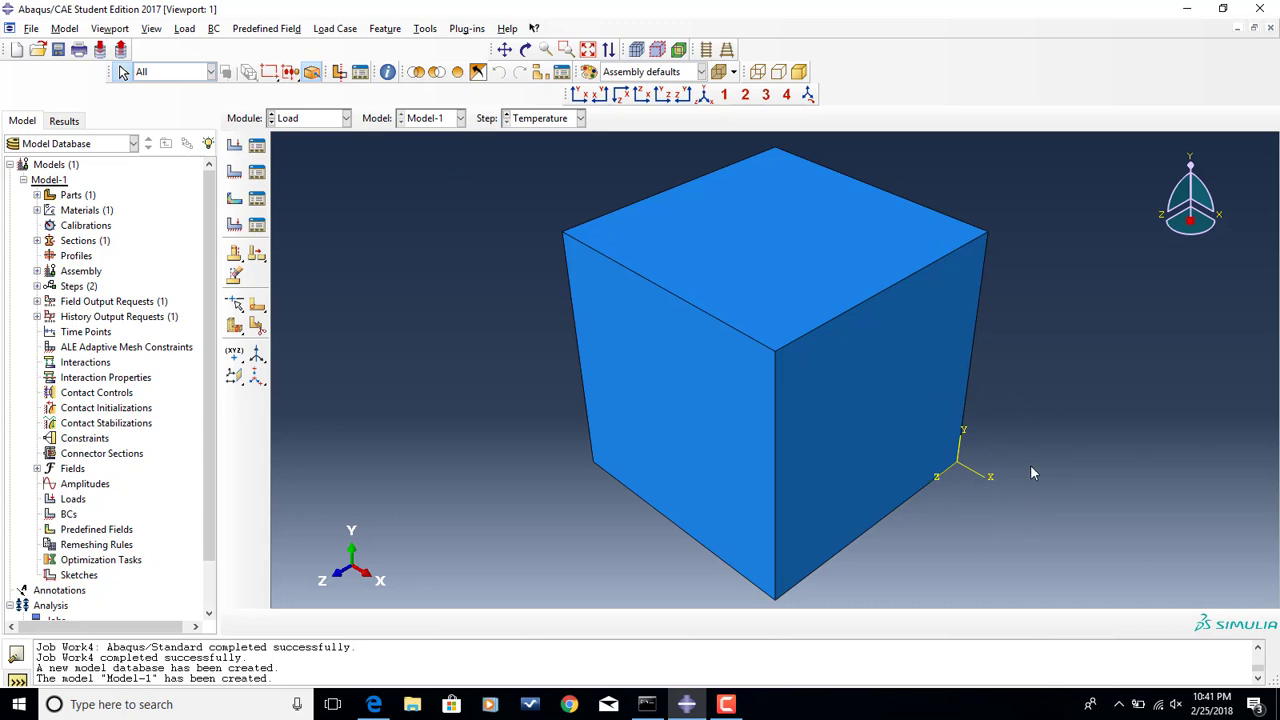
{"action": "mouse_move", "coordinate": [1020, 436]}
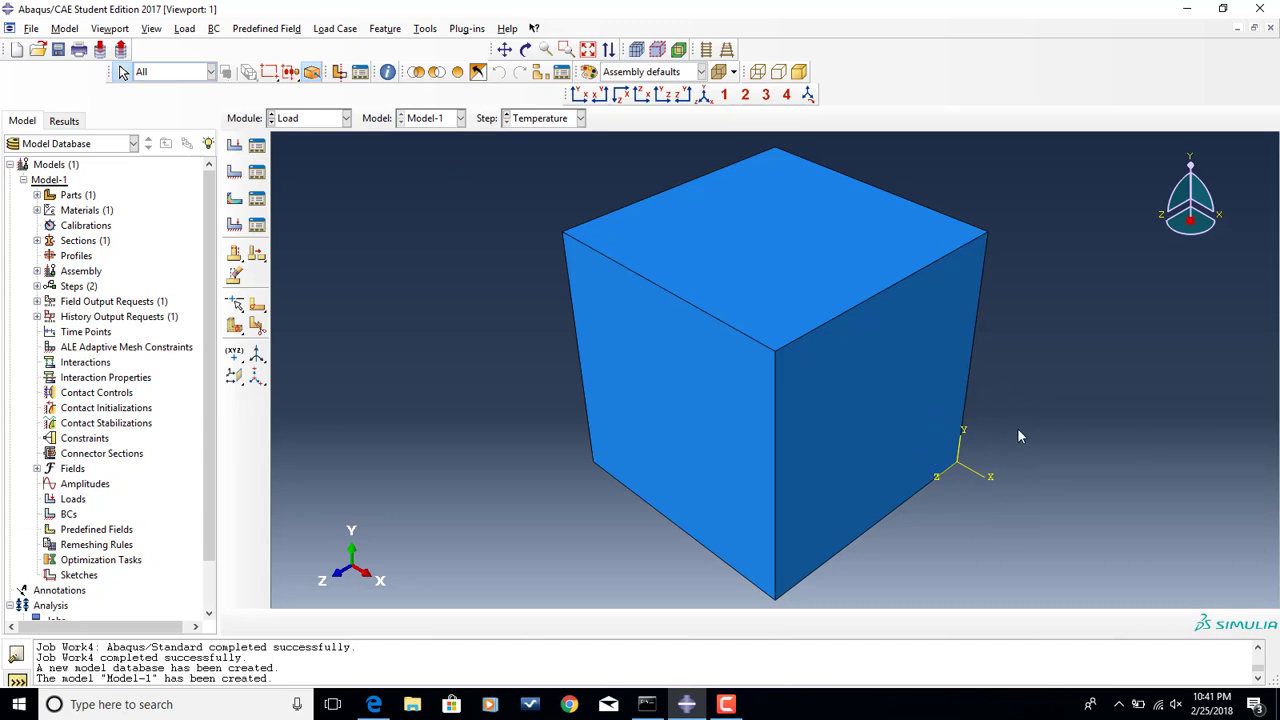
{"action": "mouse_move", "coordinate": [924, 507]}
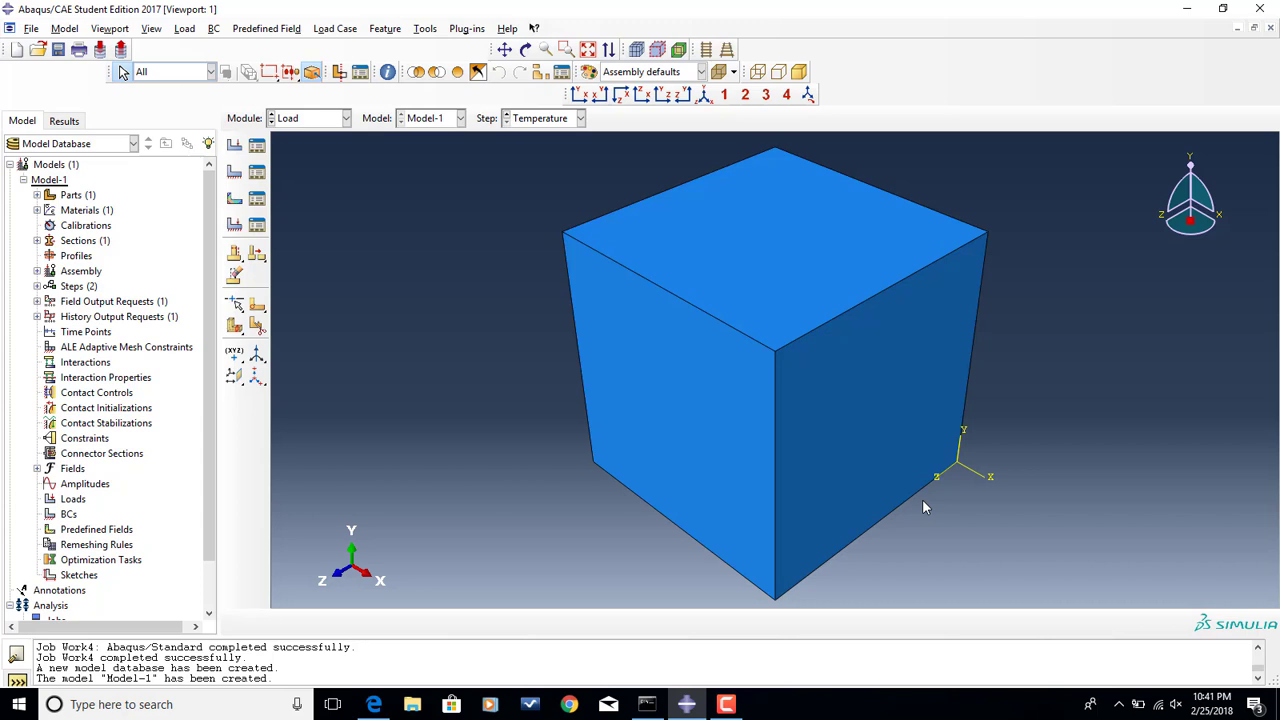
{"action": "mouse_move", "coordinate": [1214, 490]}
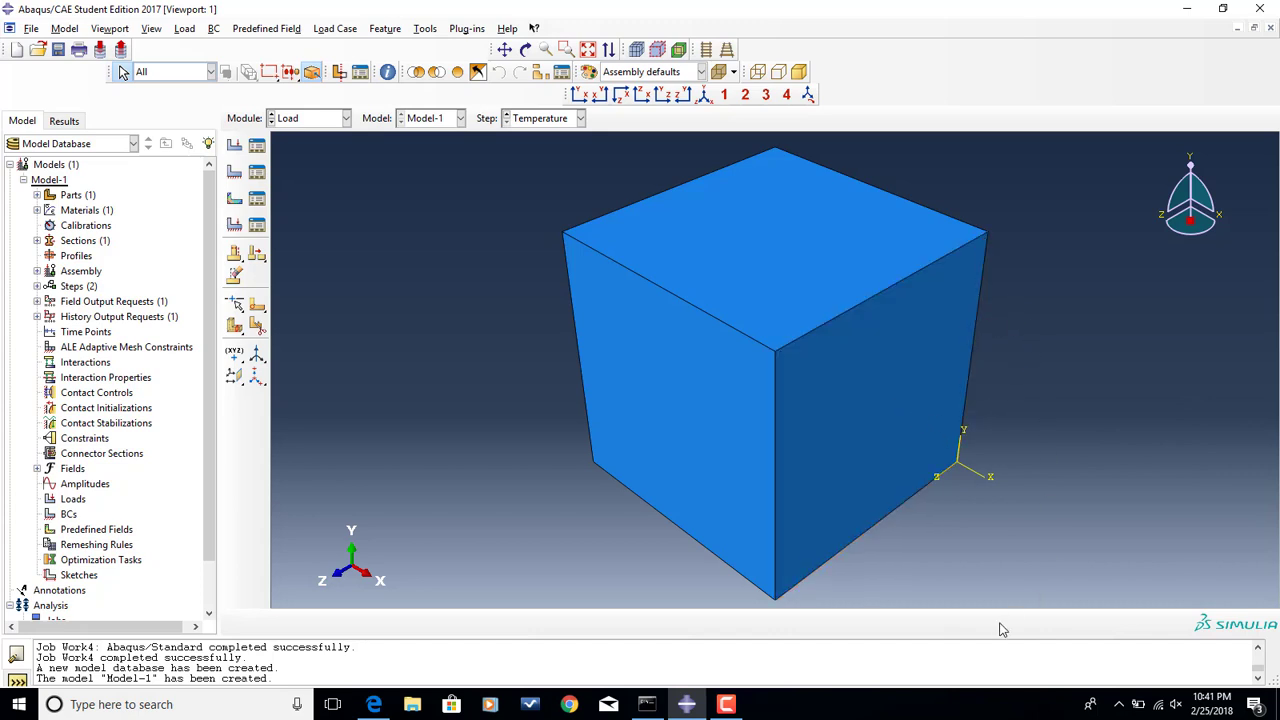
{"action": "mouse_move", "coordinate": [982, 499]}
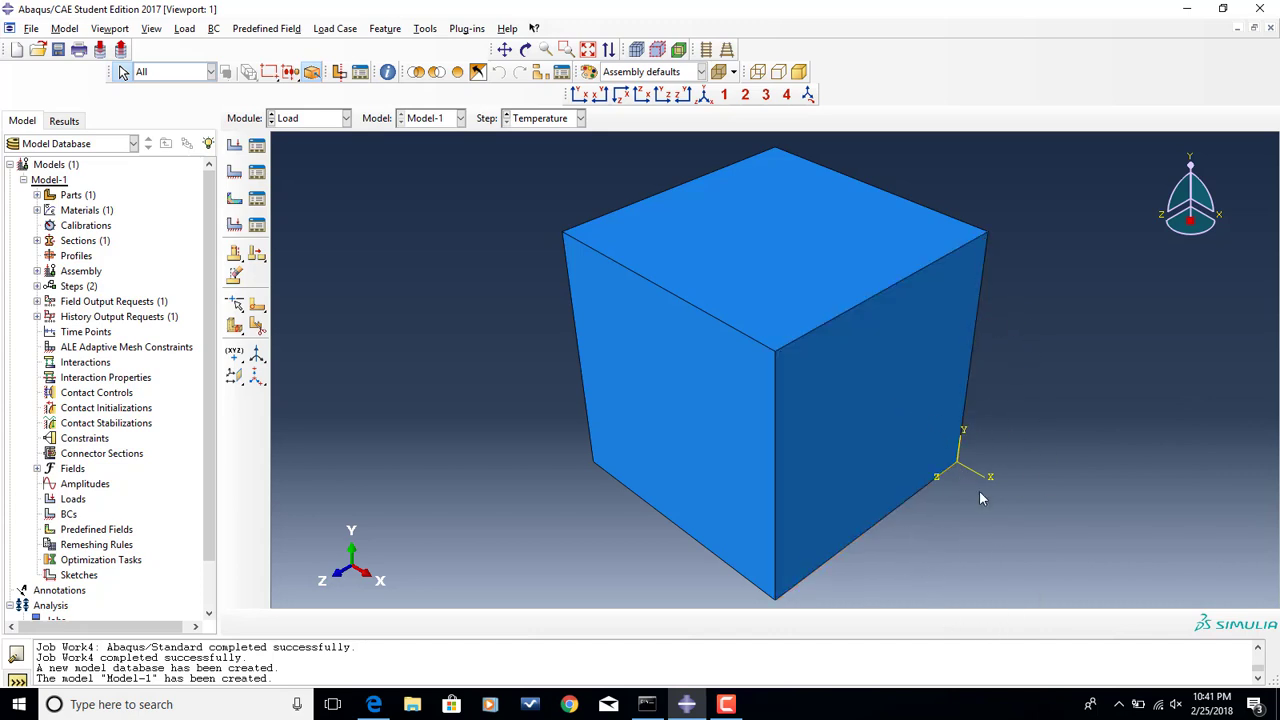
{"action": "mouse_move", "coordinate": [938, 484]}
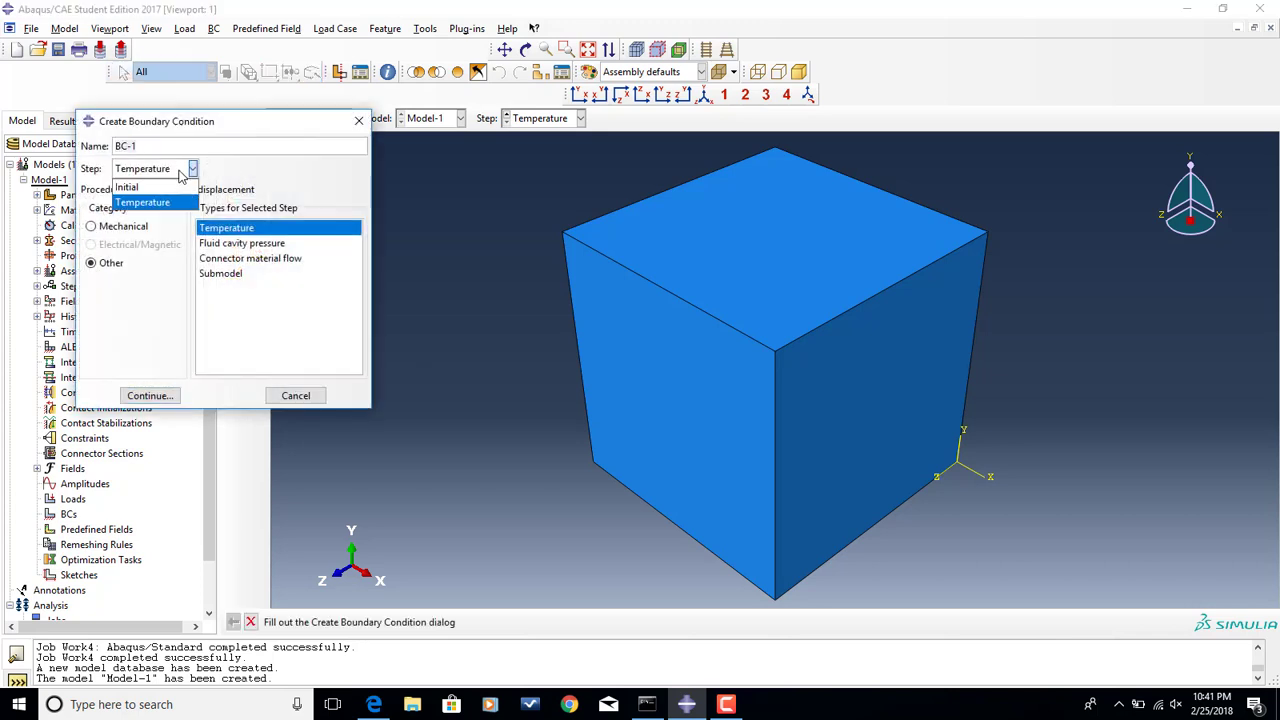
- Apply XSYMM boundary condition XSymm to the right-hand face in the Initial step
{"action": "left_click", "coordinate": [126, 188]}
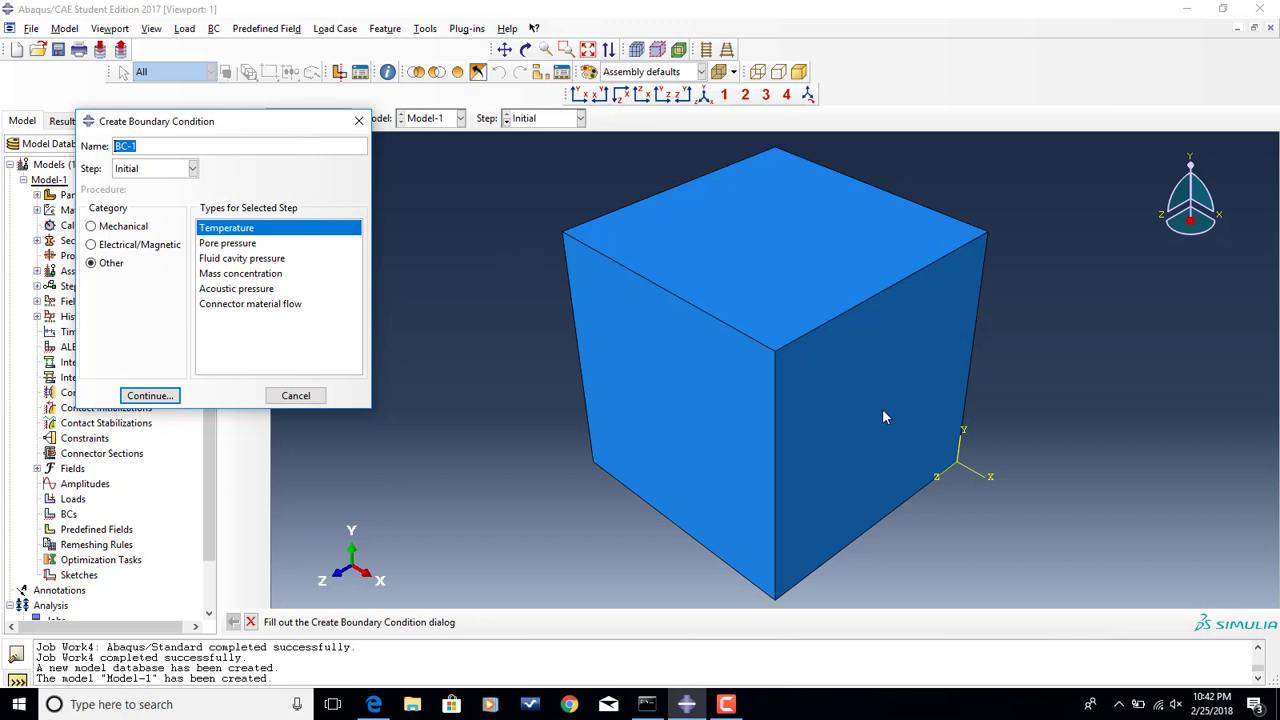
{"action": "mouse_move", "coordinate": [993, 476]}
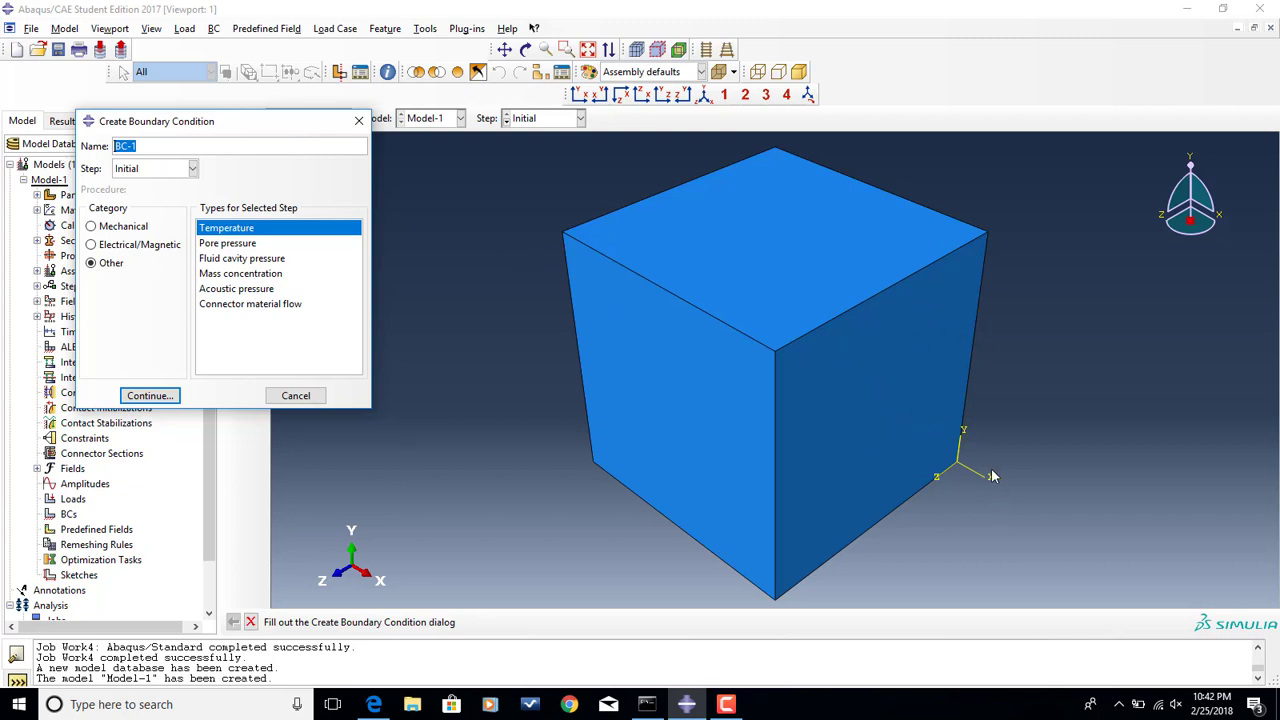
{"action": "mouse_move", "coordinate": [295, 262]}
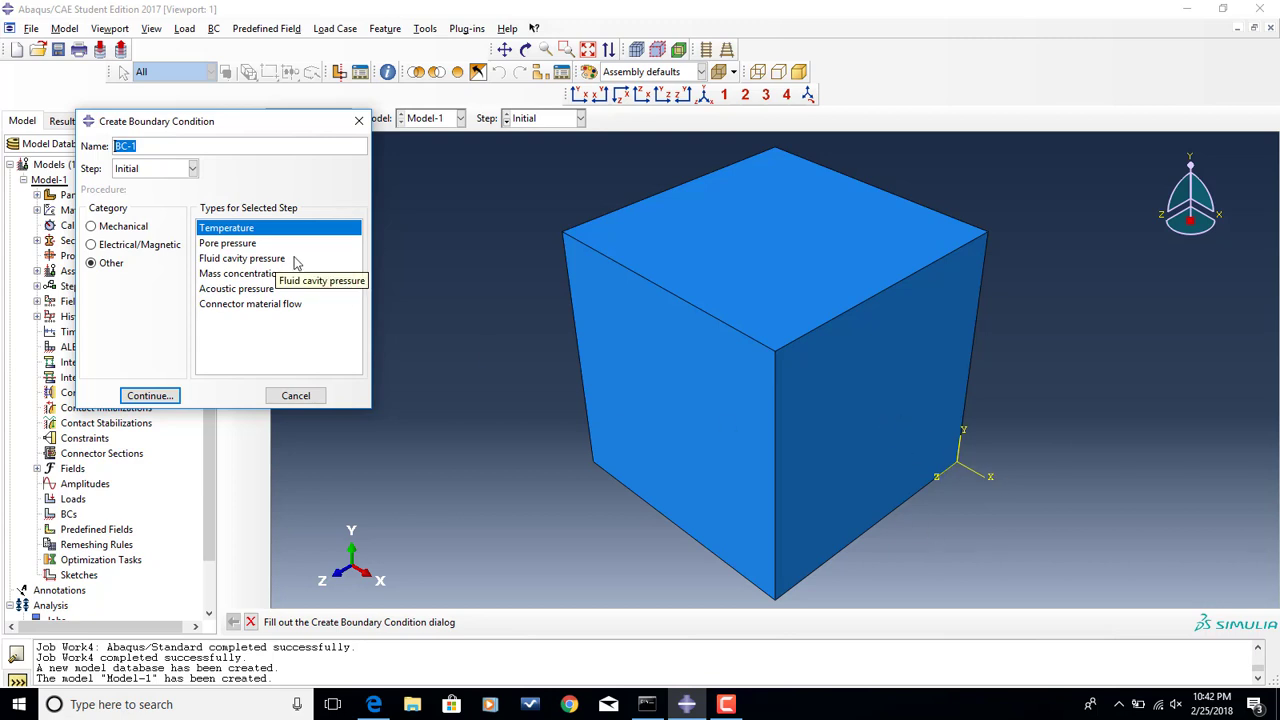
{"action": "type", "text": "XSymm"}
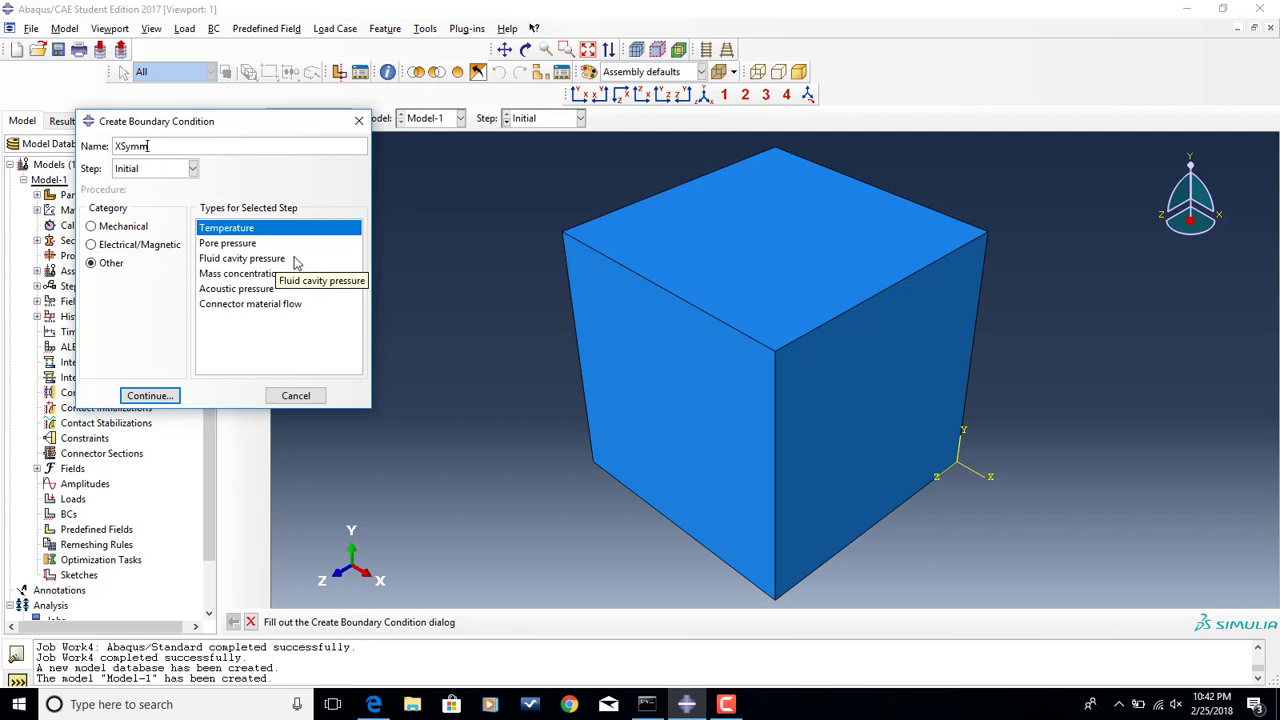
{"action": "mouse_move", "coordinate": [138, 232]}
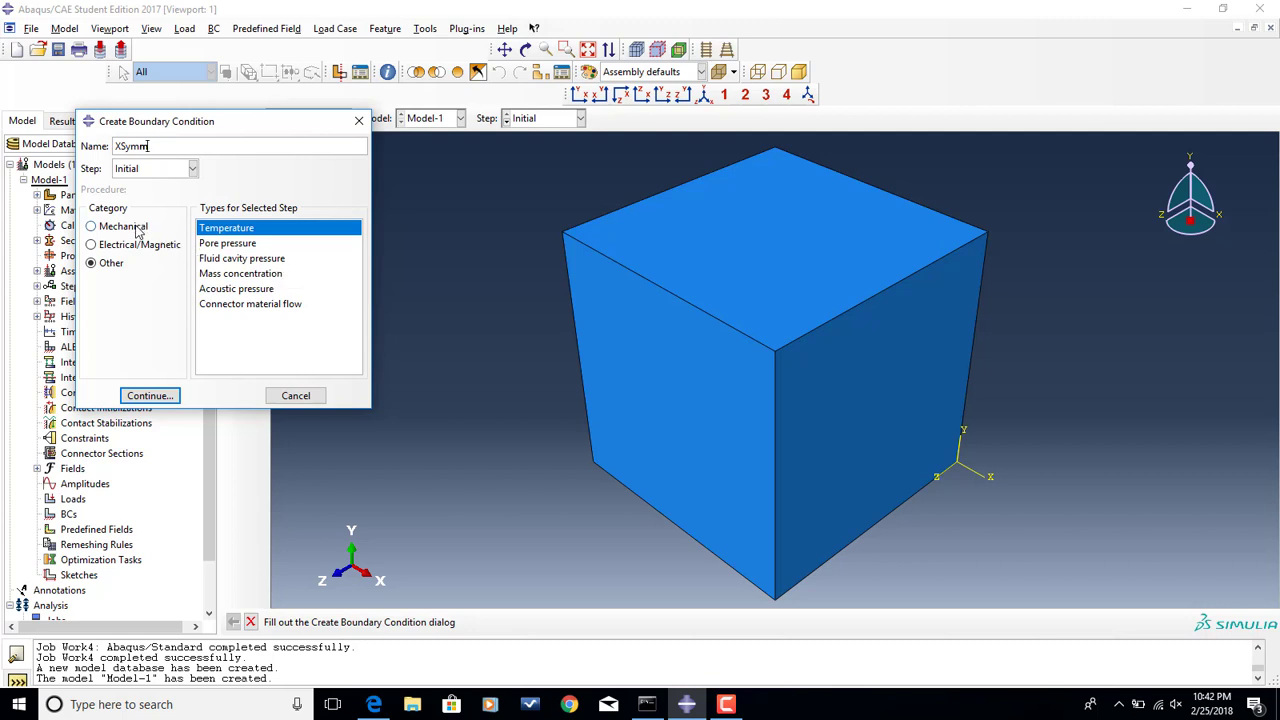
{"action": "left_click", "coordinate": [91, 226]}
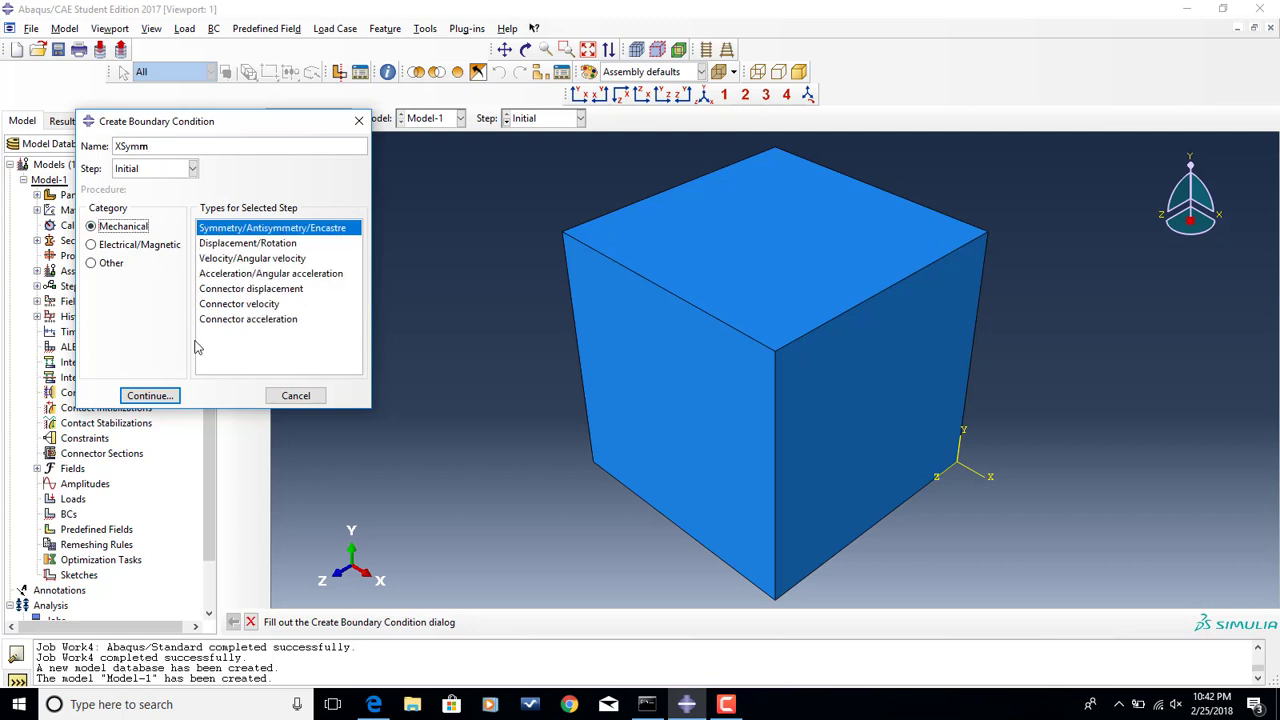
{"action": "left_click", "coordinate": [149, 395]}
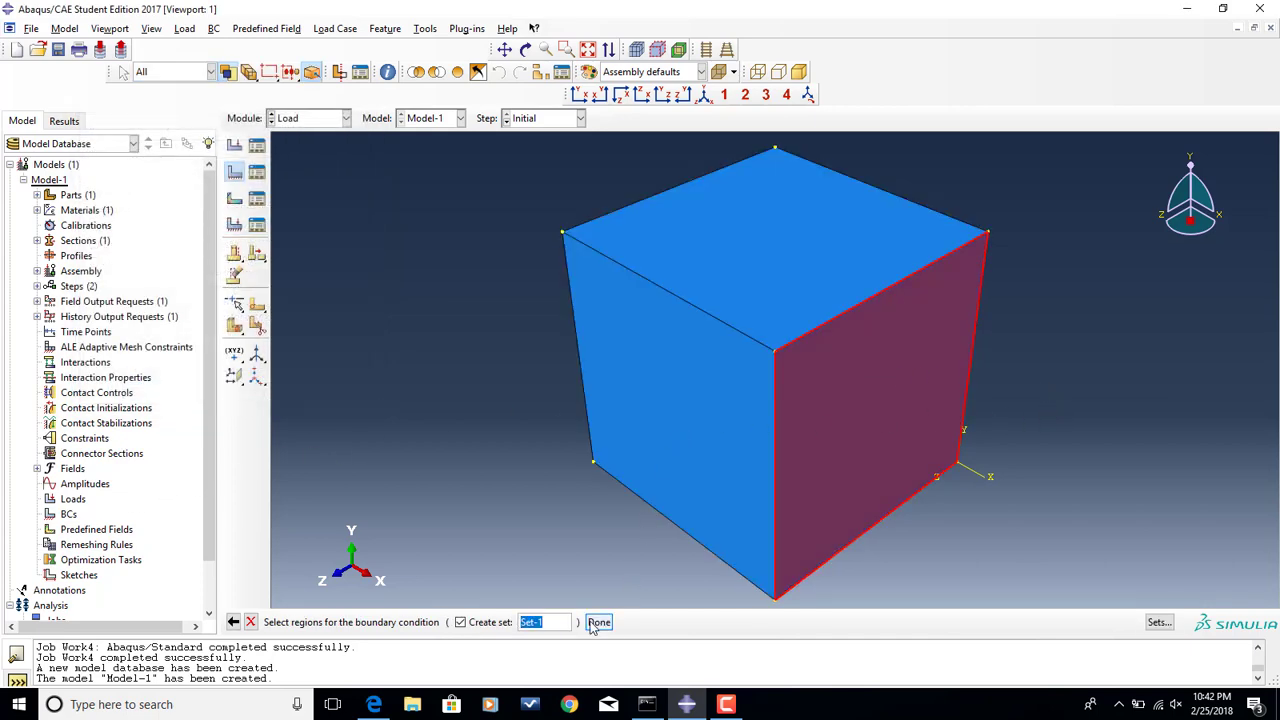
{"action": "left_click", "coordinate": [598, 622]}
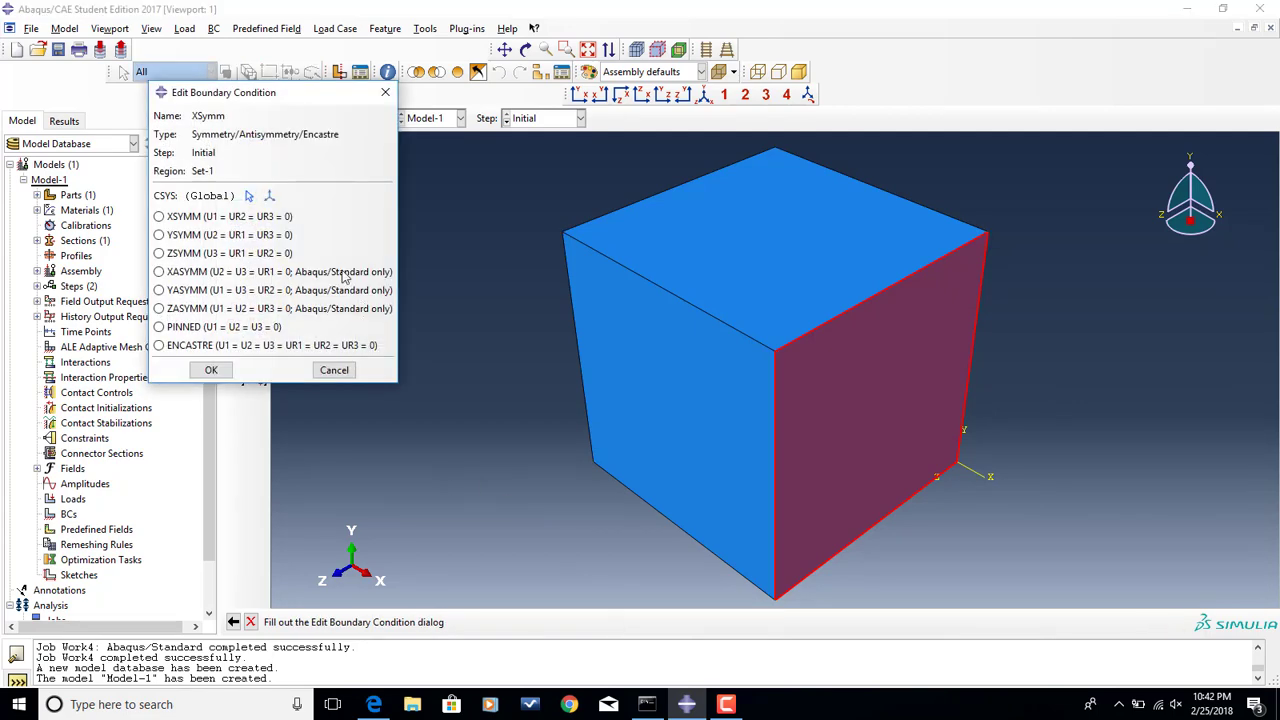
{"action": "left_click", "coordinate": [158, 216]}
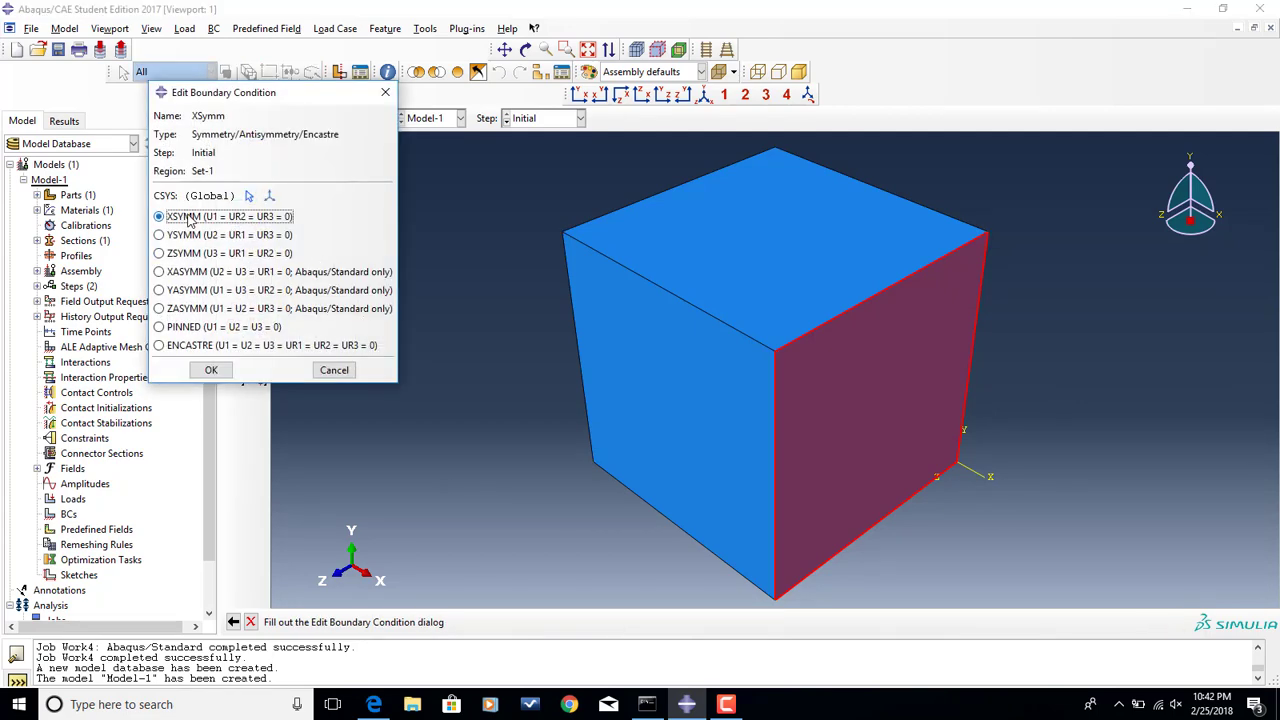
{"action": "left_click", "coordinate": [211, 370]}
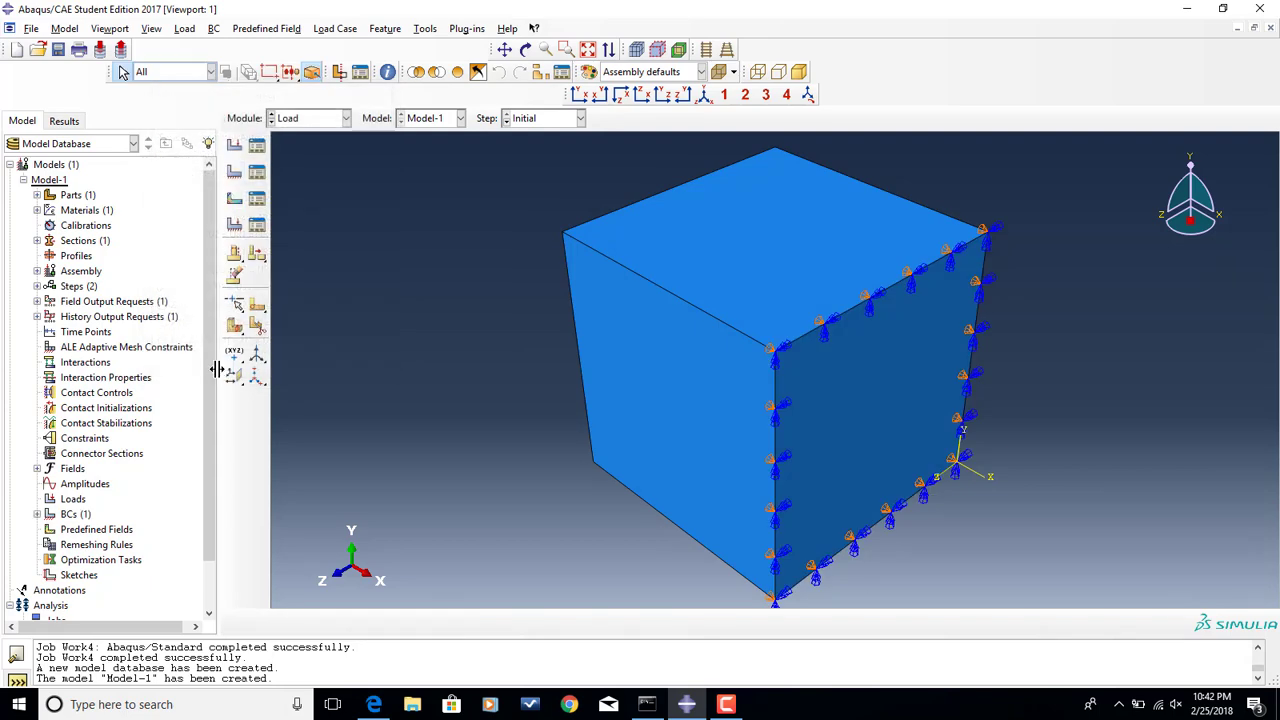
{"action": "mouse_move", "coordinate": [1022, 495]}
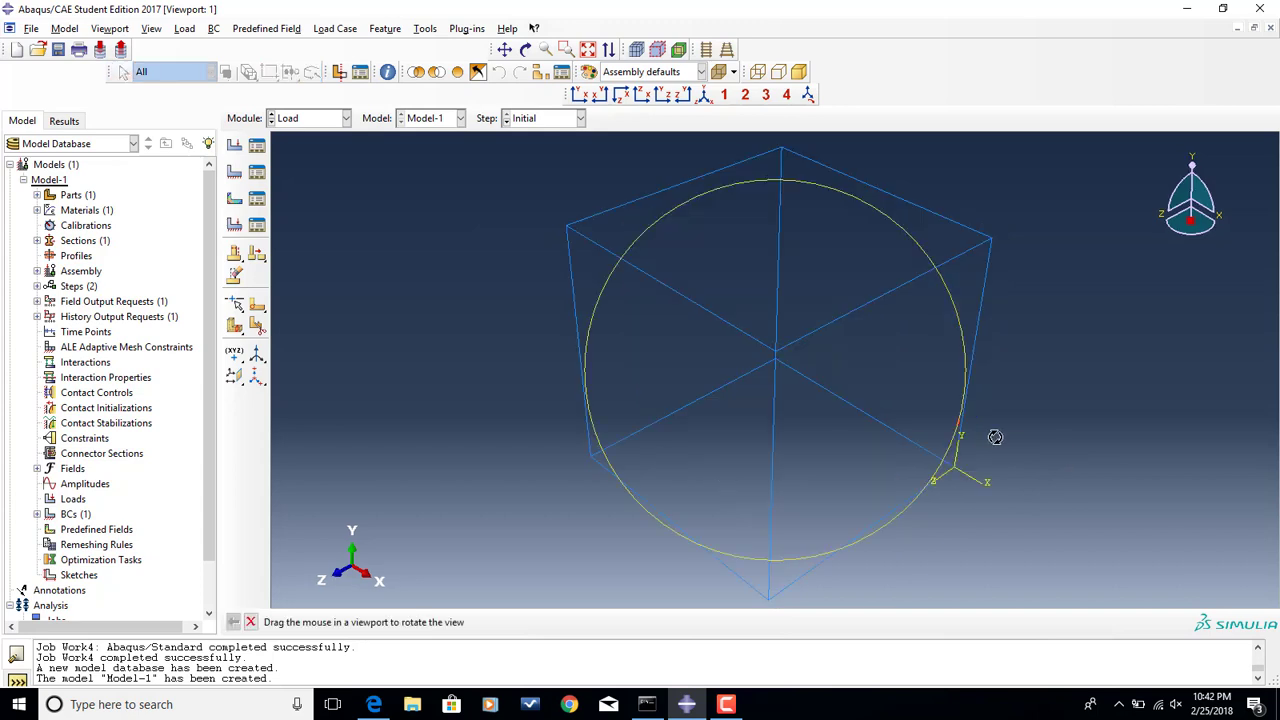
- Orbit the cube to expose a hidden face for the next boundary condition
{"action": "left_click_drag", "start_coordinate": [995, 437], "coordinate": [802, 362]}
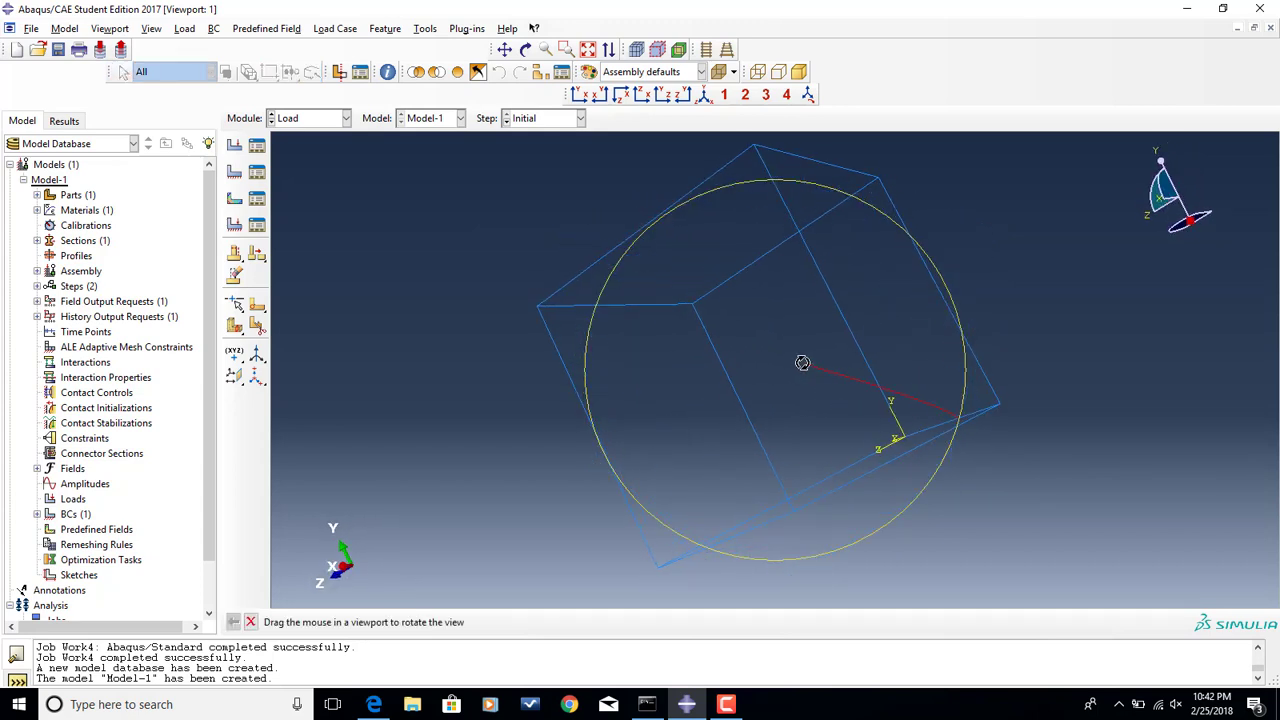
{"action": "left_click_drag", "start_coordinate": [802, 362], "coordinate": [755, 345]}
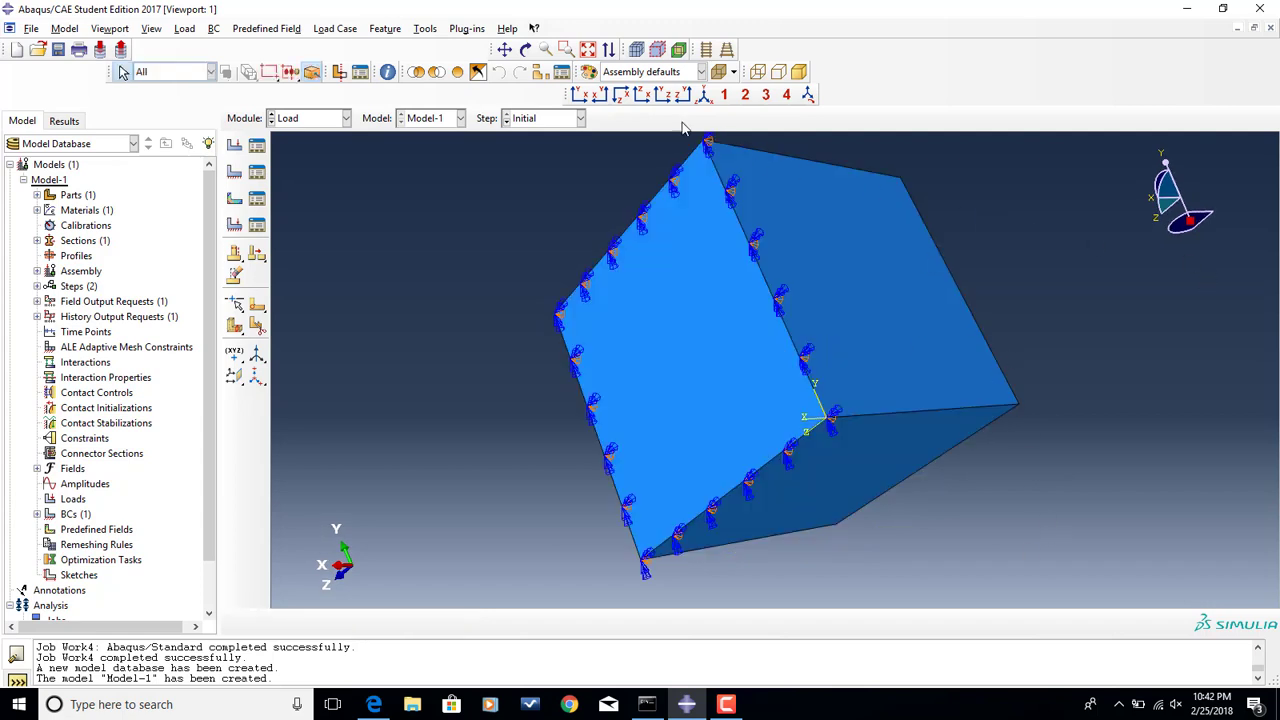
{"action": "mouse_move", "coordinate": [530, 49]}
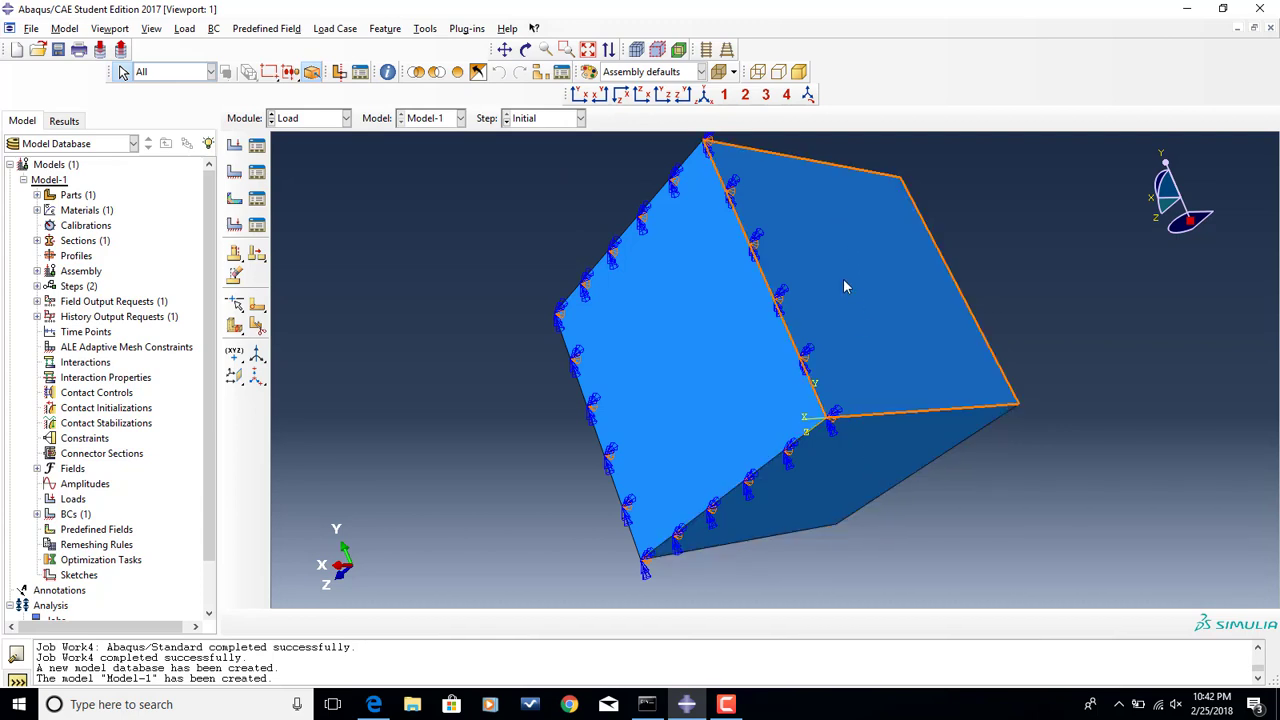
{"action": "mouse_move", "coordinate": [865, 311]}
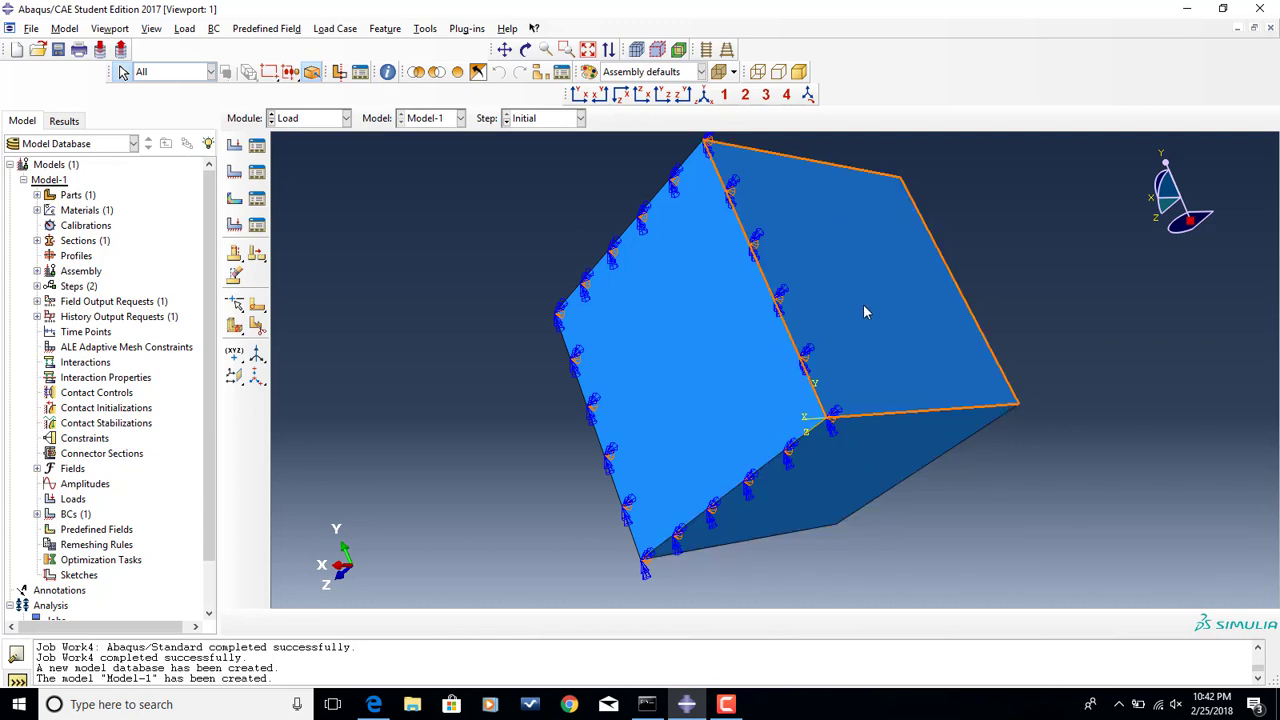
{"action": "mouse_move", "coordinate": [925, 326]}
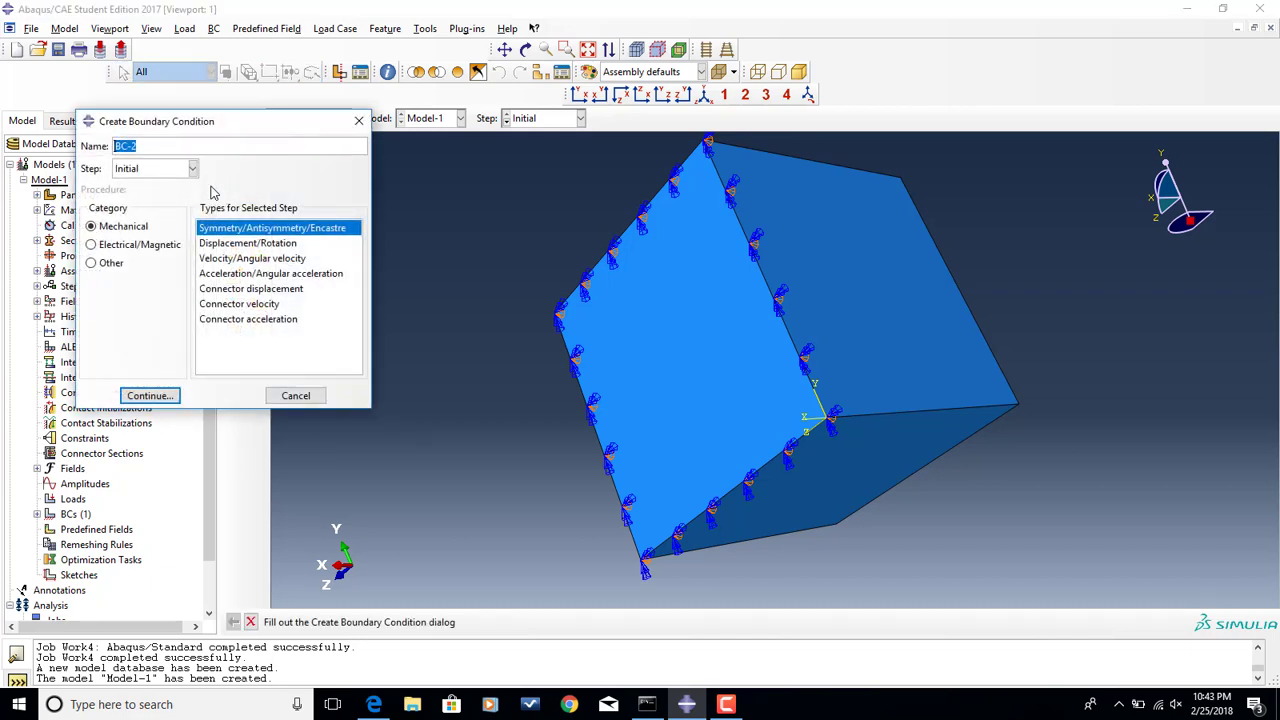
- Apply ZSYMM boundary condition ZSymm to the rear face of the cube
{"action": "type", "text": "ZSymm"}
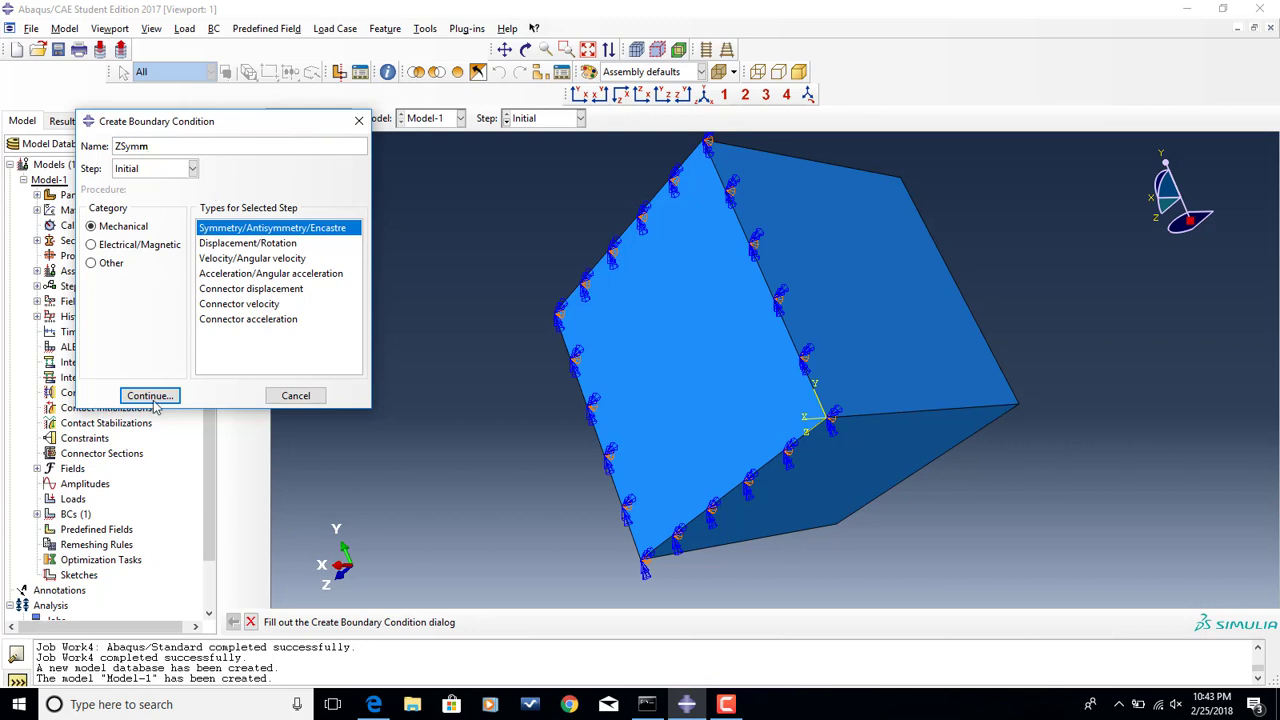
{"action": "left_click", "coordinate": [149, 395]}
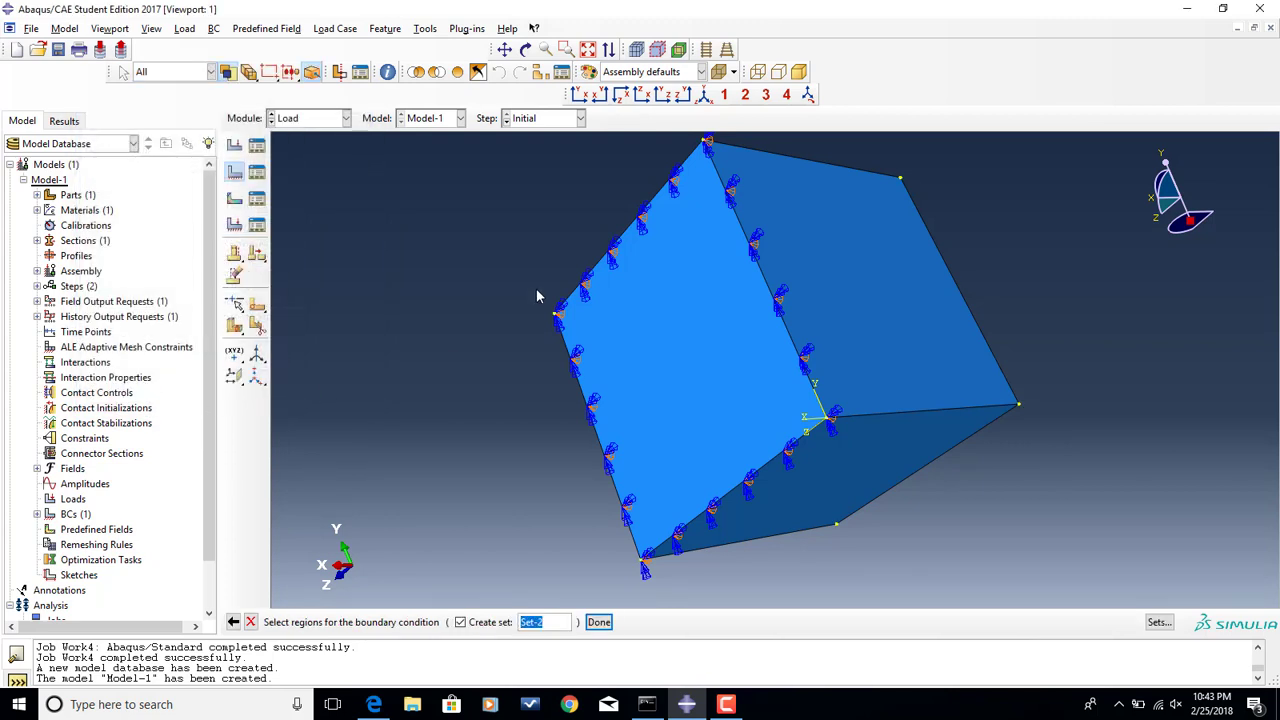
{"action": "left_click", "coordinate": [860, 290]}
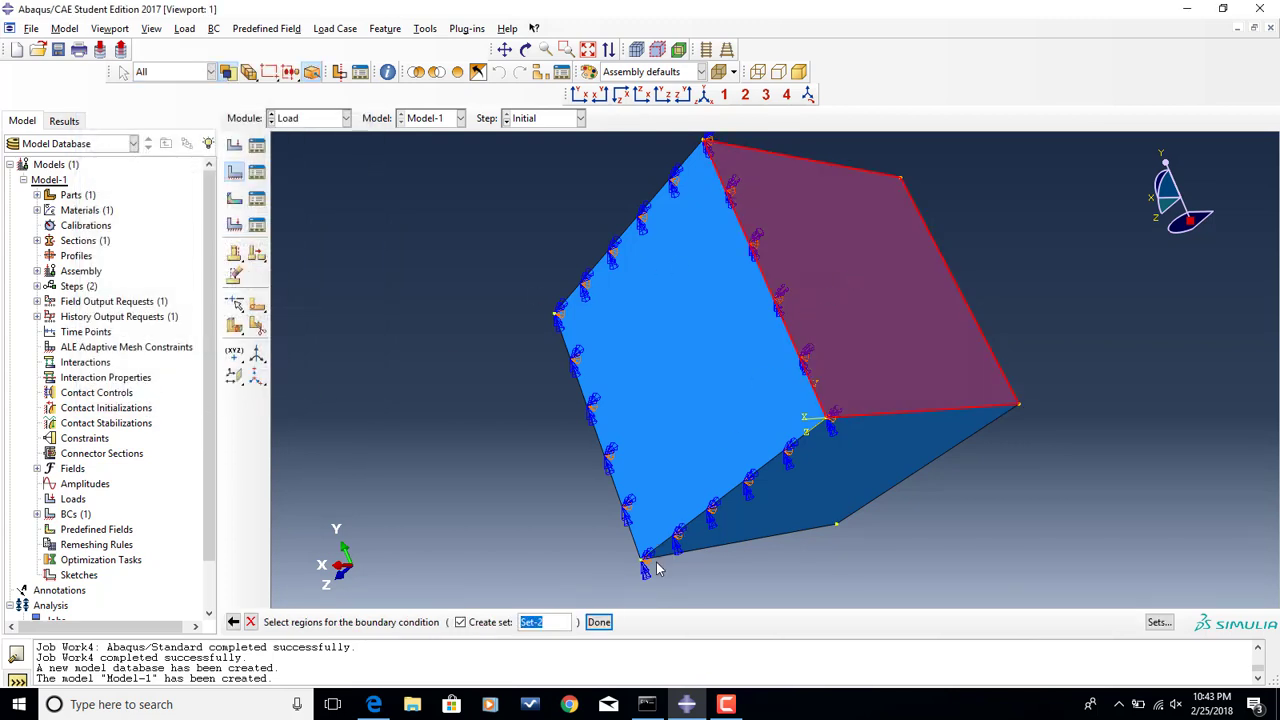
{"action": "left_click", "coordinate": [598, 621]}
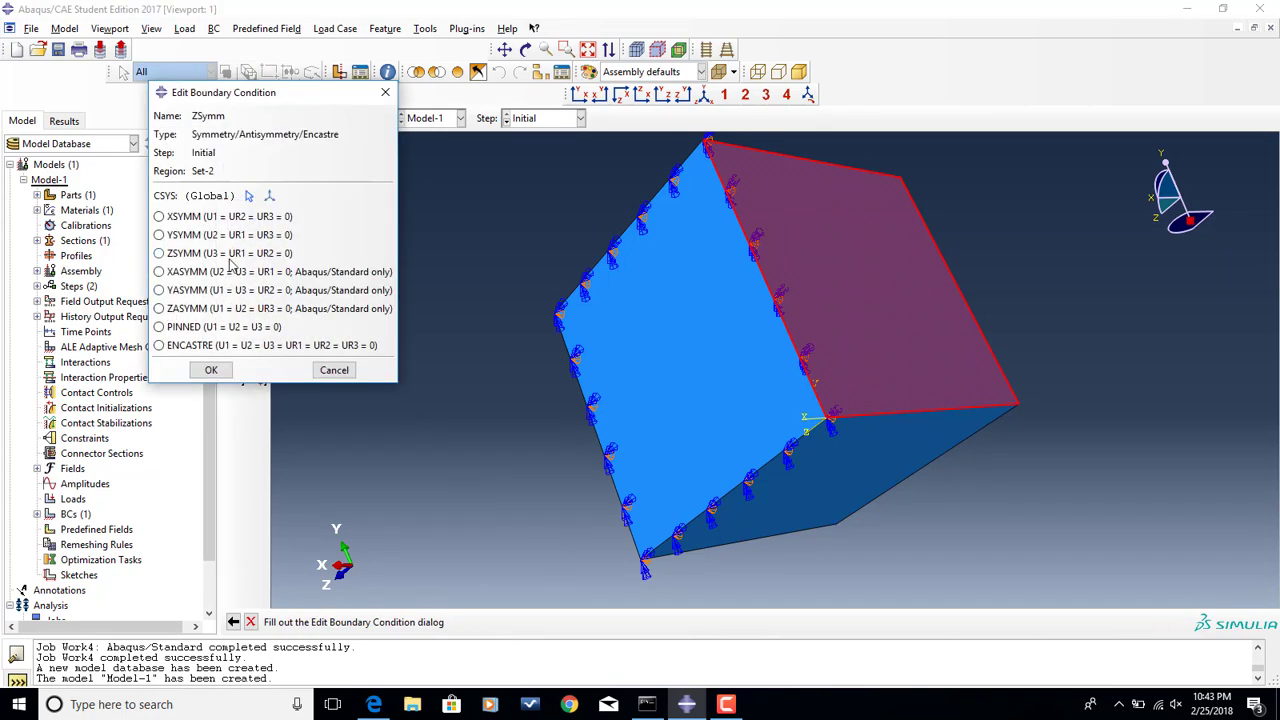
{"action": "left_click", "coordinate": [158, 253]}
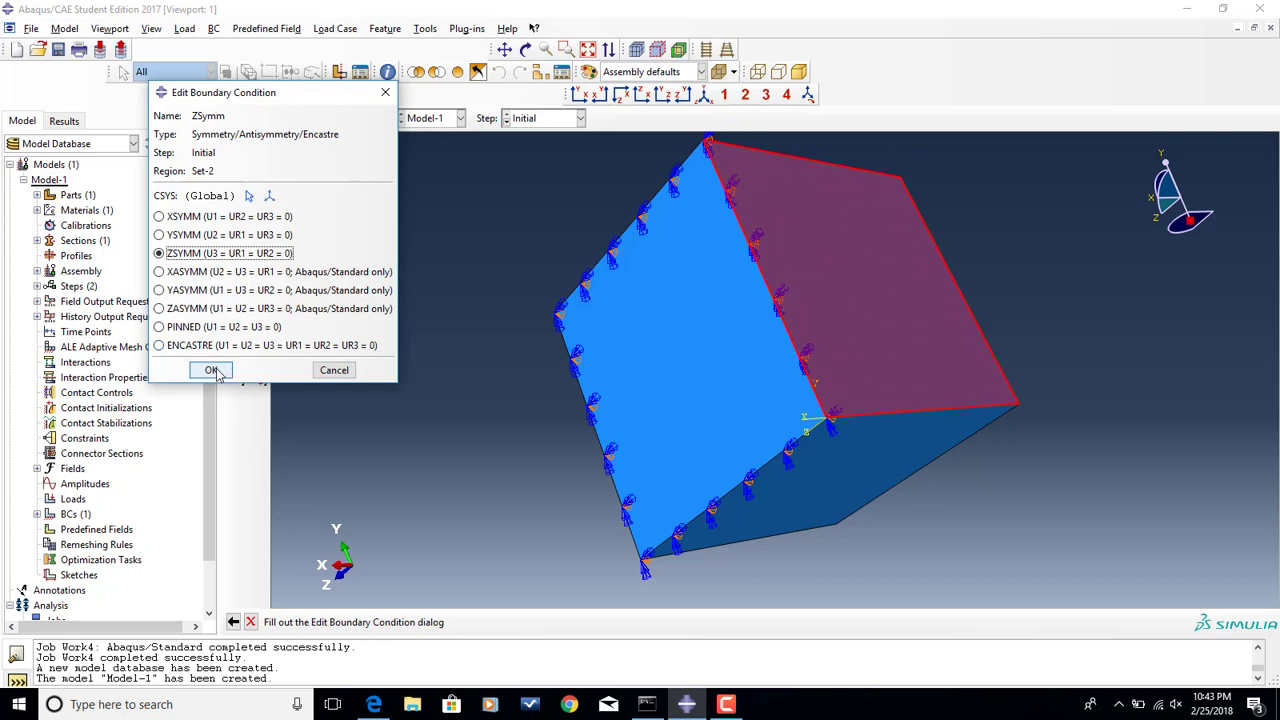
{"action": "left_click", "coordinate": [211, 370]}
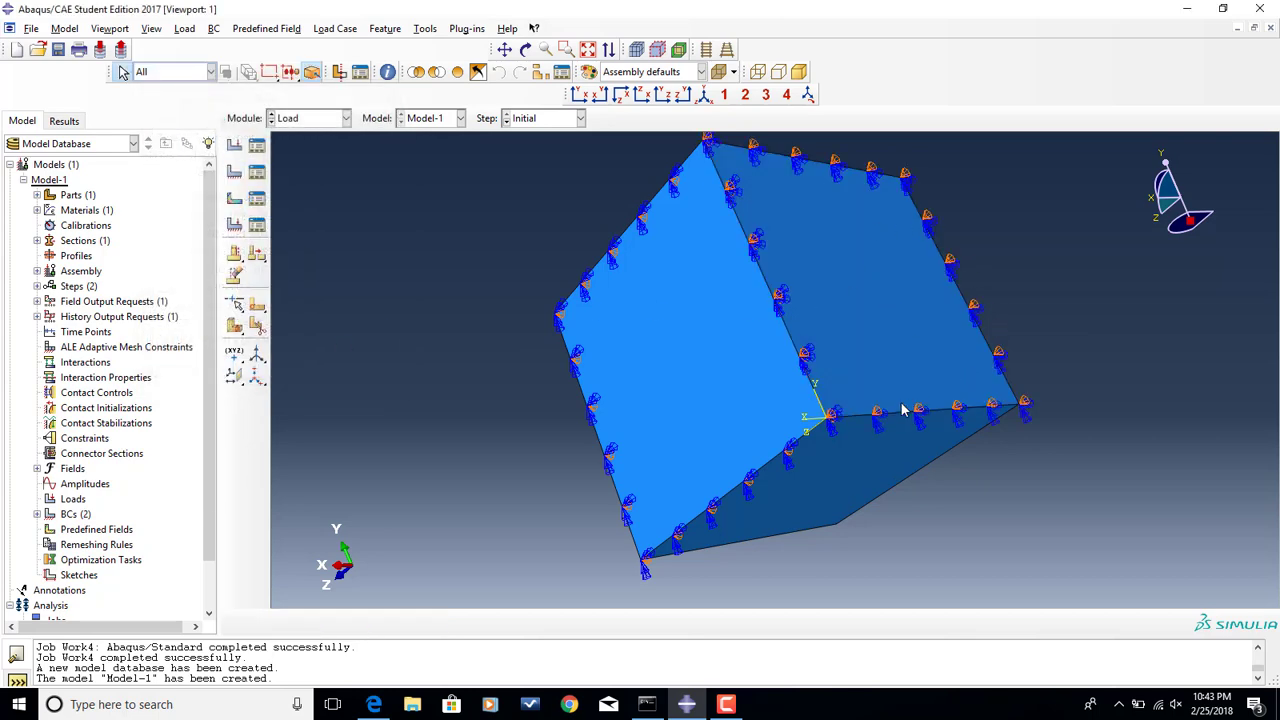
{"action": "mouse_move", "coordinate": [787, 285]}
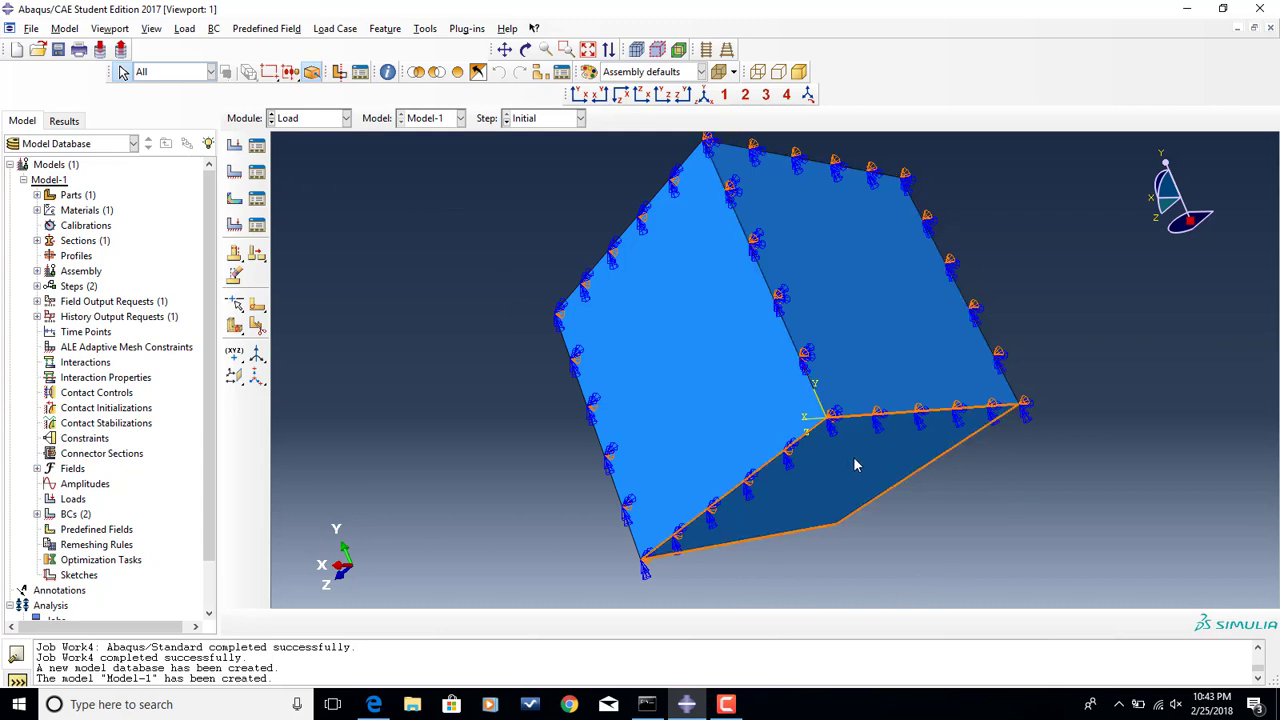
{"action": "mouse_move", "coordinate": [830, 432]}
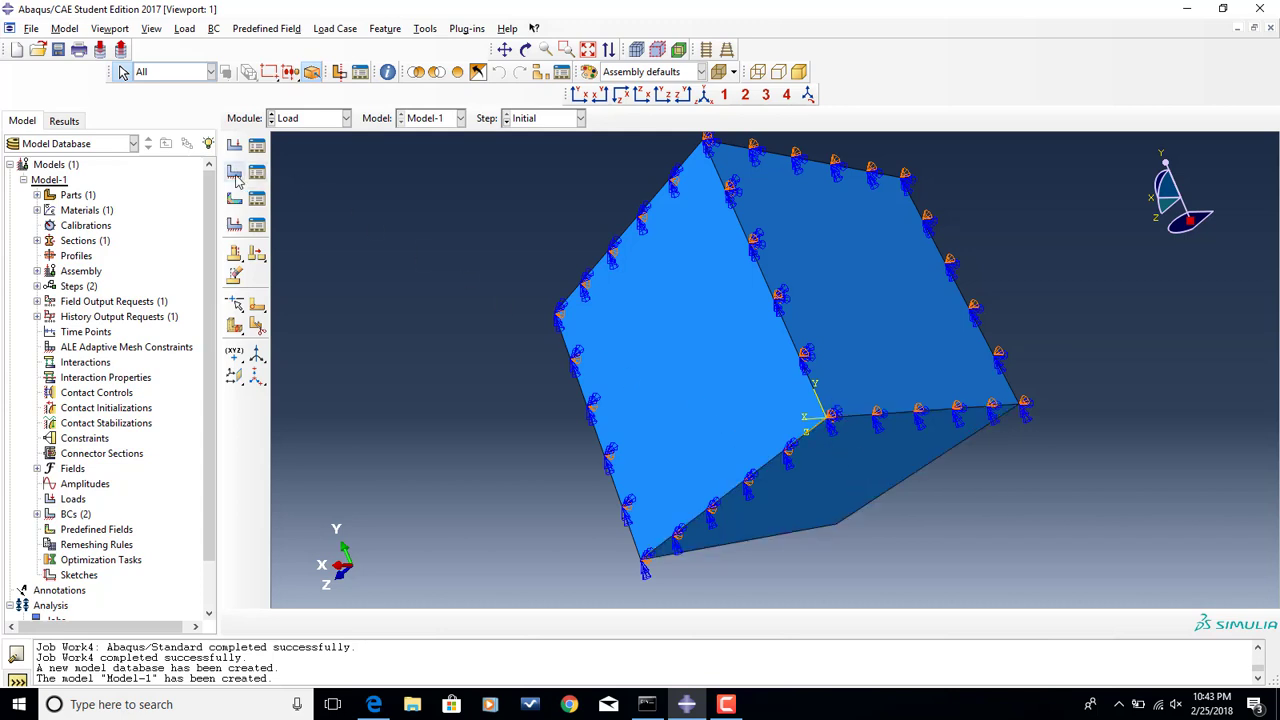
- Apply YSYMM boundary condition YSymm to the bottom face of the cube
{"action": "left_click", "coordinate": [234, 172]}
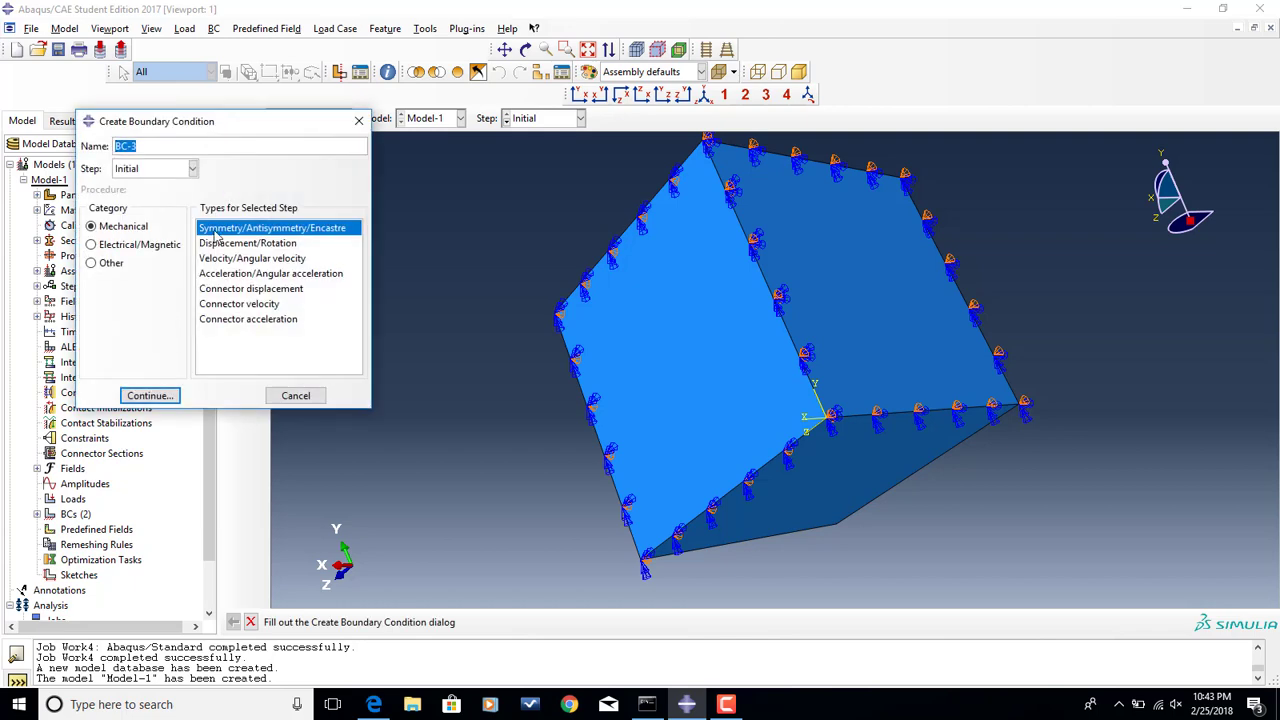
{"action": "type", "text": "Y"}
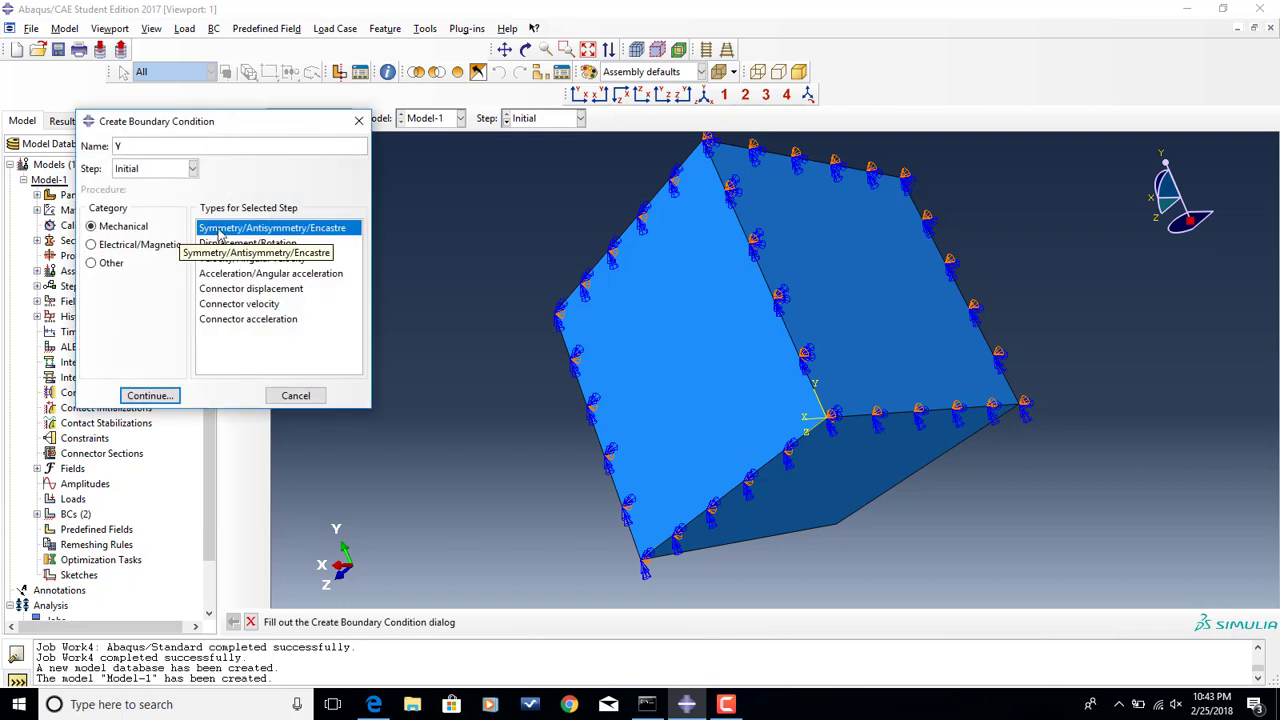
{"action": "type", "text": "Symm"}
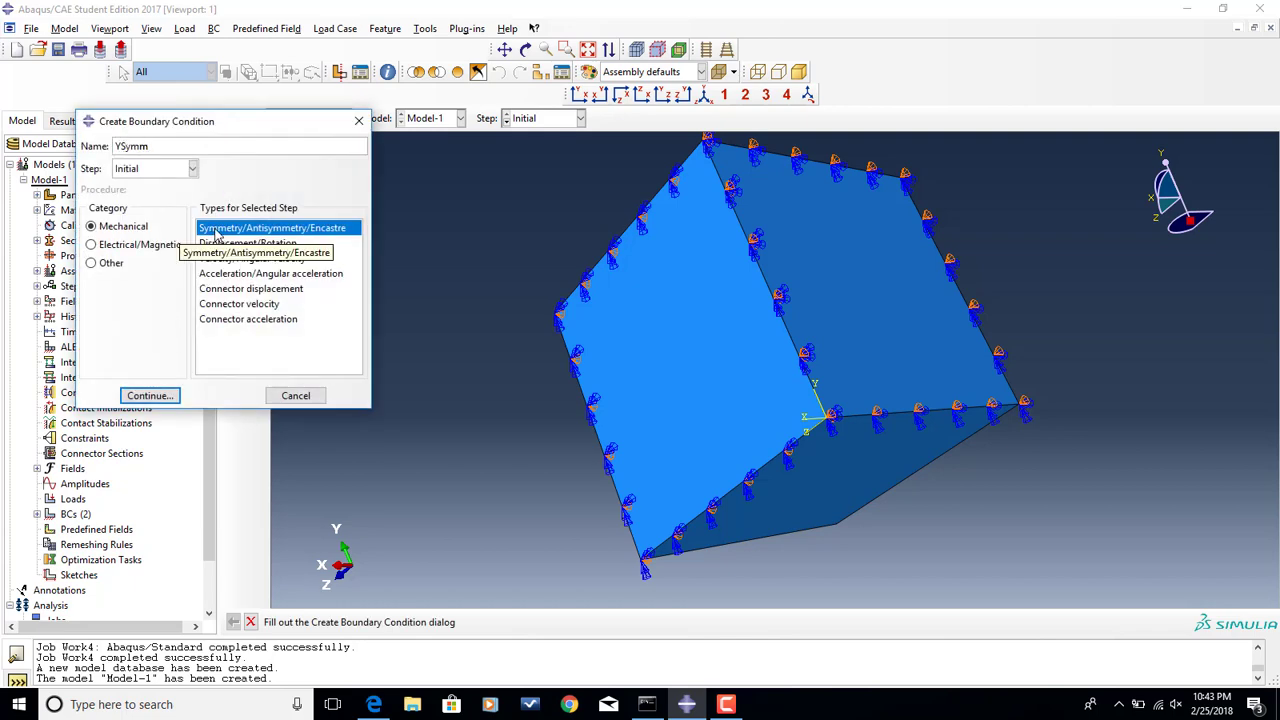
{"action": "left_click", "coordinate": [149, 395]}
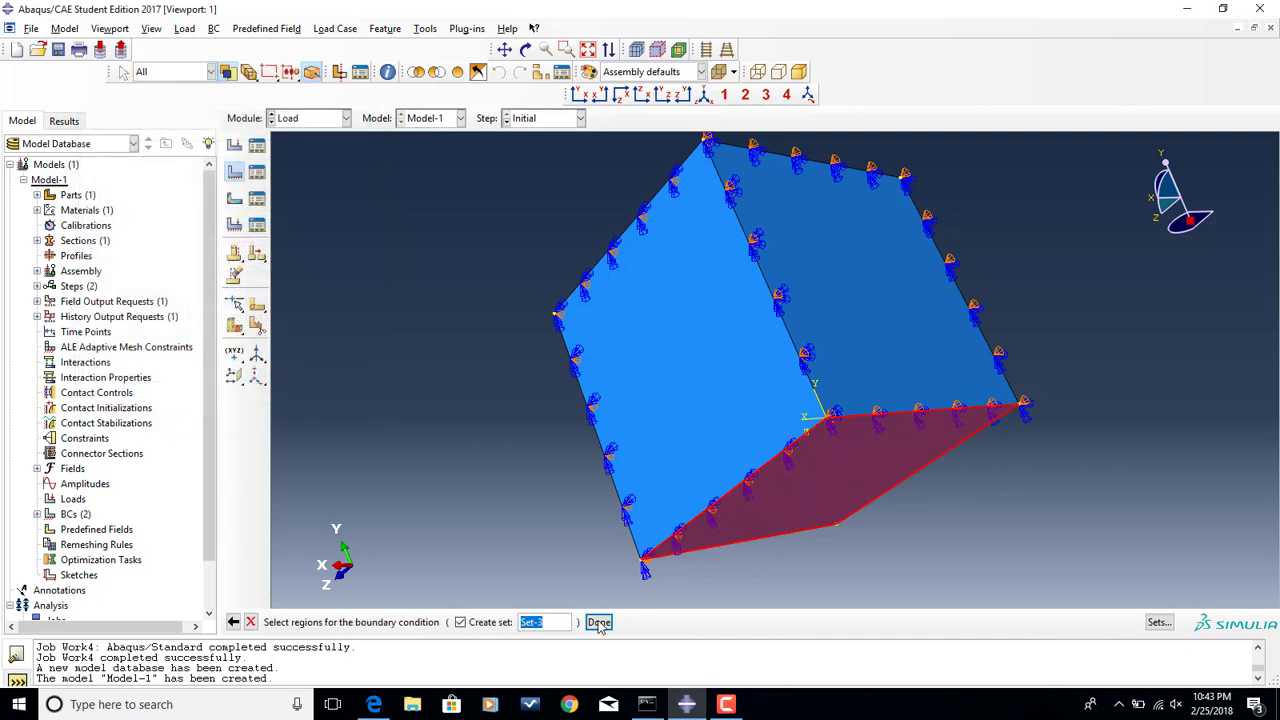
{"action": "left_click", "coordinate": [598, 622]}
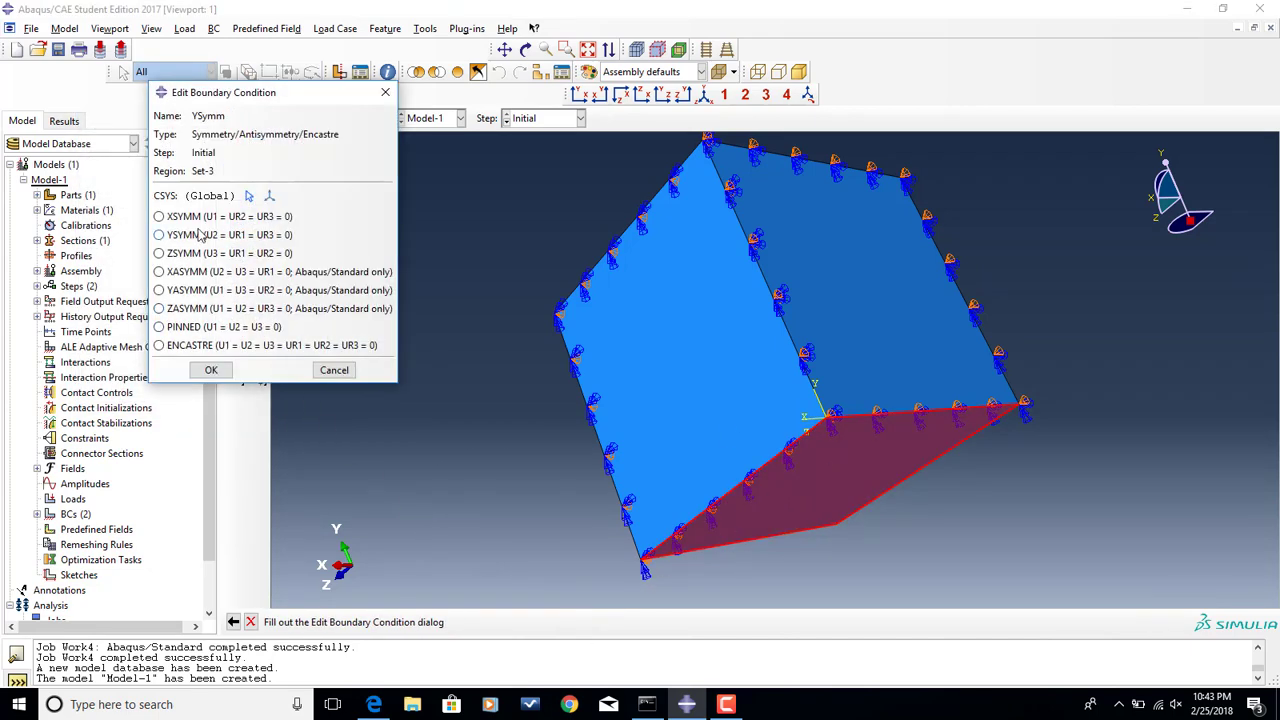
{"action": "left_click", "coordinate": [158, 234]}
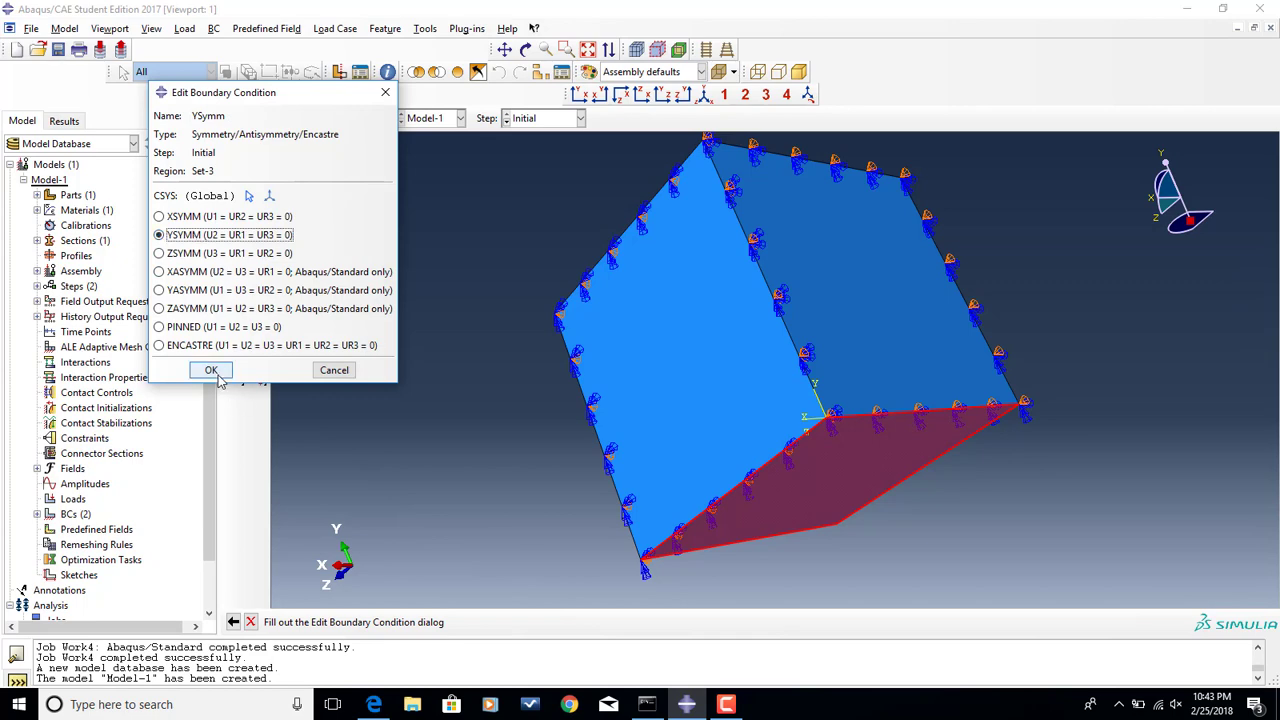
{"action": "left_click", "coordinate": [211, 370]}
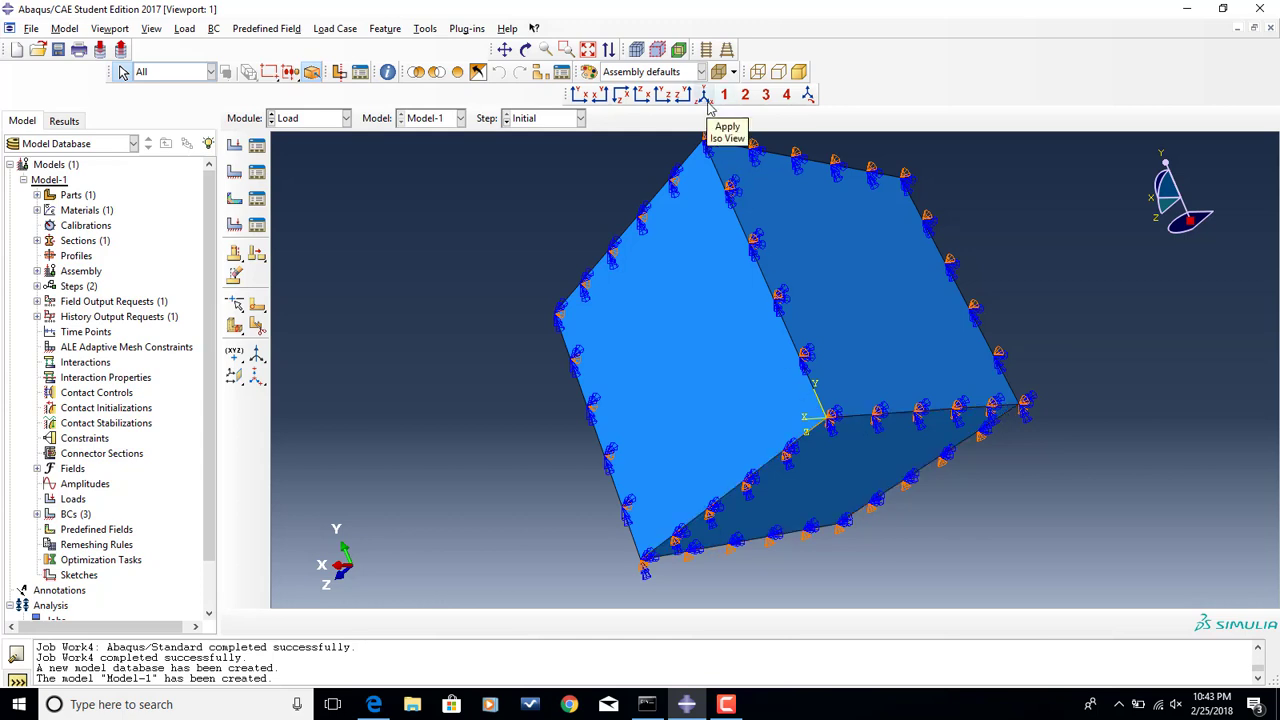
- Show the cube from the standard isometric viewpoint
{"action": "left_click", "coordinate": [706, 94]}
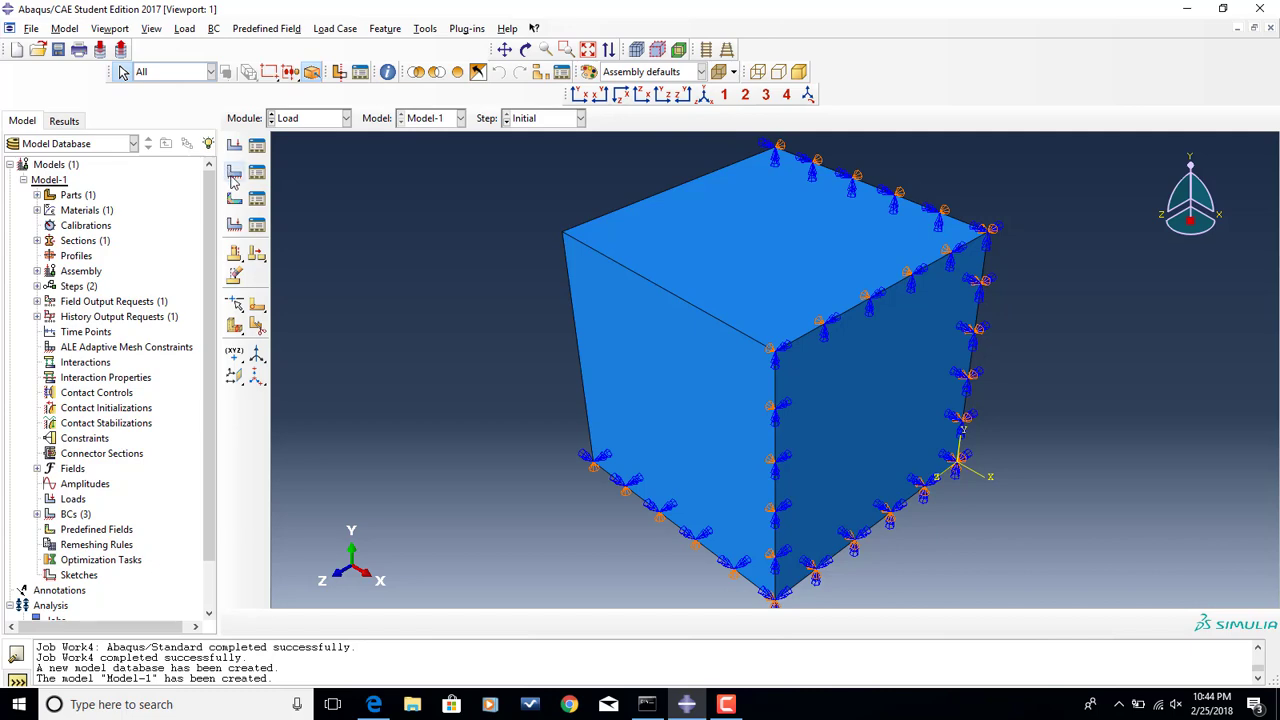
{"action": "mouse_move", "coordinate": [233, 173]}
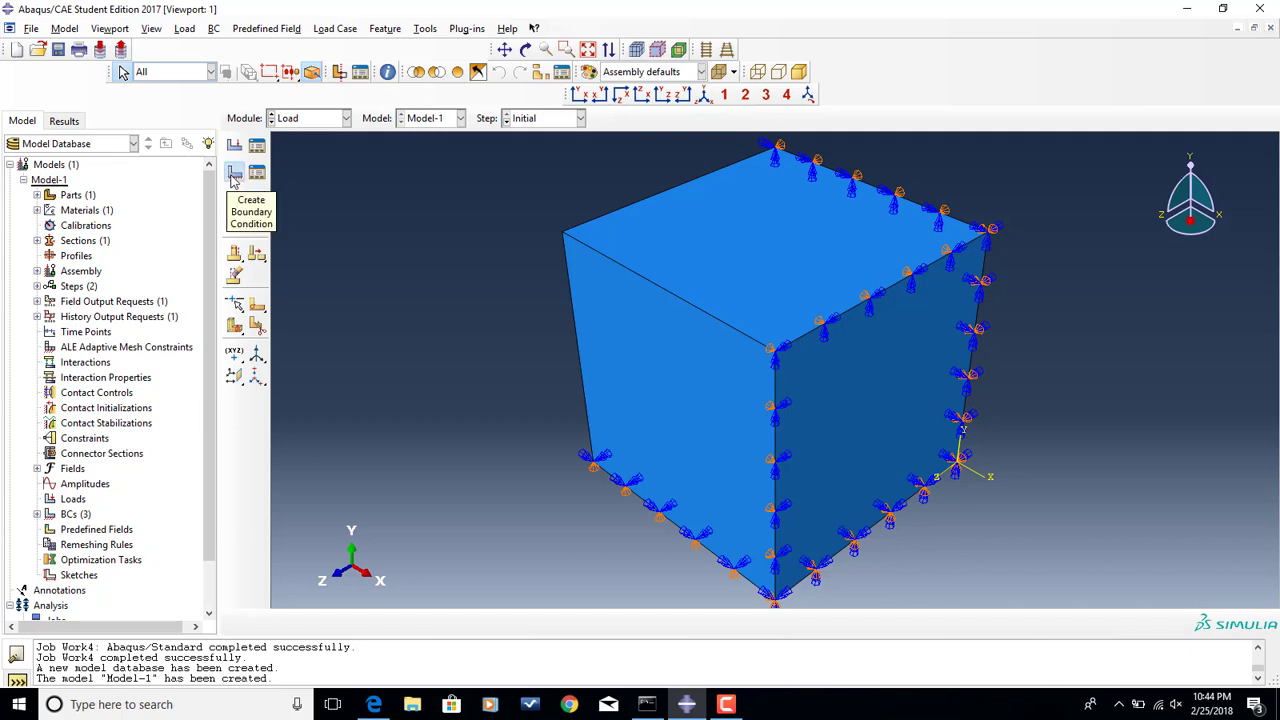
- Start a Temperature-type boundary condition named Temp in the Initial step
{"action": "left_click", "coordinate": [234, 172]}
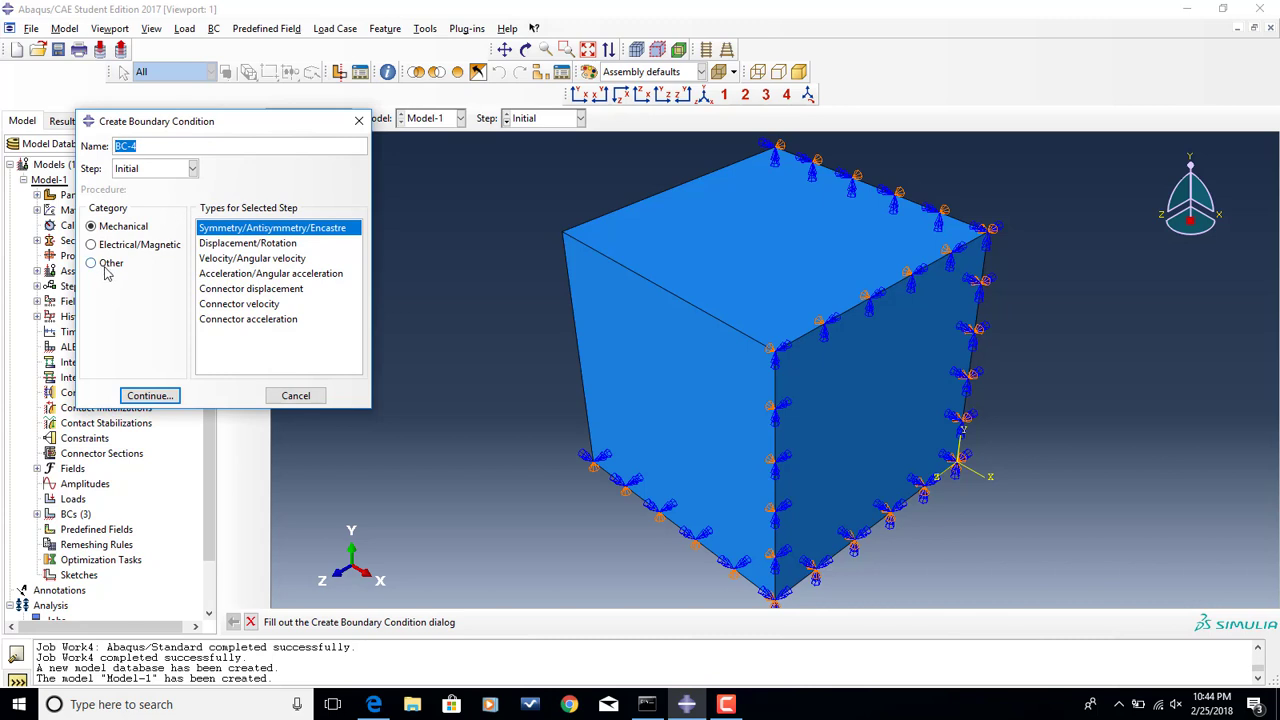
{"action": "left_click", "coordinate": [91, 262]}
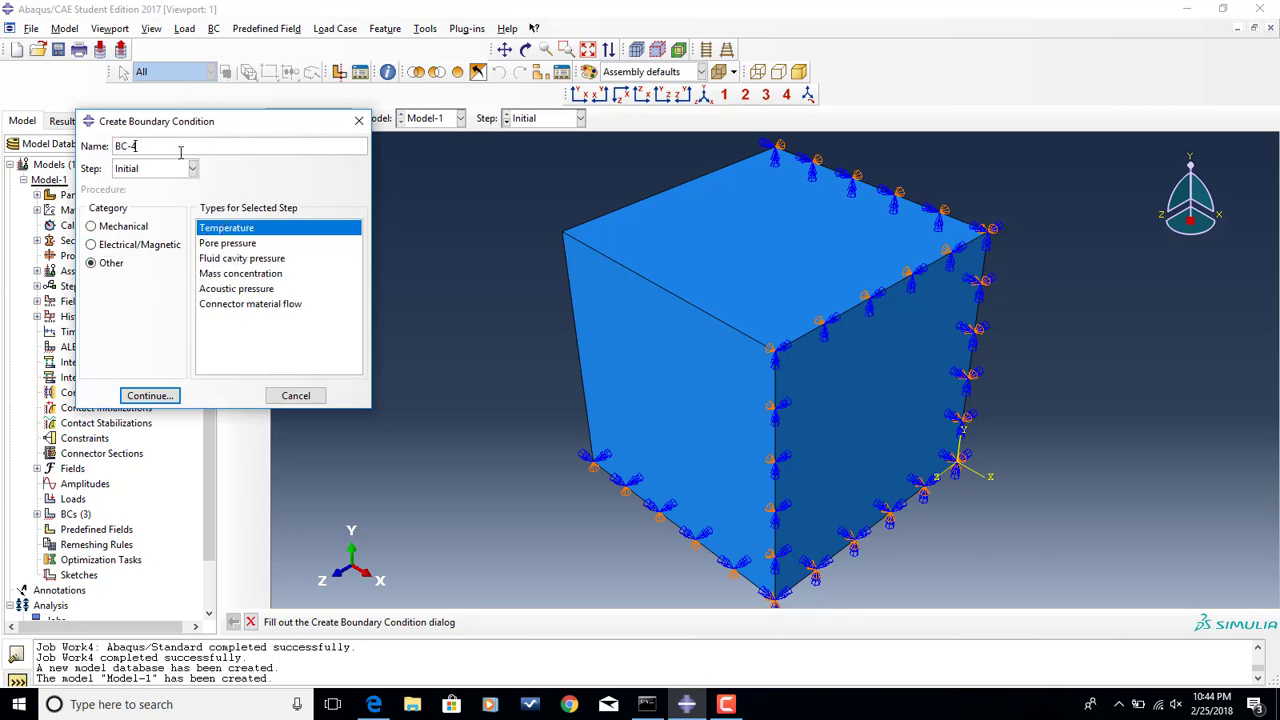
{"action": "triple_click", "coordinate": [130, 146]}
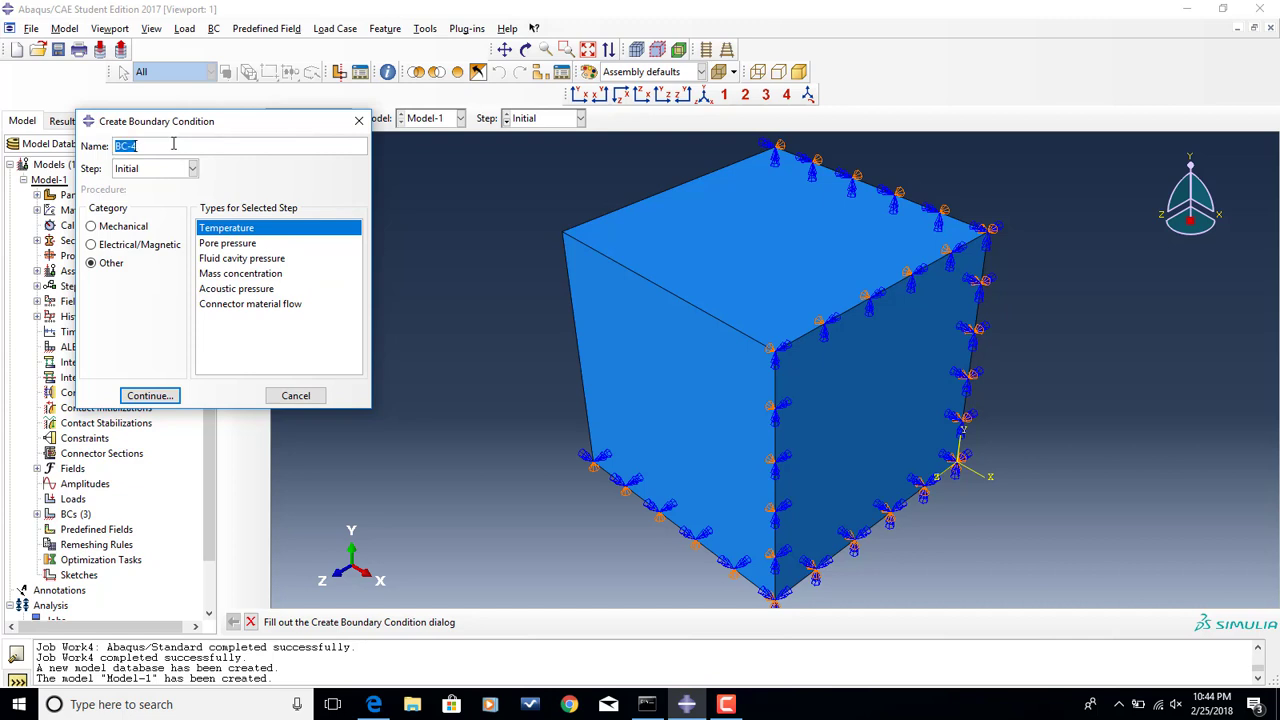
{"action": "type", "text": "Temp"}
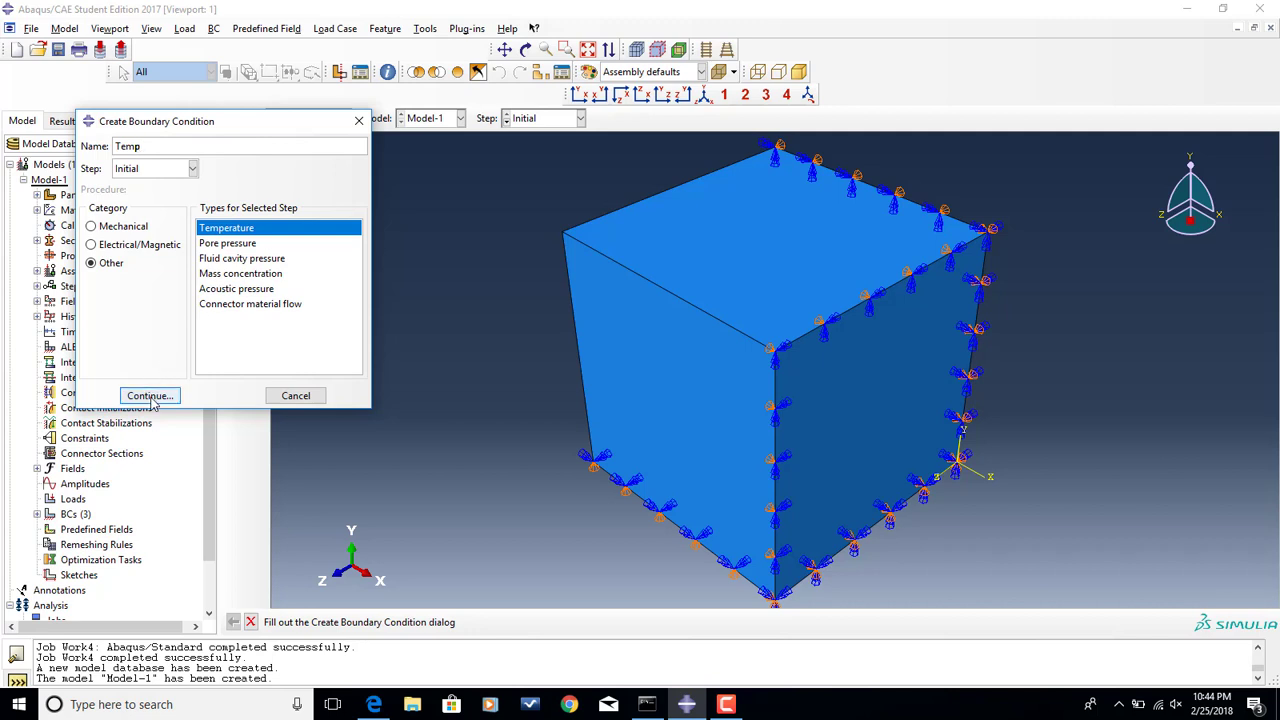
{"action": "left_click", "coordinate": [149, 395]}
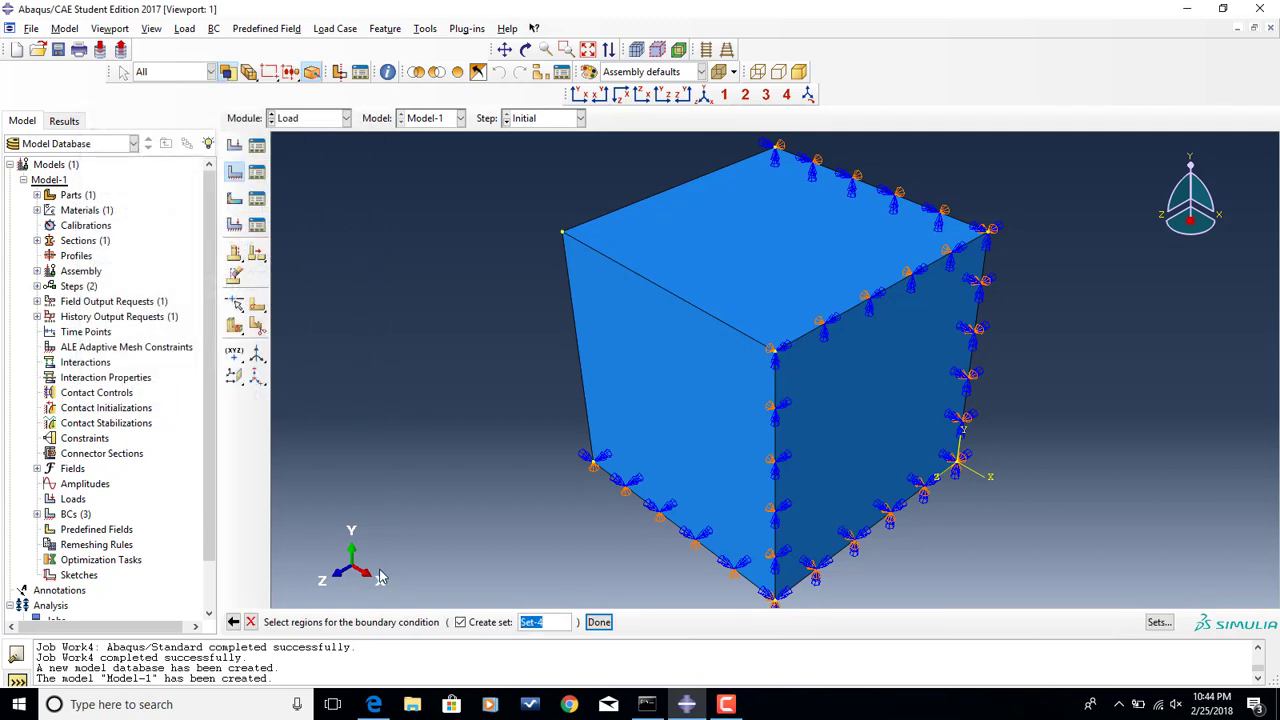
{"action": "mouse_move", "coordinate": [397, 638]}
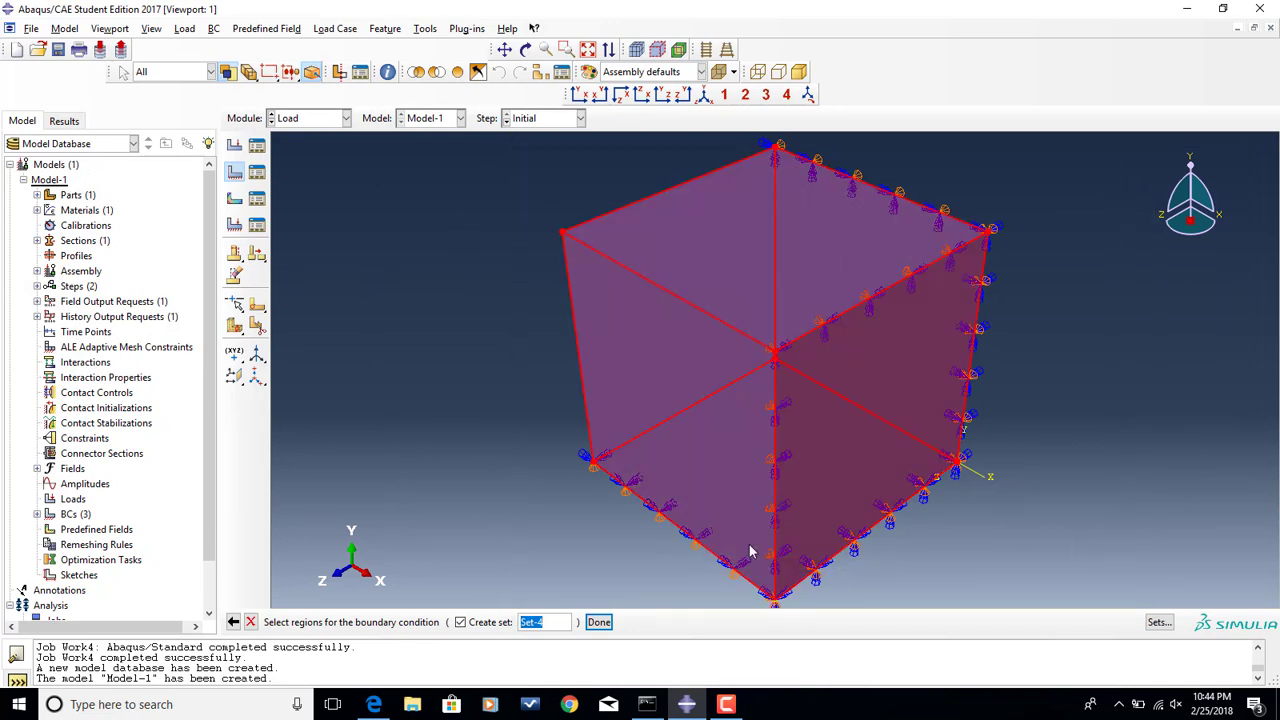
- Apply Temp with magnitude 0 to the whole cube
{"action": "left_click", "coordinate": [598, 622]}
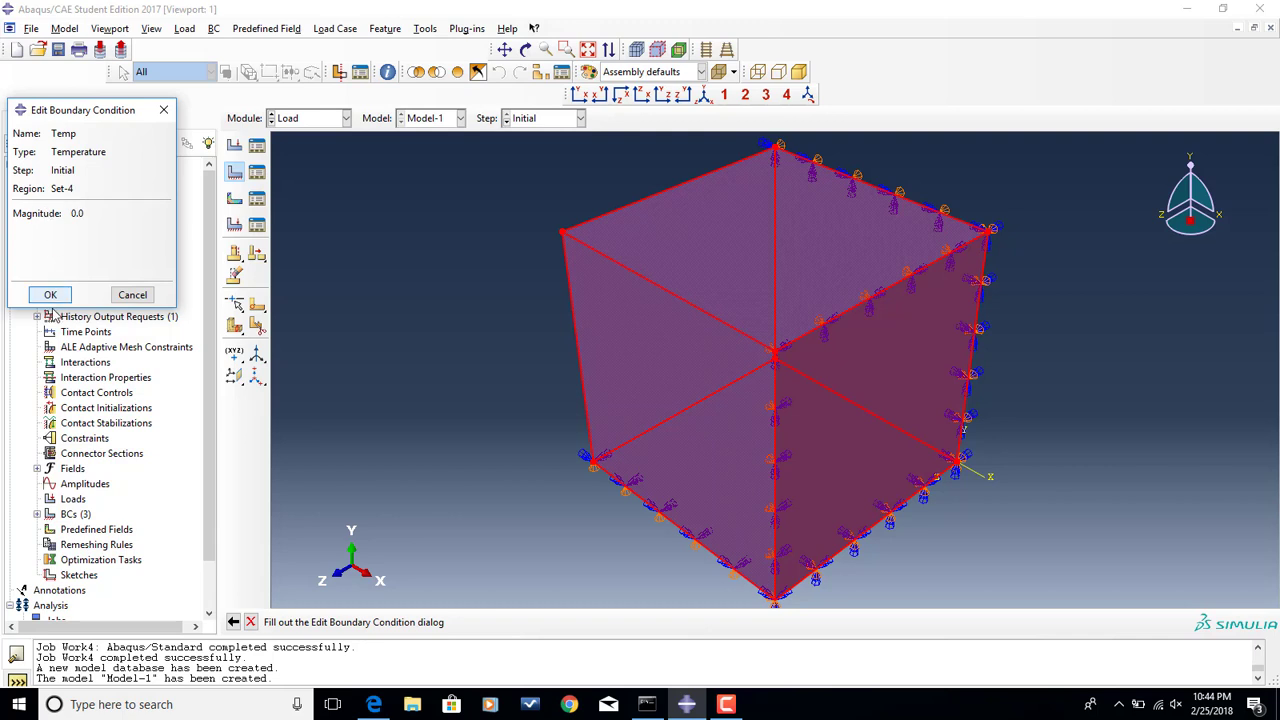
{"action": "left_click", "coordinate": [50, 294]}
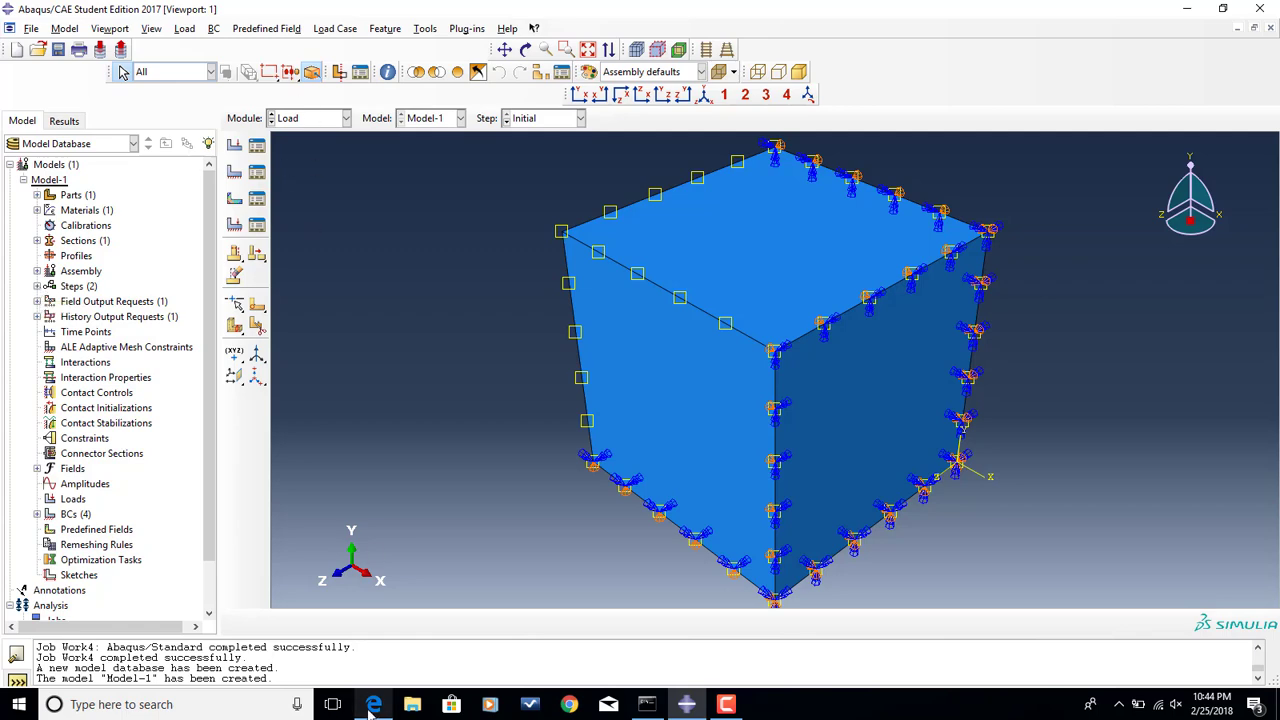
- Edit Temp in the Temperature step to a uniform magnitude of 100
{"action": "left_click", "coordinate": [373, 704]}
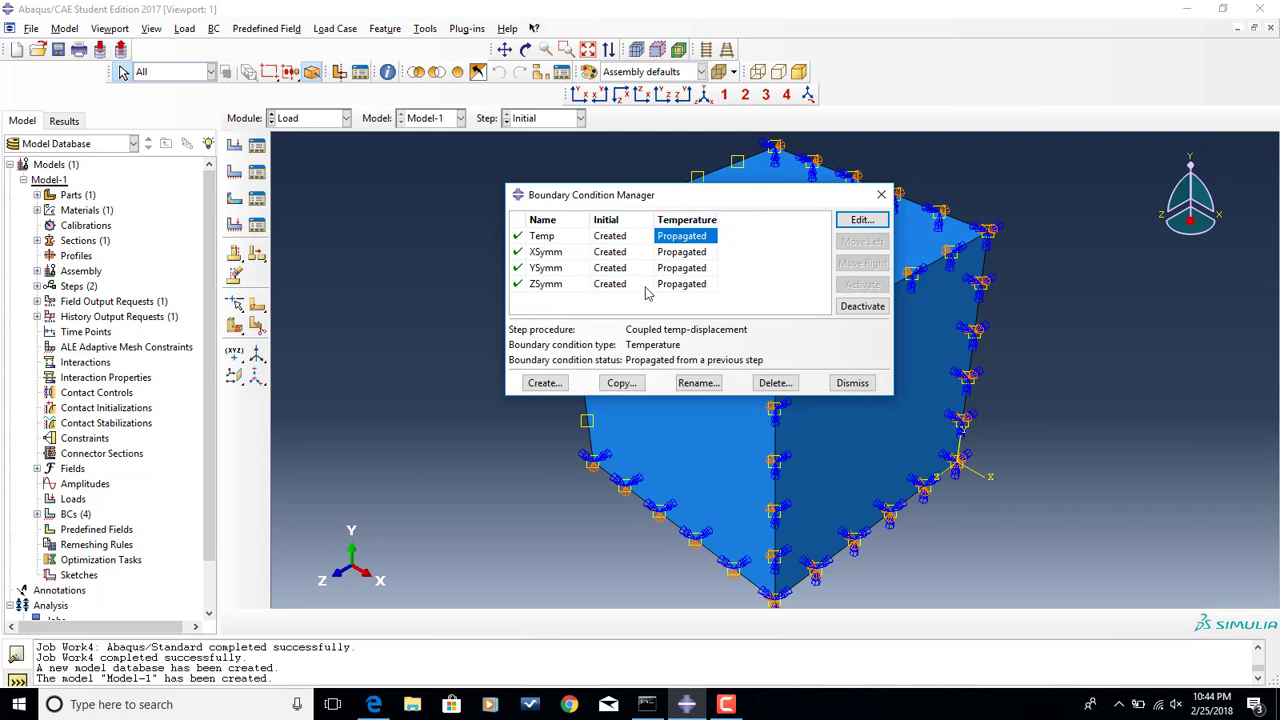
{"action": "mouse_move", "coordinate": [547, 250]}
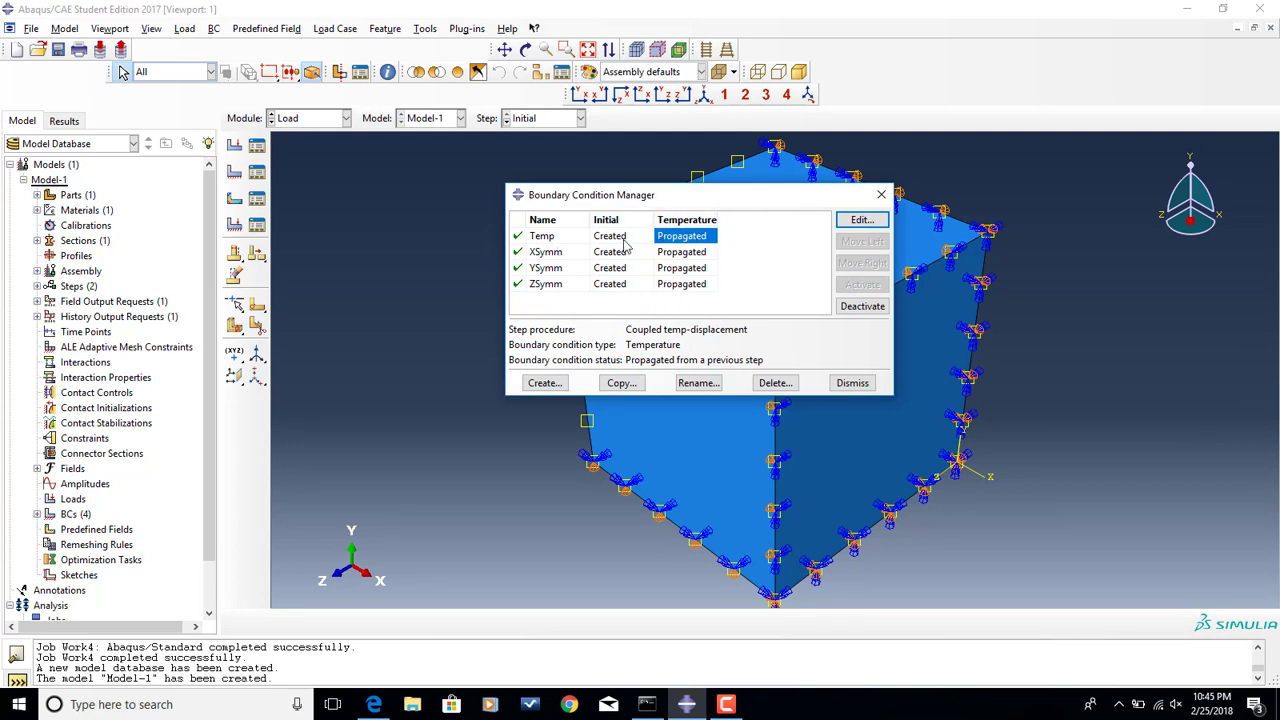
{"action": "mouse_move", "coordinate": [688, 235]}
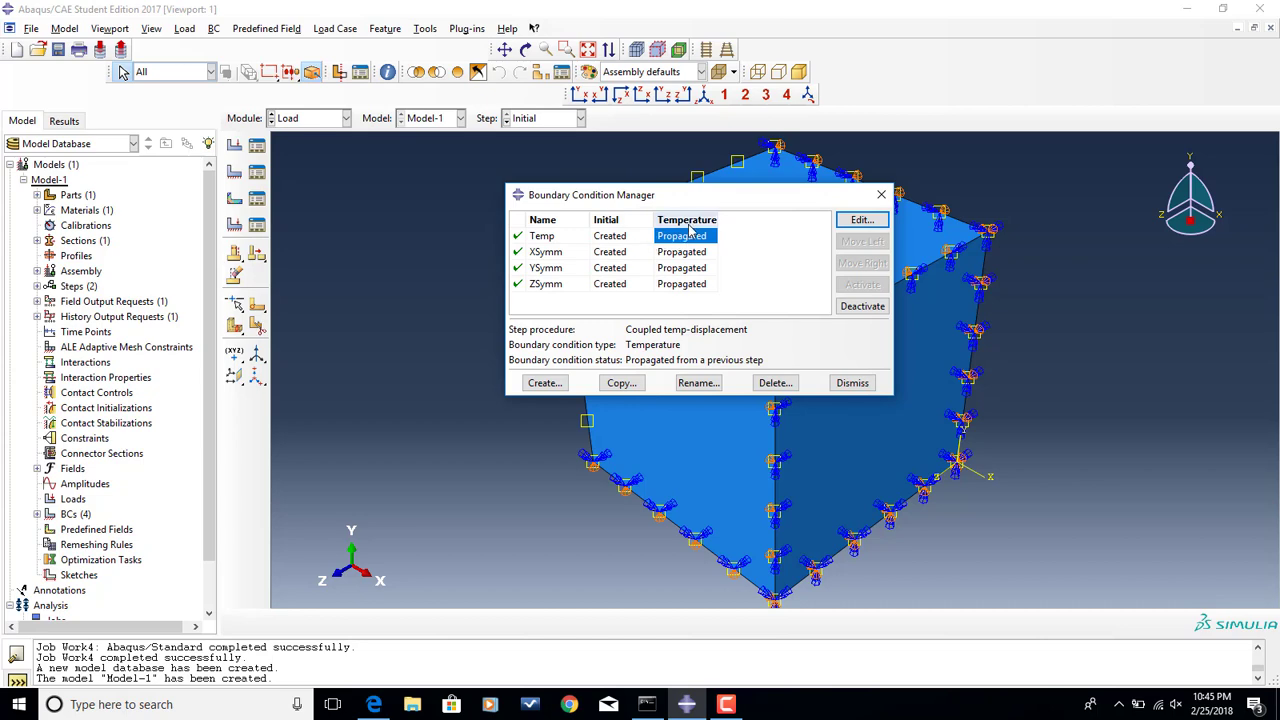
{"action": "mouse_move", "coordinate": [820, 232]}
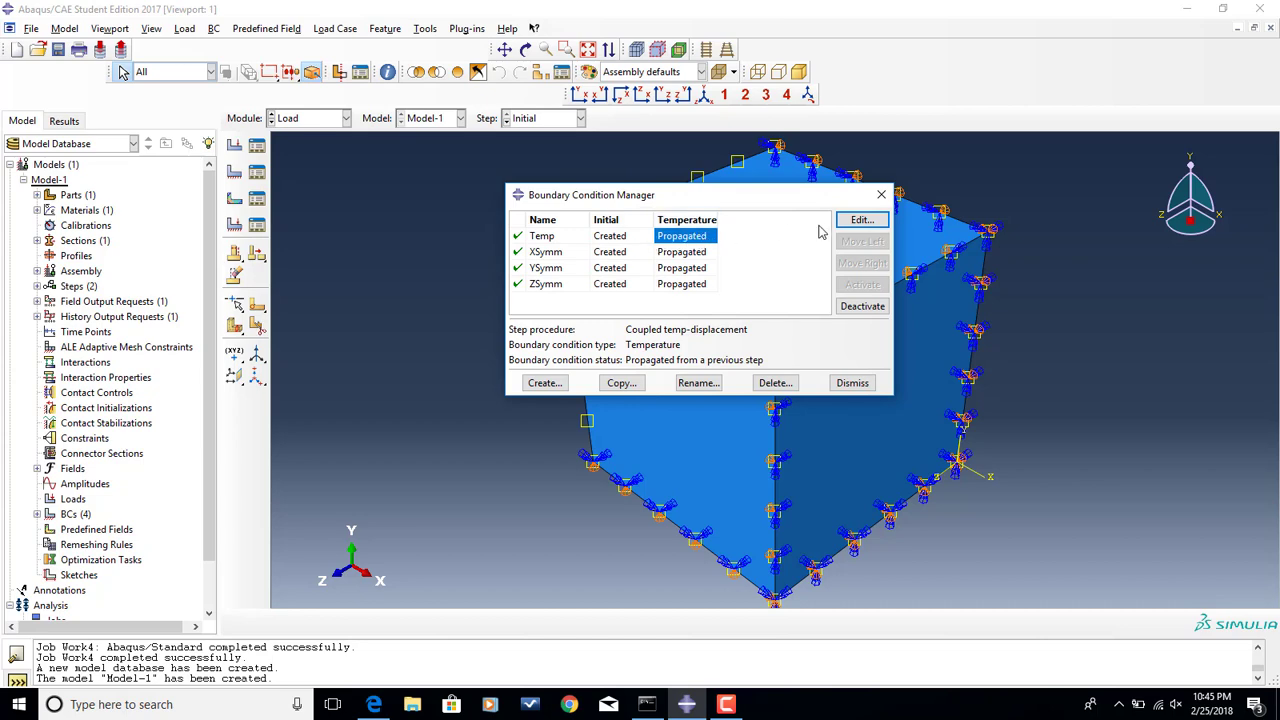
{"action": "left_click", "coordinate": [861, 219]}
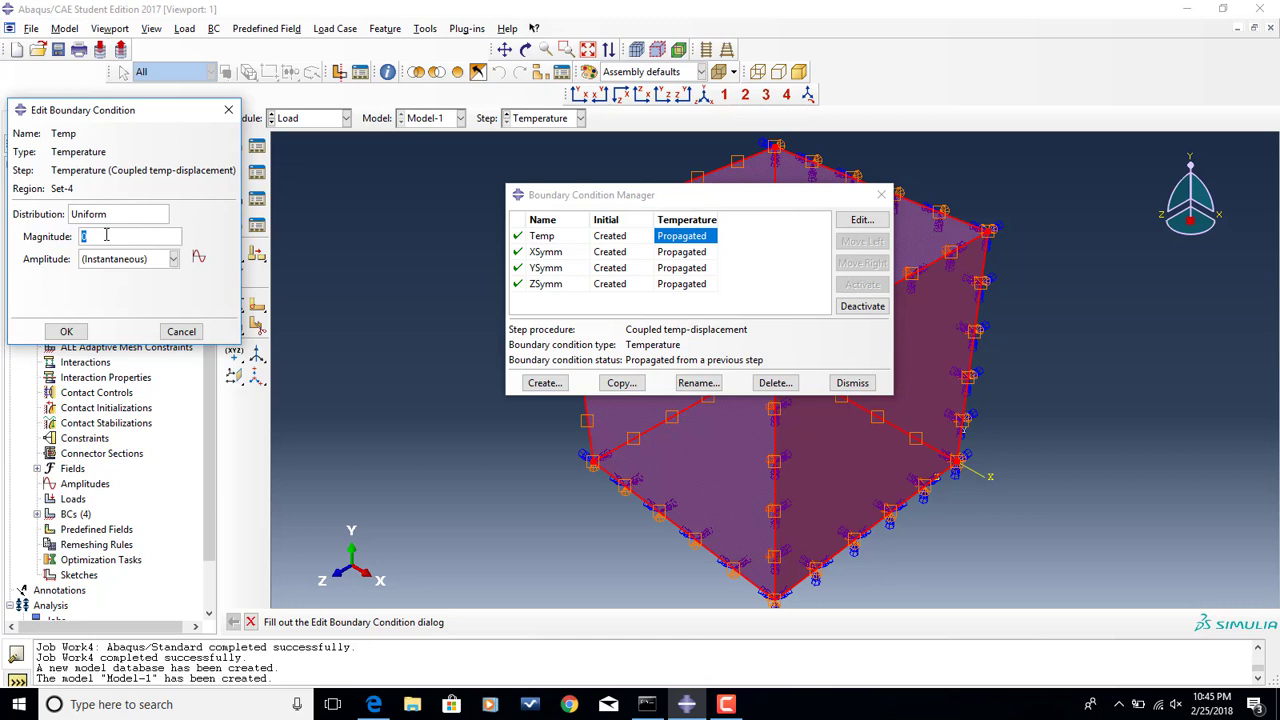
{"action": "type", "text": "100"}
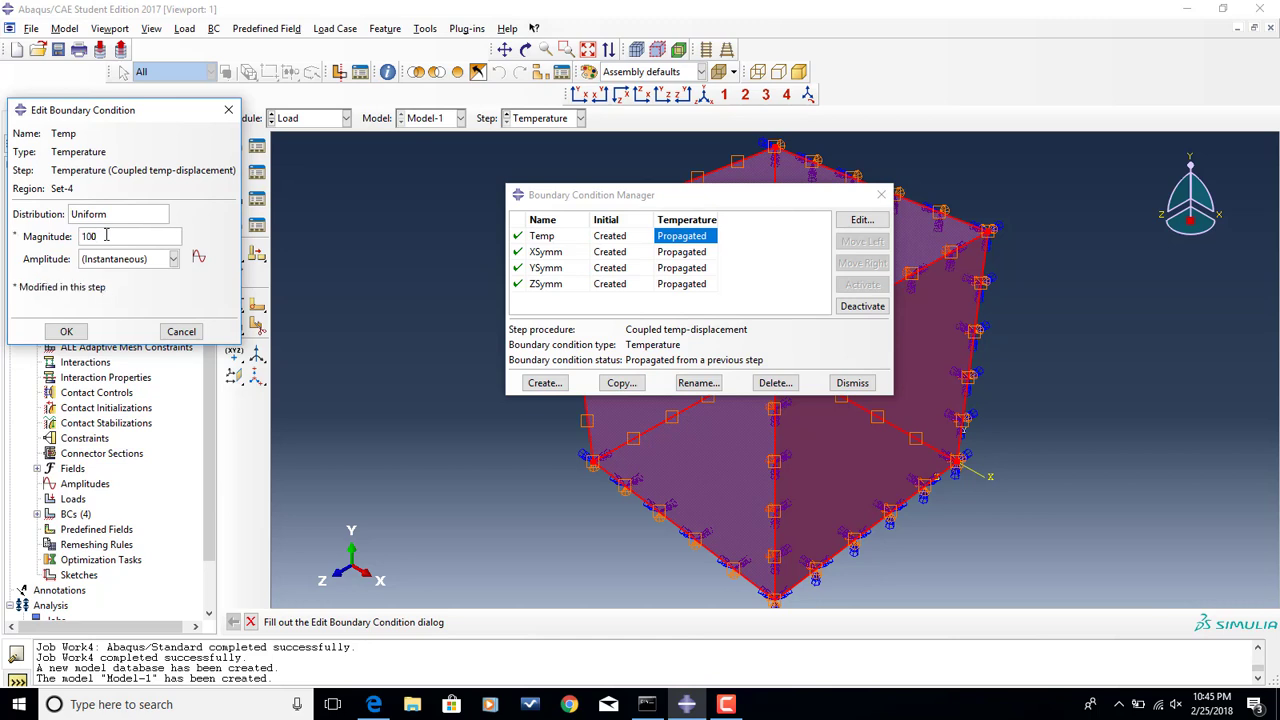
{"action": "mouse_move", "coordinate": [175, 259]}
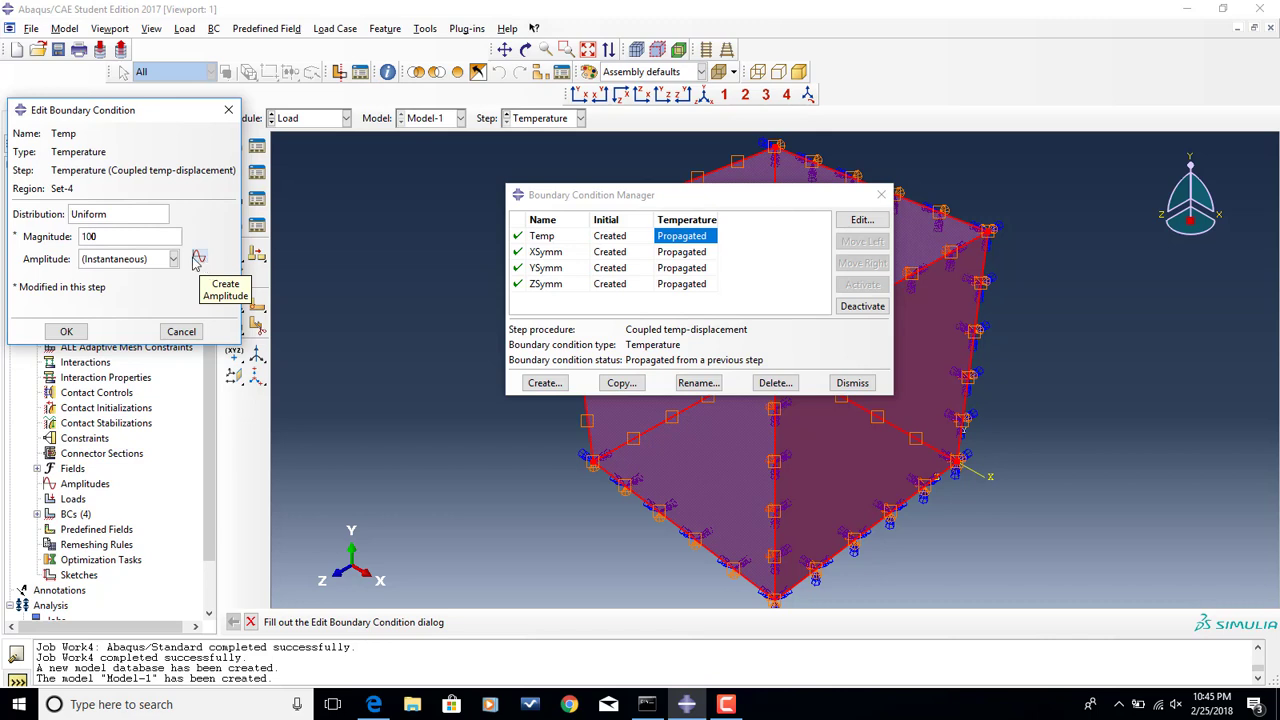
{"action": "left_click", "coordinate": [66, 331]}
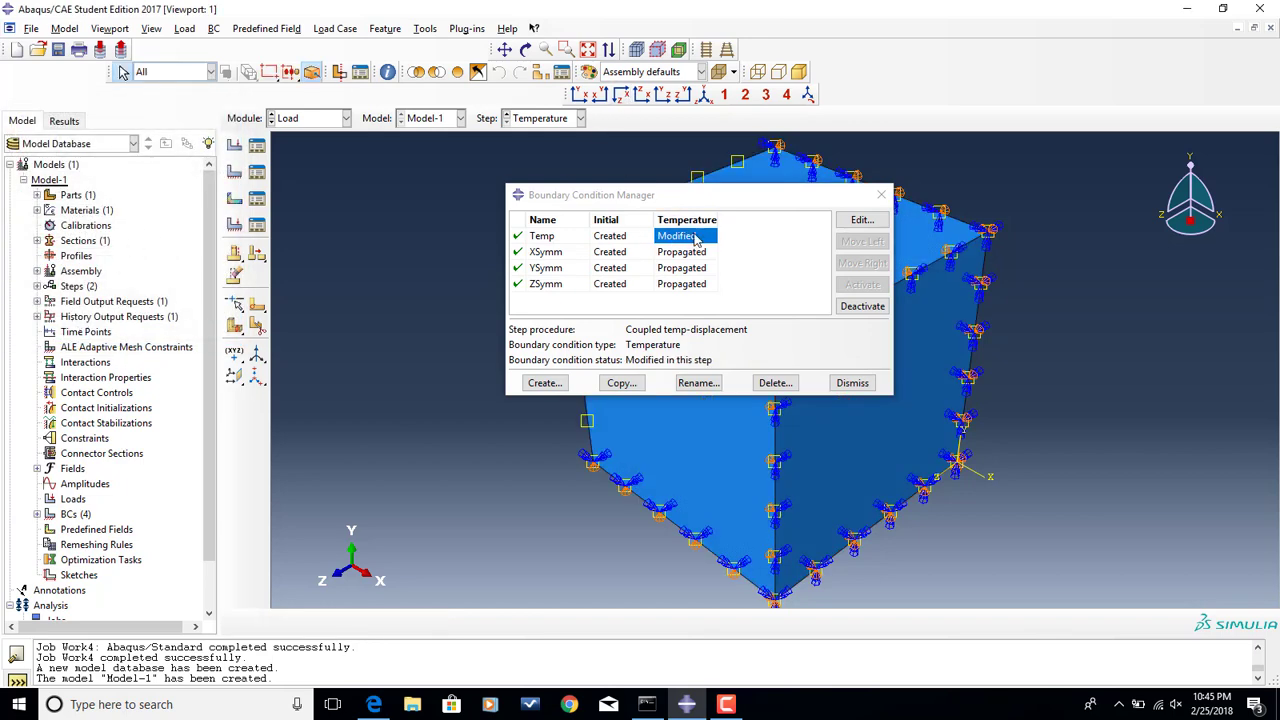
{"action": "mouse_move", "coordinate": [725, 240]}
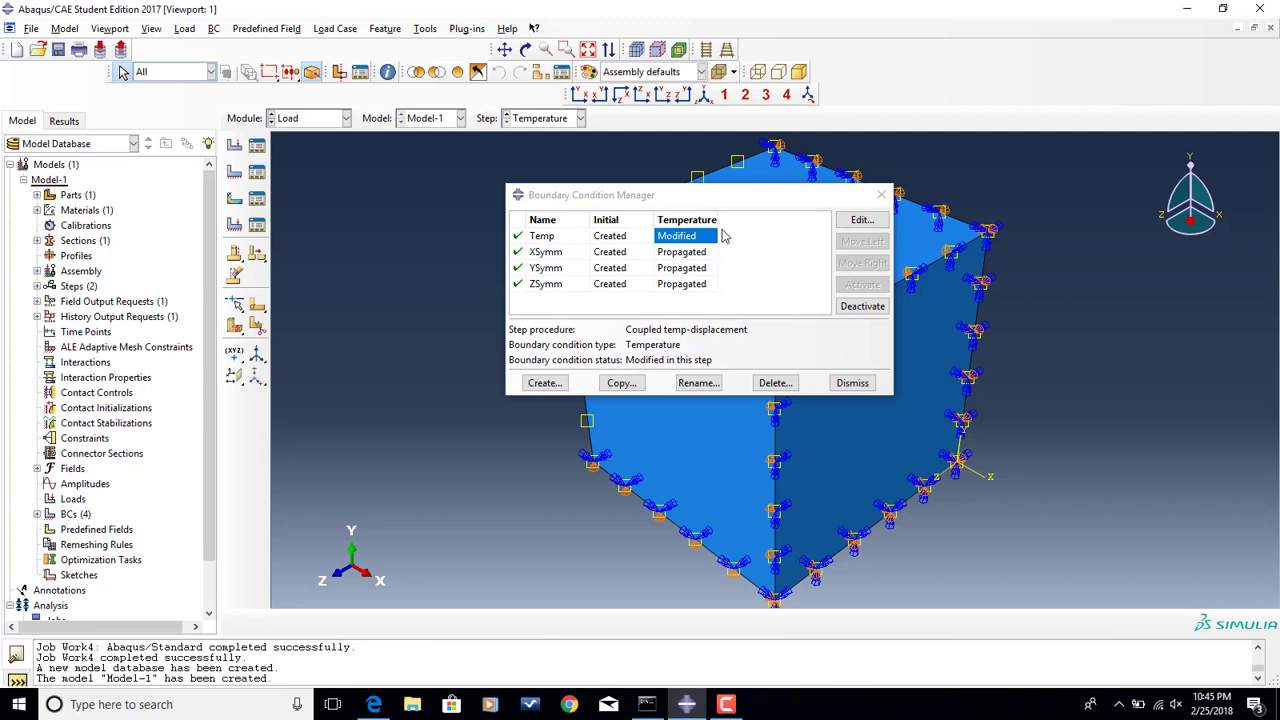
{"action": "mouse_move", "coordinate": [704, 330]}
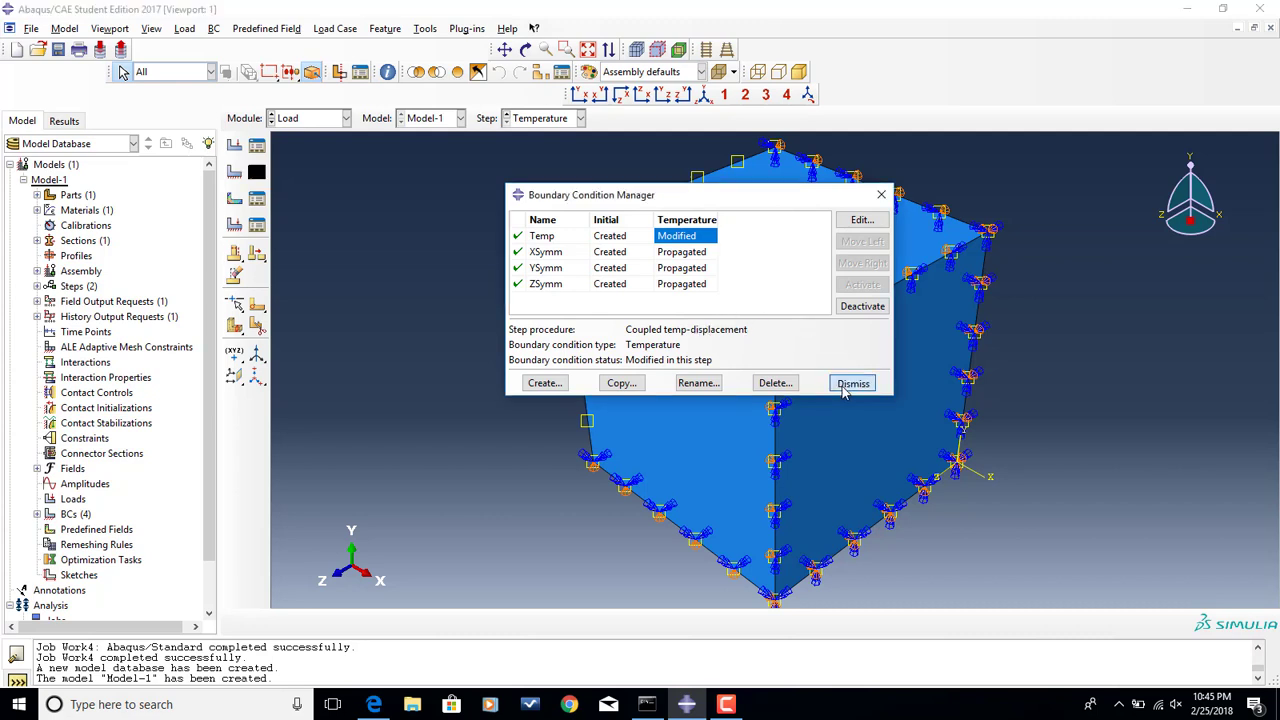
- Close the BC Manager, enter the Mesh module and dismiss the dependent-instance error
{"action": "left_click", "coordinate": [852, 383]}
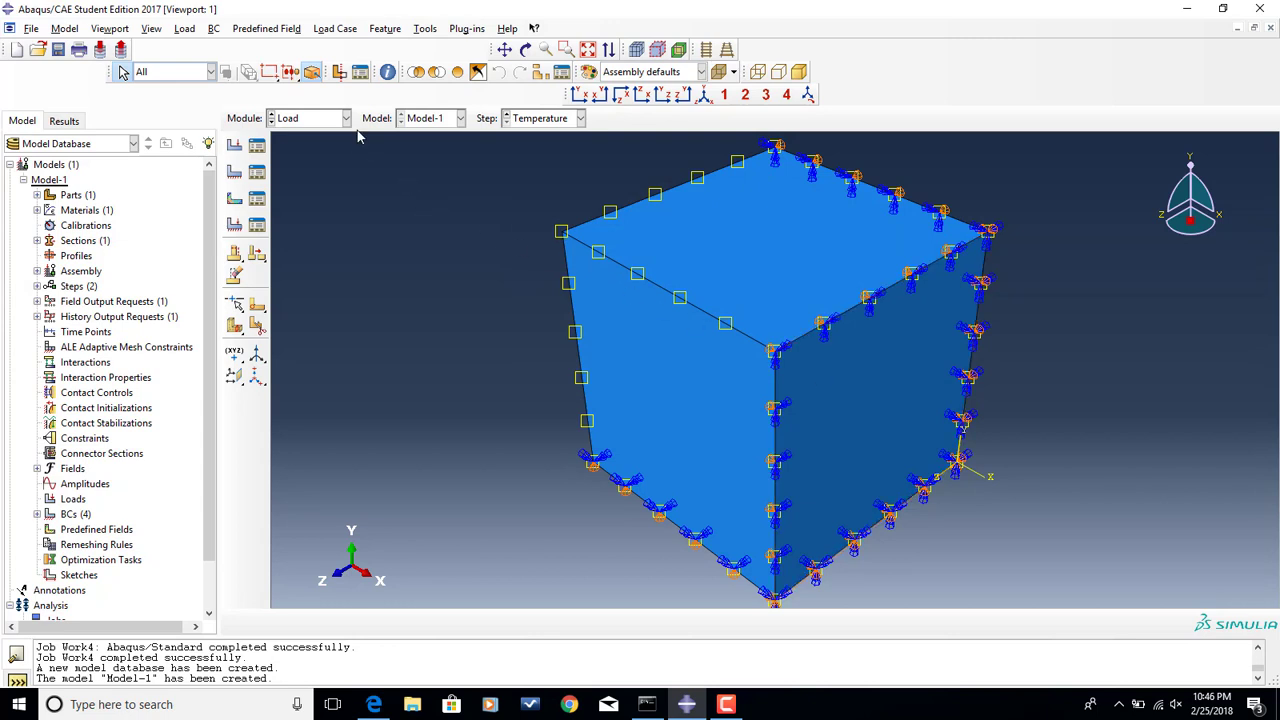
{"action": "left_click", "coordinate": [345, 118]}
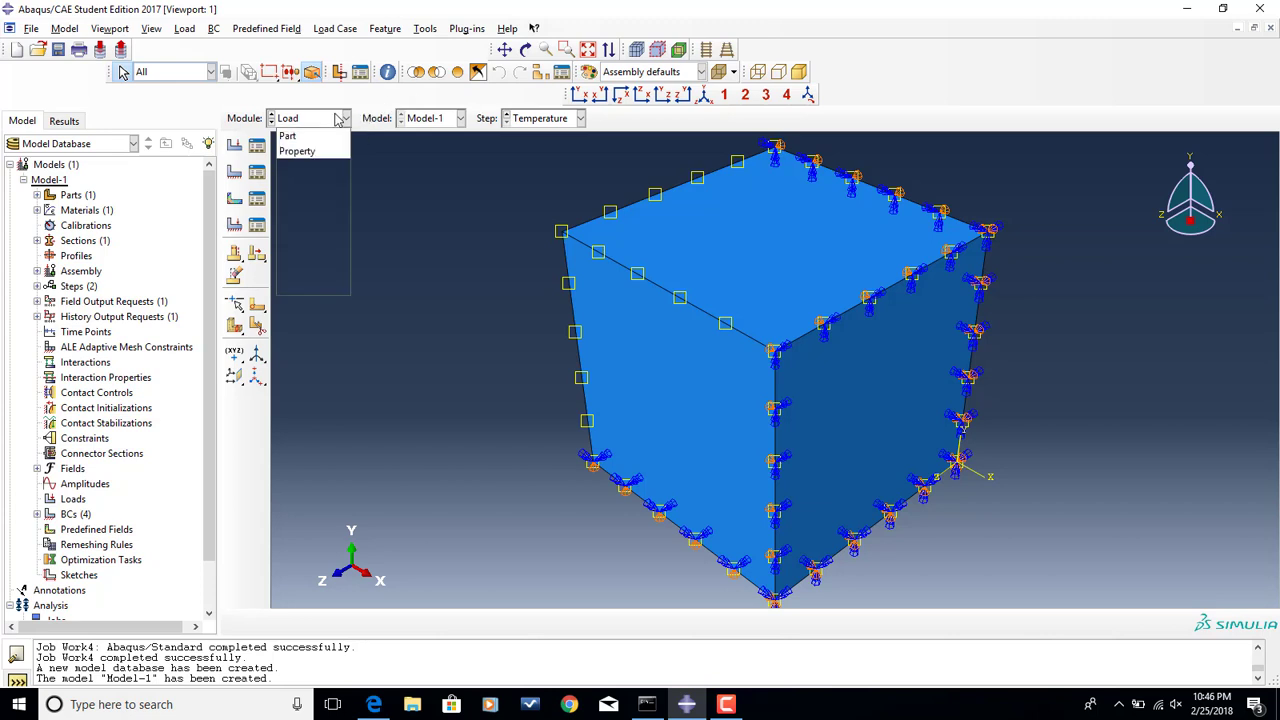
{"action": "left_click", "coordinate": [341, 118]}
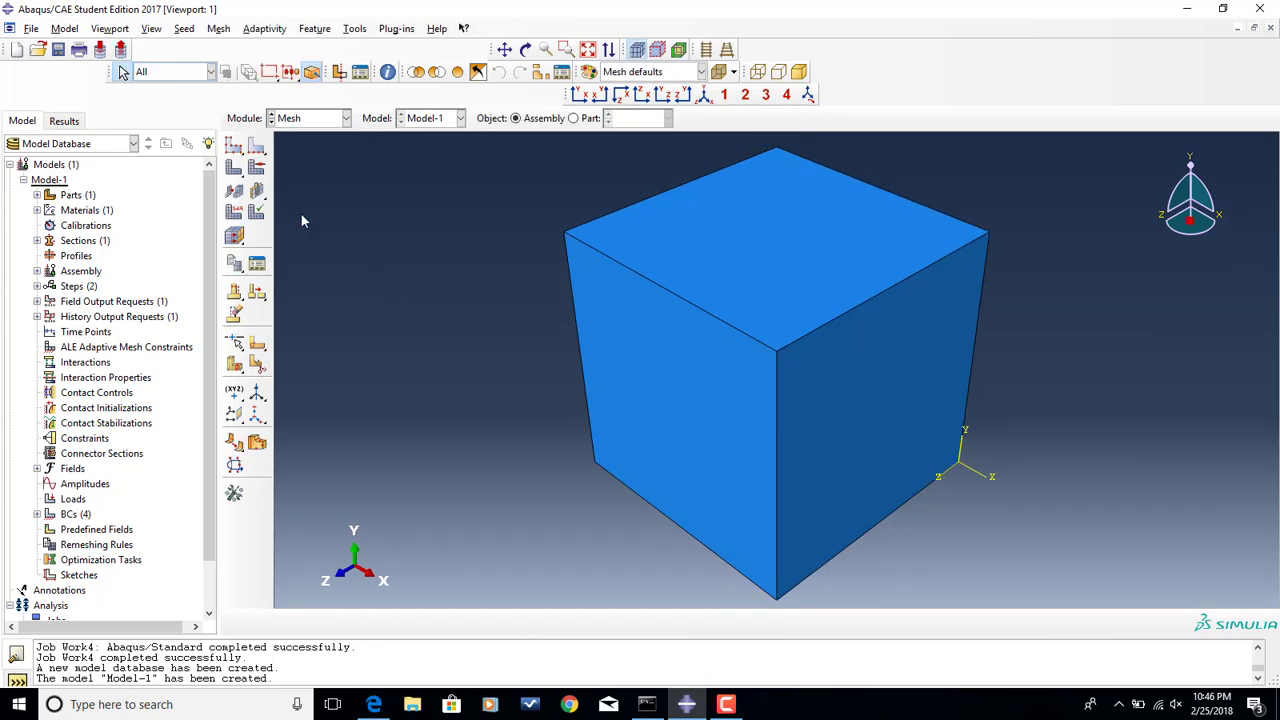
{"action": "mouse_move", "coordinate": [235, 213]}
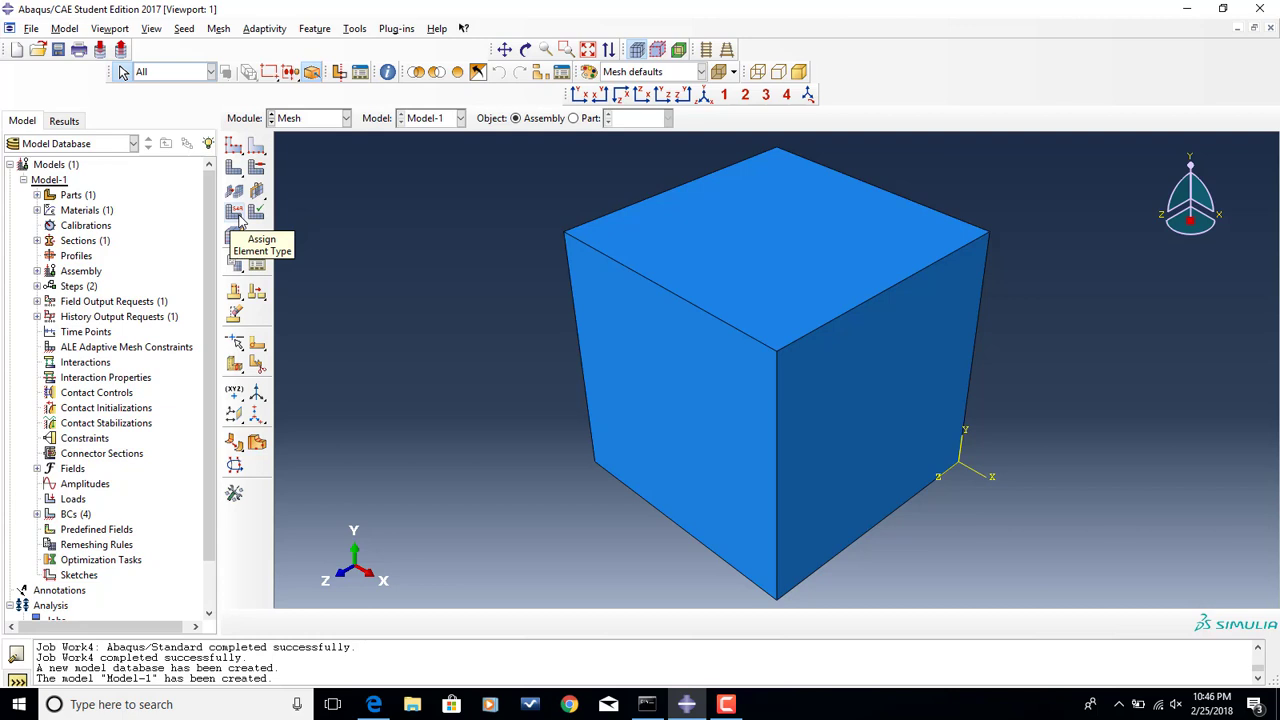
{"action": "left_click", "coordinate": [234, 210]}
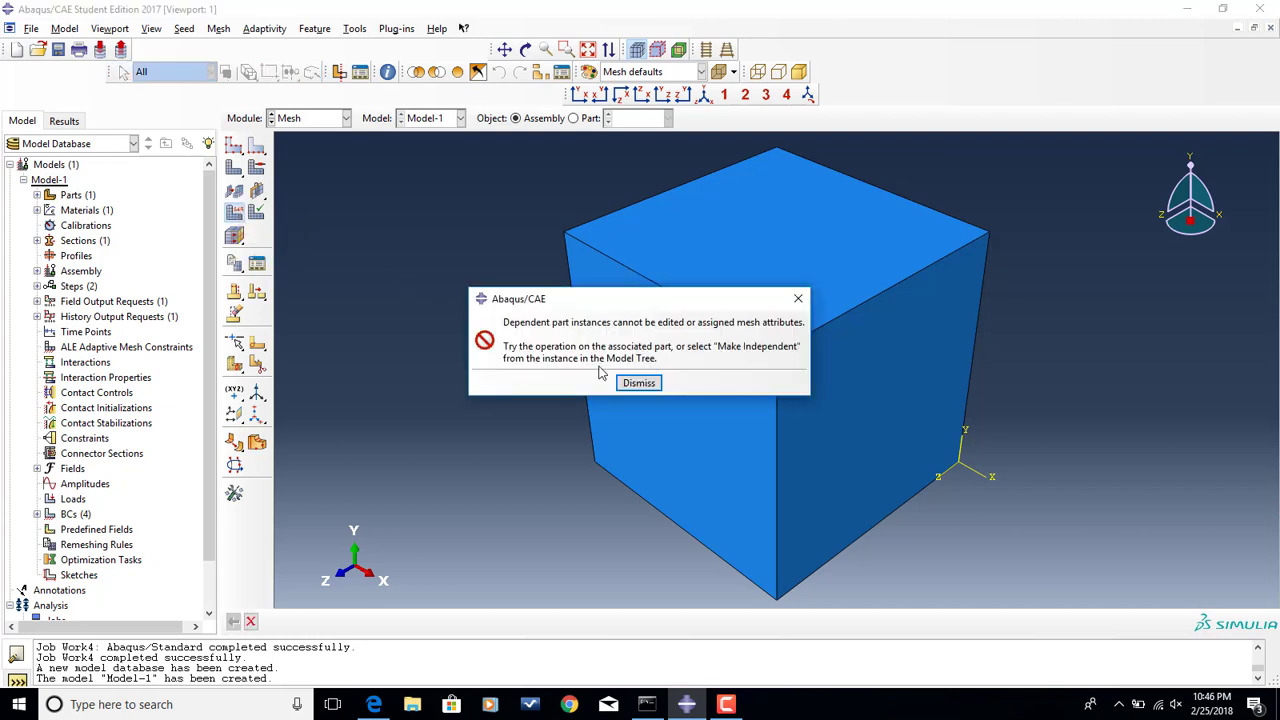
{"action": "left_click", "coordinate": [638, 382]}
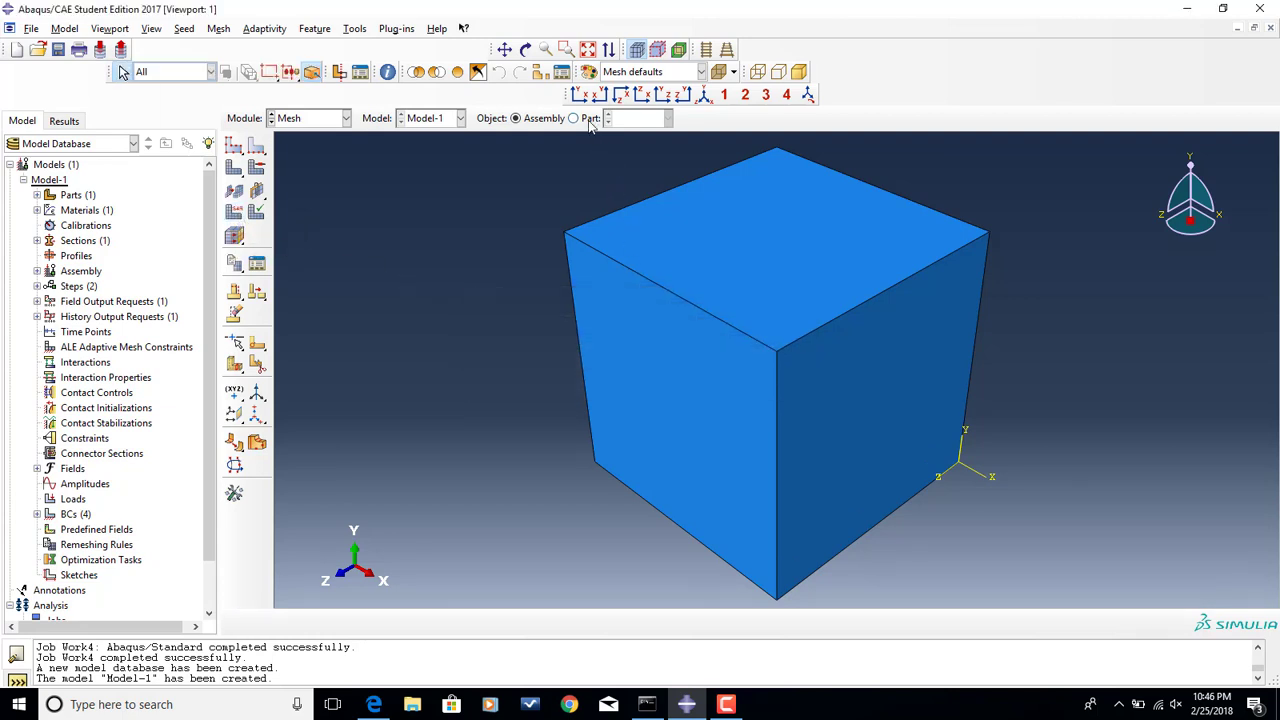
- Switch to Part: Cube and begin assigning its element type
{"action": "left_click", "coordinate": [574, 118]}
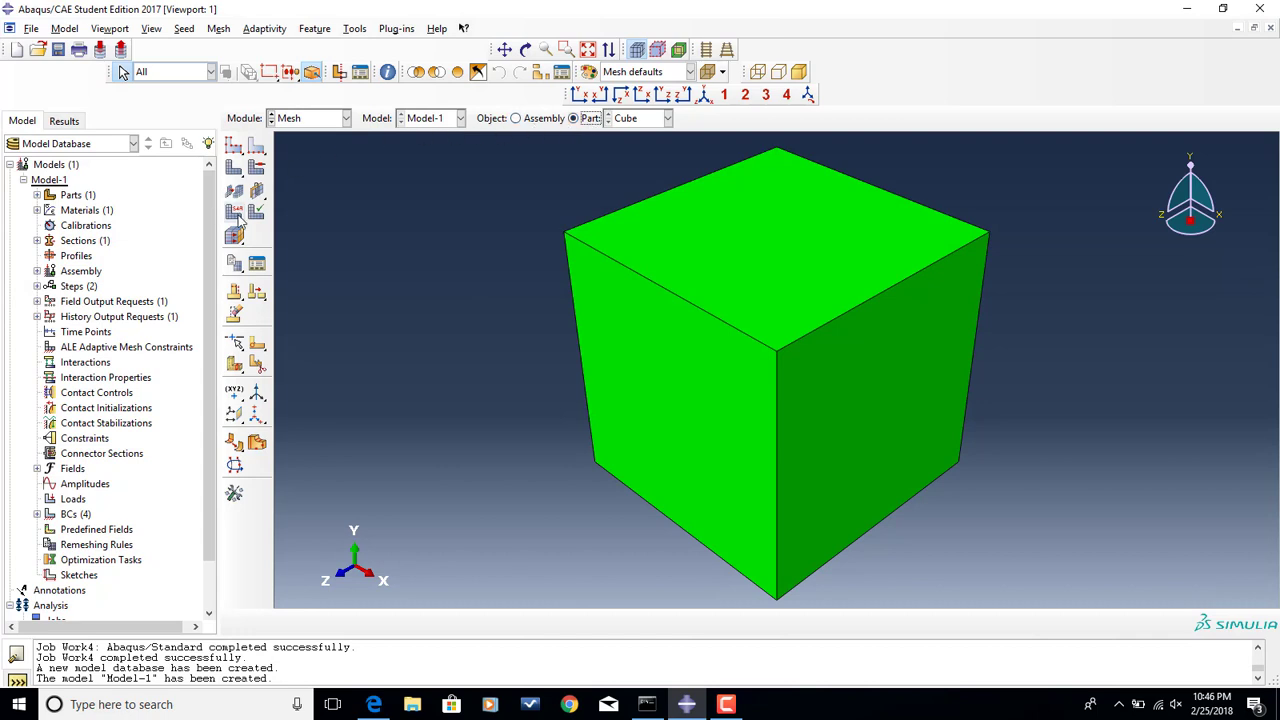
{"action": "left_click", "coordinate": [256, 211]}
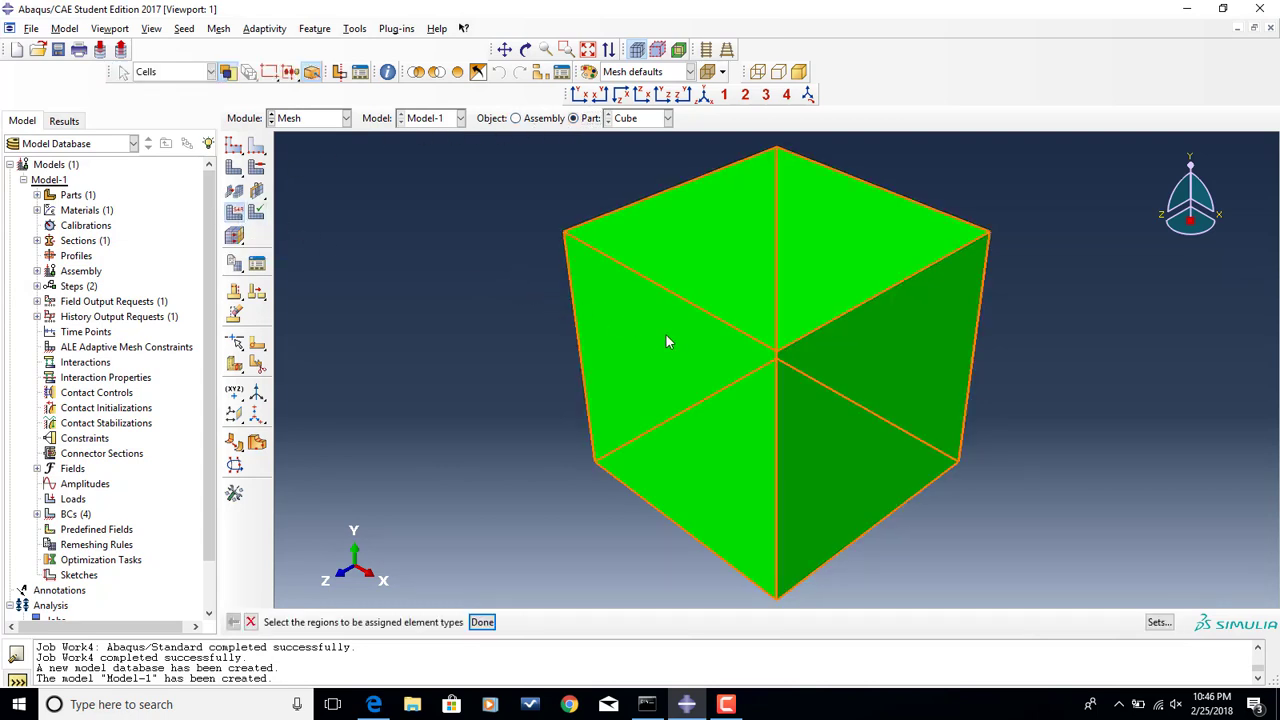
- Assign coupled temperature-displacement C3D8T elements to the whole Cube
{"action": "left_click", "coordinate": [482, 622]}
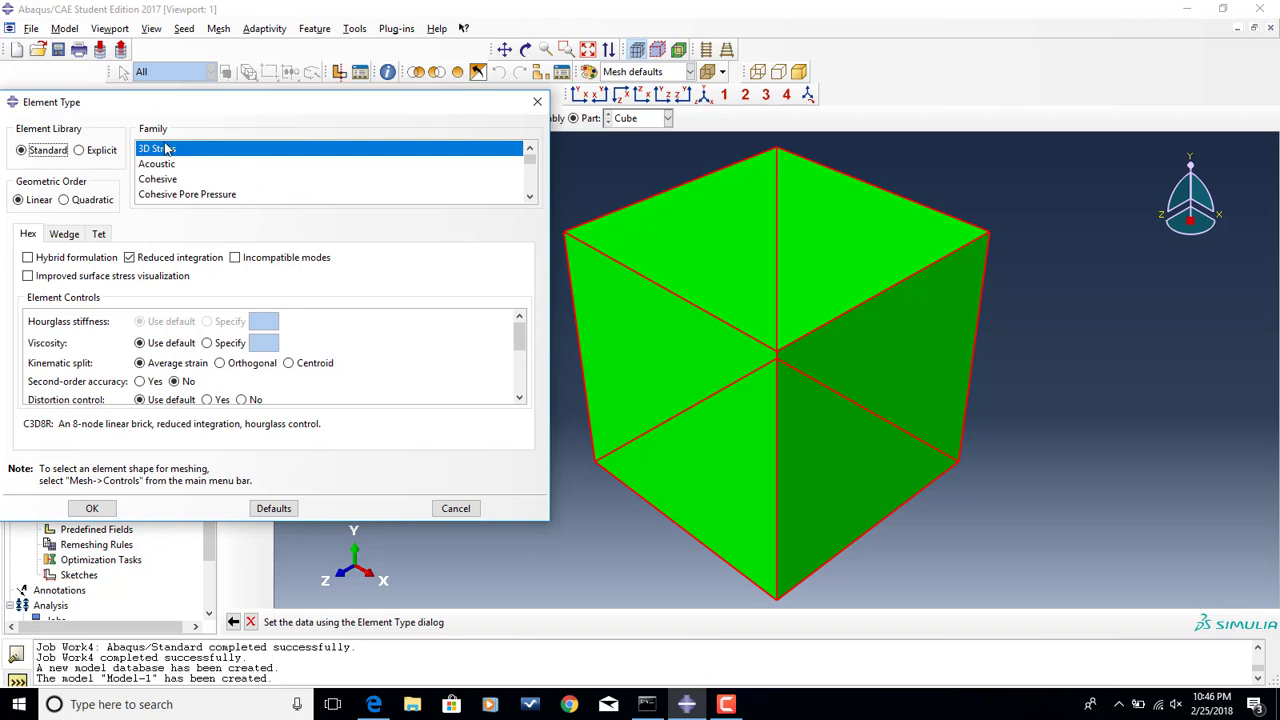
{"action": "scroll", "scroll_direction": "down", "scroll_amount": 3}
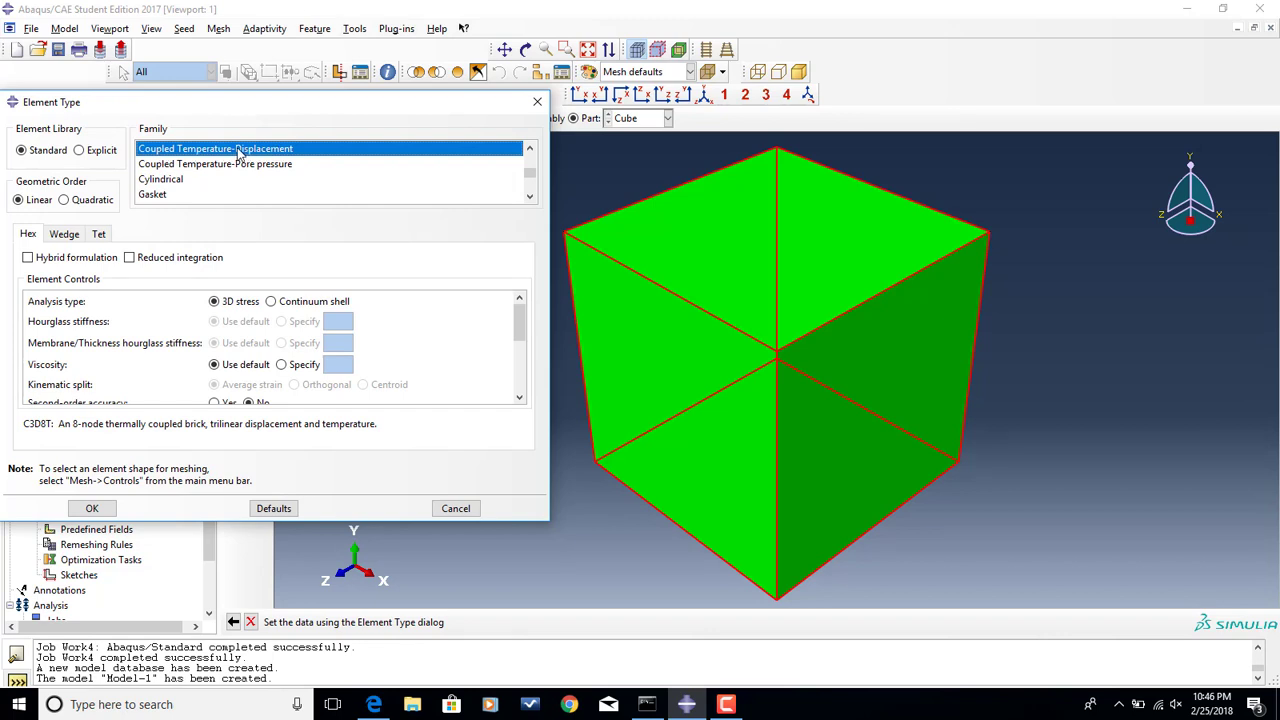
{"action": "mouse_move", "coordinate": [237, 155]}
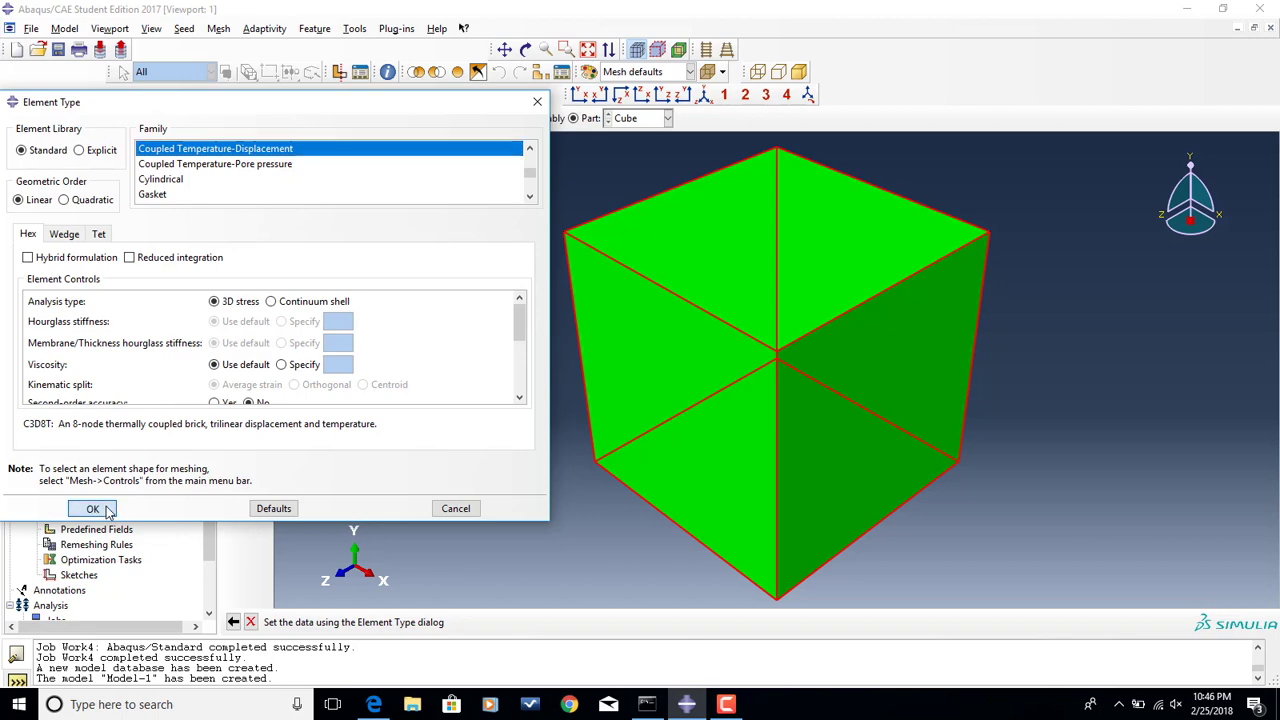
{"action": "left_click", "coordinate": [92, 508]}
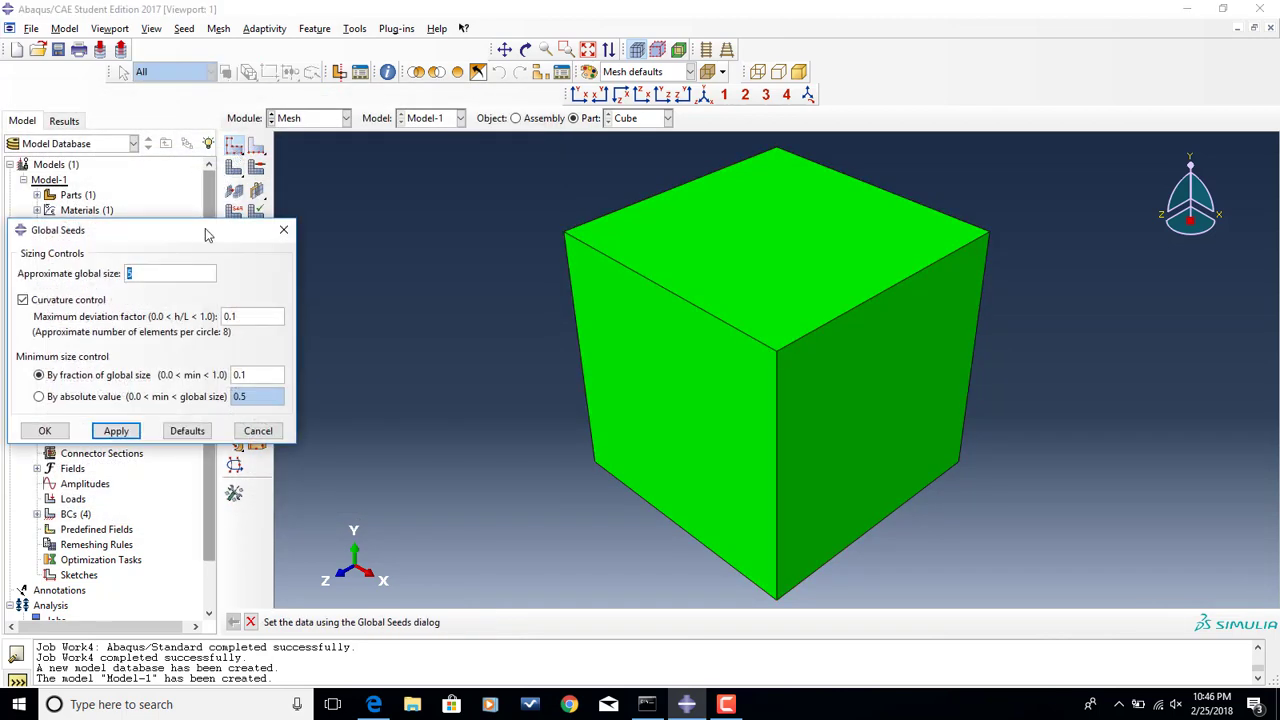
- Seed the Cube with approximate global size 5, then coarsen to 8 and accept
{"action": "left_click", "coordinate": [115, 430]}
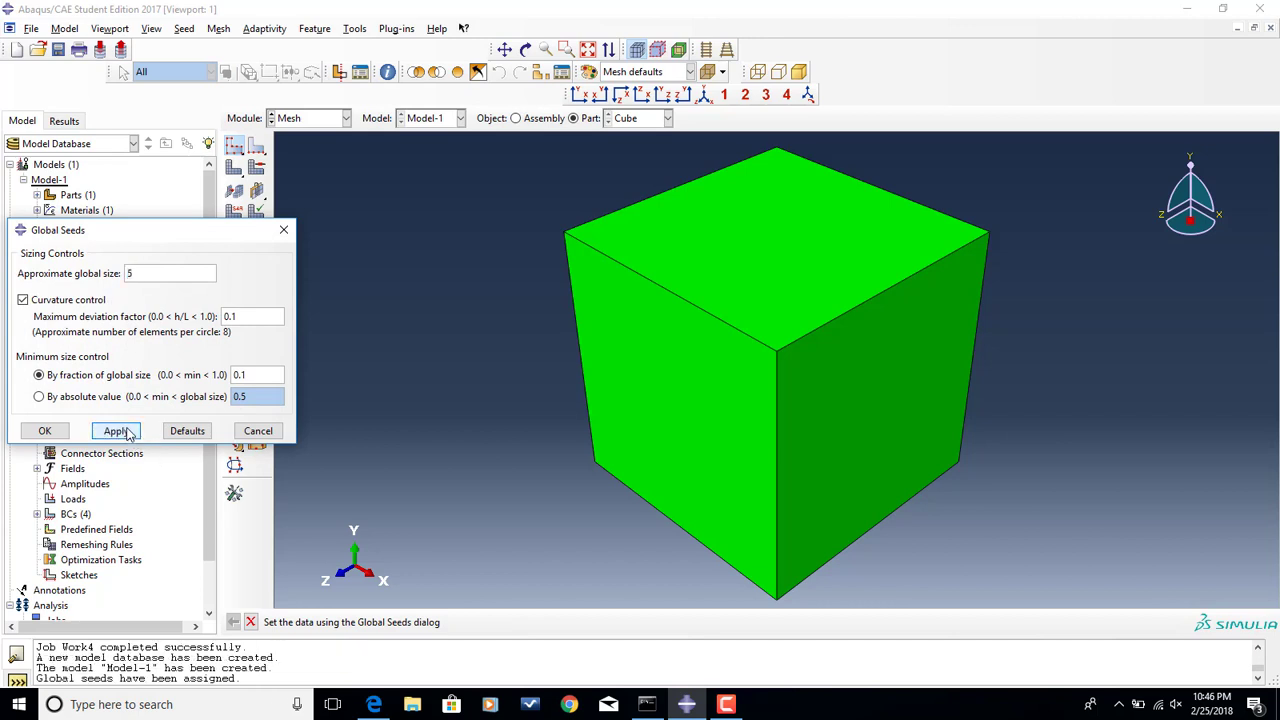
{"action": "left_click", "coordinate": [115, 431]}
{"action": "type", "text": "8"}
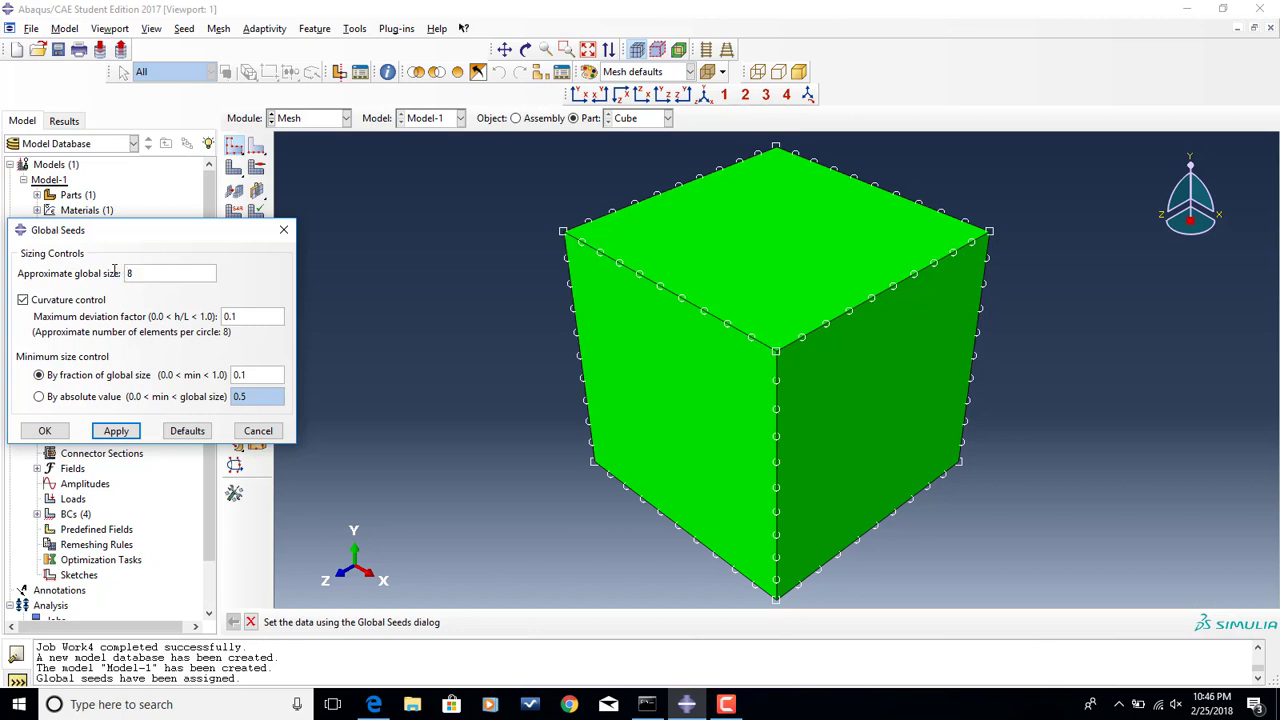
{"action": "left_click", "coordinate": [115, 430]}
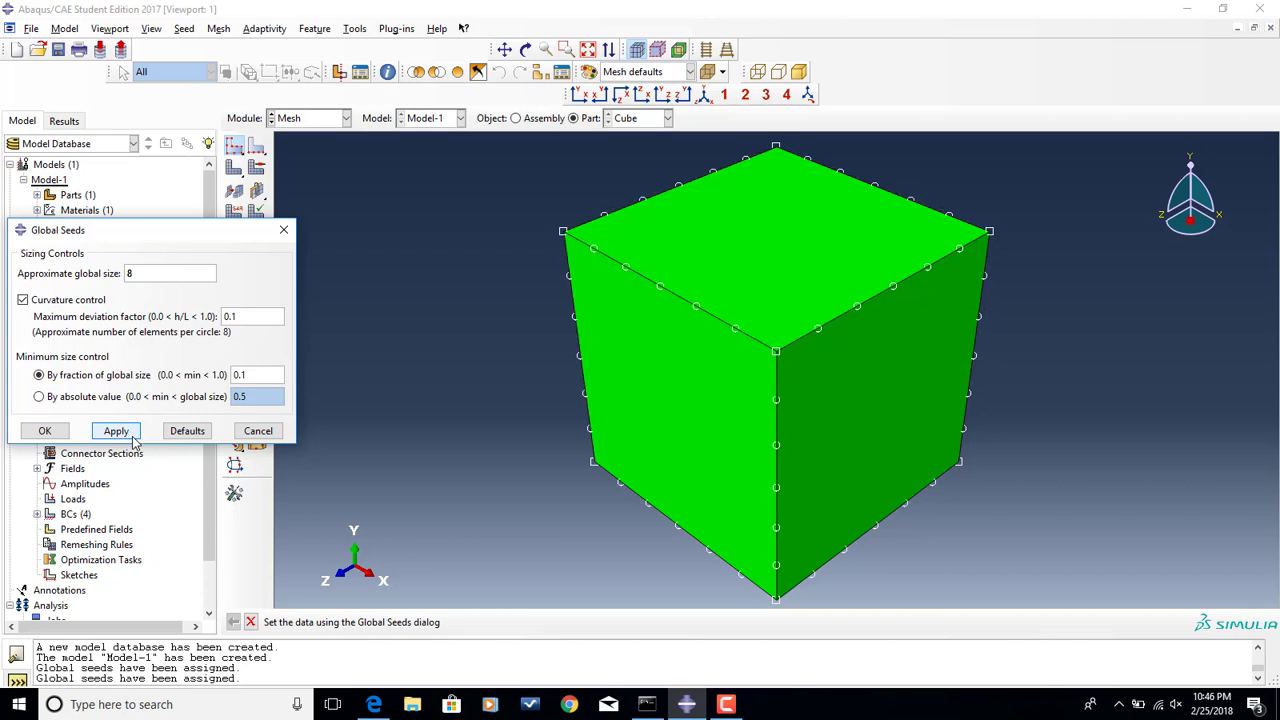
{"action": "mouse_move", "coordinate": [44, 430]}
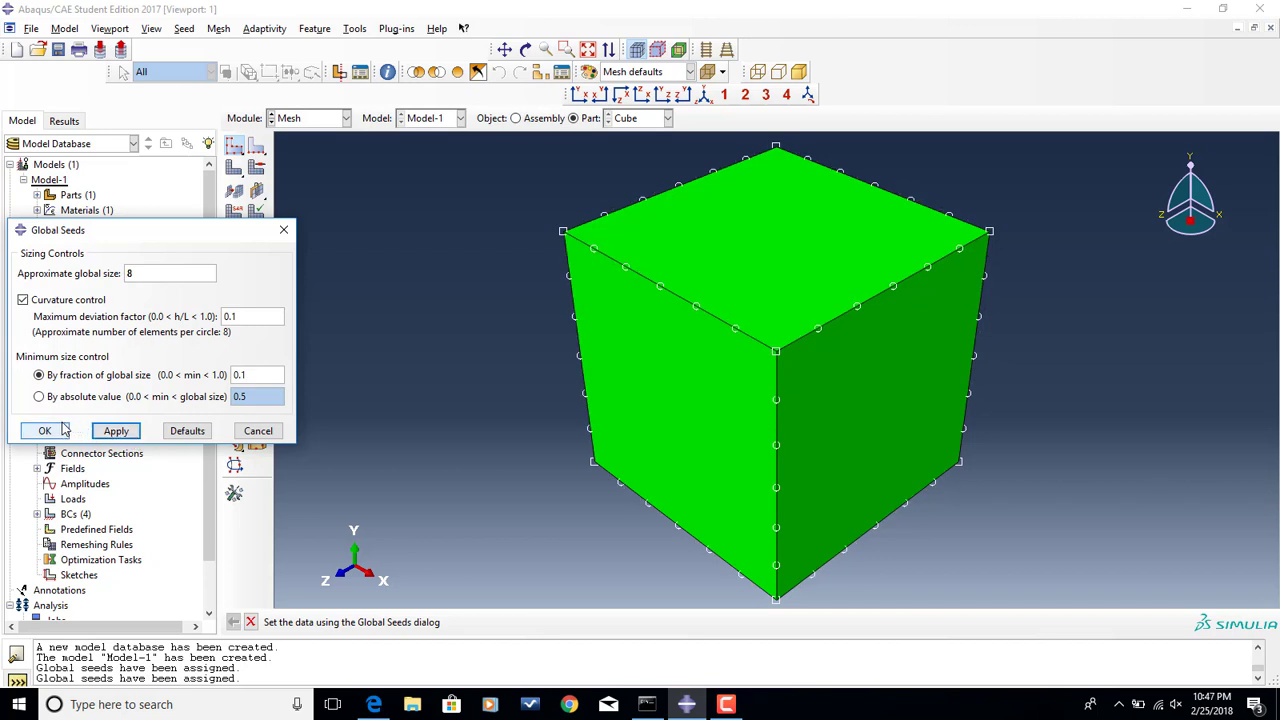
{"action": "left_click", "coordinate": [44, 430]}
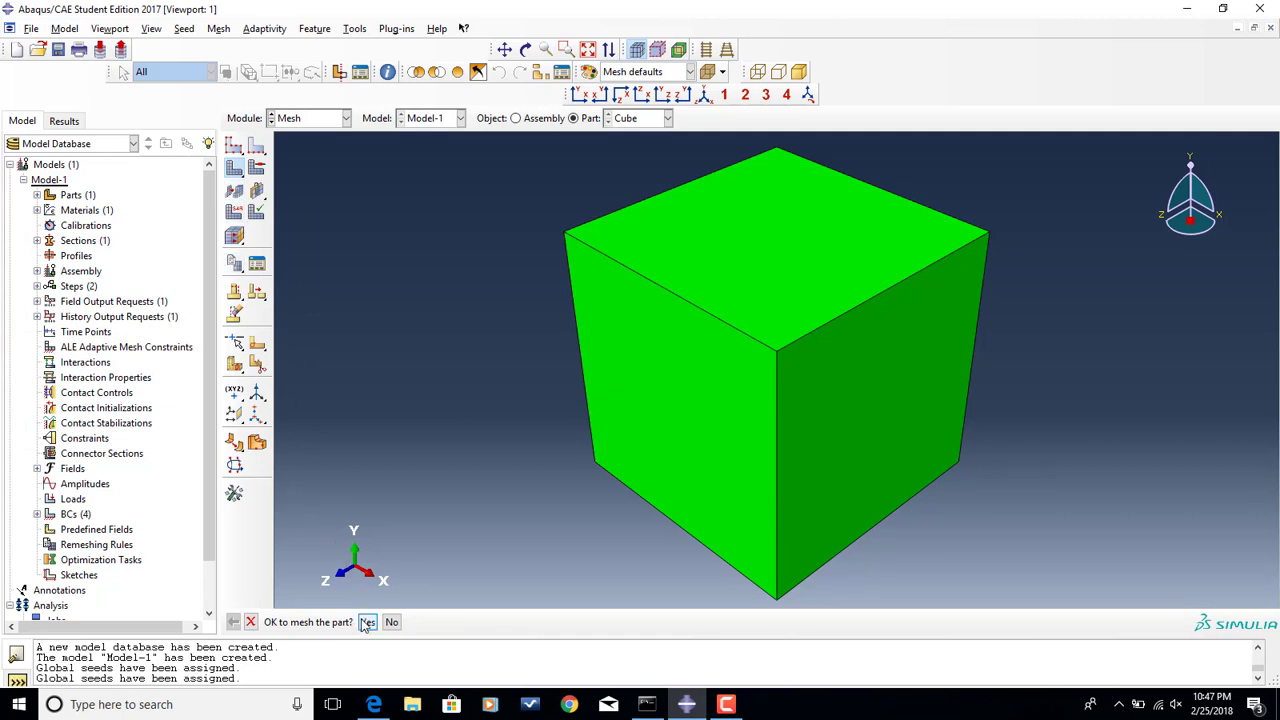
- Mesh the Cube part into 216 hexahedral elements
{"action": "left_click", "coordinate": [367, 622]}
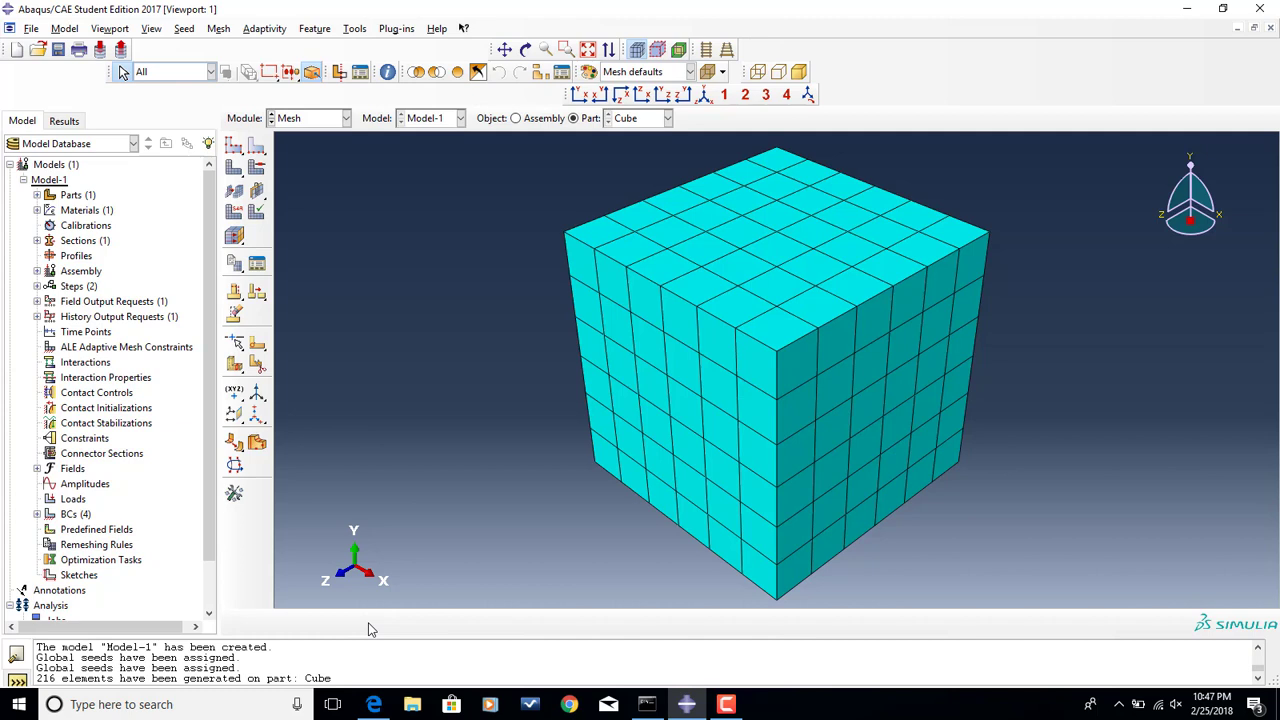
{"action": "mouse_move", "coordinate": [448, 440]}
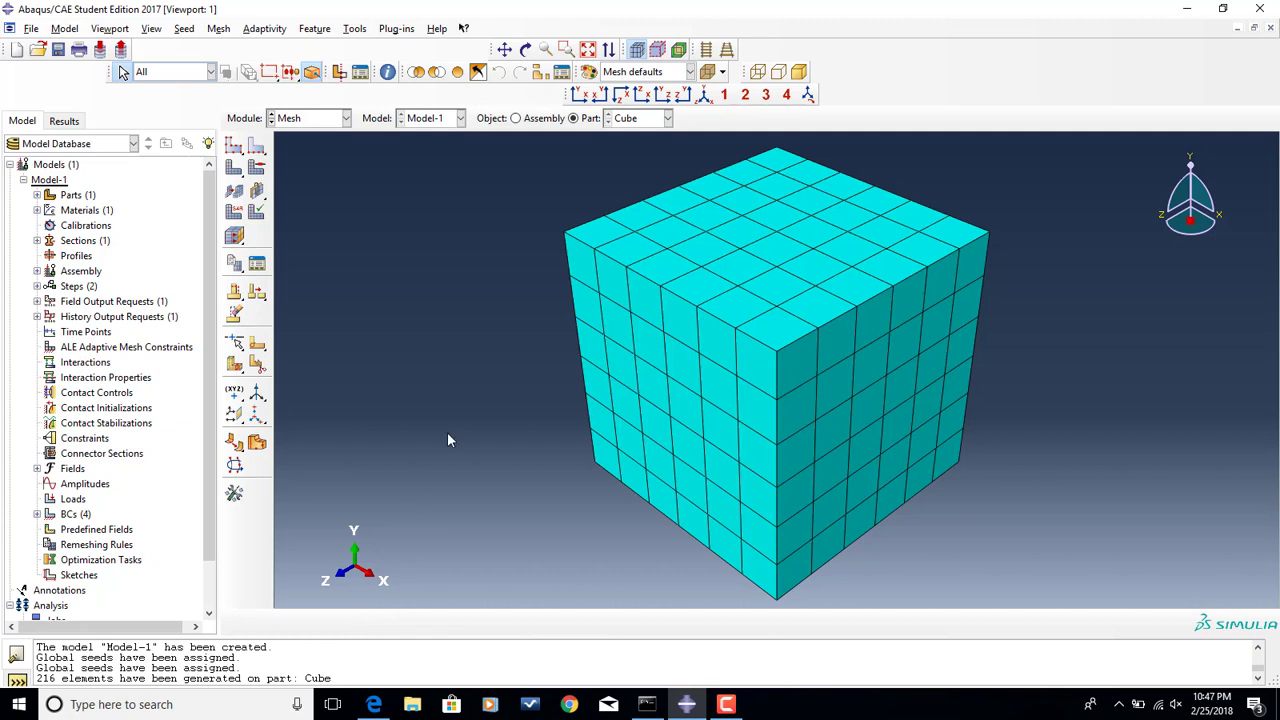
{"action": "mouse_move", "coordinate": [436, 288]}
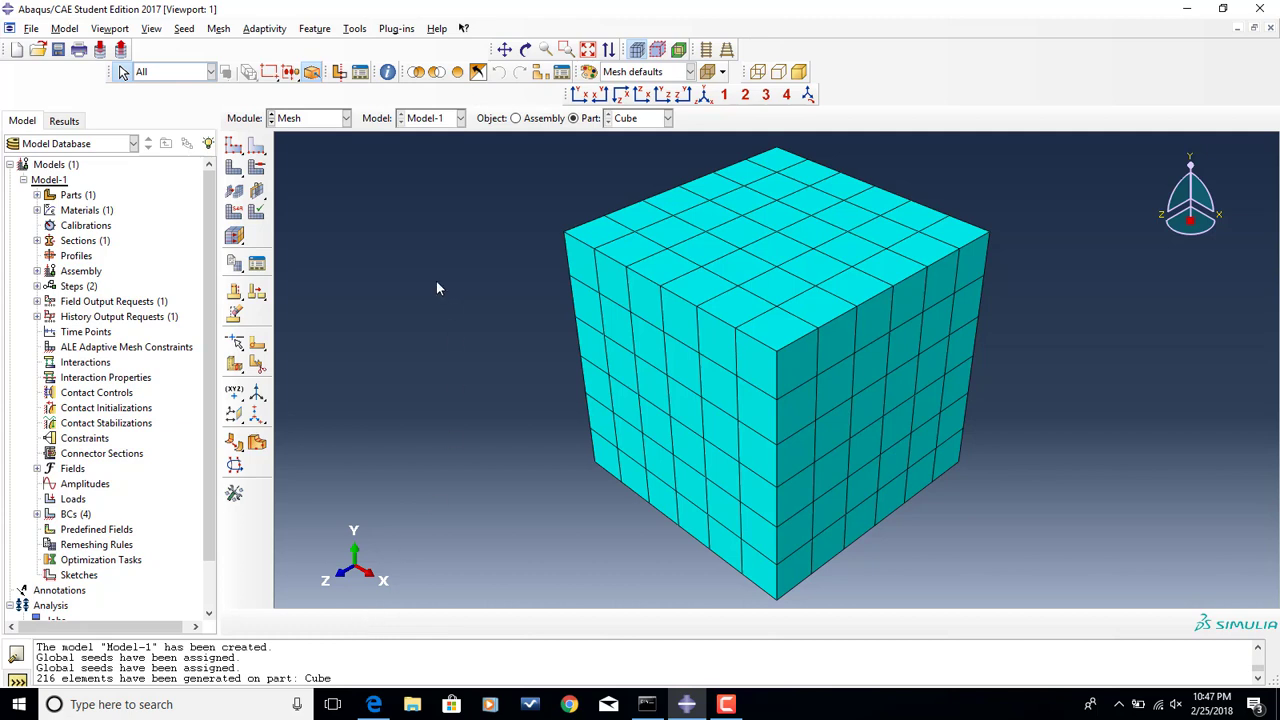
- In the Job module, create job Work4 for Model-1 as a full analysis with default settings
{"action": "left_click", "coordinate": [344, 118]}
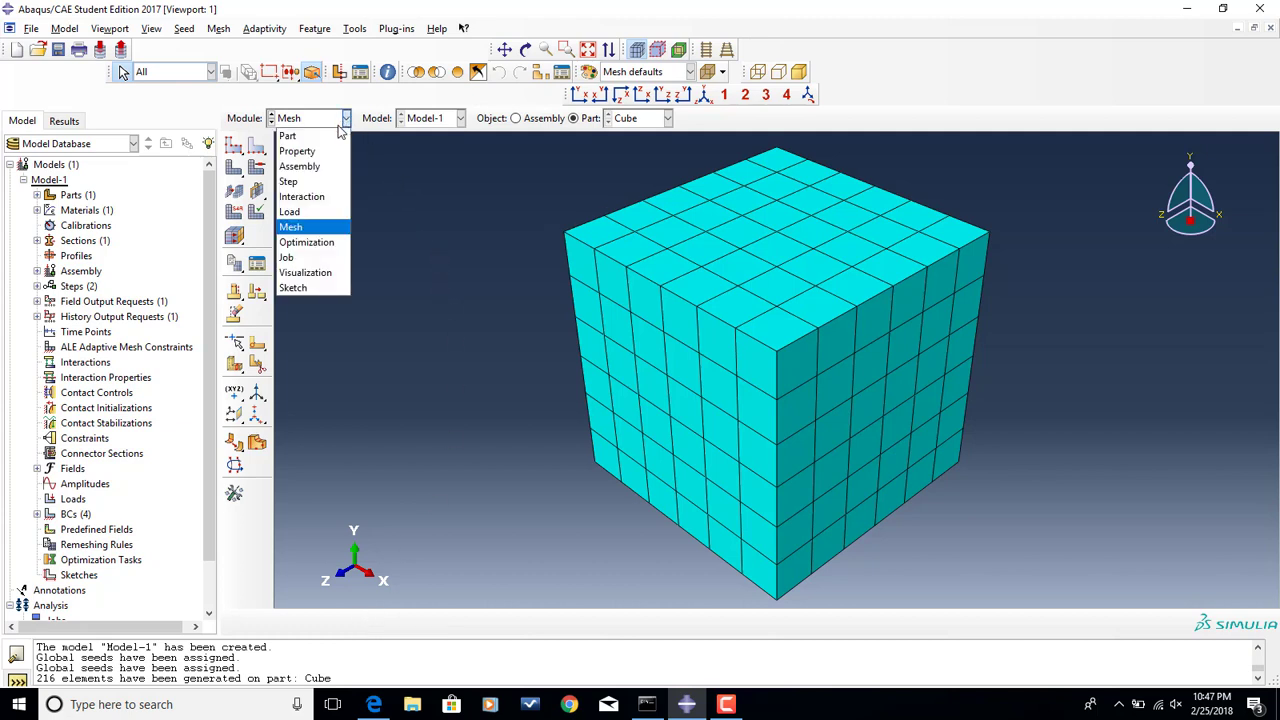
{"action": "mouse_move", "coordinate": [287, 257]}
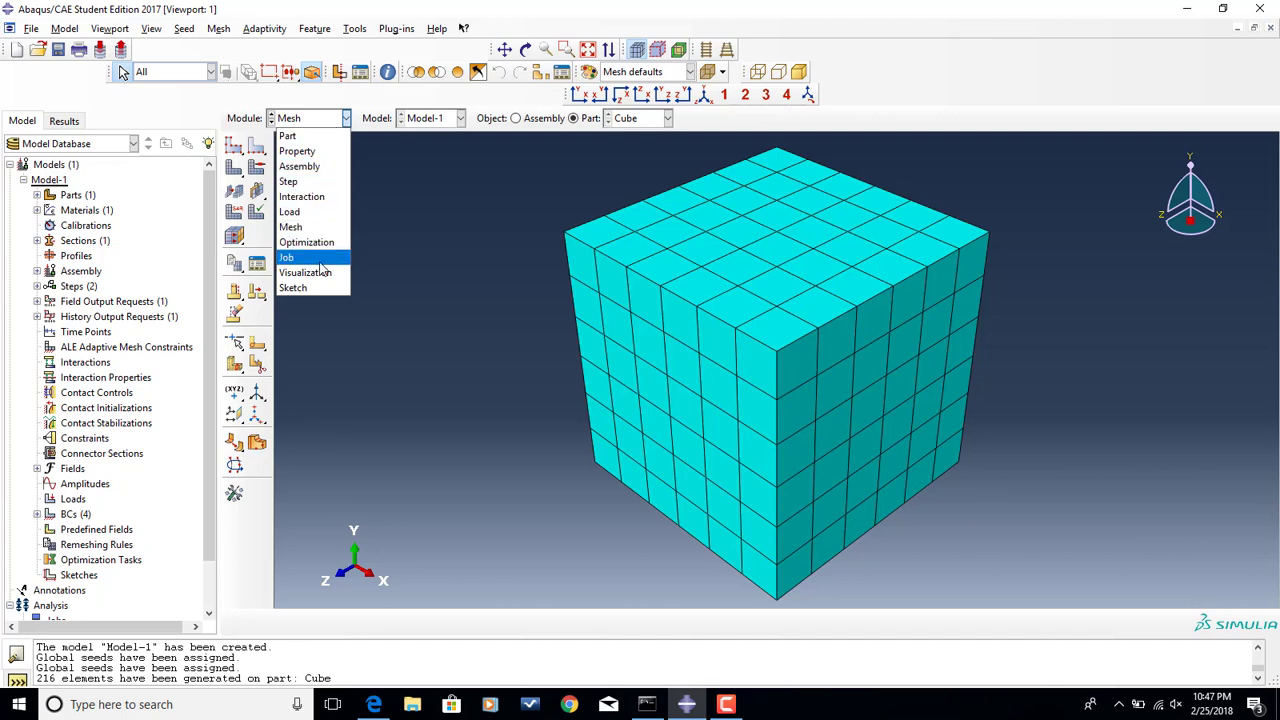
{"action": "left_click", "coordinate": [286, 257]}
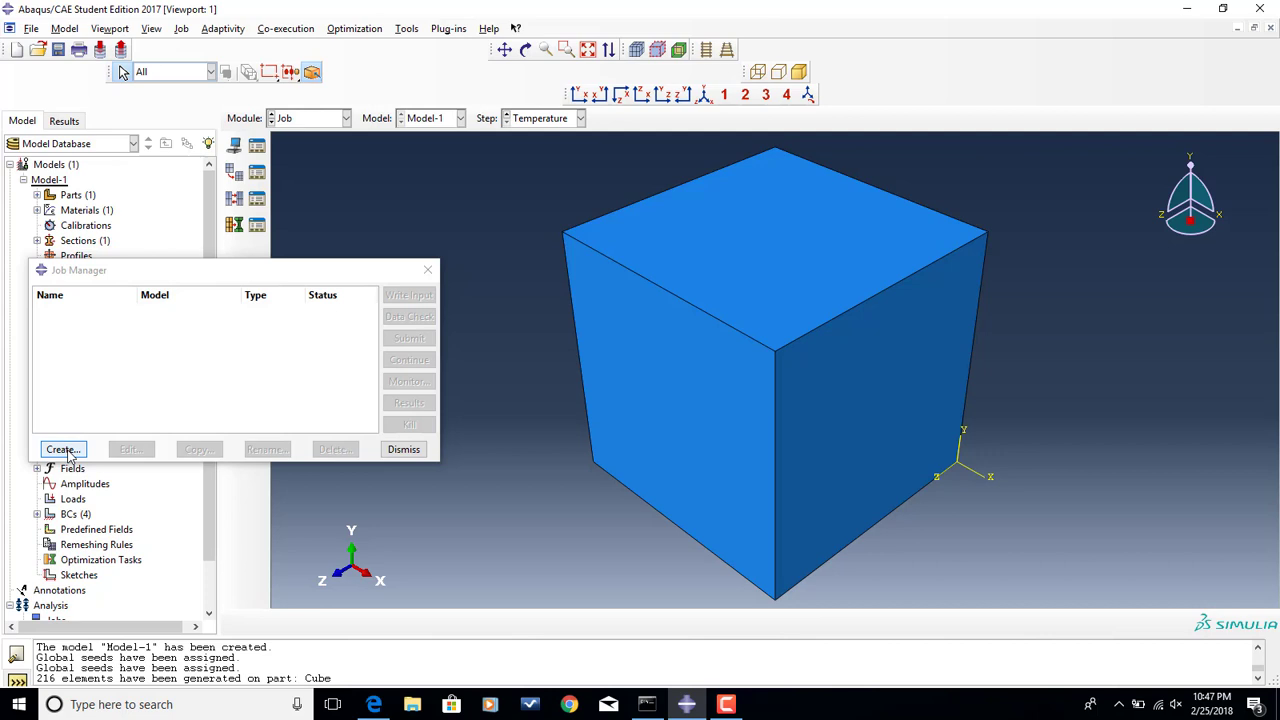
{"action": "left_click", "coordinate": [62, 449]}
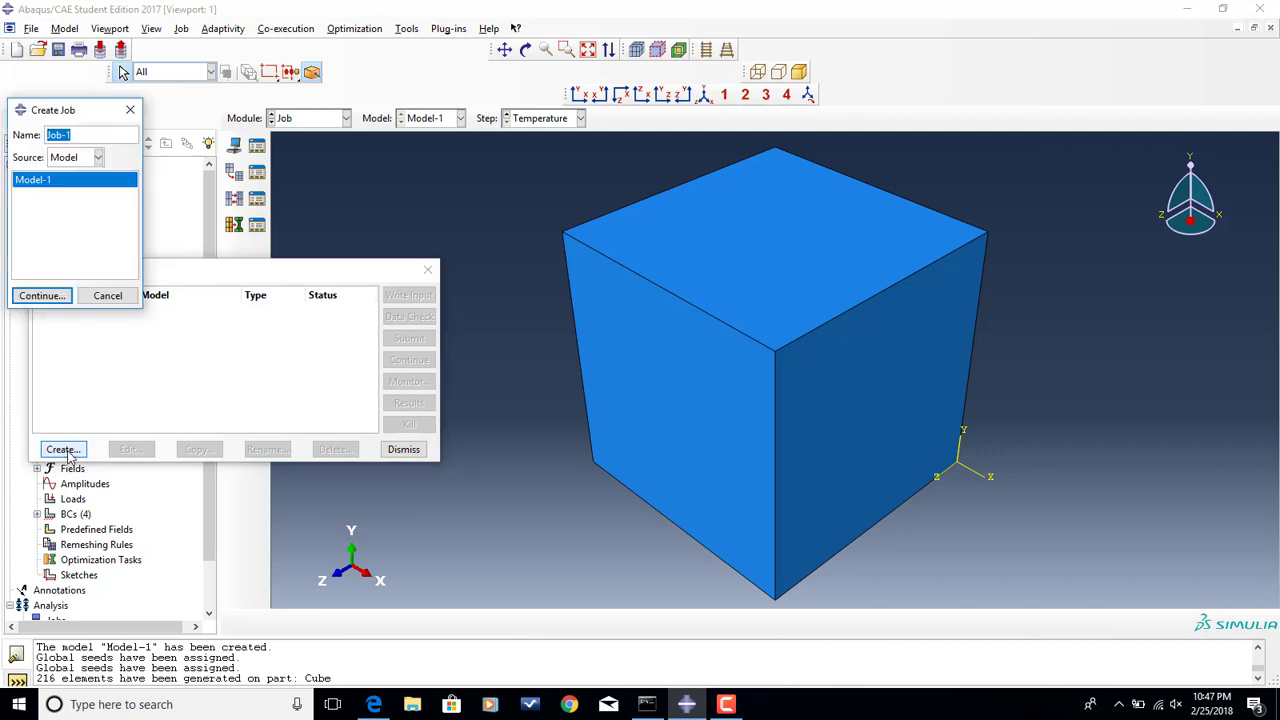
{"action": "type", "text": "Work4"}
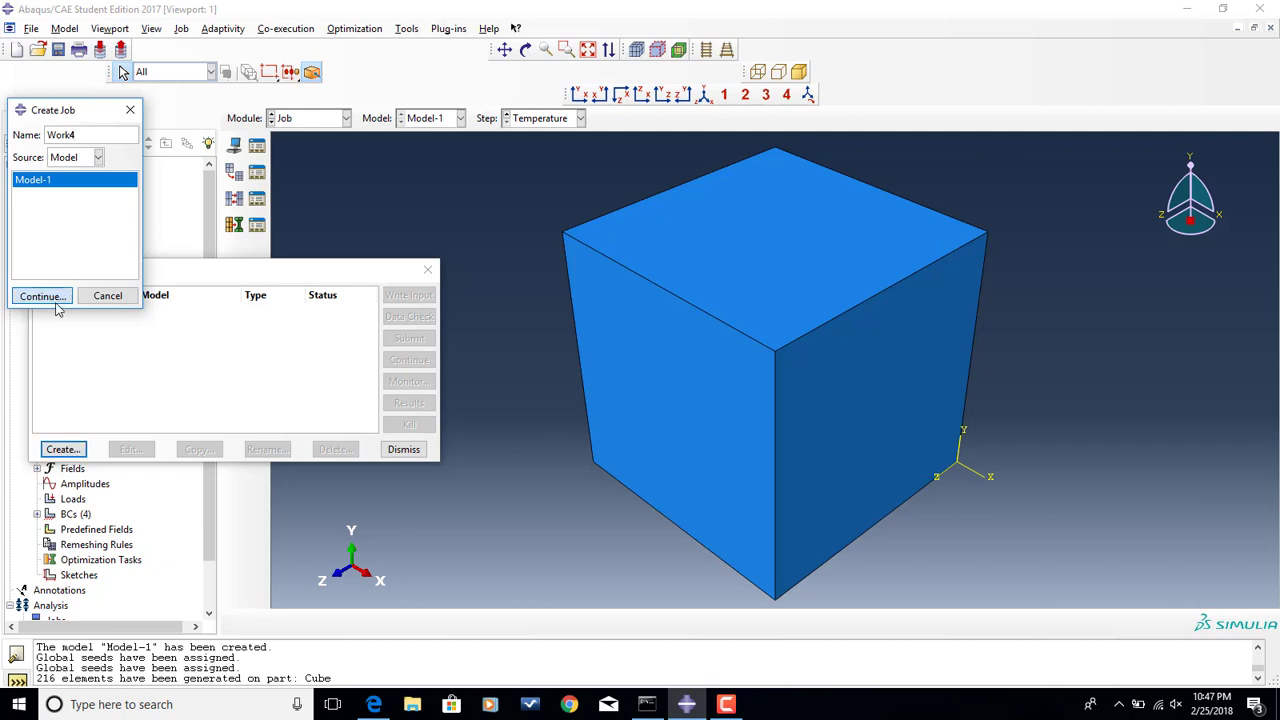
{"action": "left_click", "coordinate": [42, 296]}
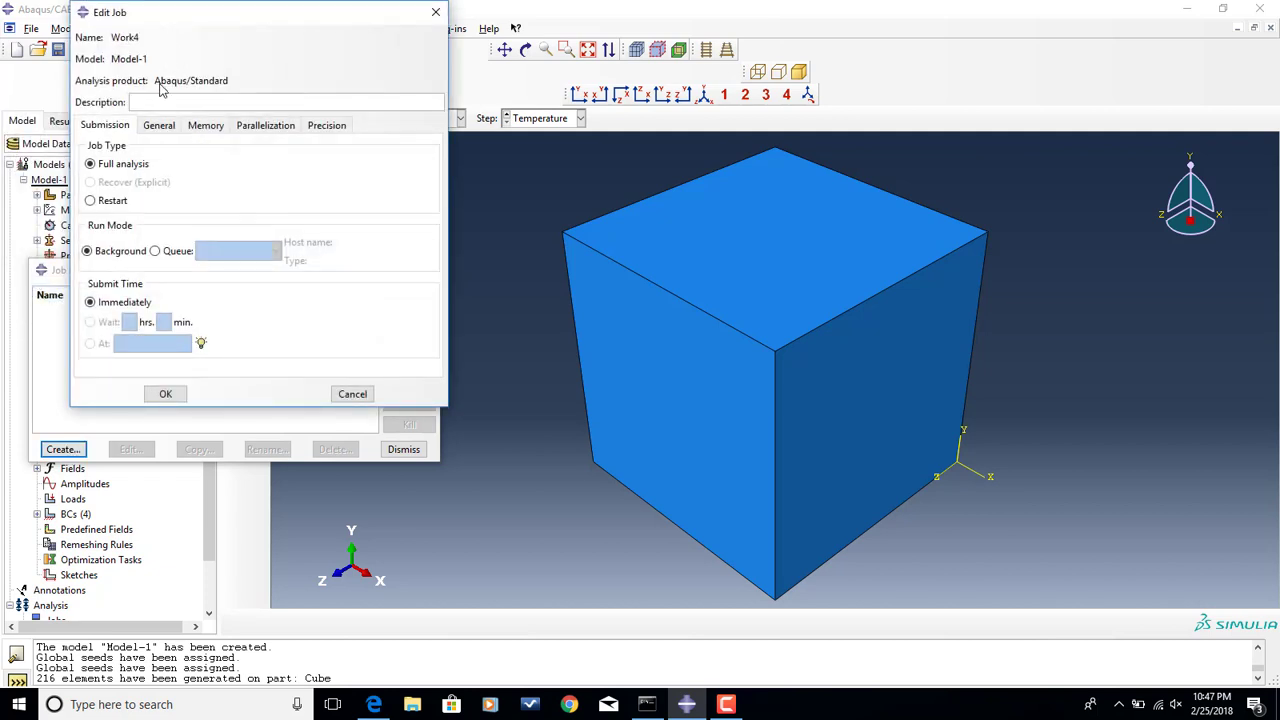
{"action": "mouse_move", "coordinate": [253, 220]}
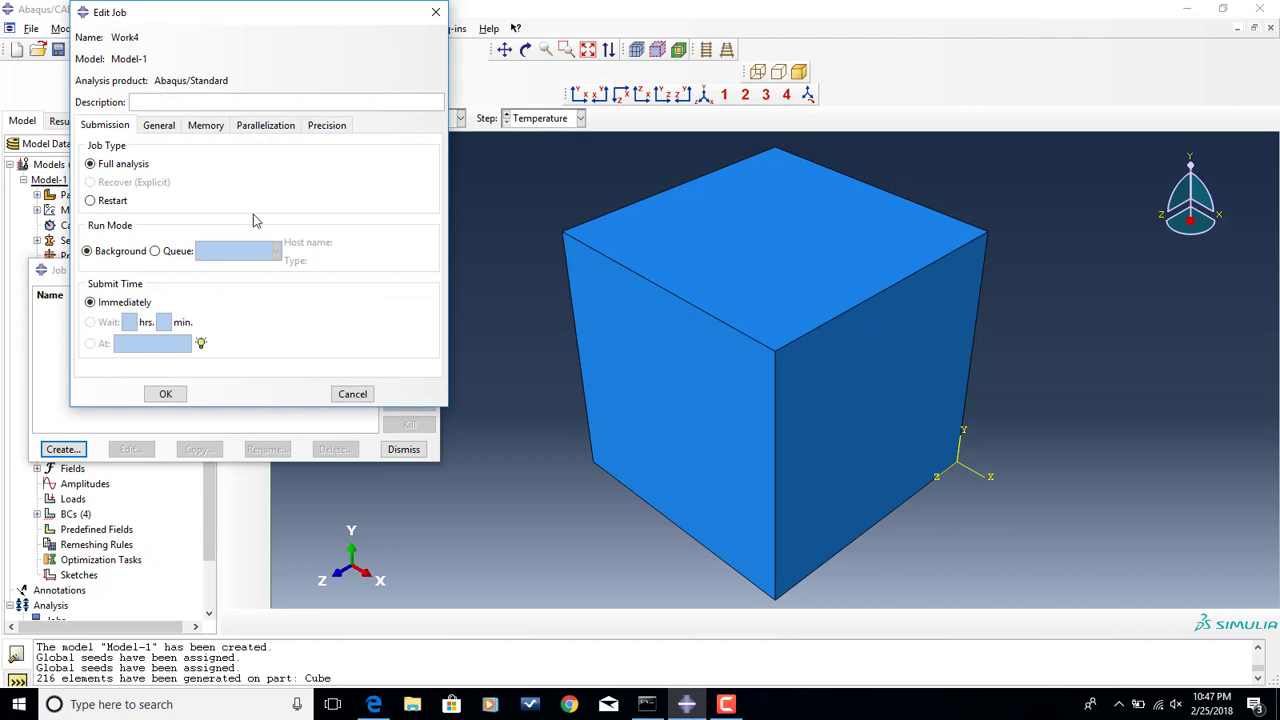
{"action": "mouse_move", "coordinate": [210, 247]}
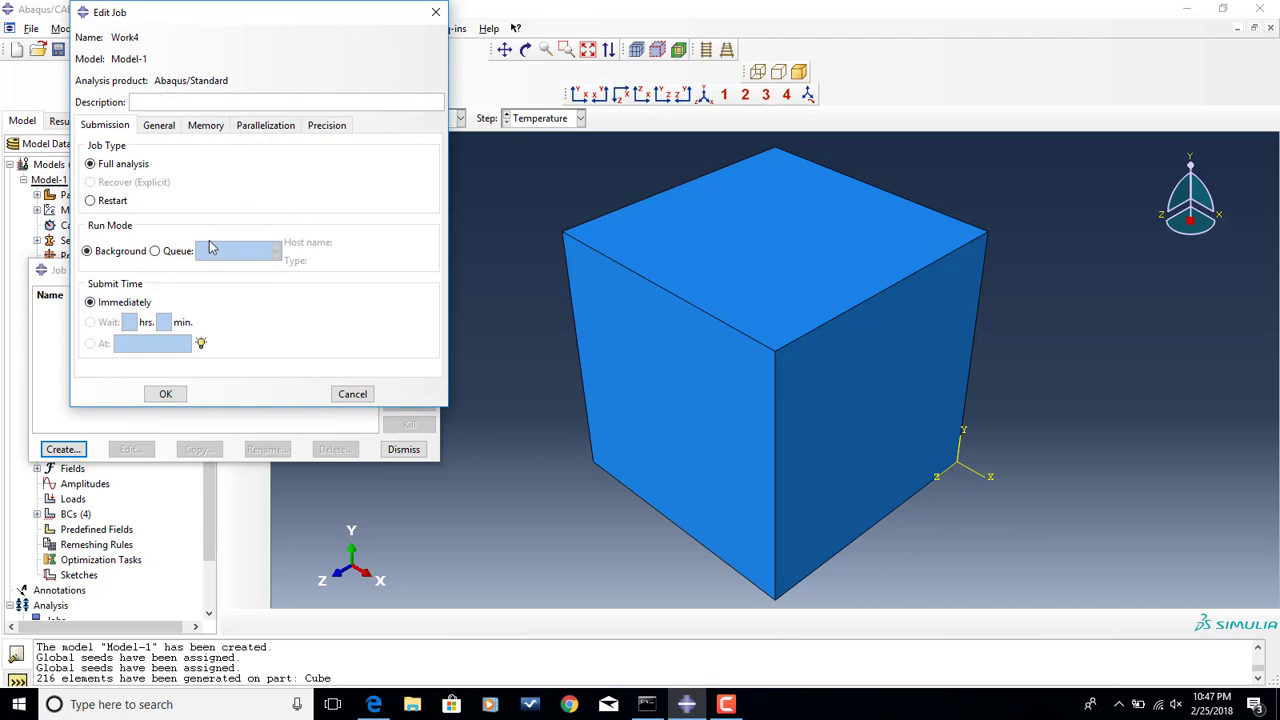
{"action": "left_click", "coordinate": [165, 393]}
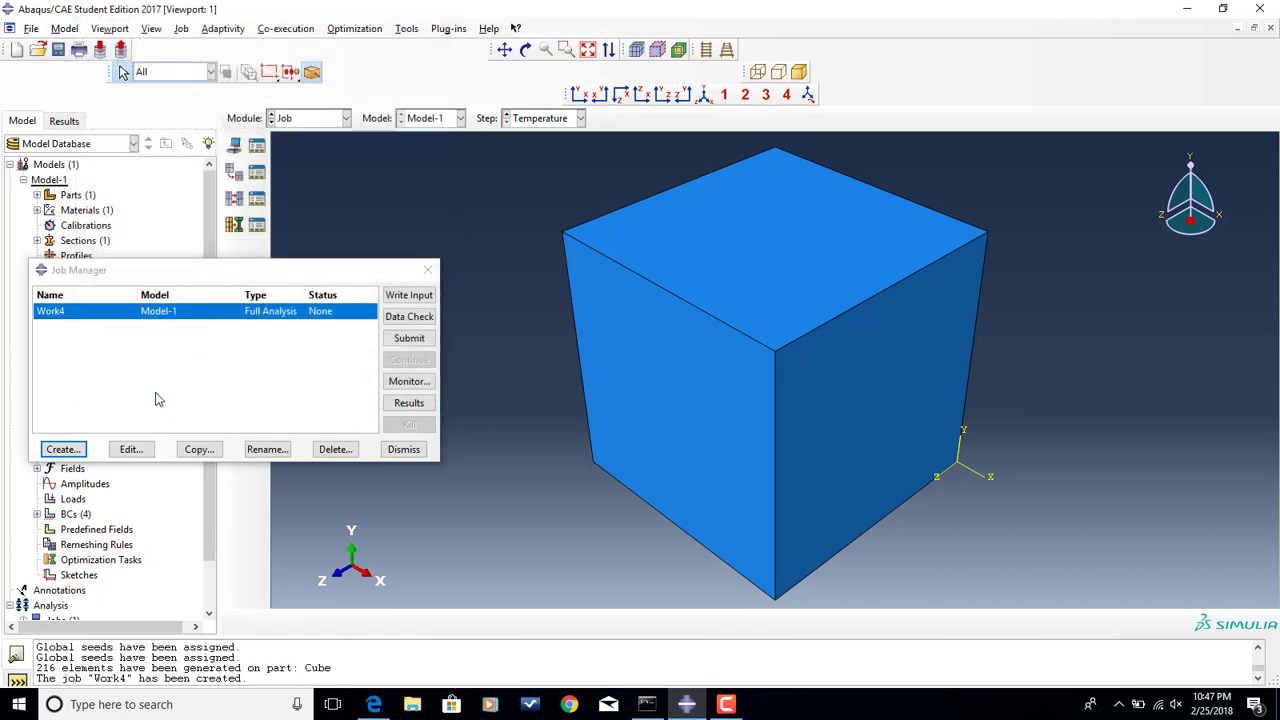
{"action": "mouse_move", "coordinate": [183, 335]}
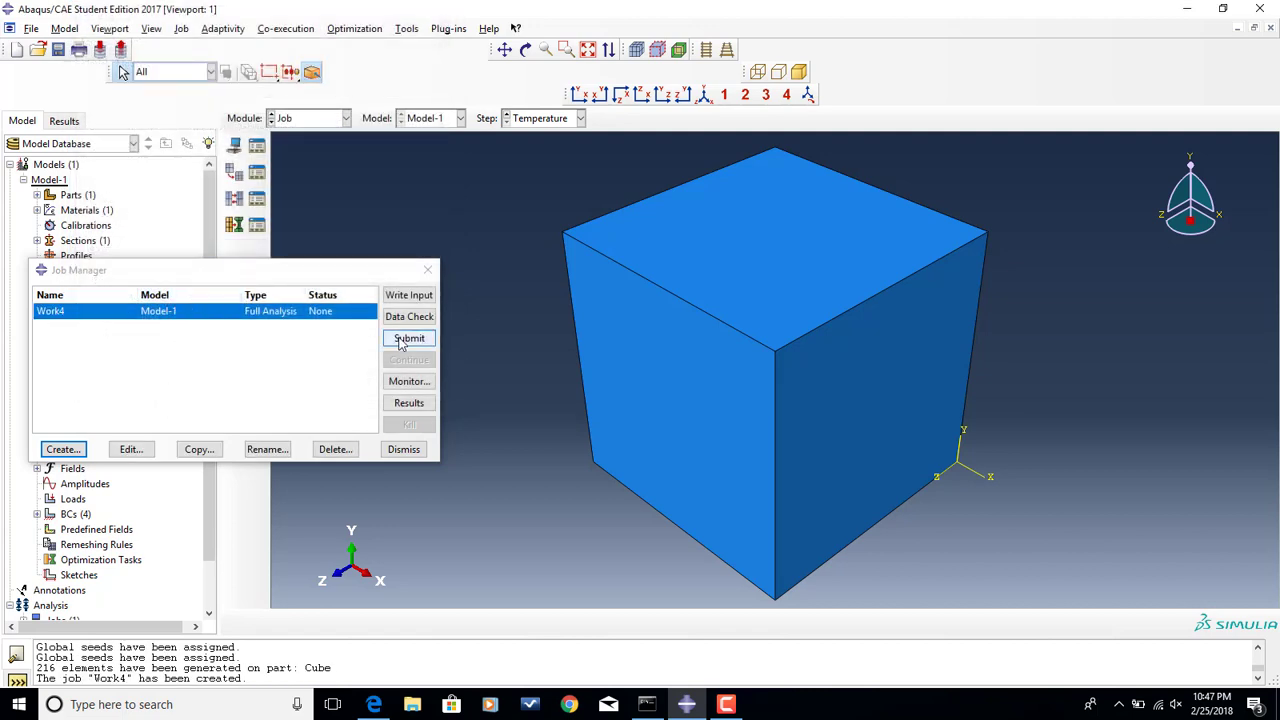
- Submit Work4, overwriting the old job files, and let it run to completion
{"action": "left_click", "coordinate": [408, 338]}
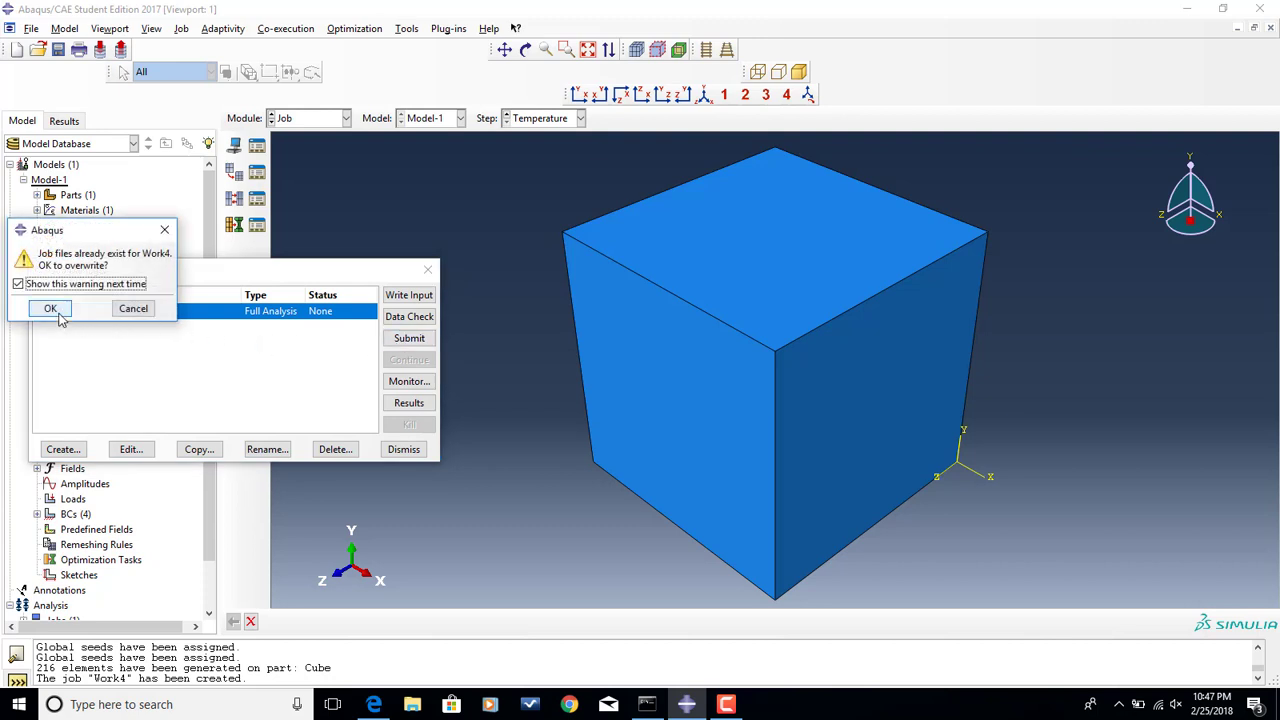
{"action": "left_click", "coordinate": [50, 308]}
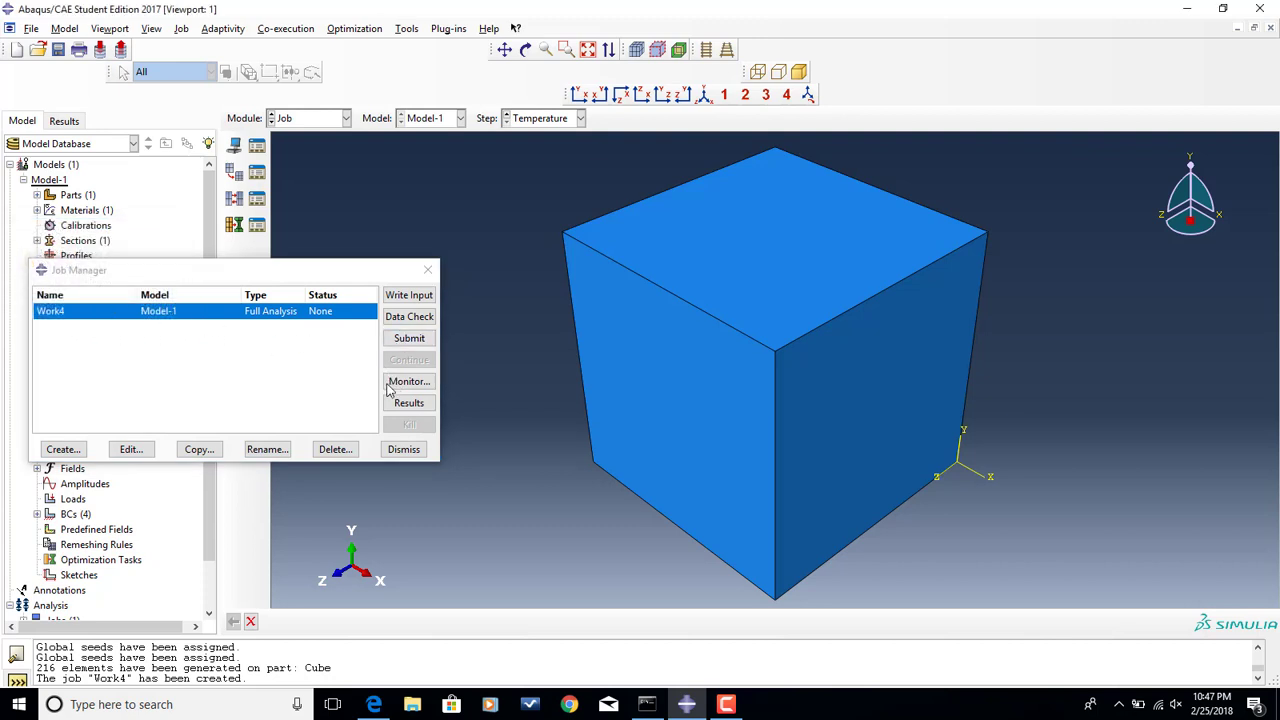
{"action": "mouse_move", "coordinate": [333, 388]}
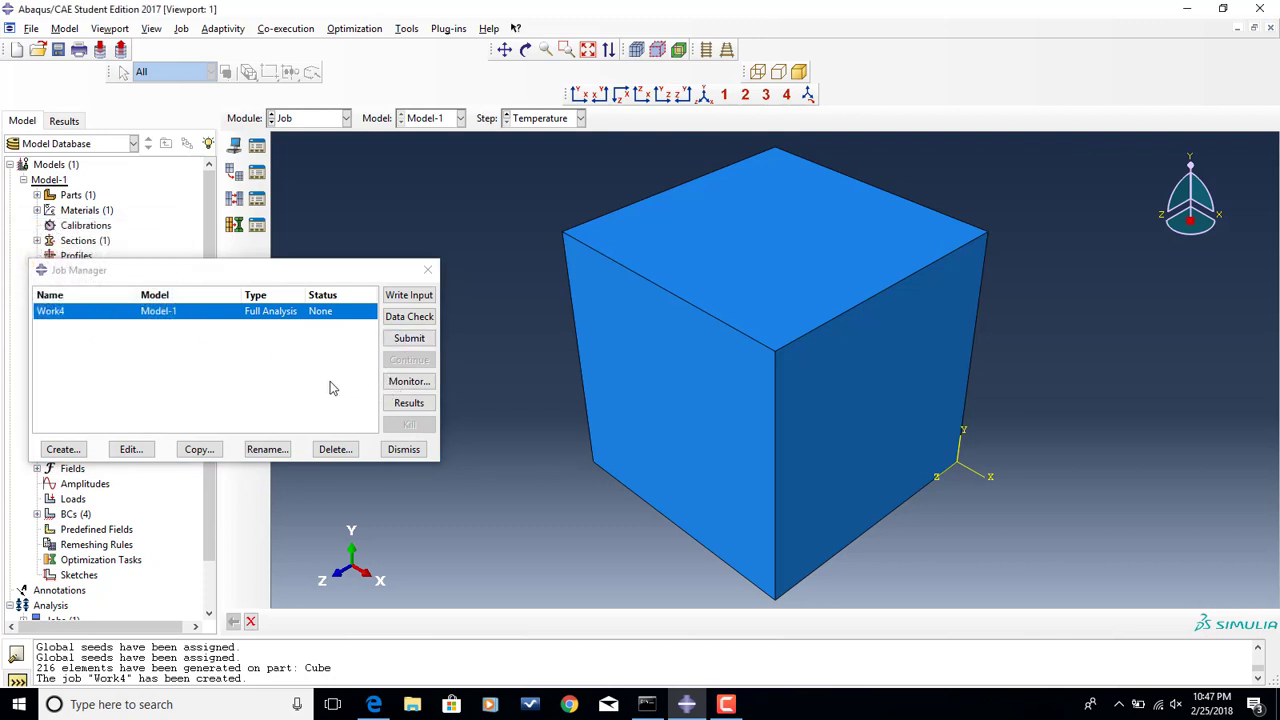
{"action": "left_click", "coordinate": [408, 337]}
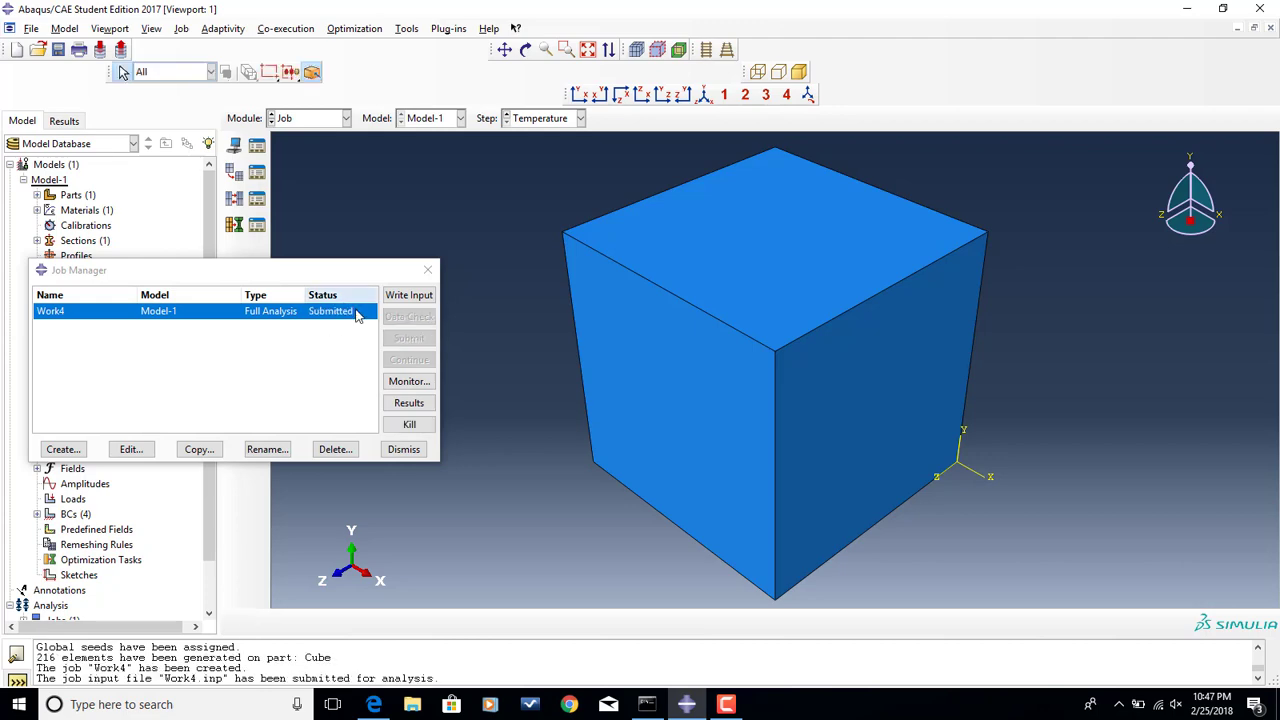
{"action": "left_click", "coordinate": [408, 381]}
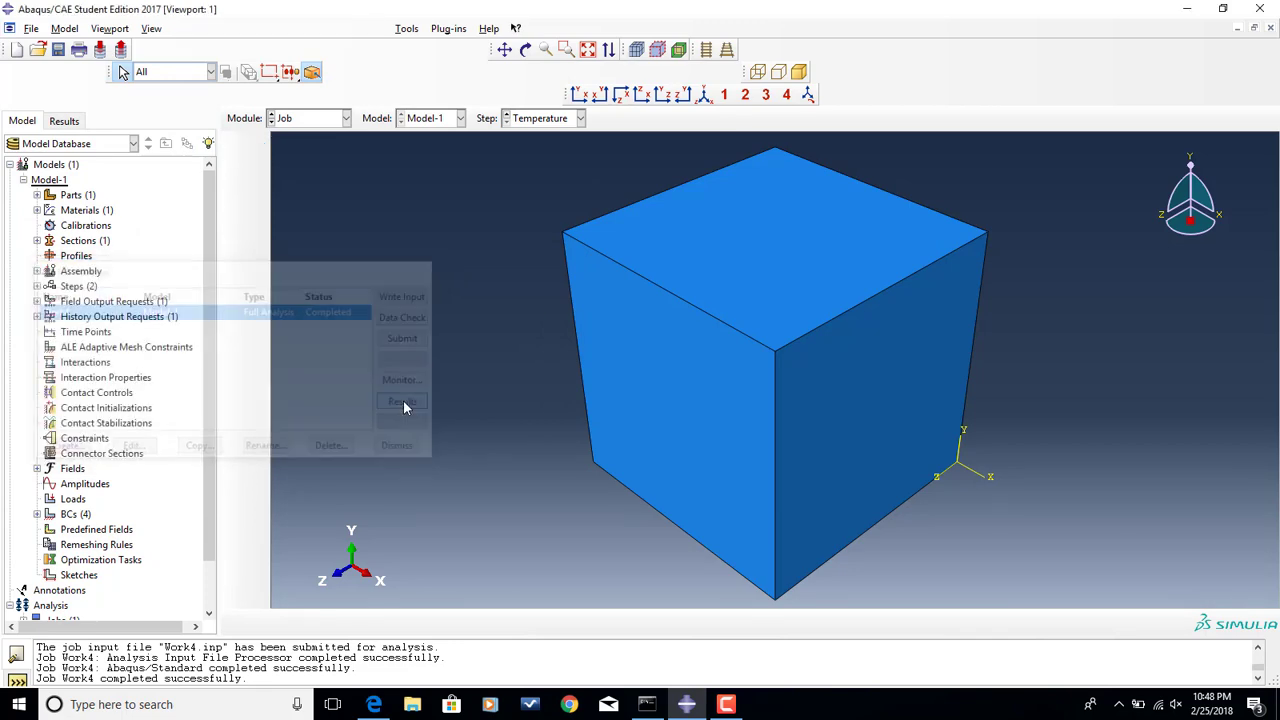
- Open Work4 results and plot the Mises stress contour on the deformed cube
{"action": "left_click", "coordinate": [401, 401]}
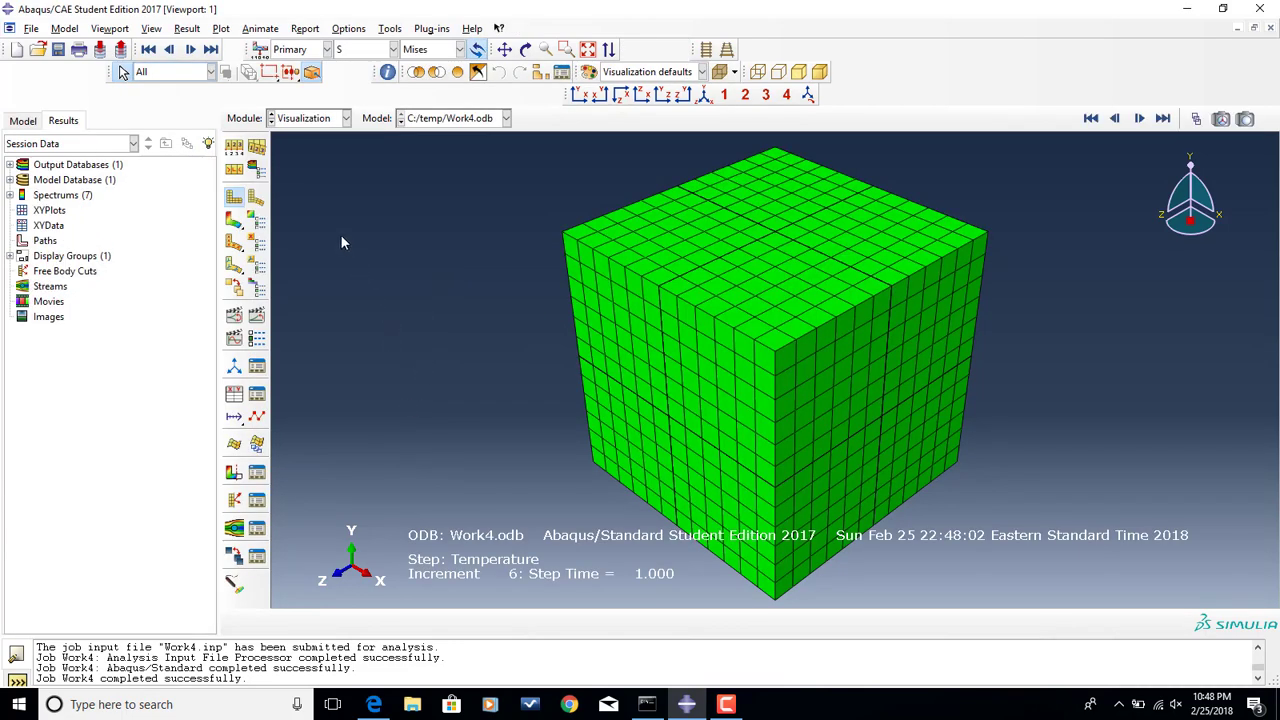
{"action": "mouse_move", "coordinate": [257, 197]}
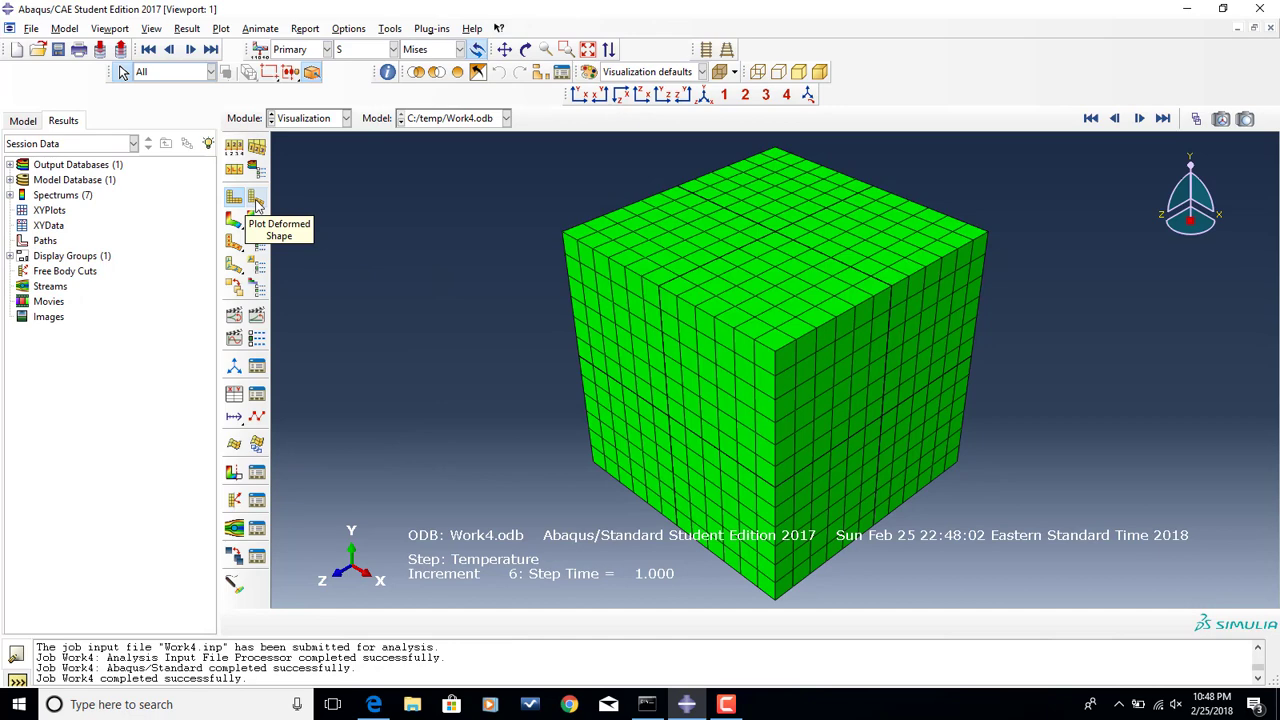
{"action": "left_click", "coordinate": [234, 198]}
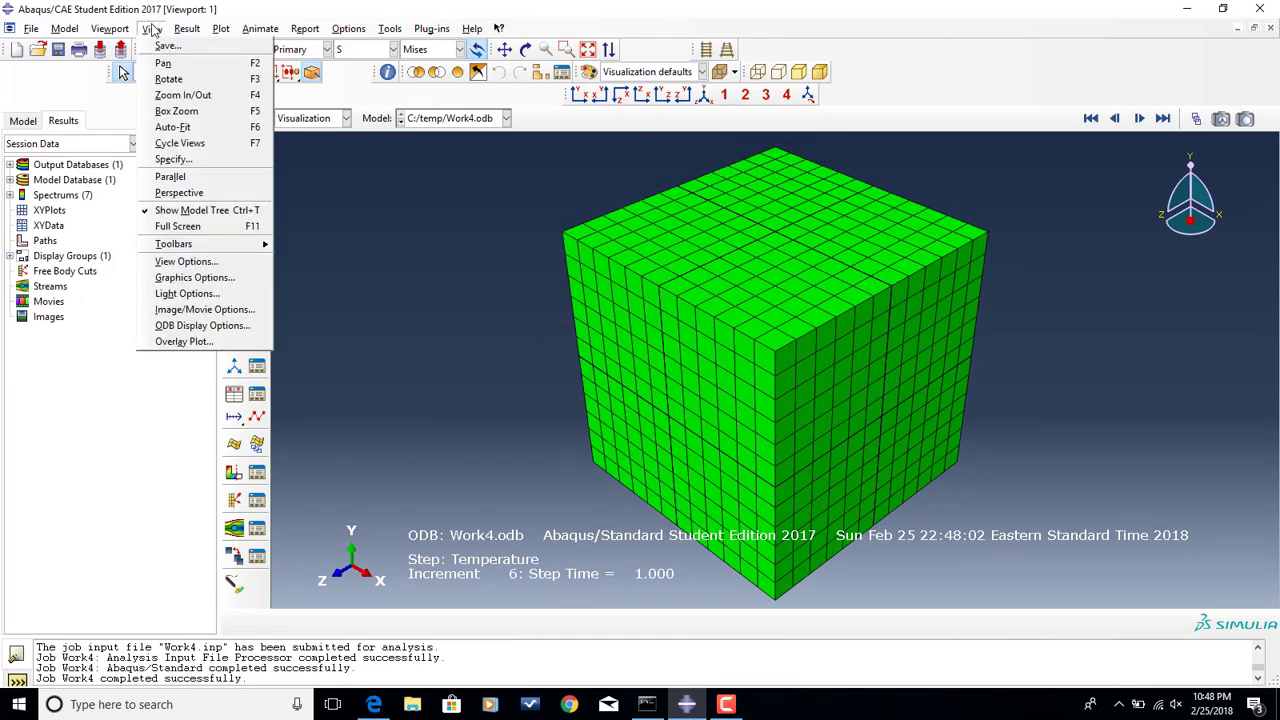
{"action": "left_click", "coordinate": [202, 325]}
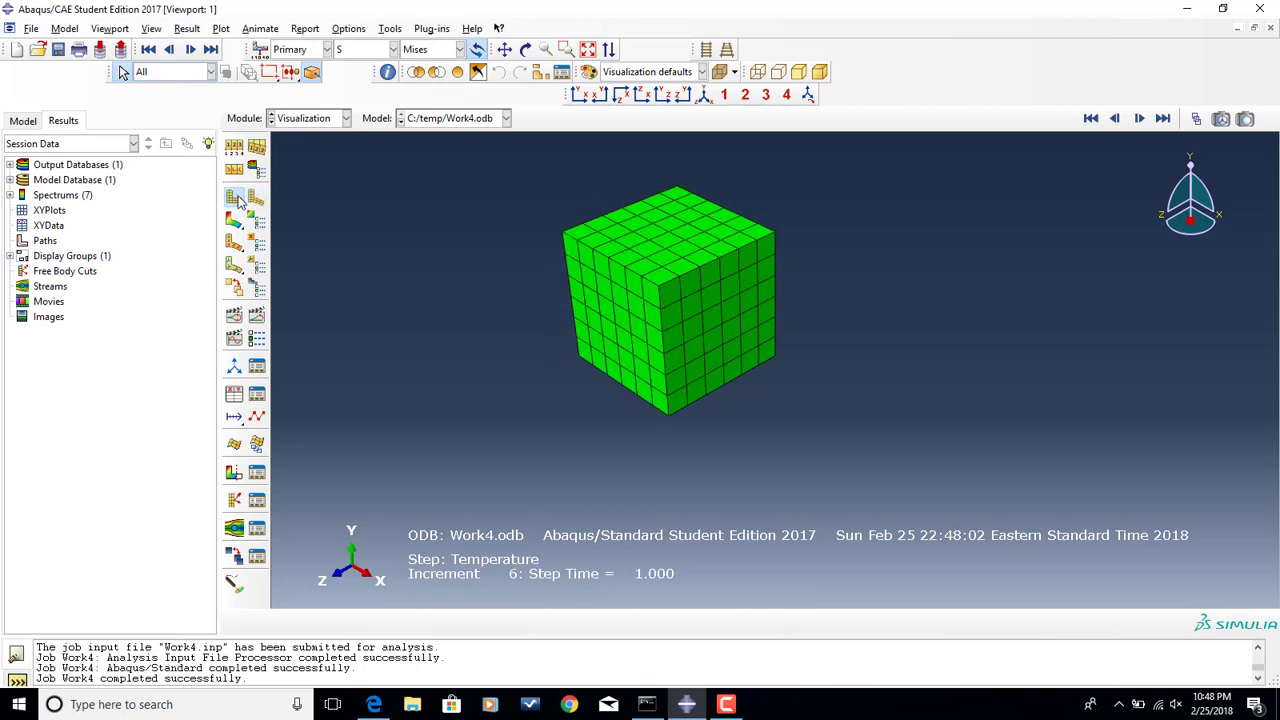
{"action": "left_click", "coordinate": [233, 205]}
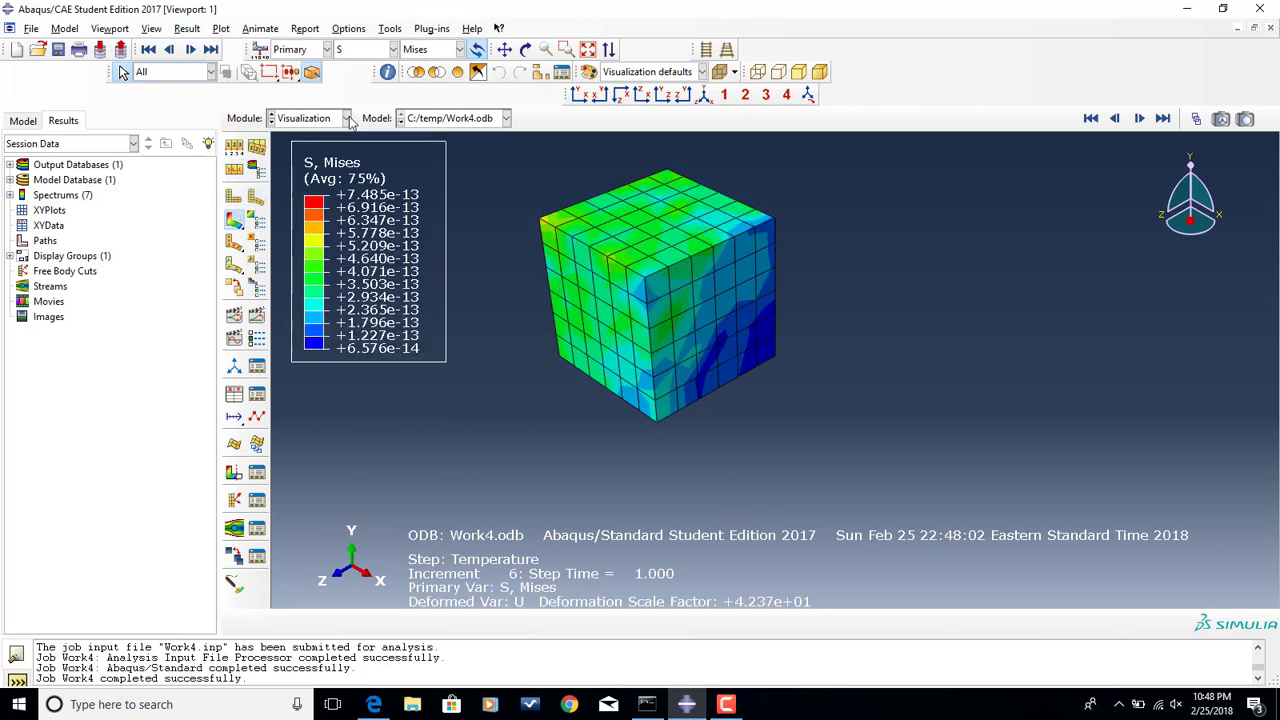
- Change the primary field output variable to U (Magnitude) displacement
{"action": "left_click", "coordinate": [393, 49]}
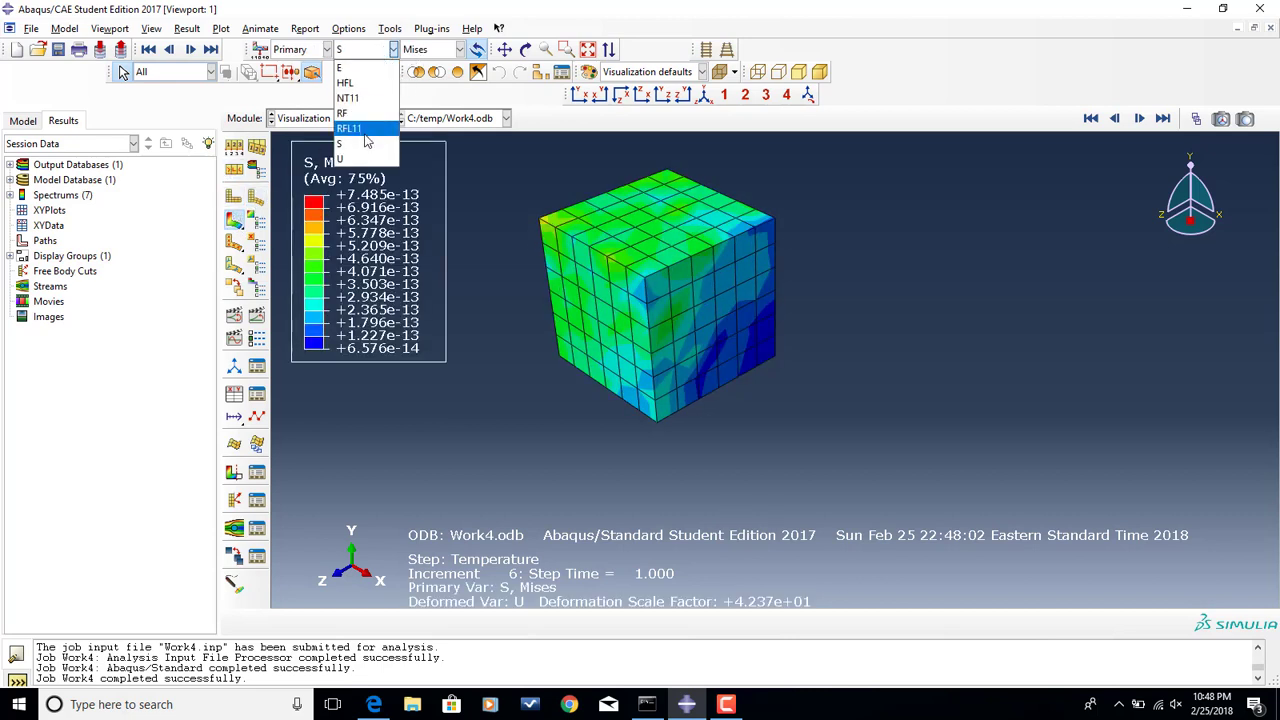
{"action": "left_click", "coordinate": [340, 158]}
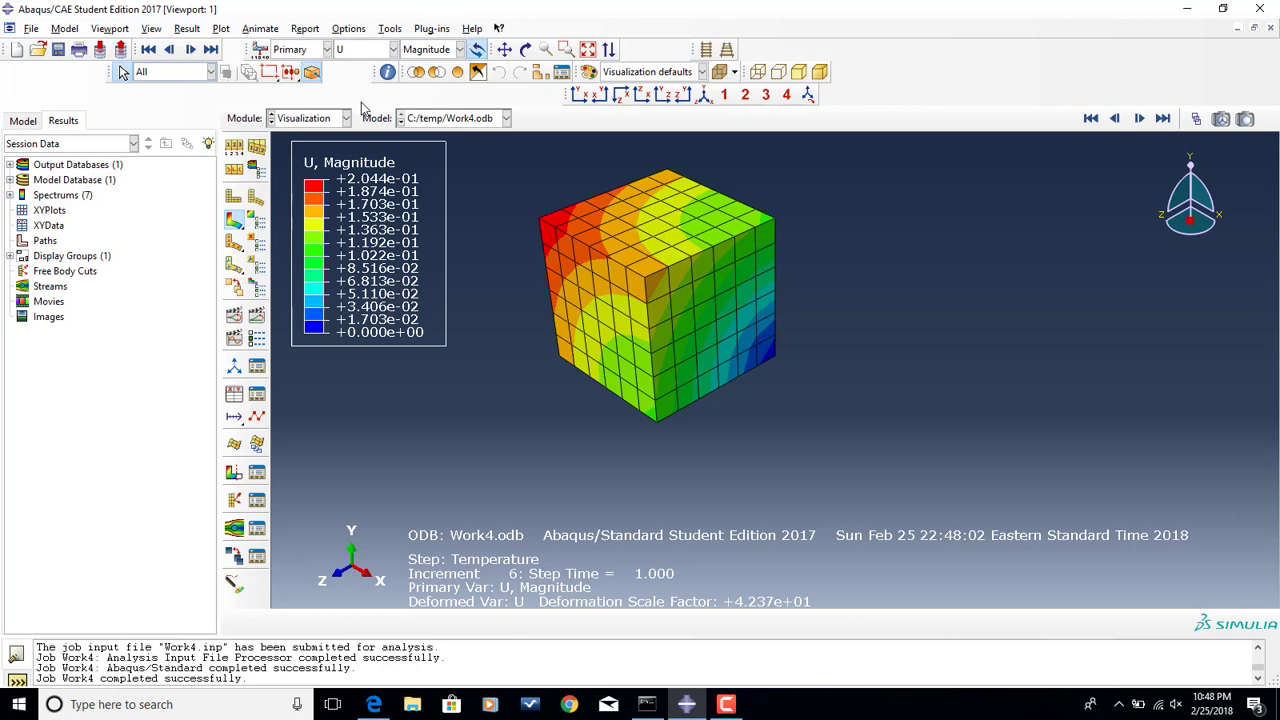
{"action": "mouse_move", "coordinate": [543, 121]}
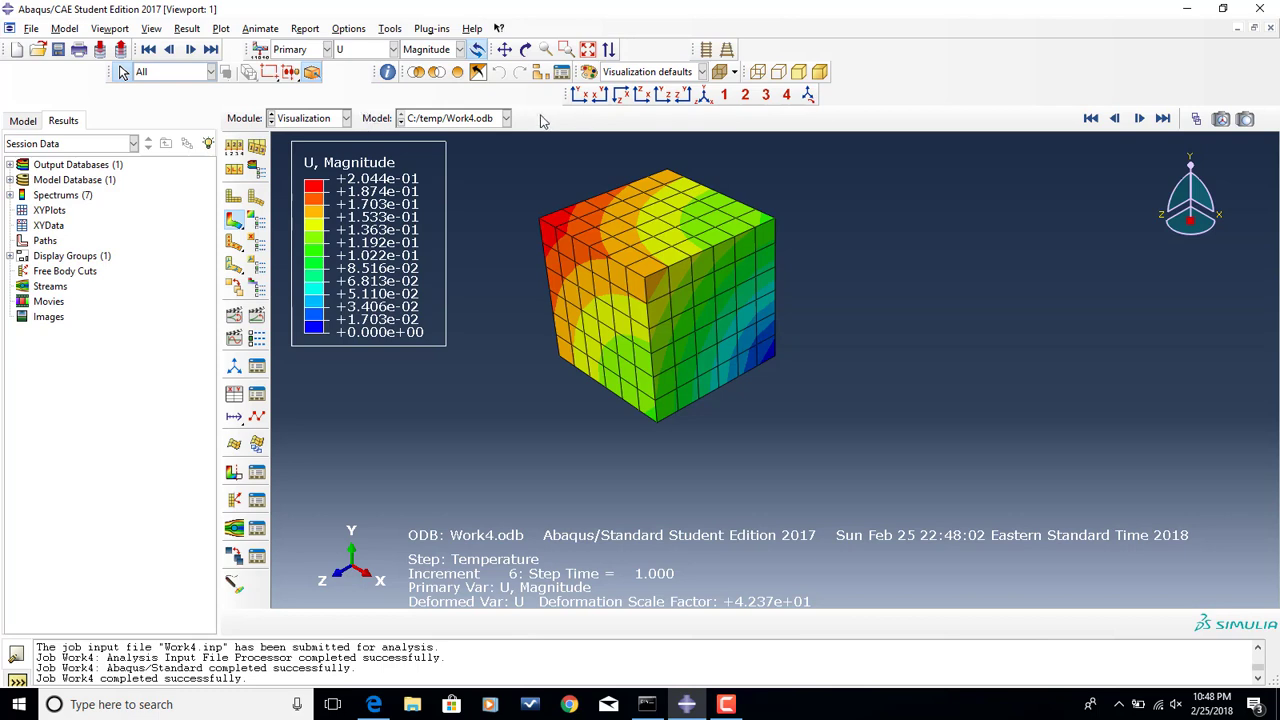
{"action": "mouse_move", "coordinate": [152, 28]}
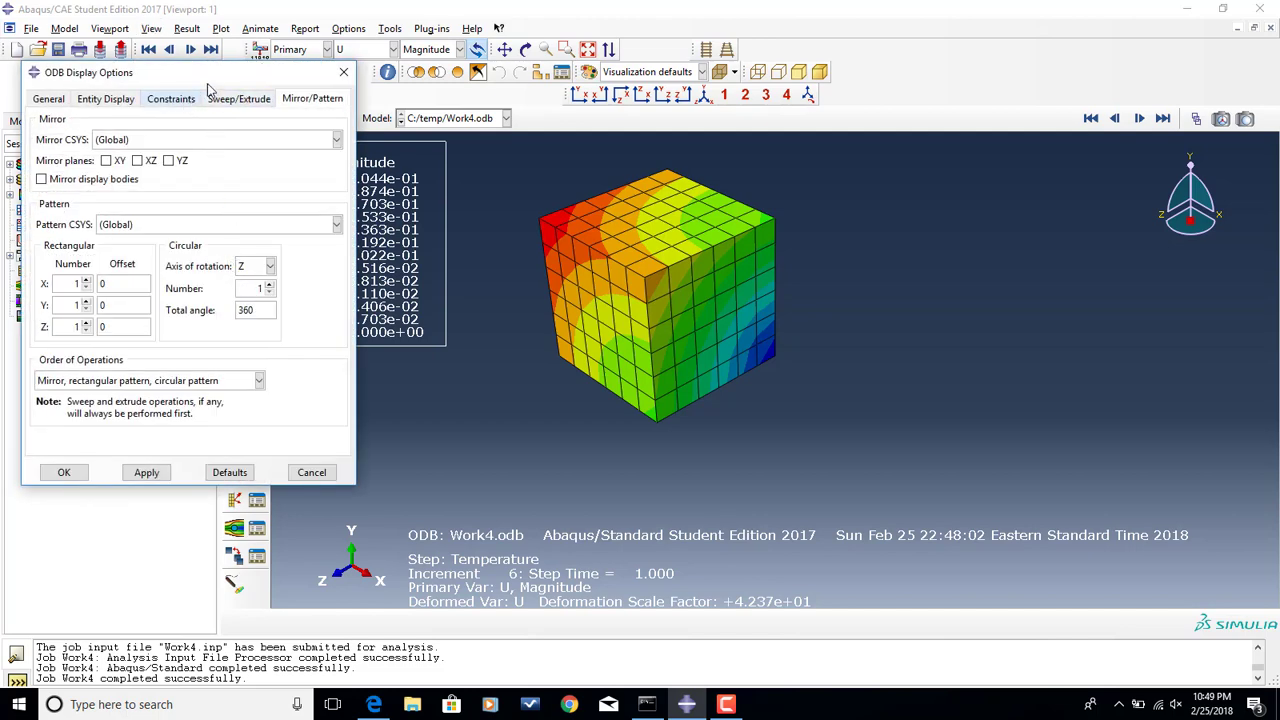
{"action": "mouse_move", "coordinate": [143, 82]}
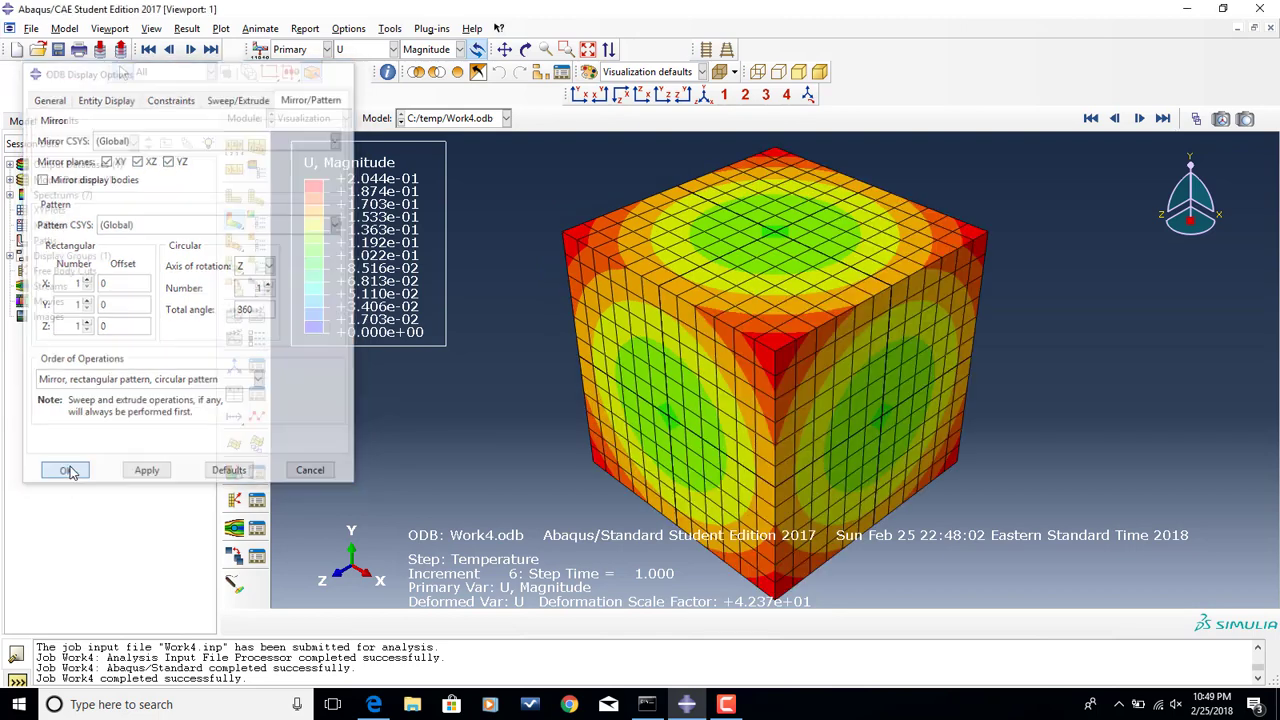
- Apply XY, XZ and YZ mirror planes in ODB Display Options to show the full cube
{"action": "left_click", "coordinate": [65, 470]}
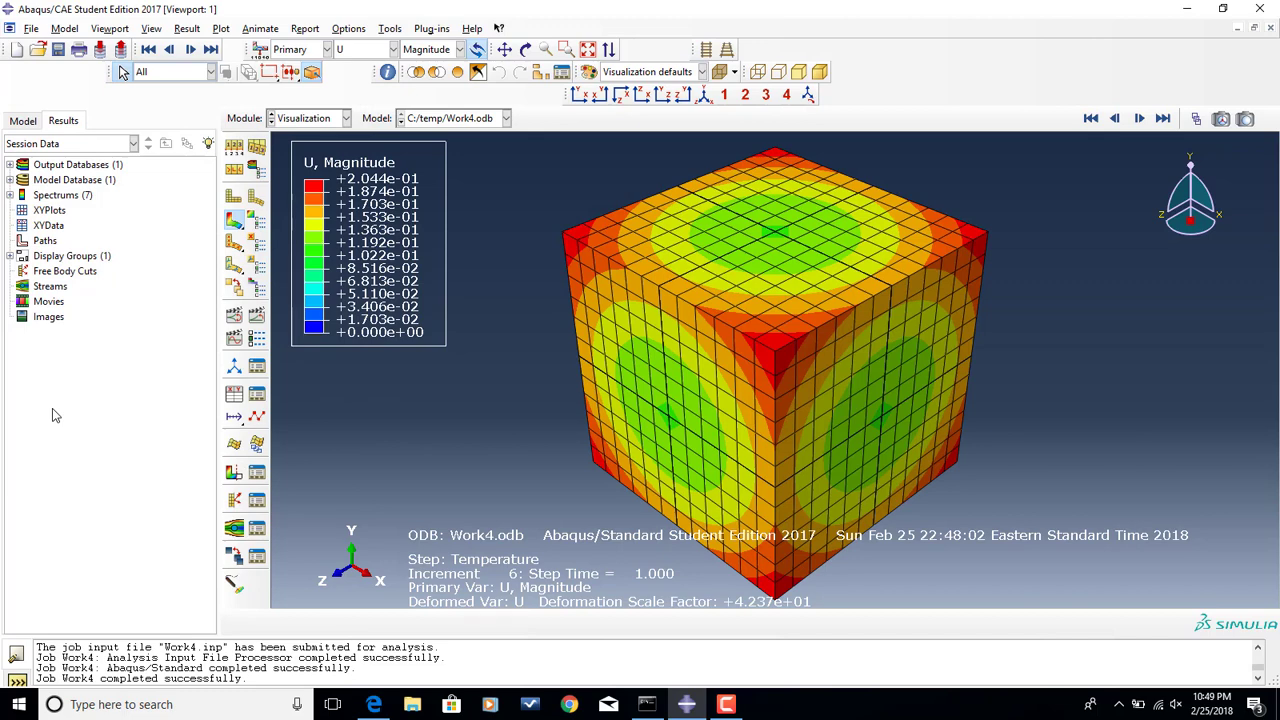
{"action": "mouse_move", "coordinate": [165, 257]}
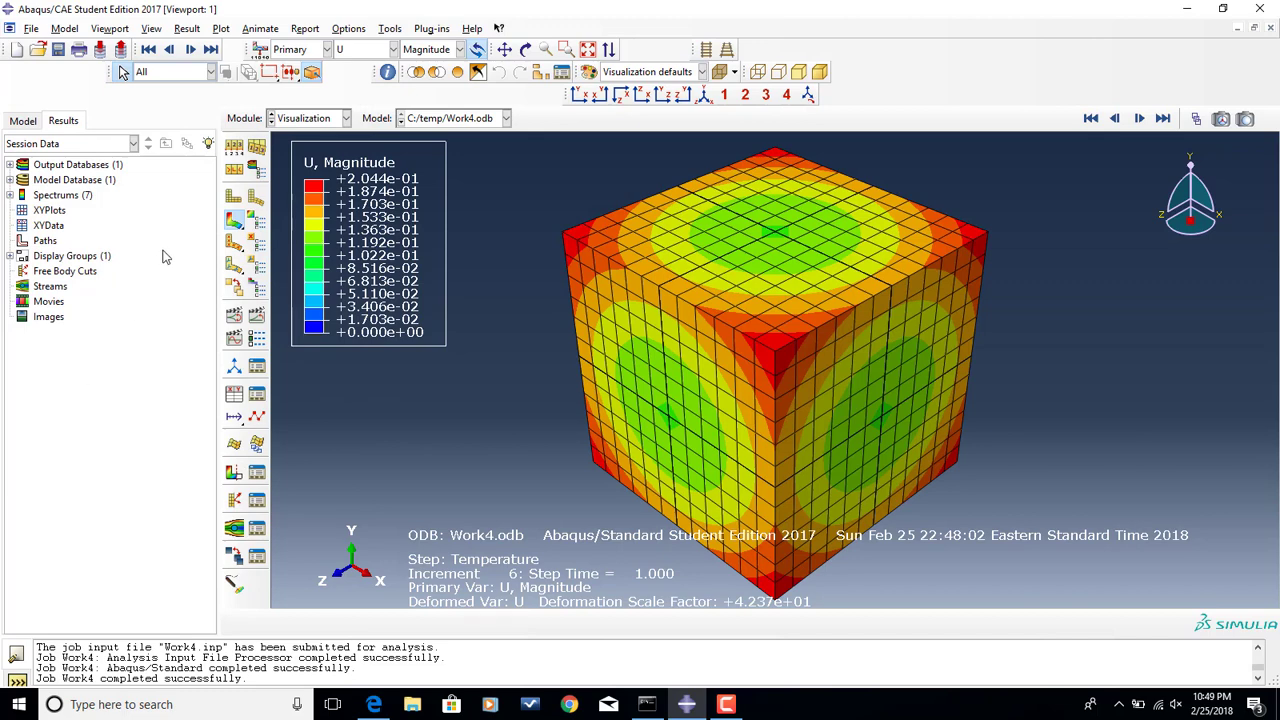
{"action": "mouse_move", "coordinate": [535, 234]}
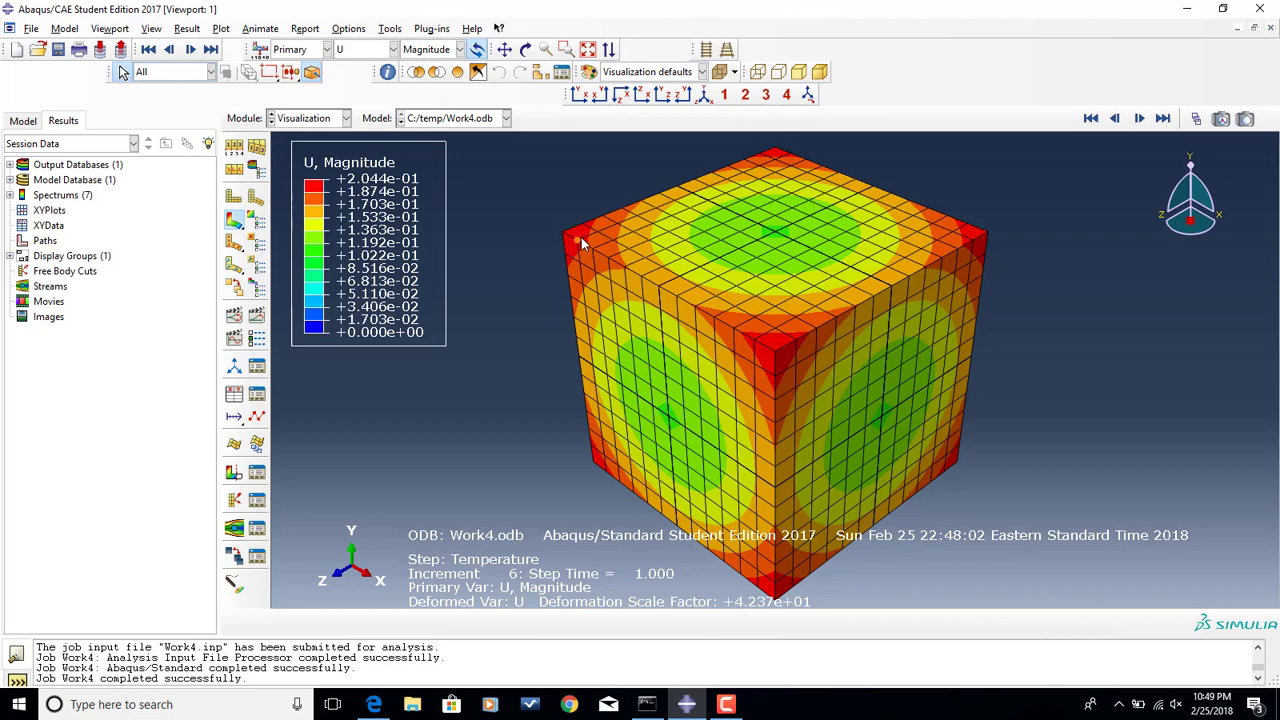
{"action": "mouse_move", "coordinate": [465, 232]}
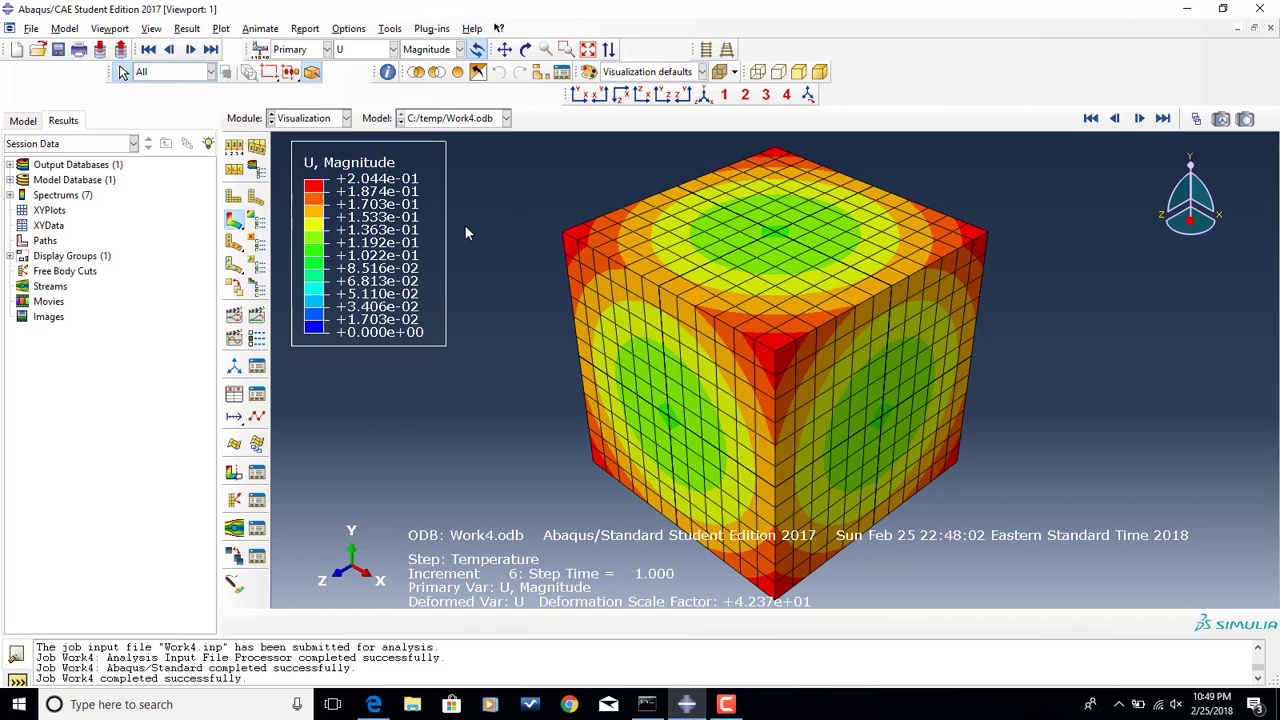
{"action": "left_click", "coordinate": [373, 704]}
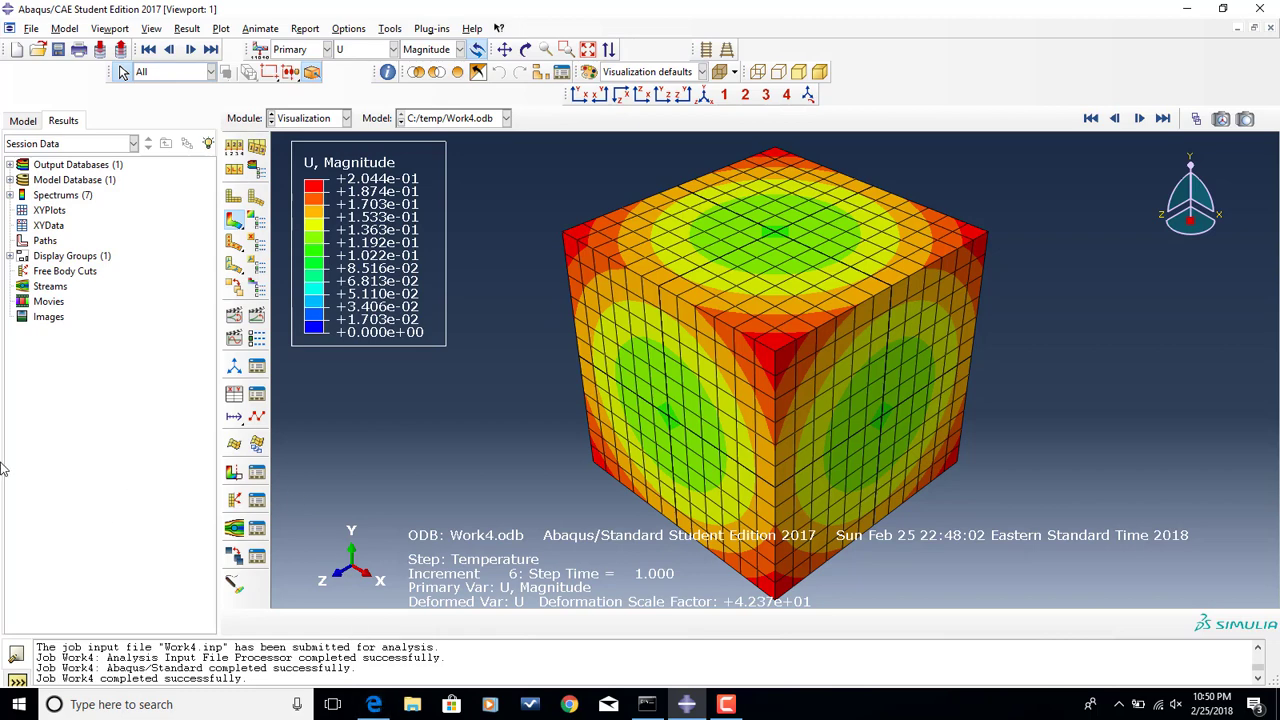
{"action": "left_click", "coordinate": [393, 49]}
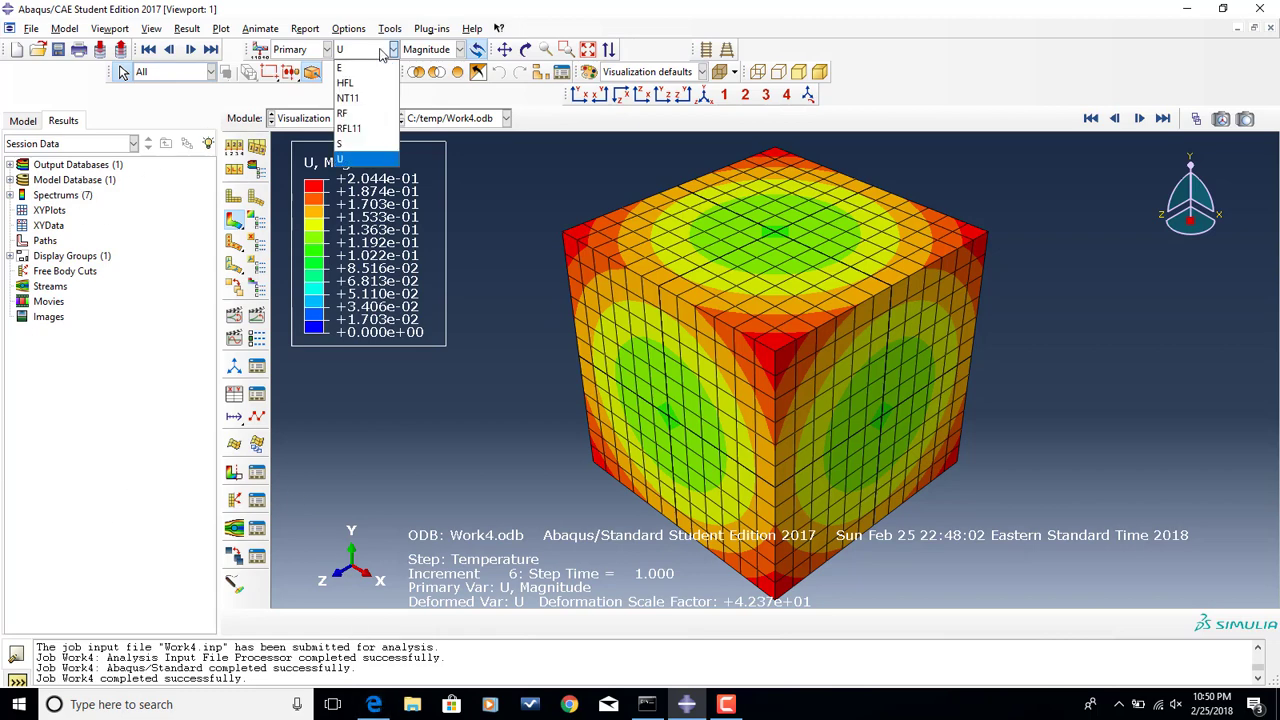
{"action": "left_click", "coordinate": [343, 157]}
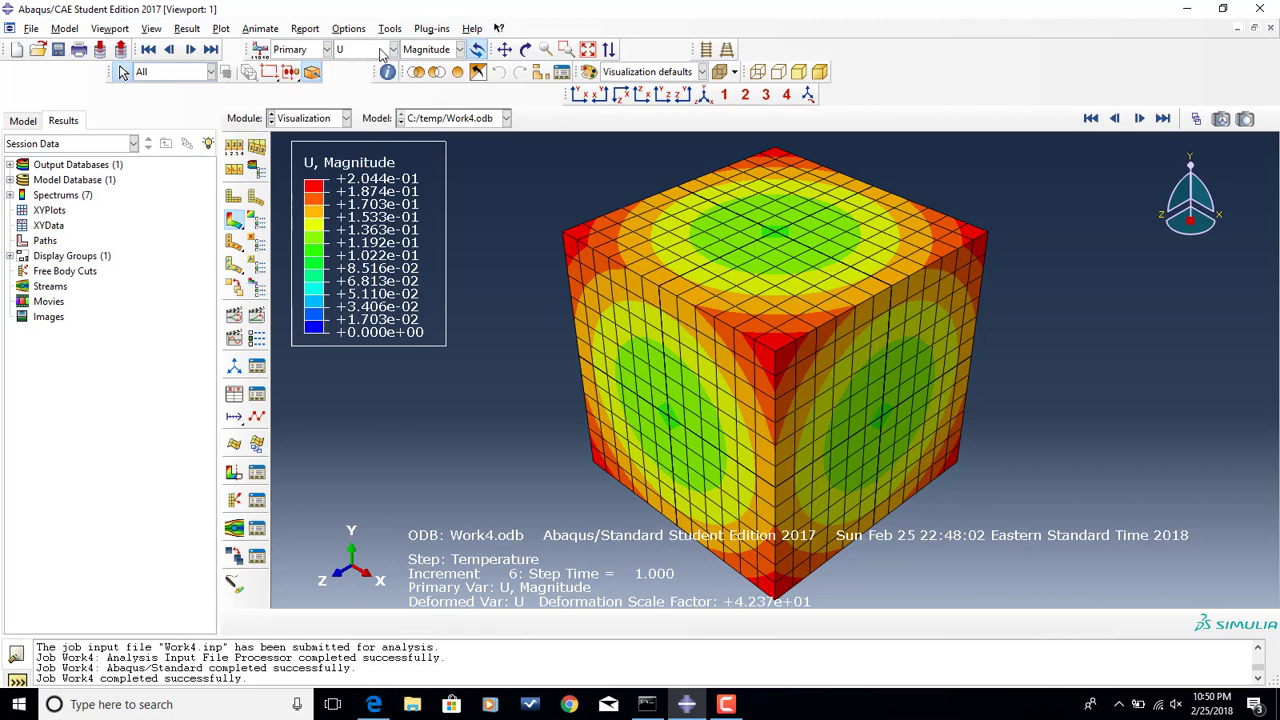